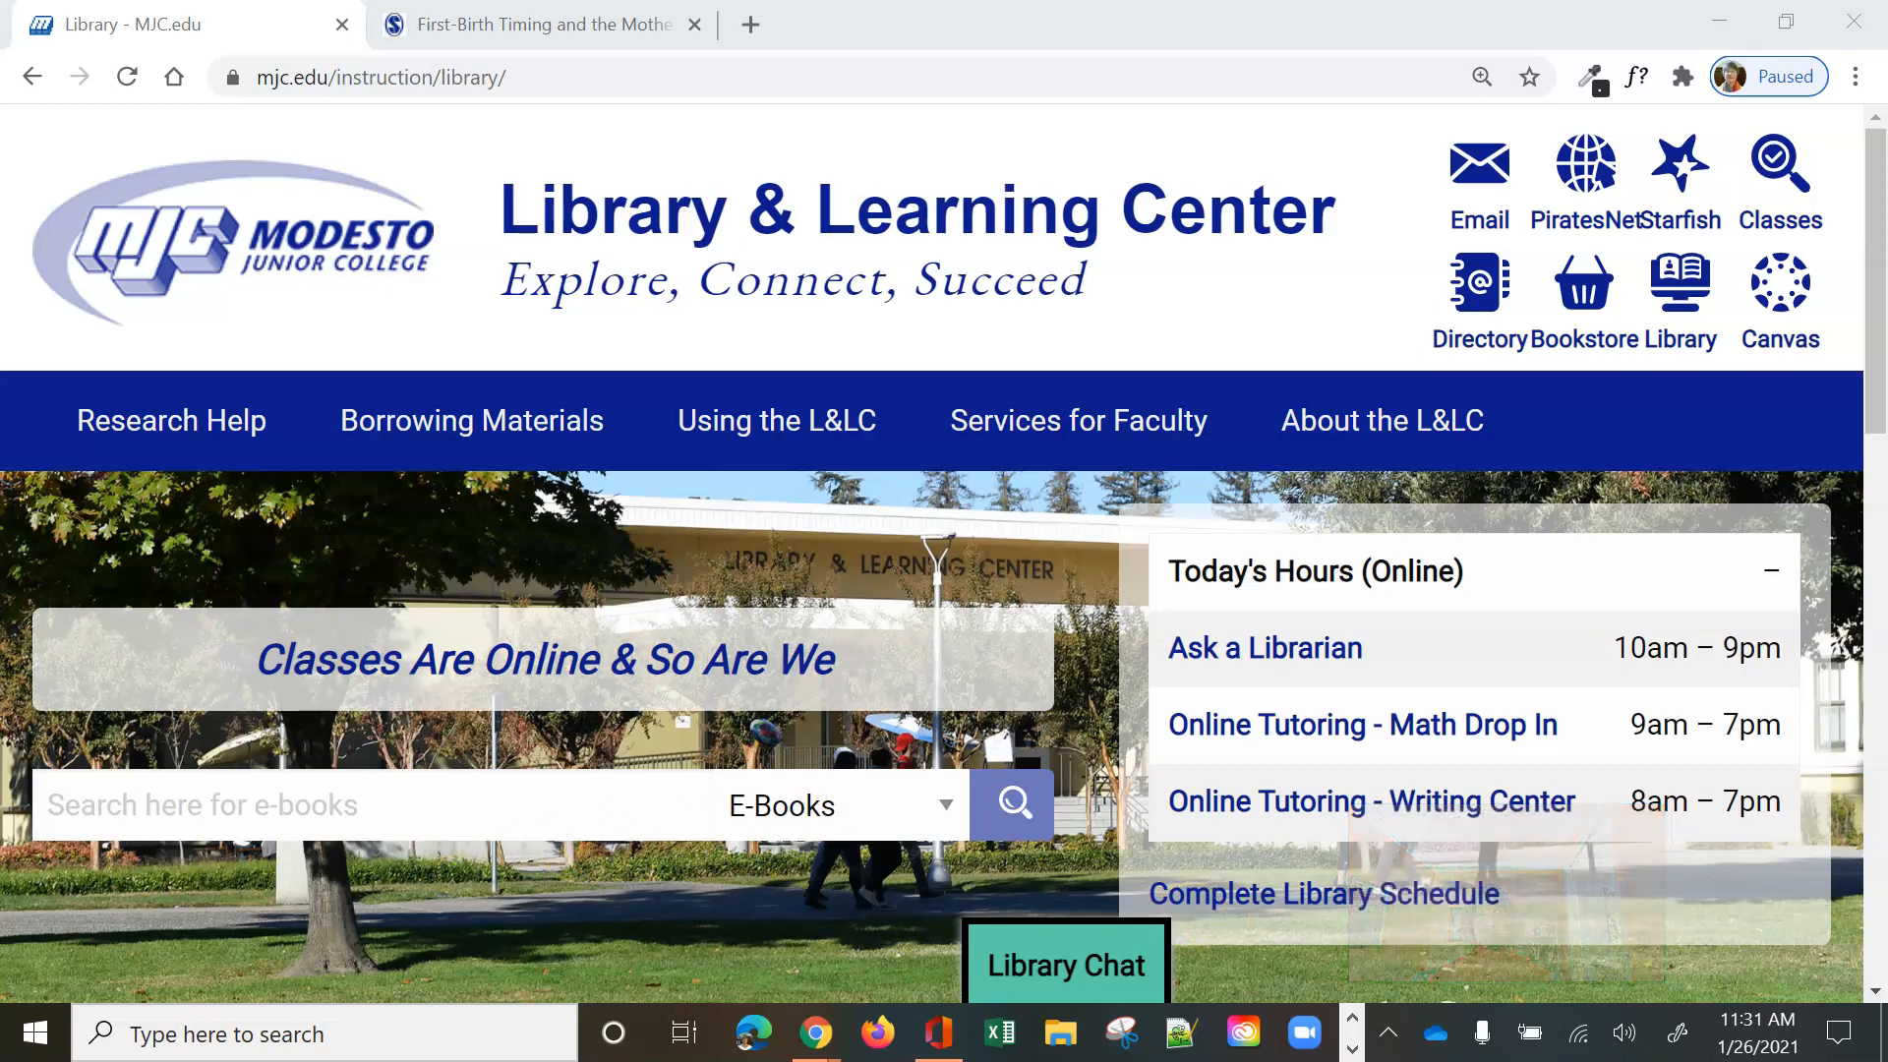
mouse_move(177, 551)
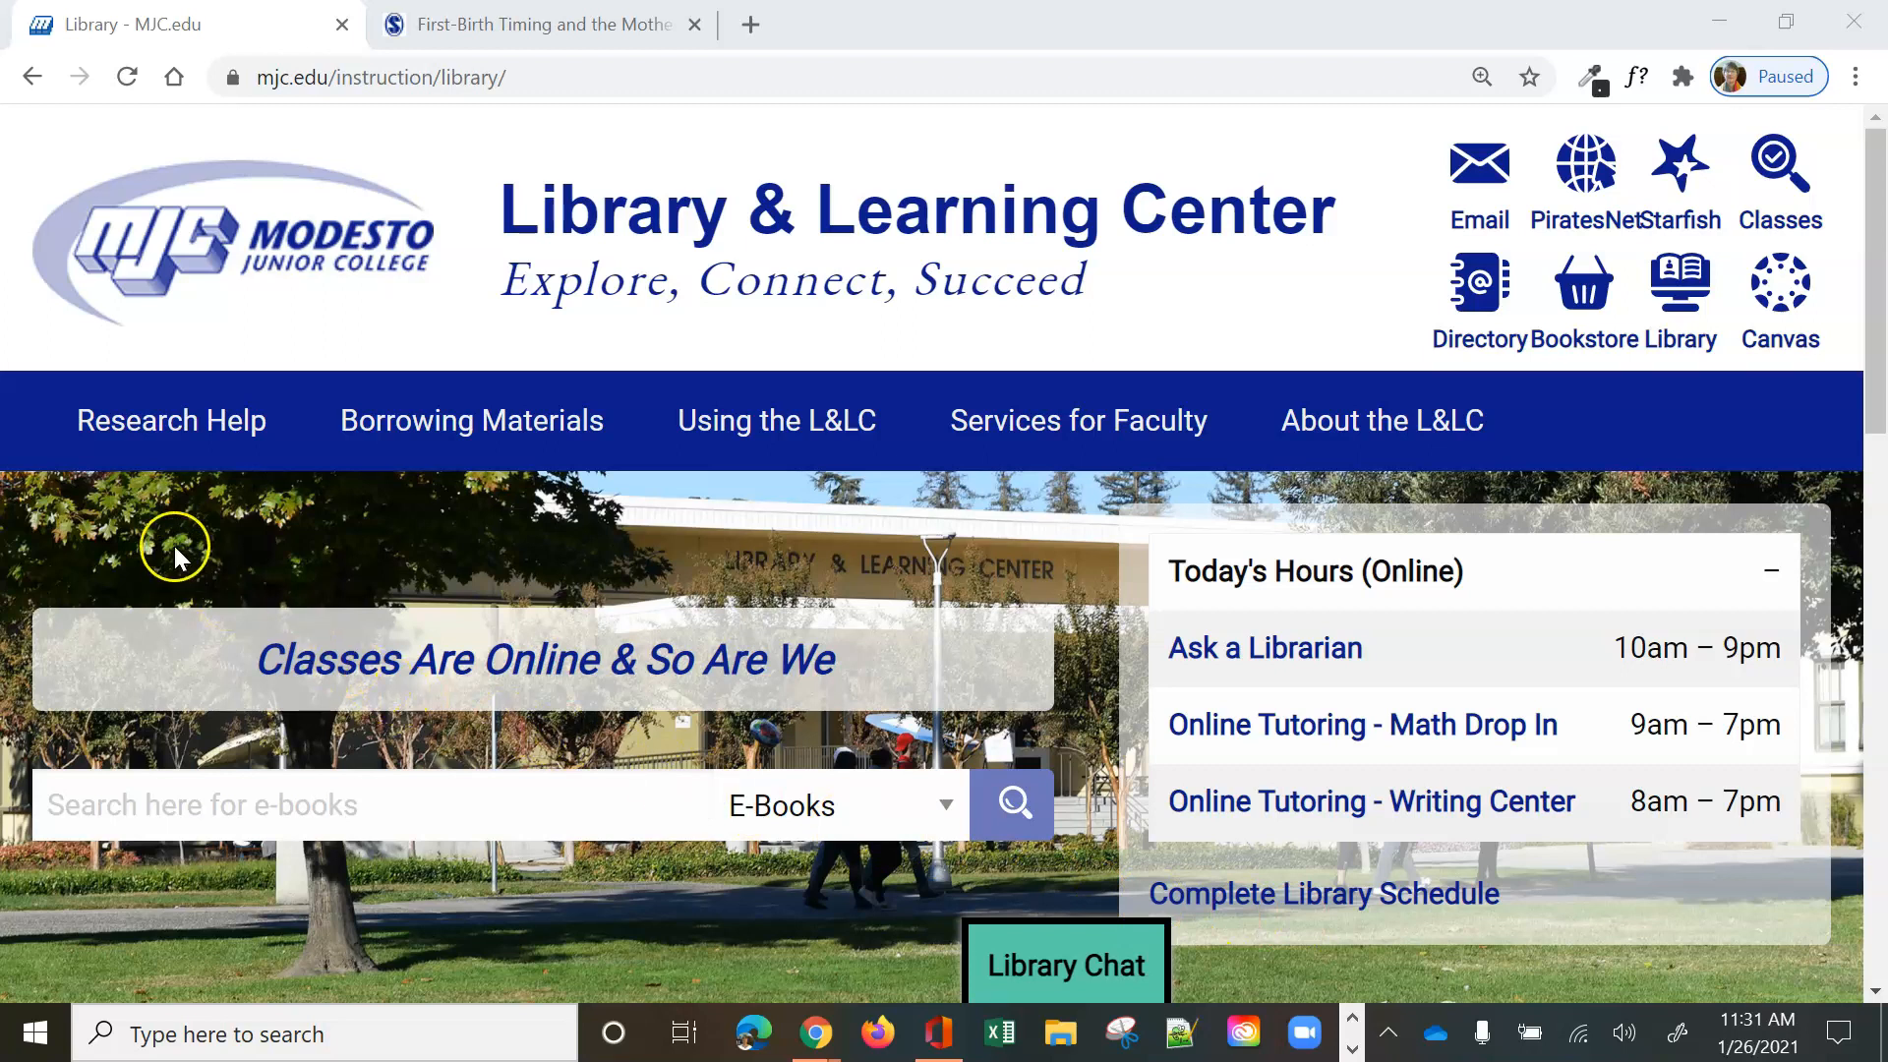
mouse_move(173, 495)
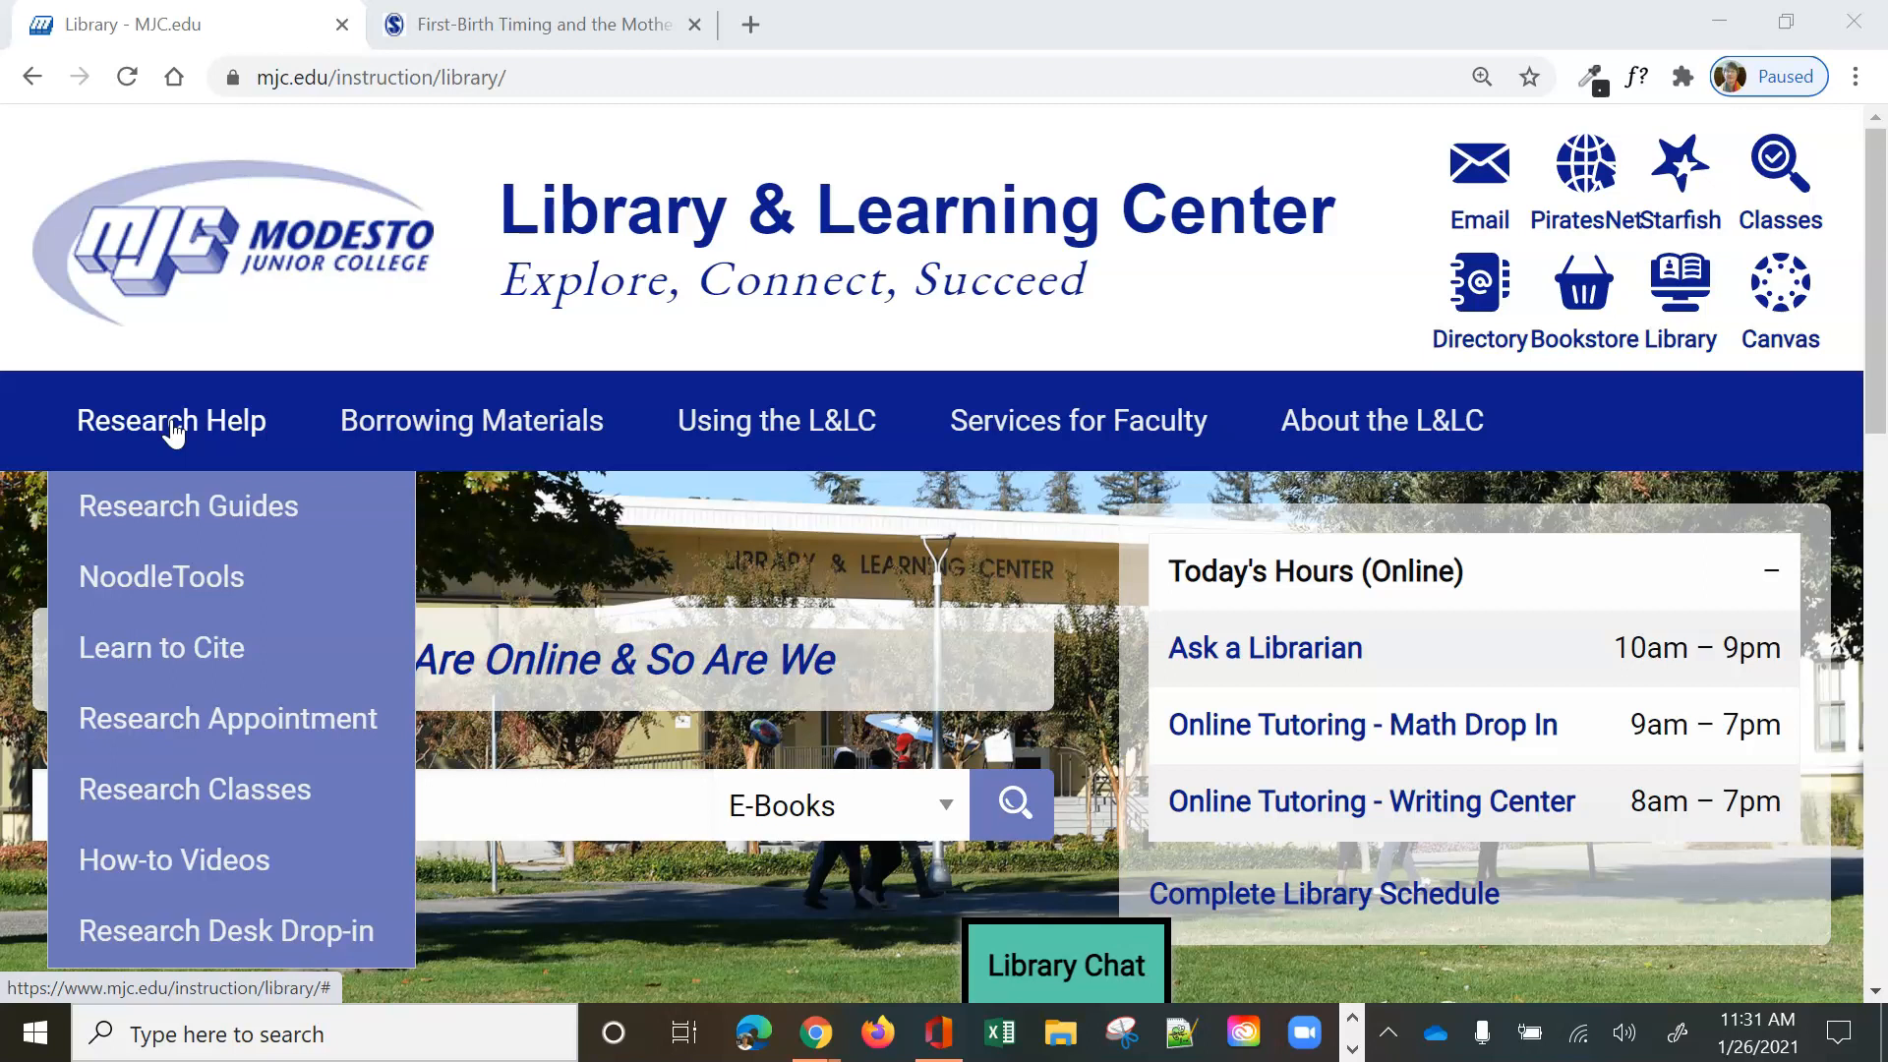
mouse_move(175, 577)
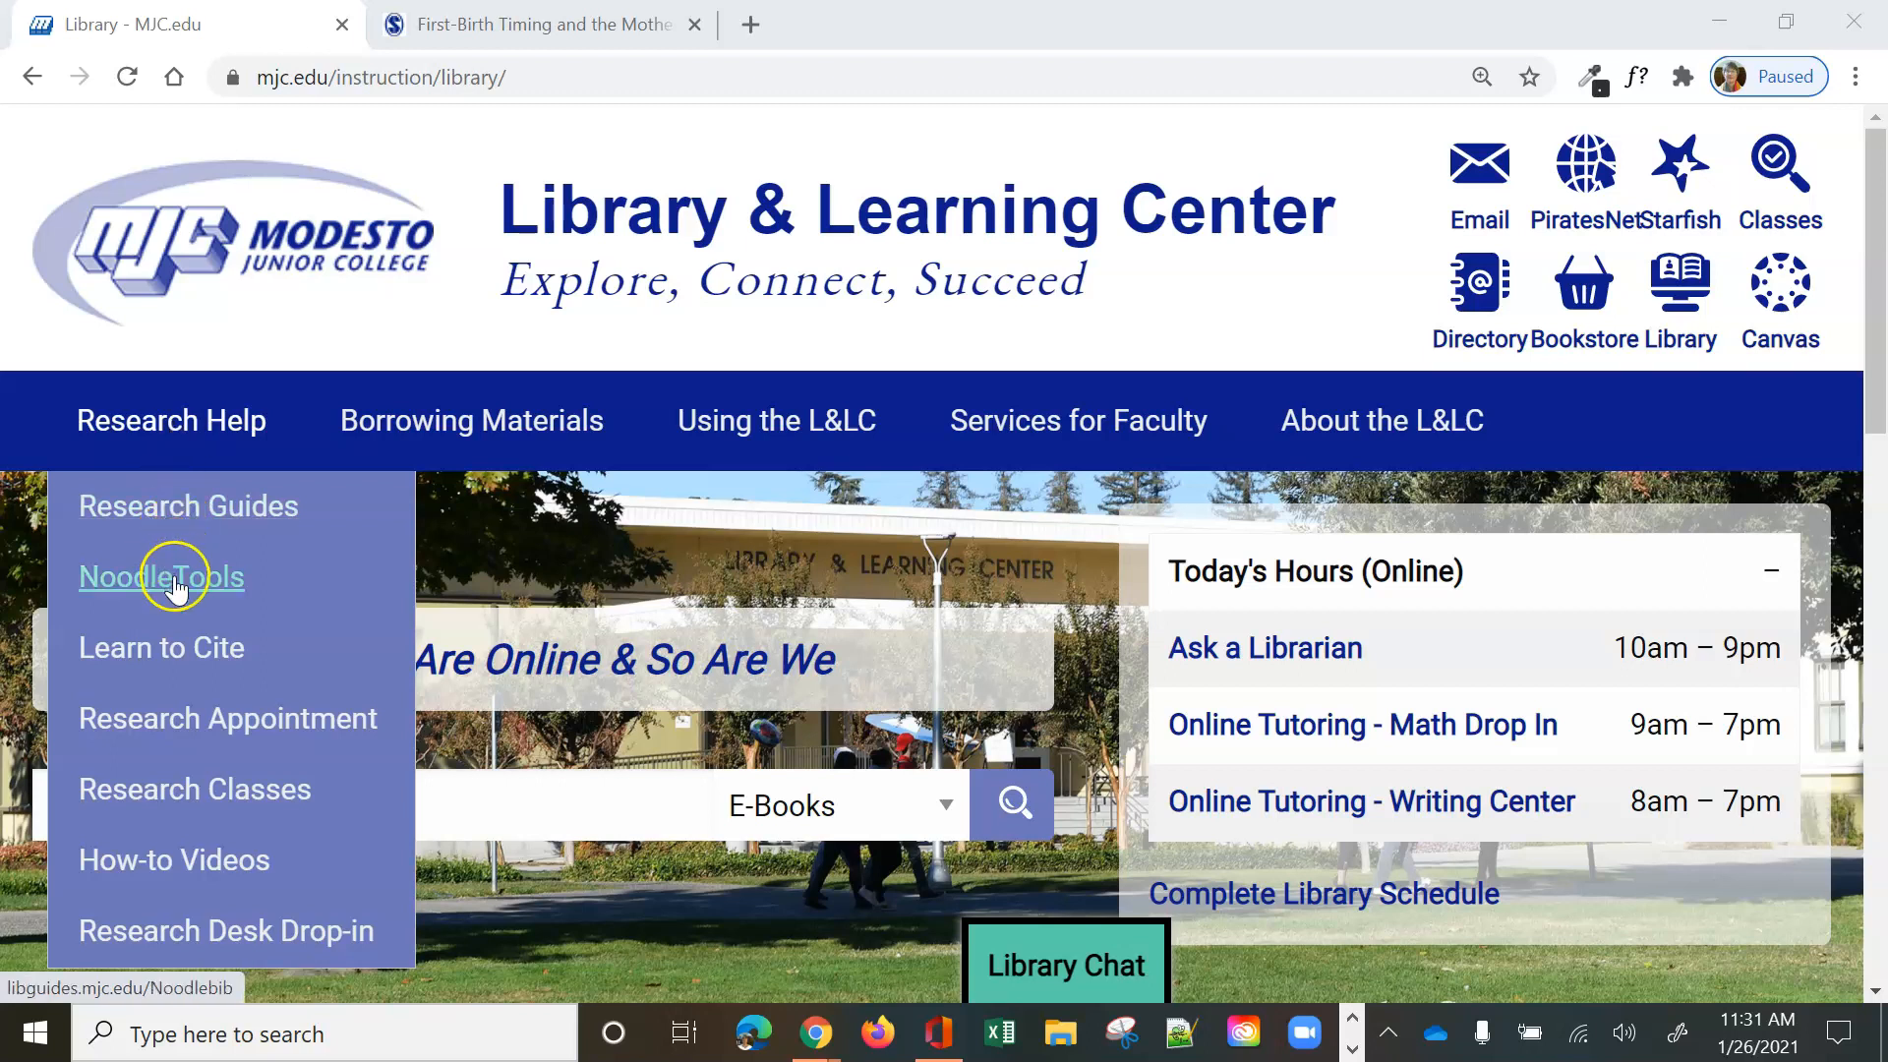
Open the library's NoodleTools research guide and read through it to the NoodleTools Express link.
click(175, 576)
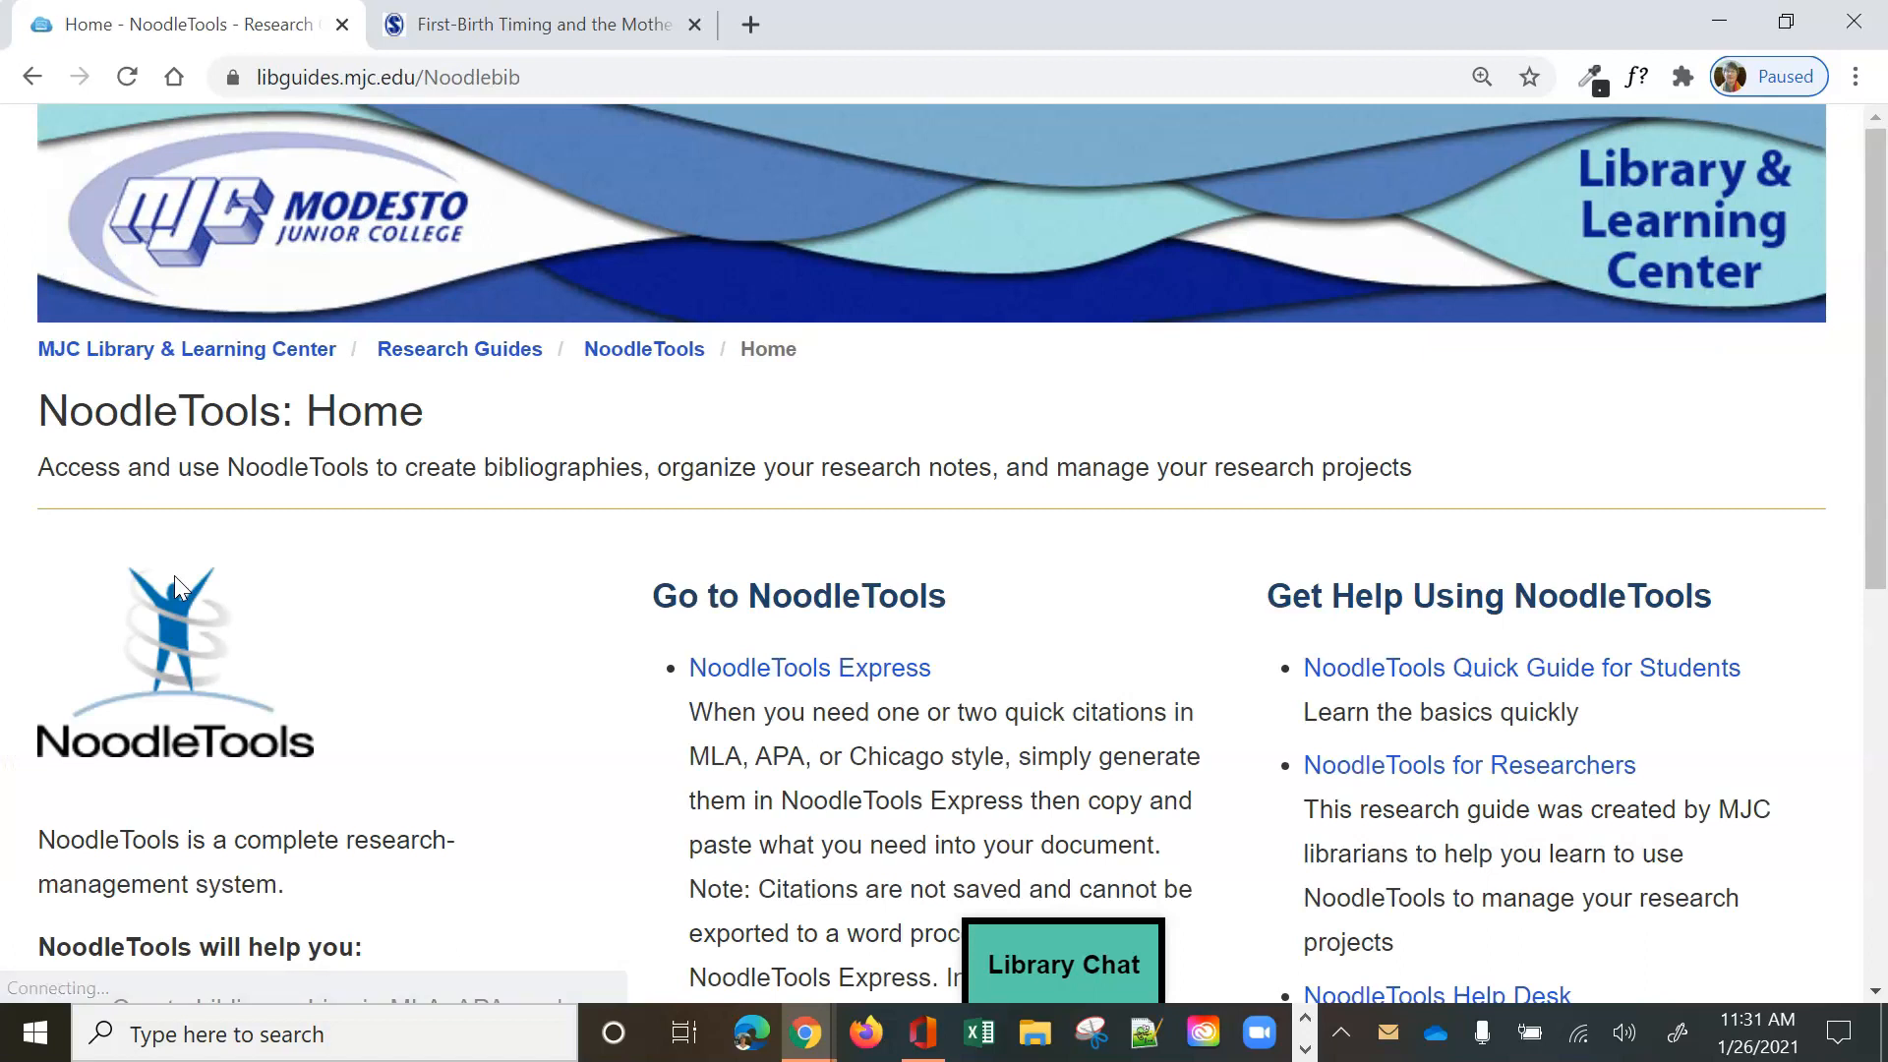
mouse_move(533, 605)
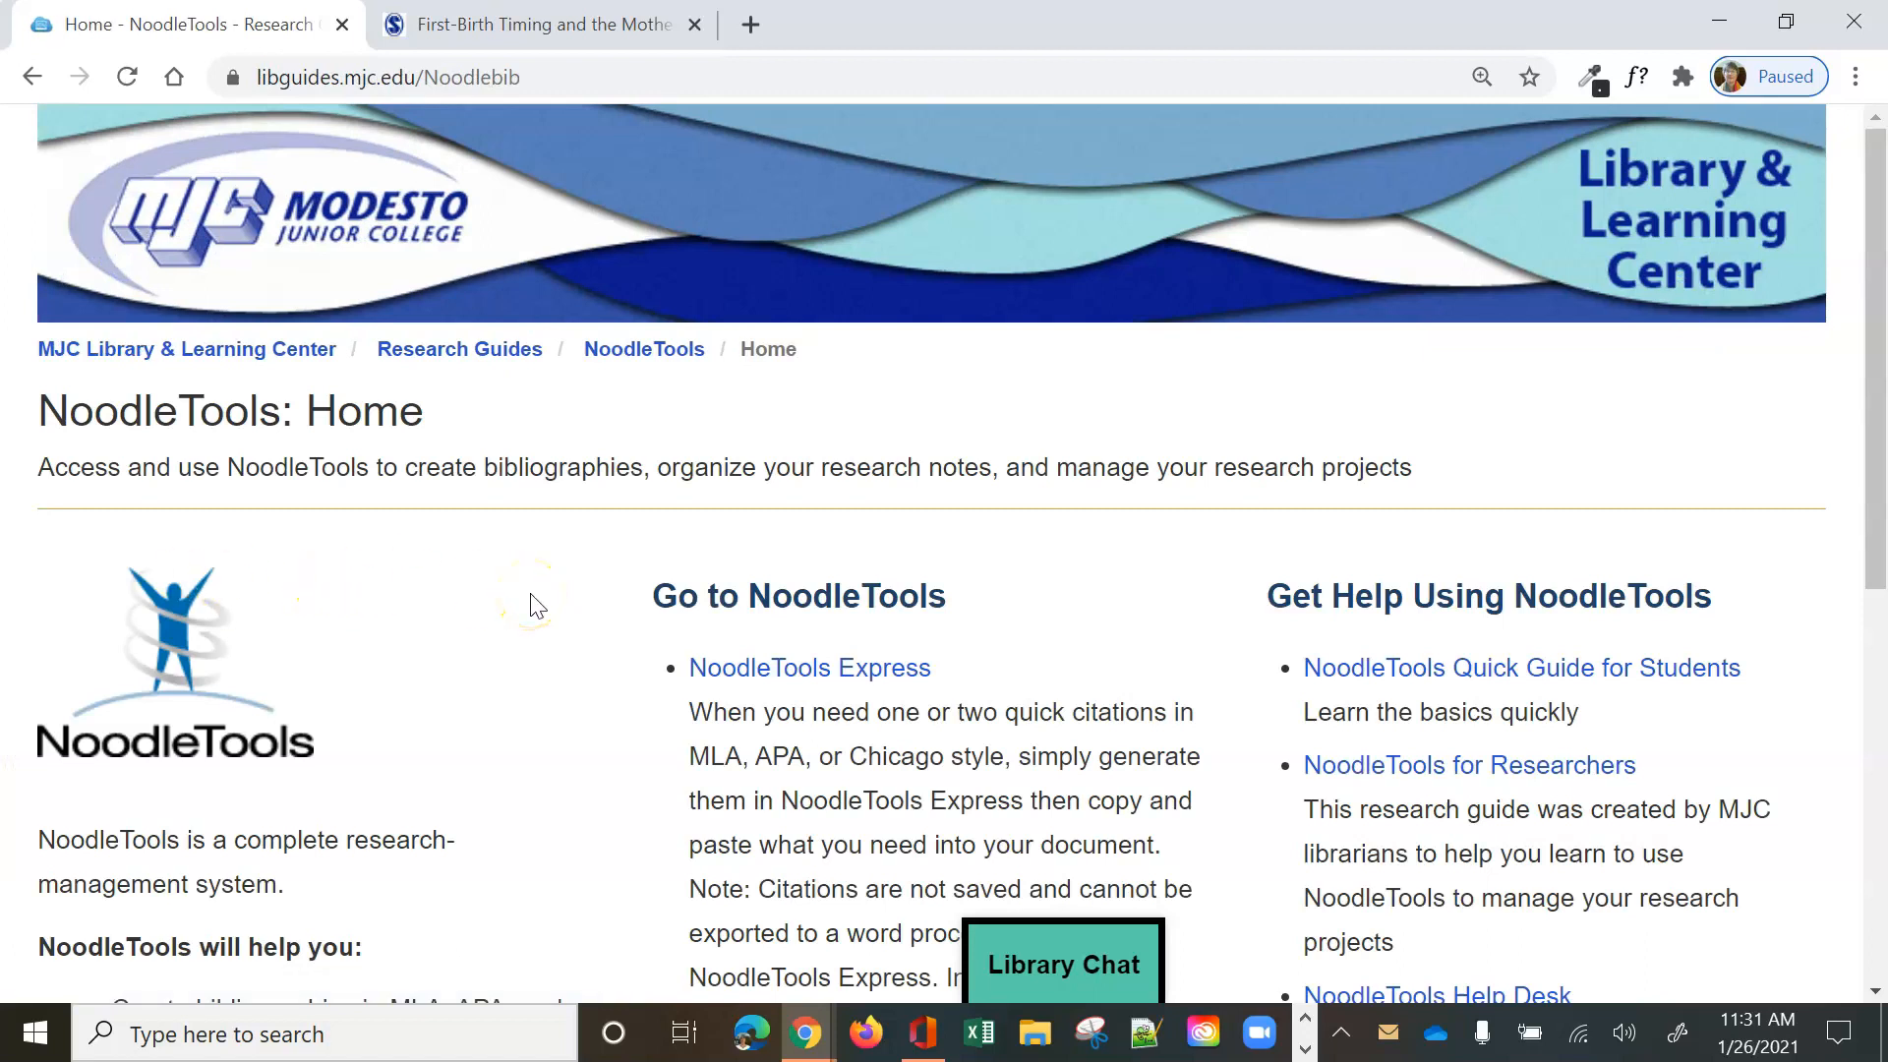
scroll(down, 3)
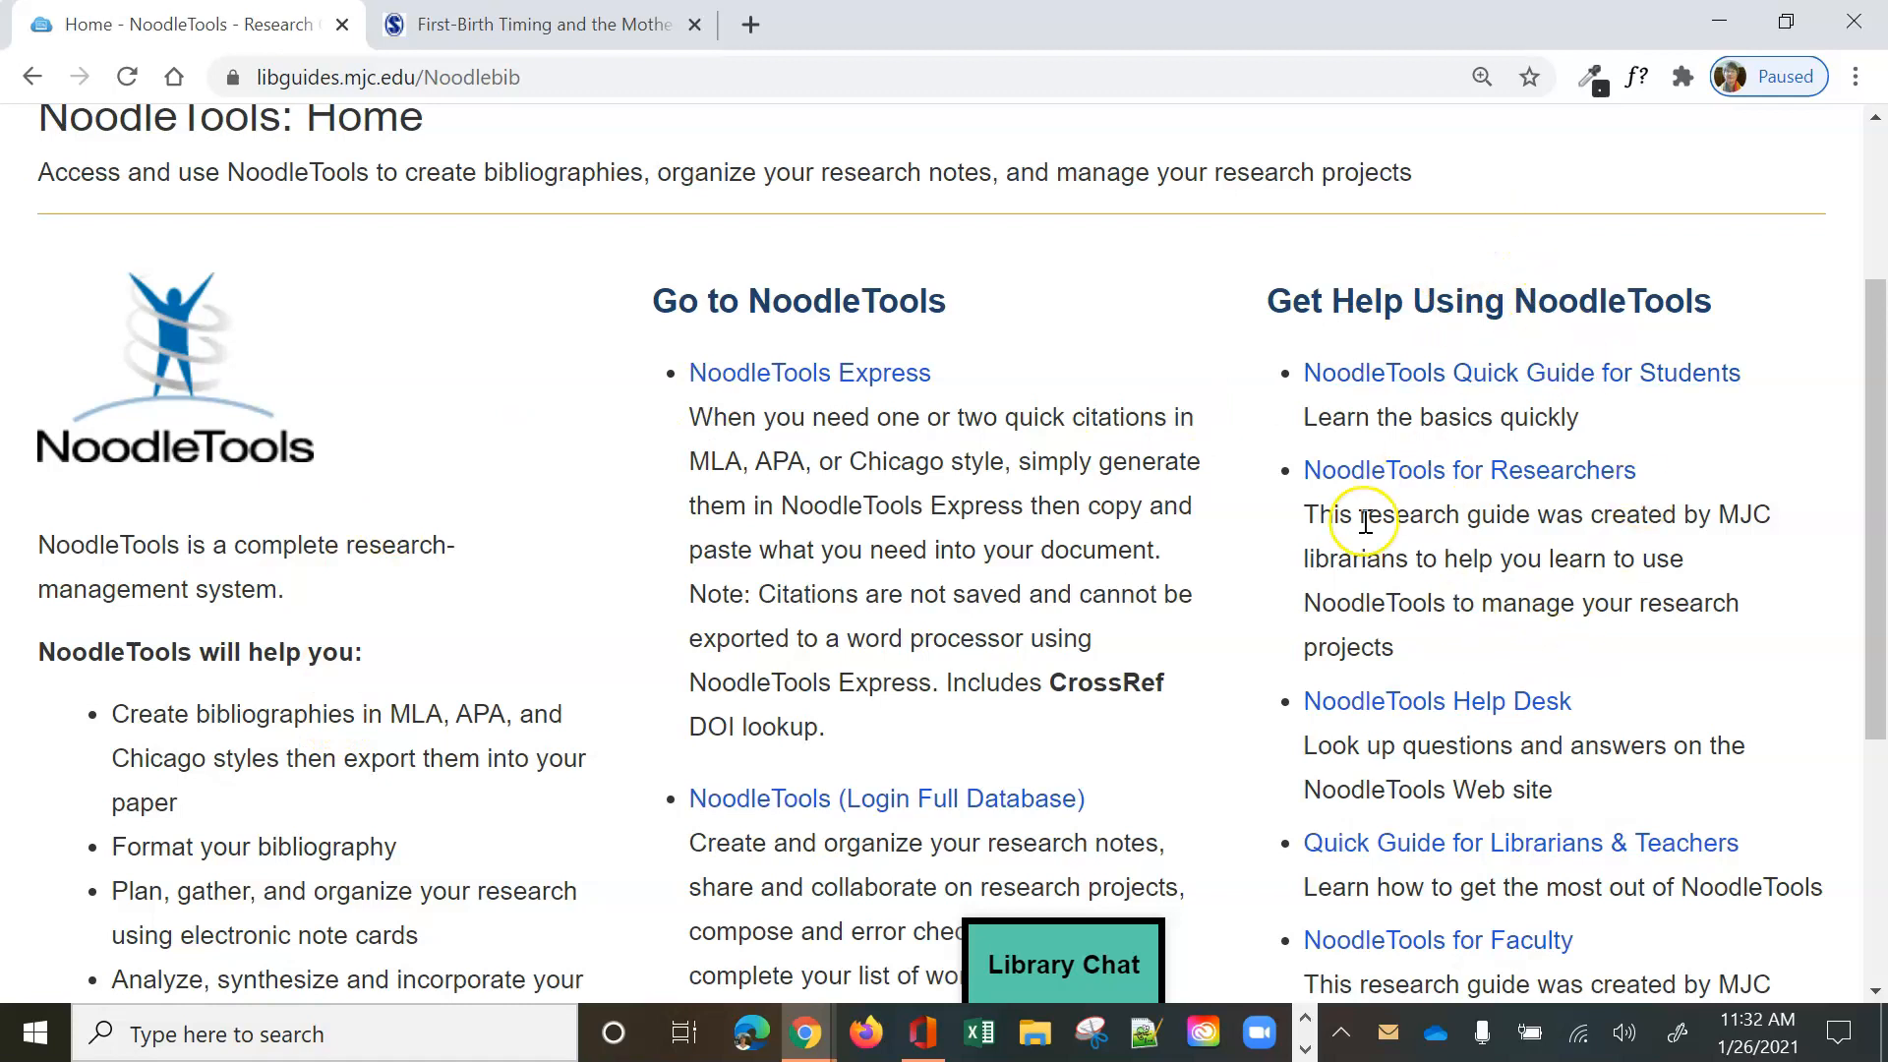
mouse_move(718, 542)
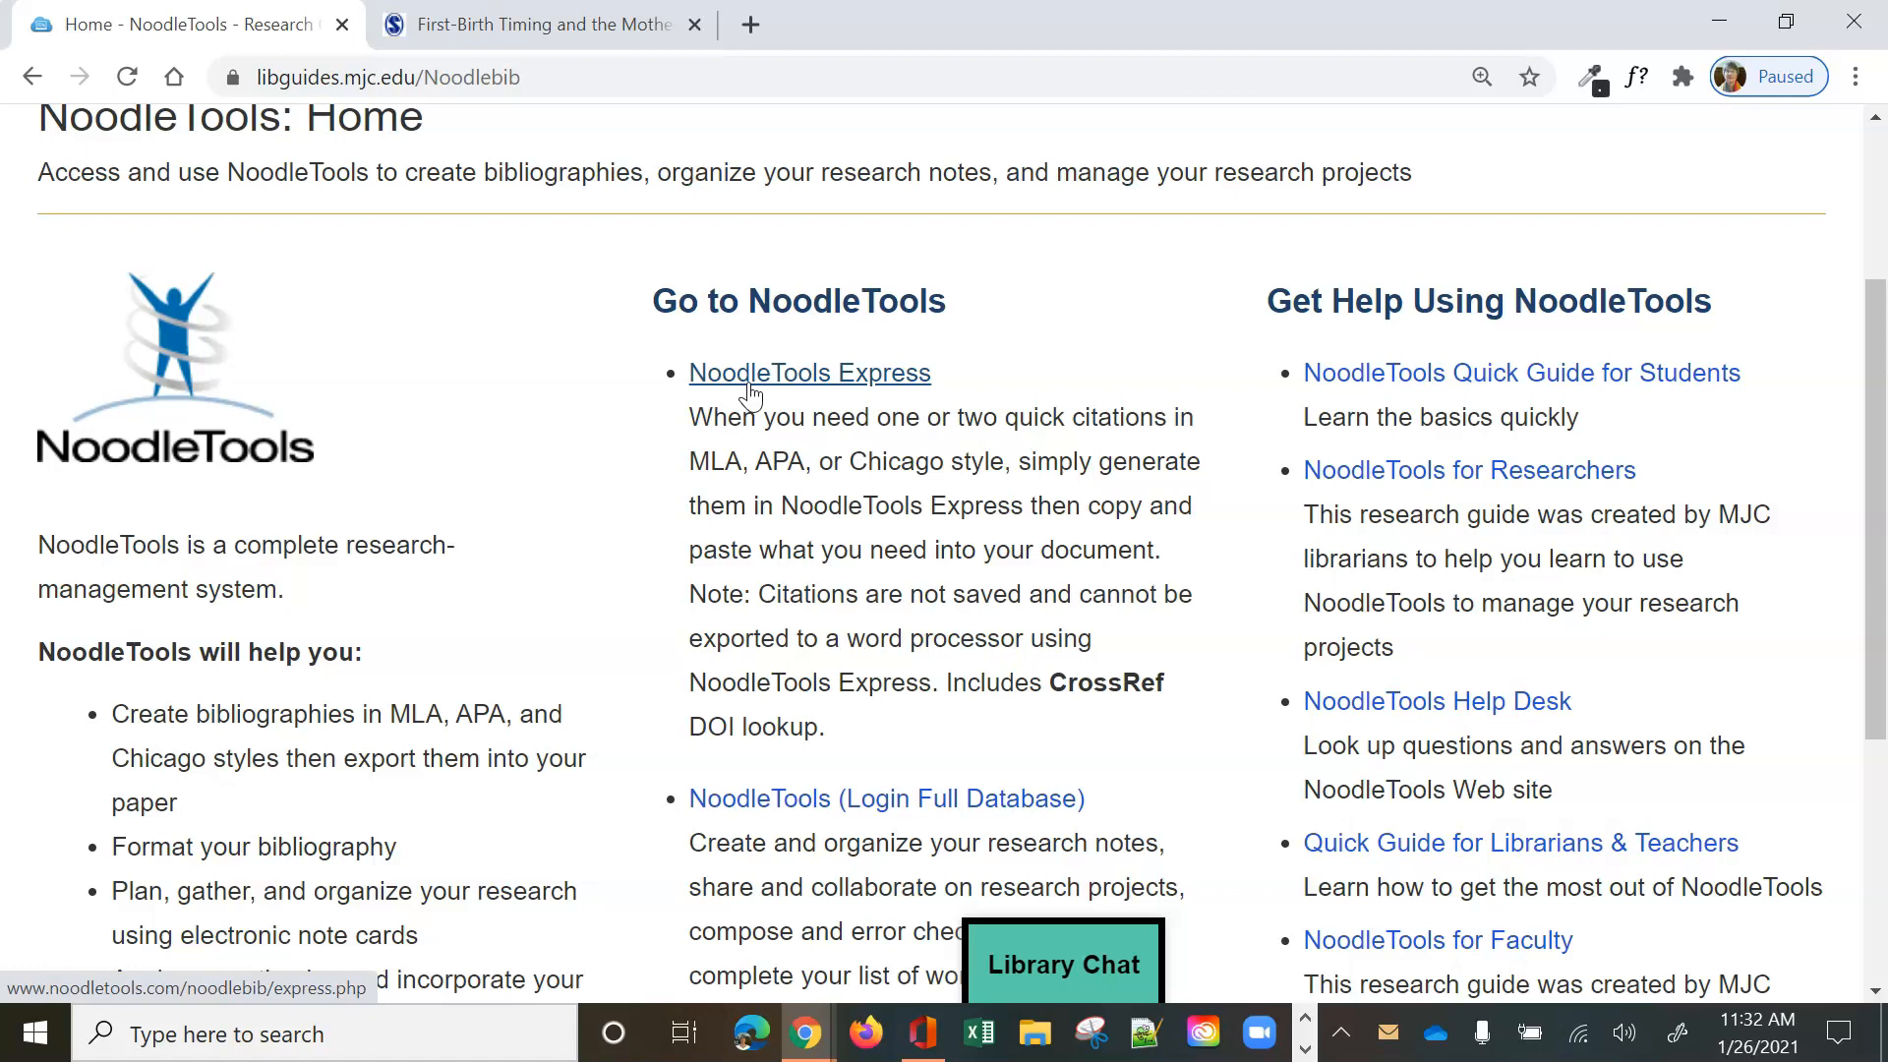
scroll(down, 3)
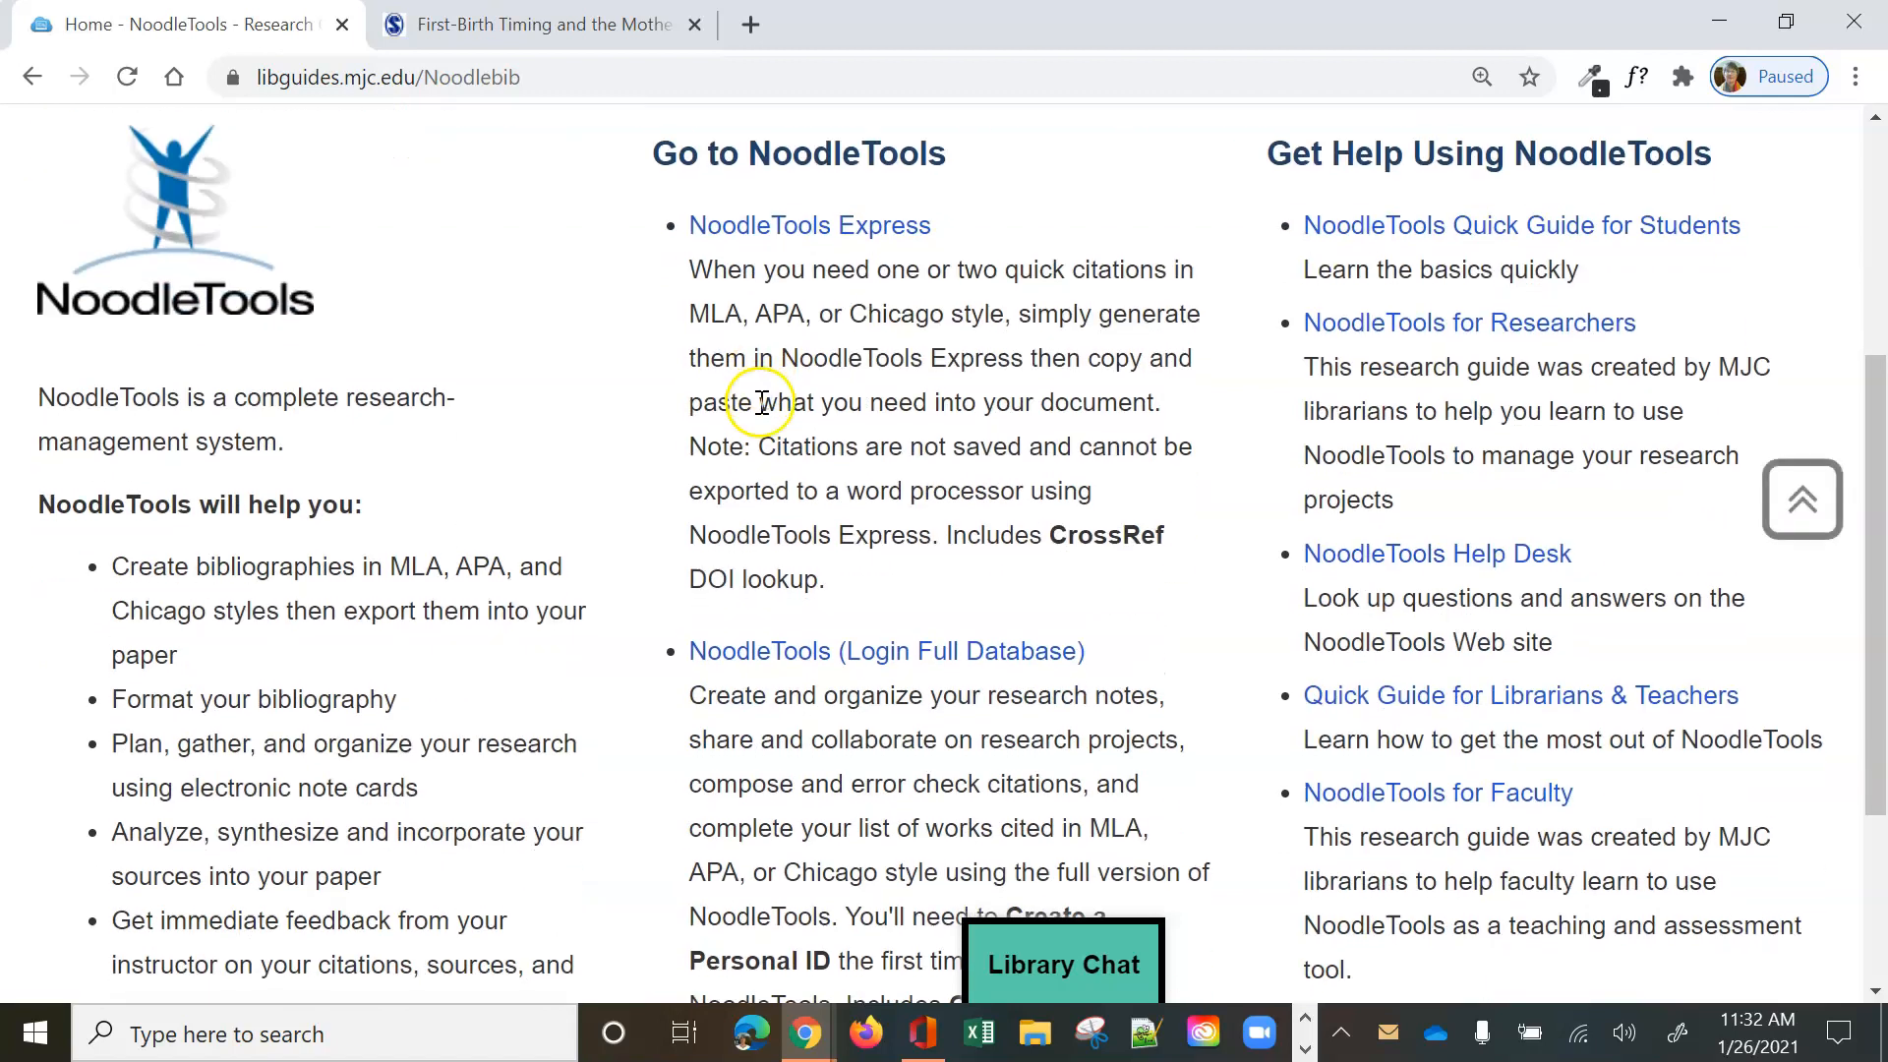
mouse_move(802, 665)
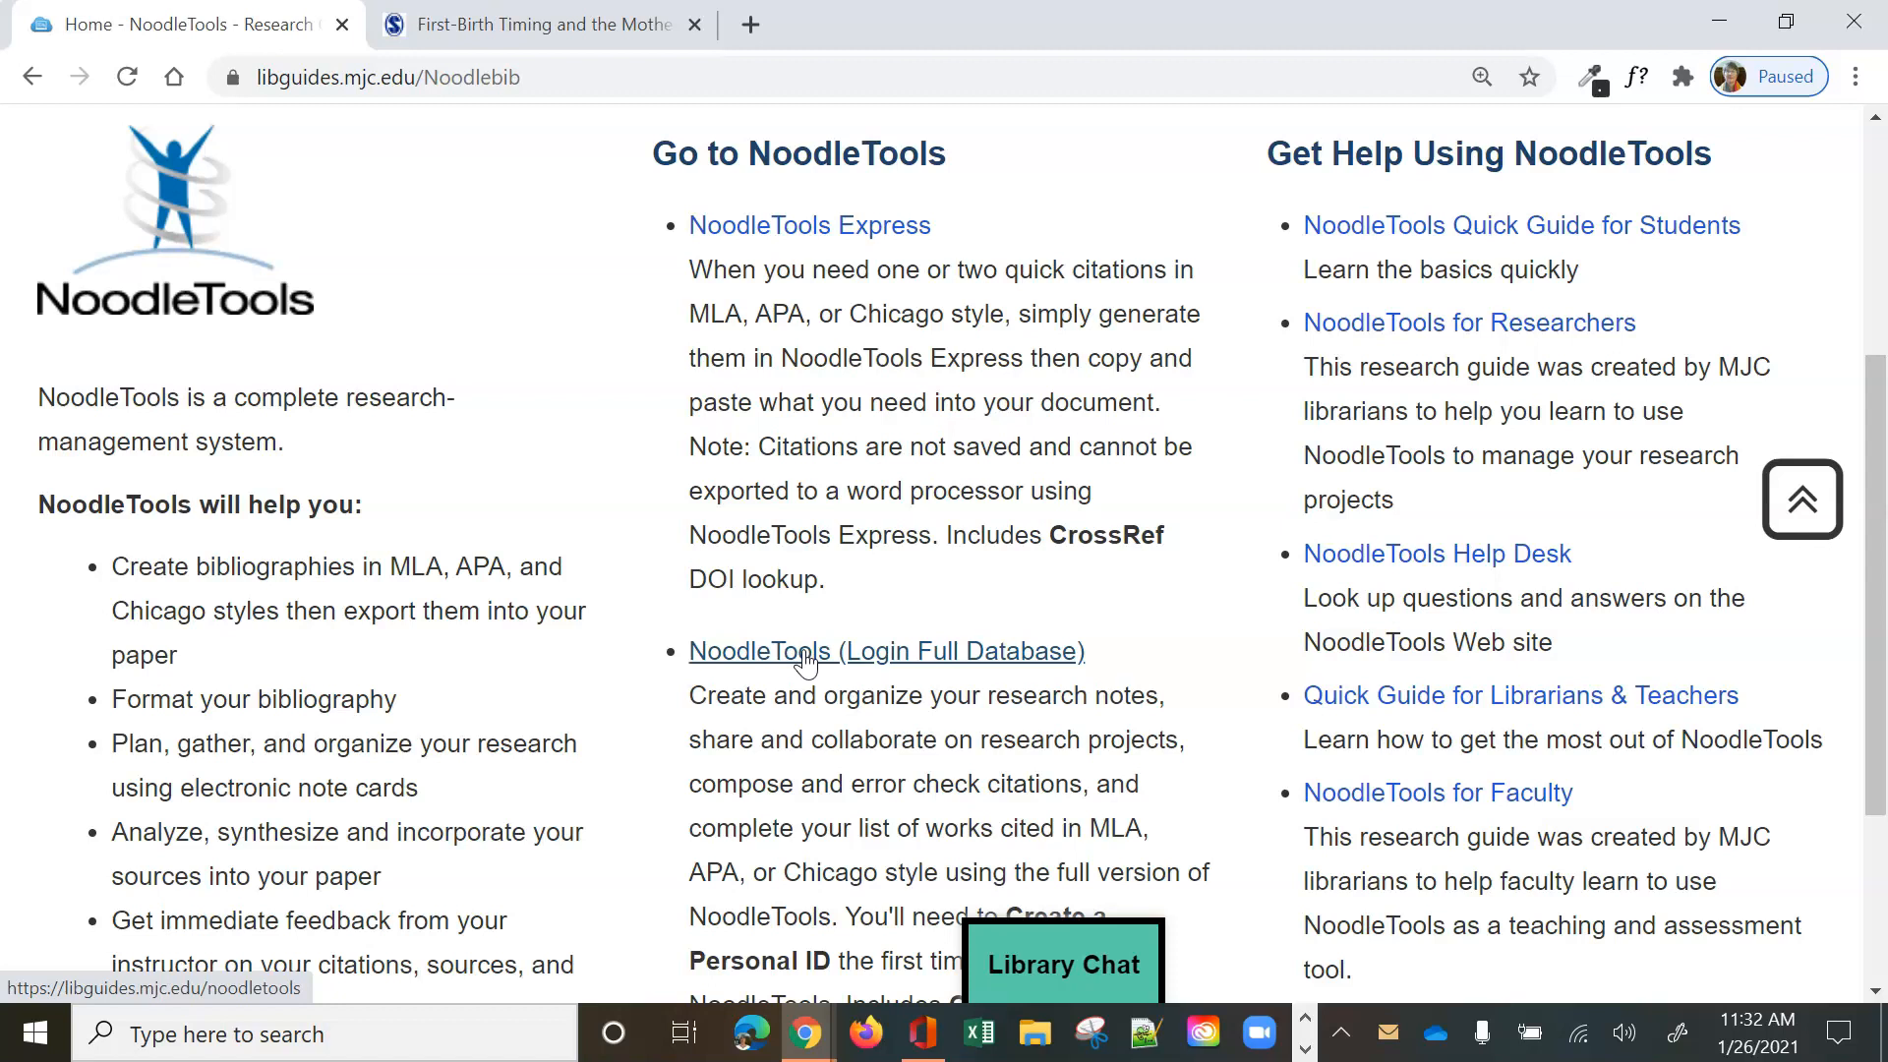
scroll(up, 3)
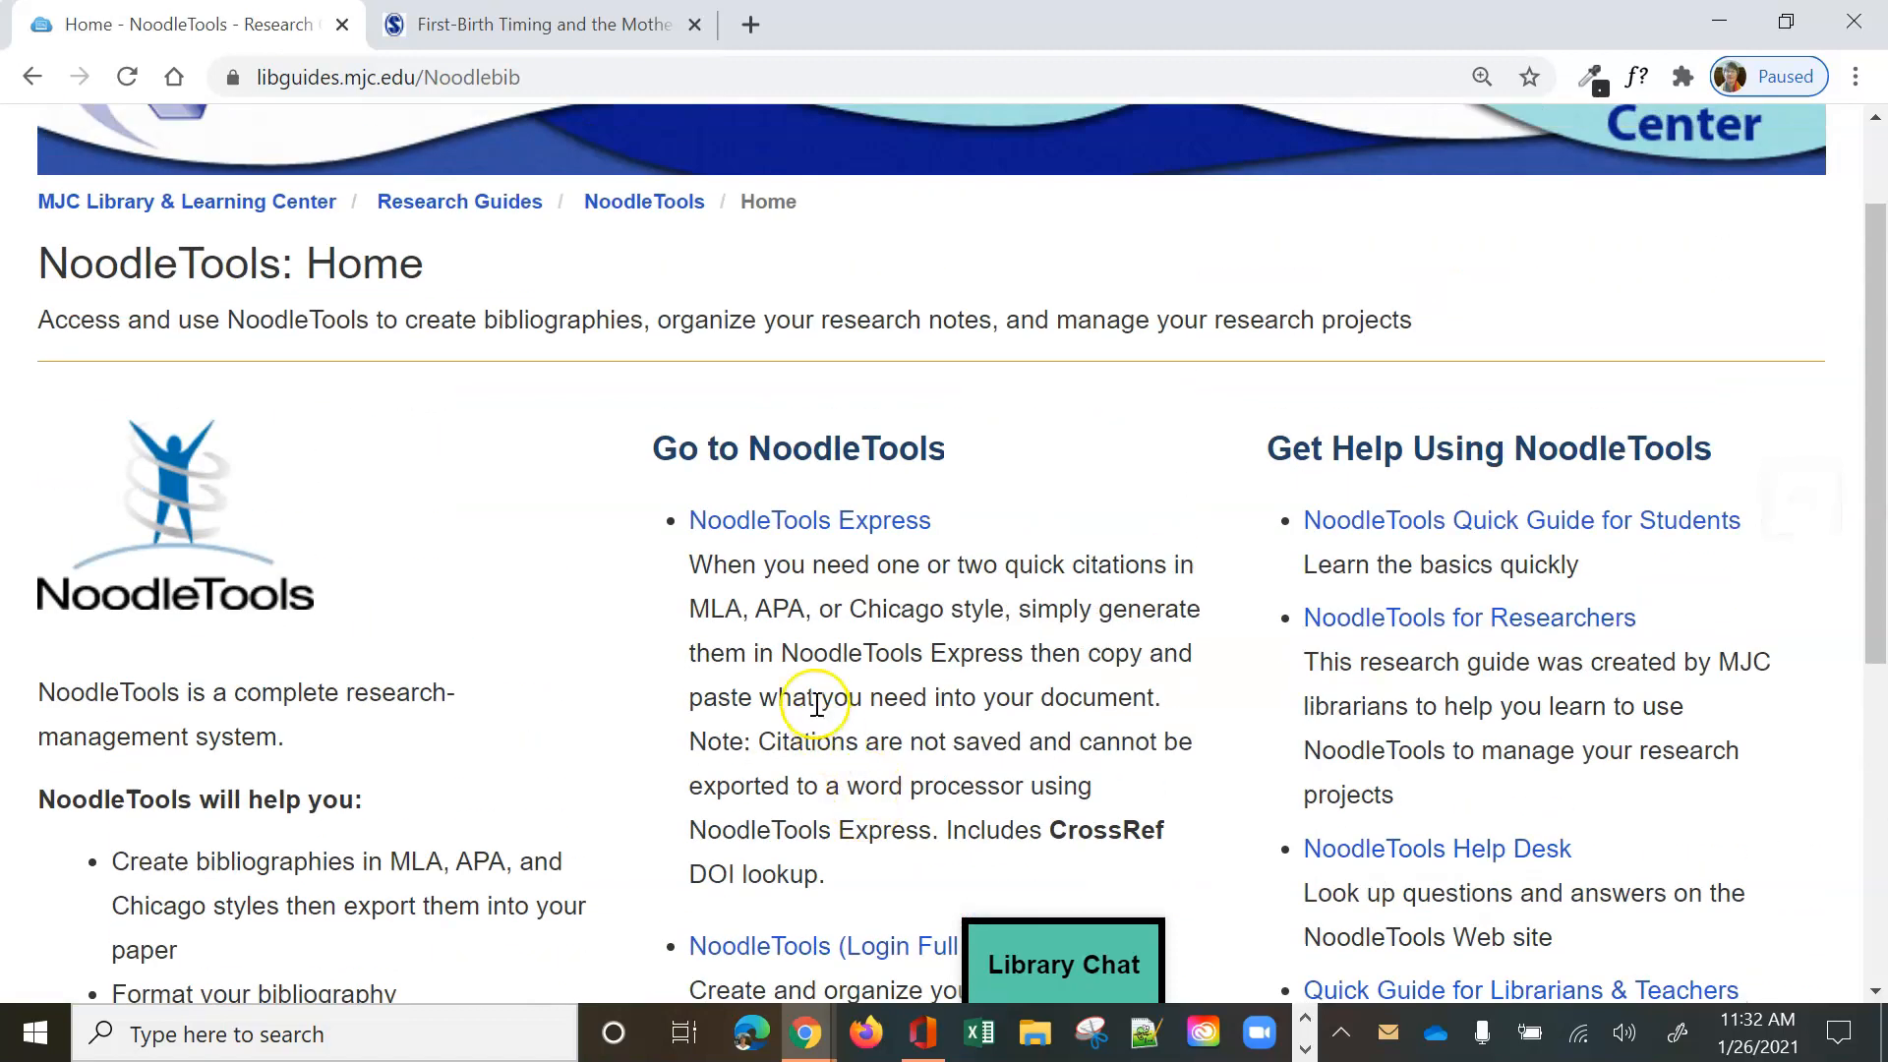
mouse_move(794, 531)
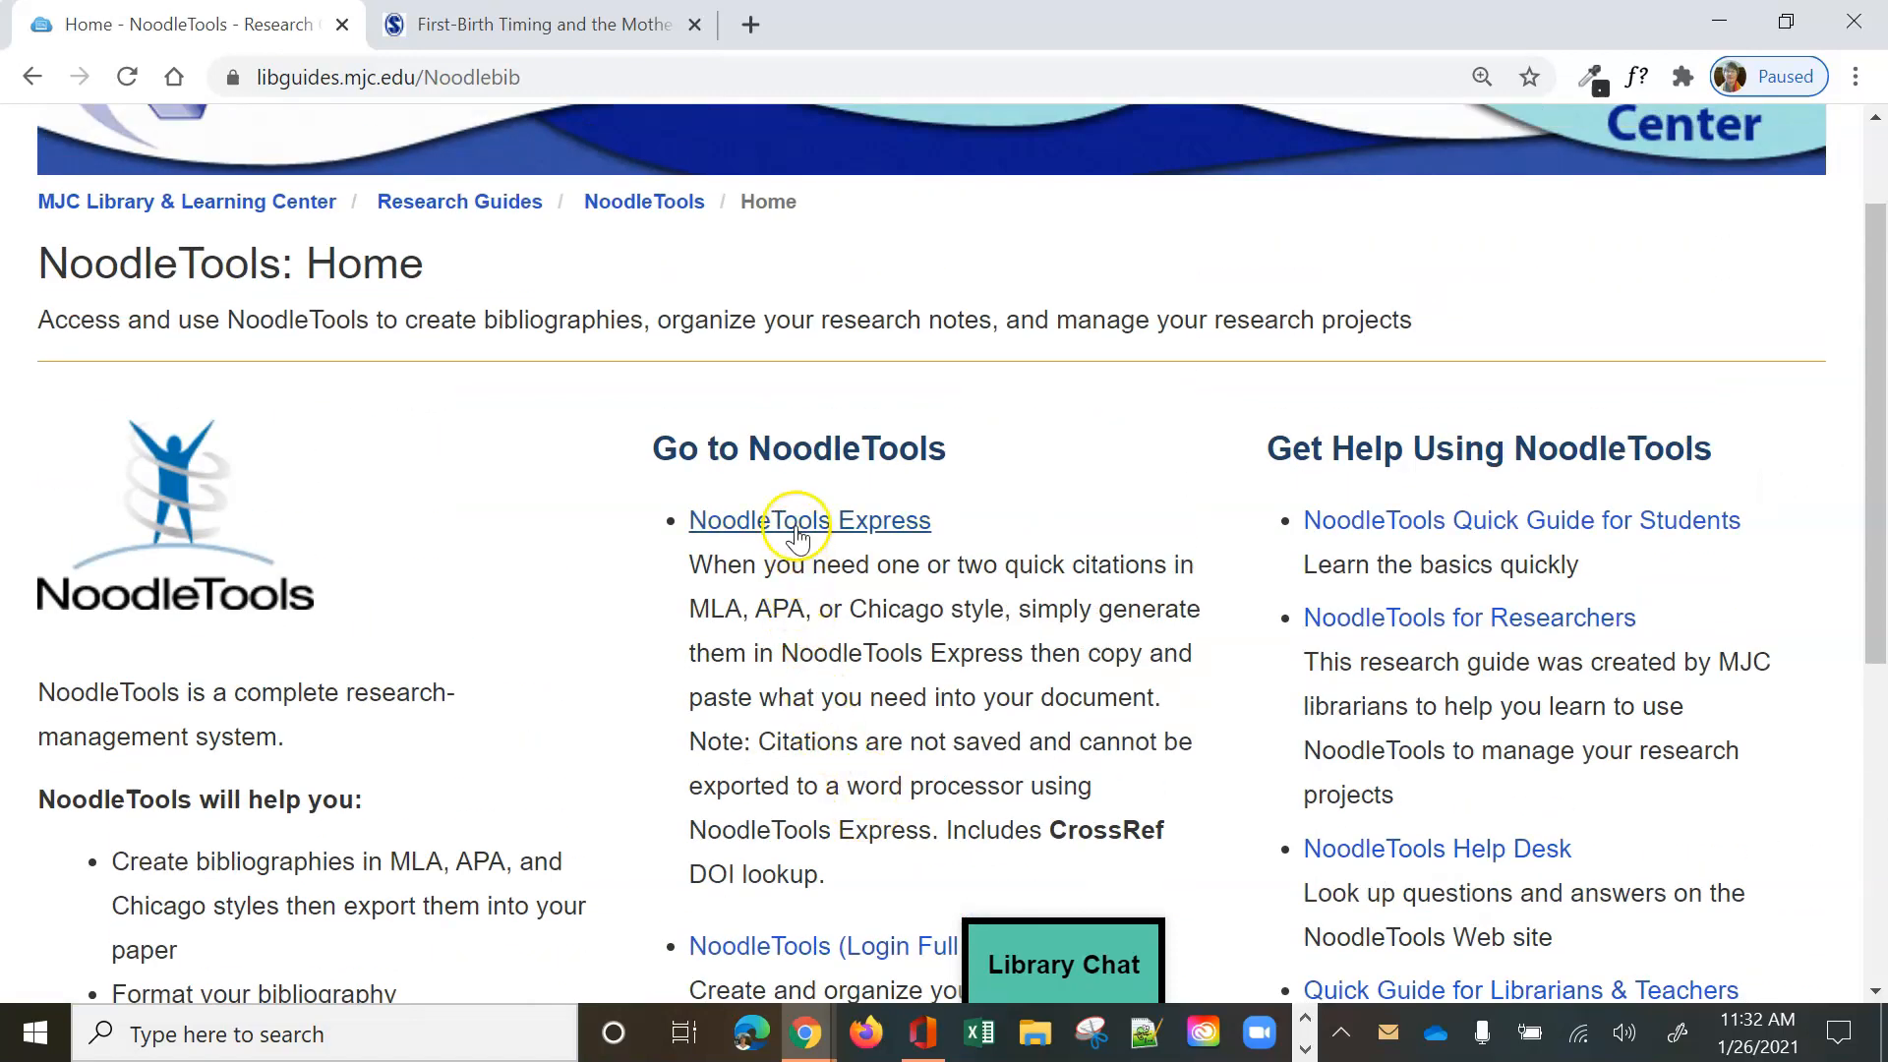
Launch NoodleTools Express with APA as the list style and Journal as the citation type.
click(795, 520)
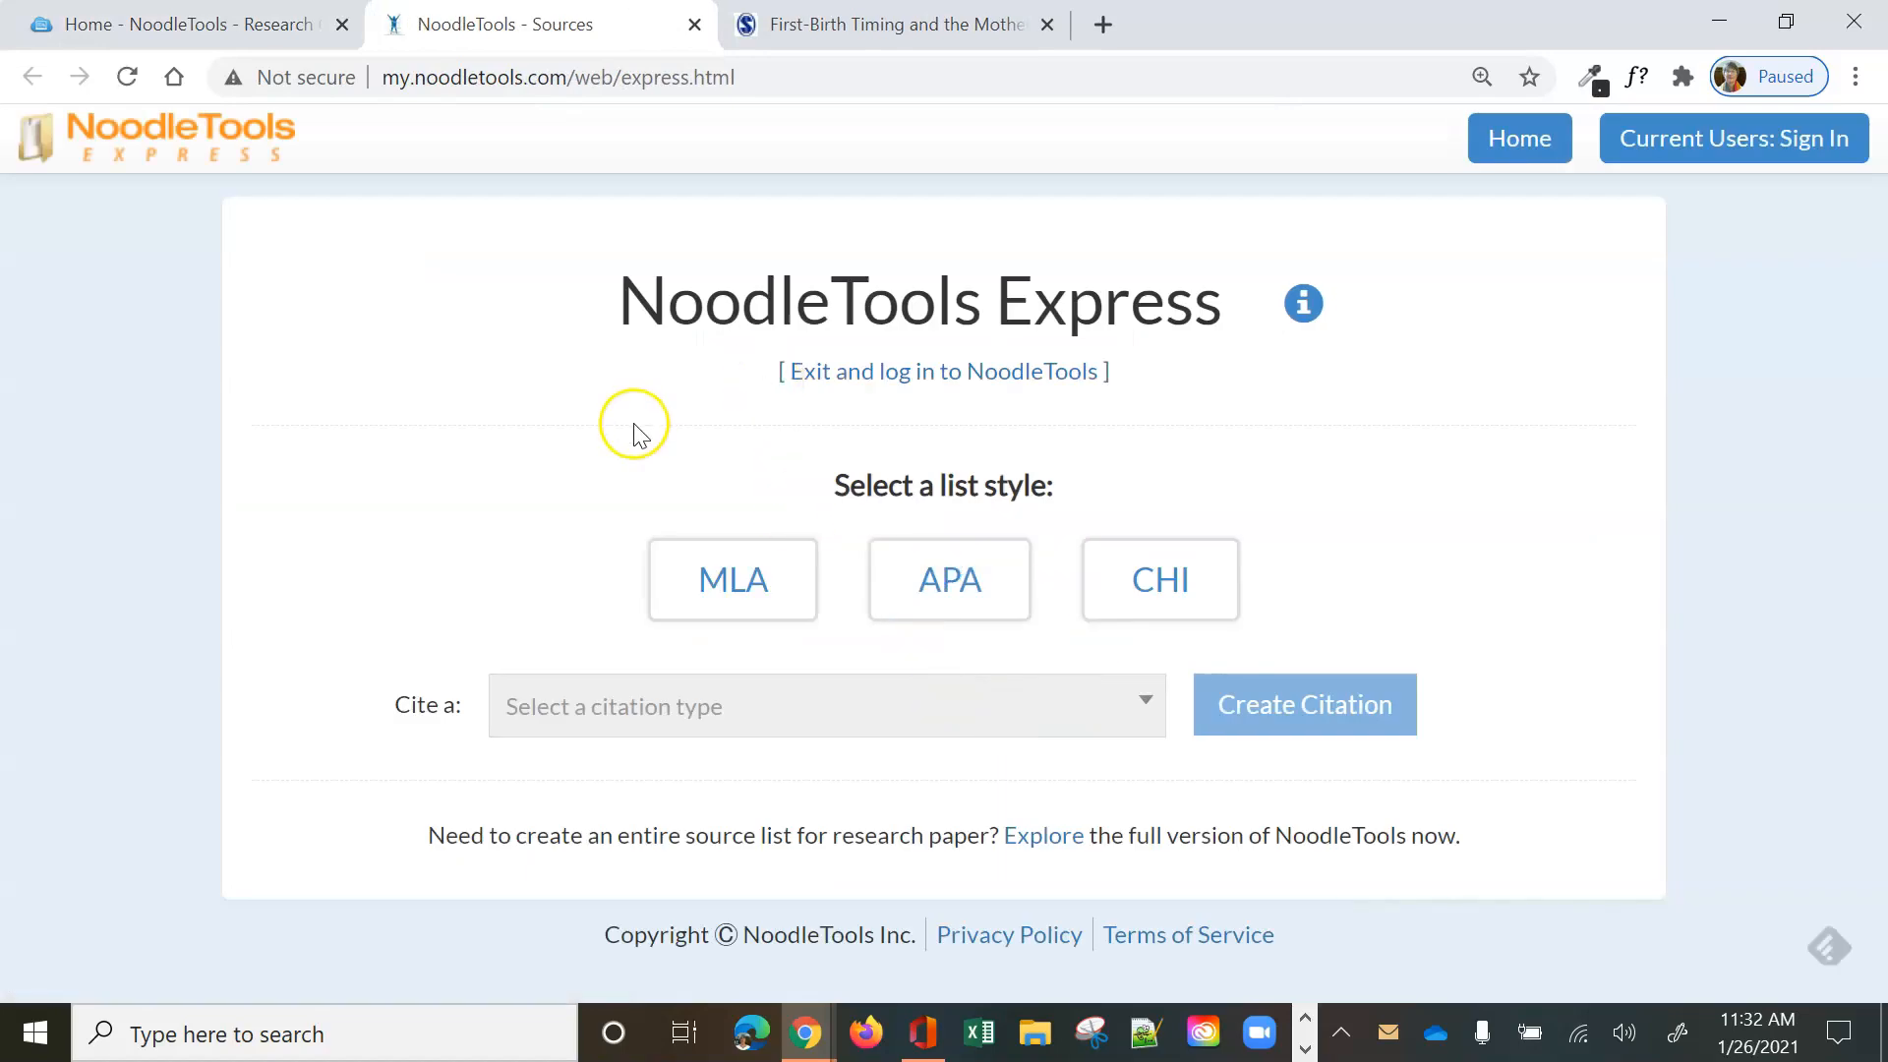
mouse_move(849, 444)
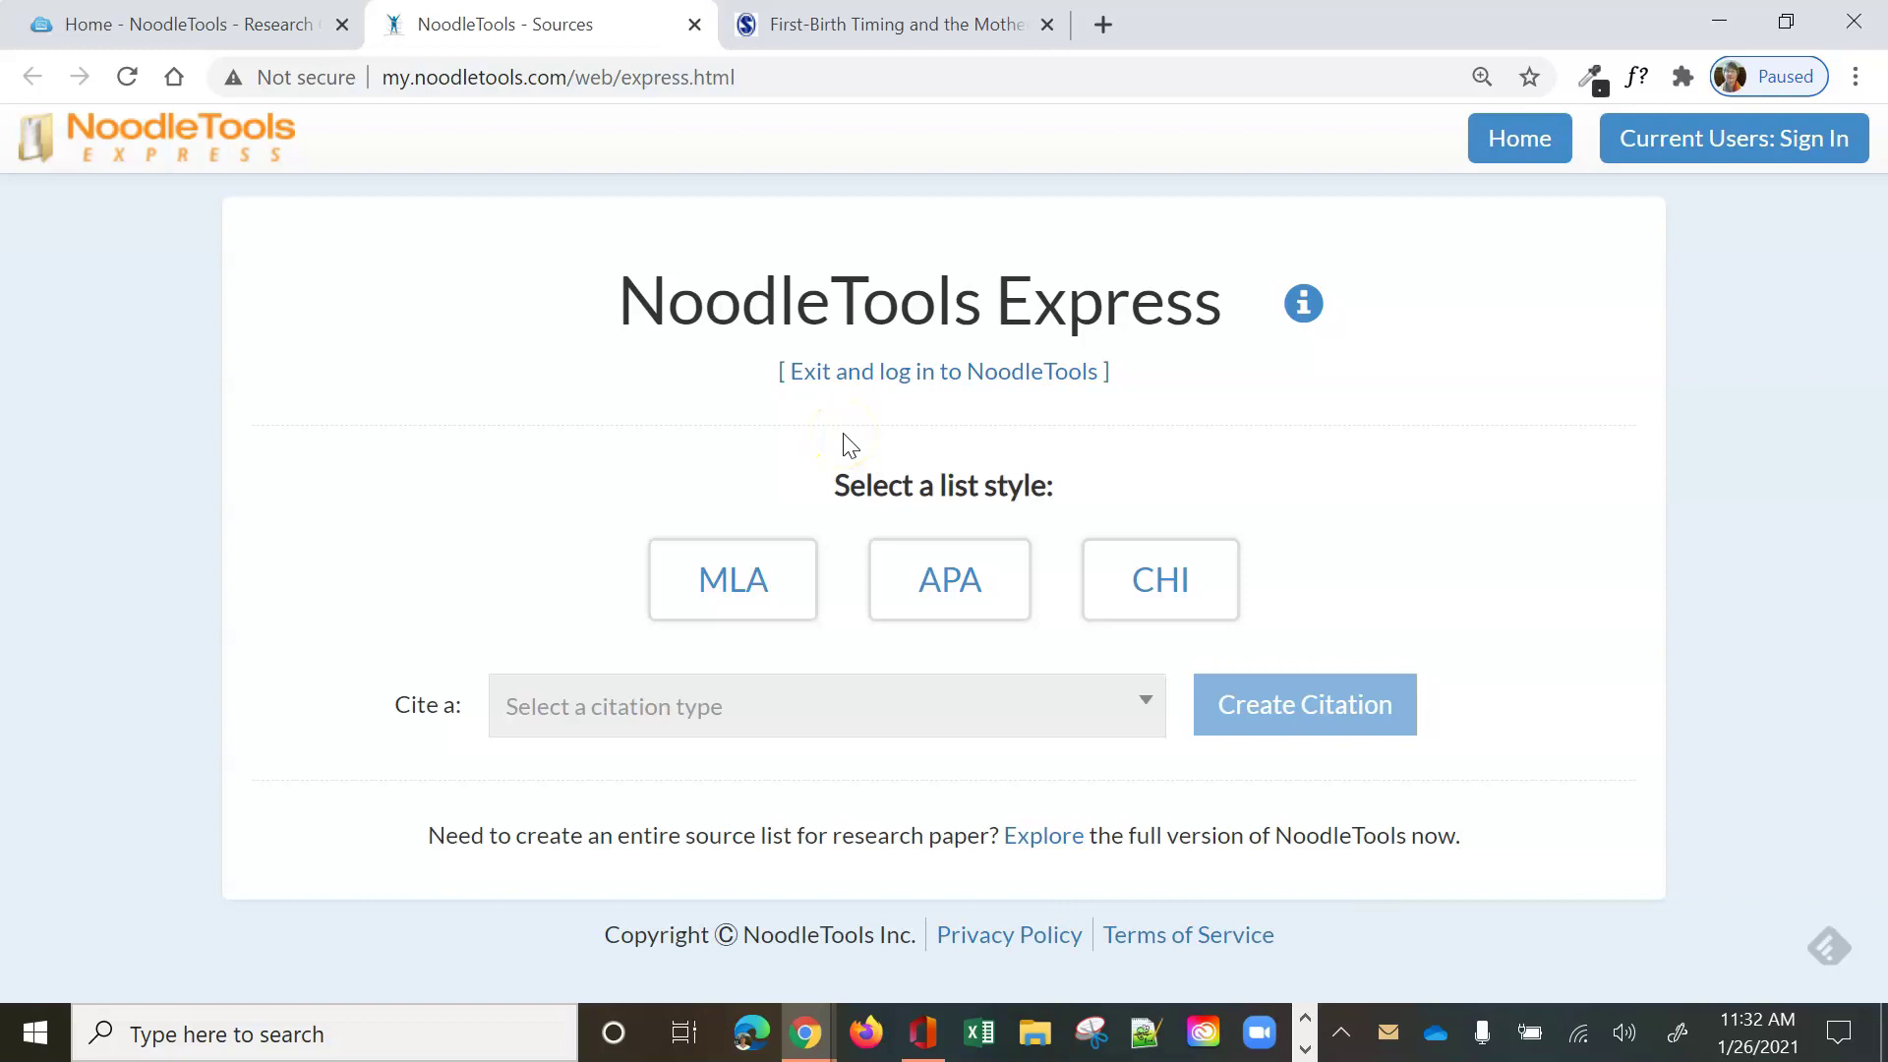
click(950, 578)
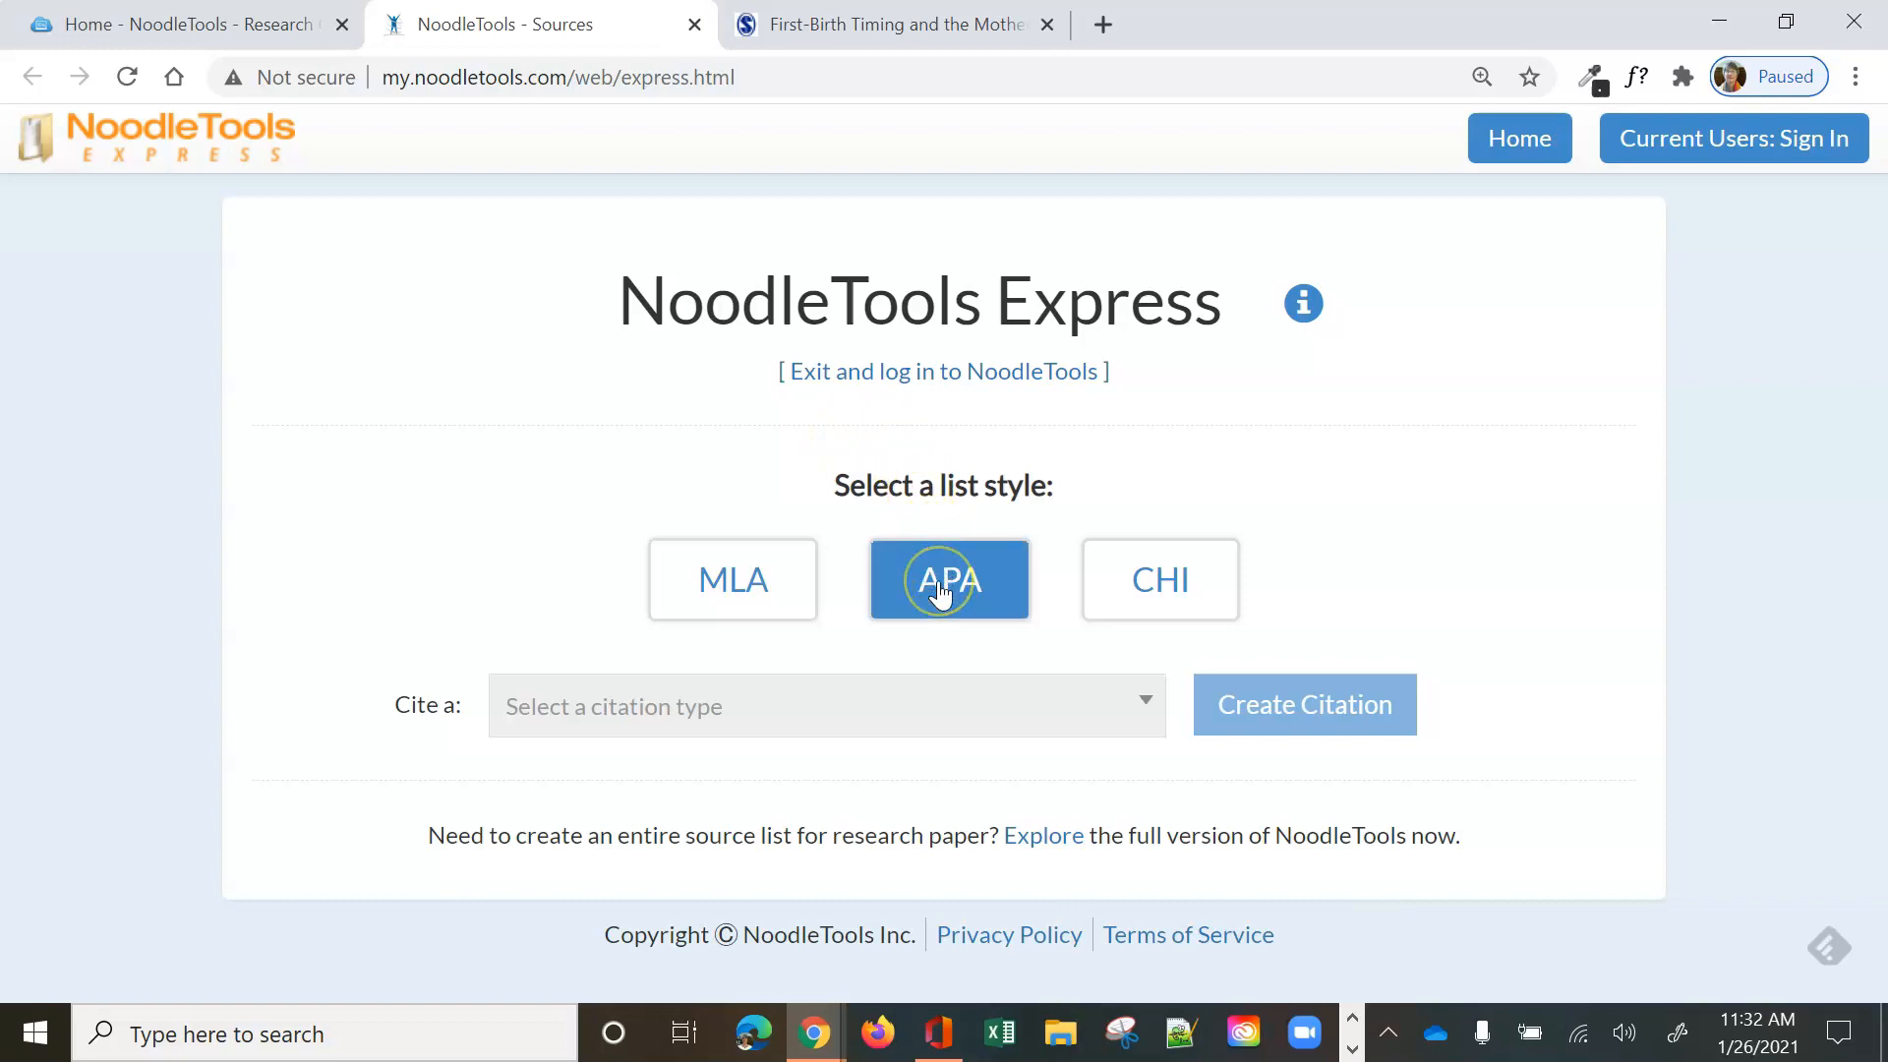
click(950, 579)
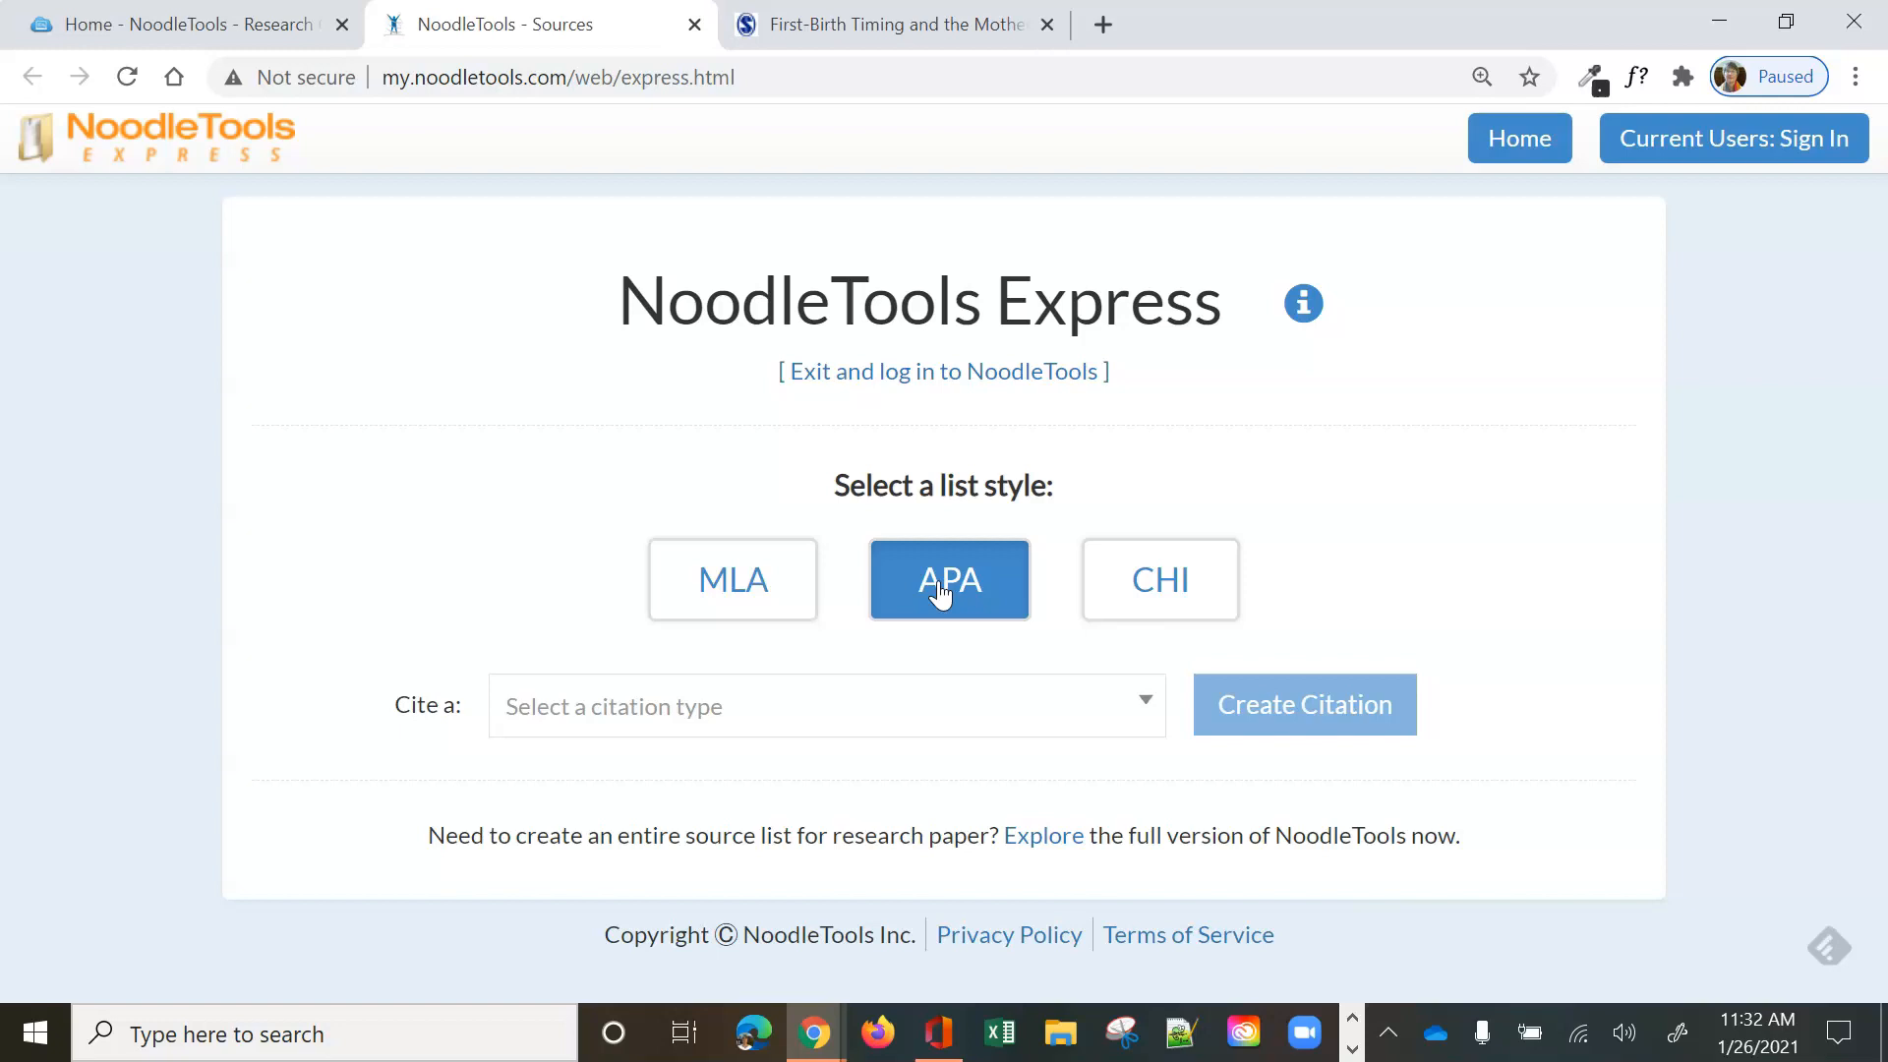
mouse_move(1145, 706)
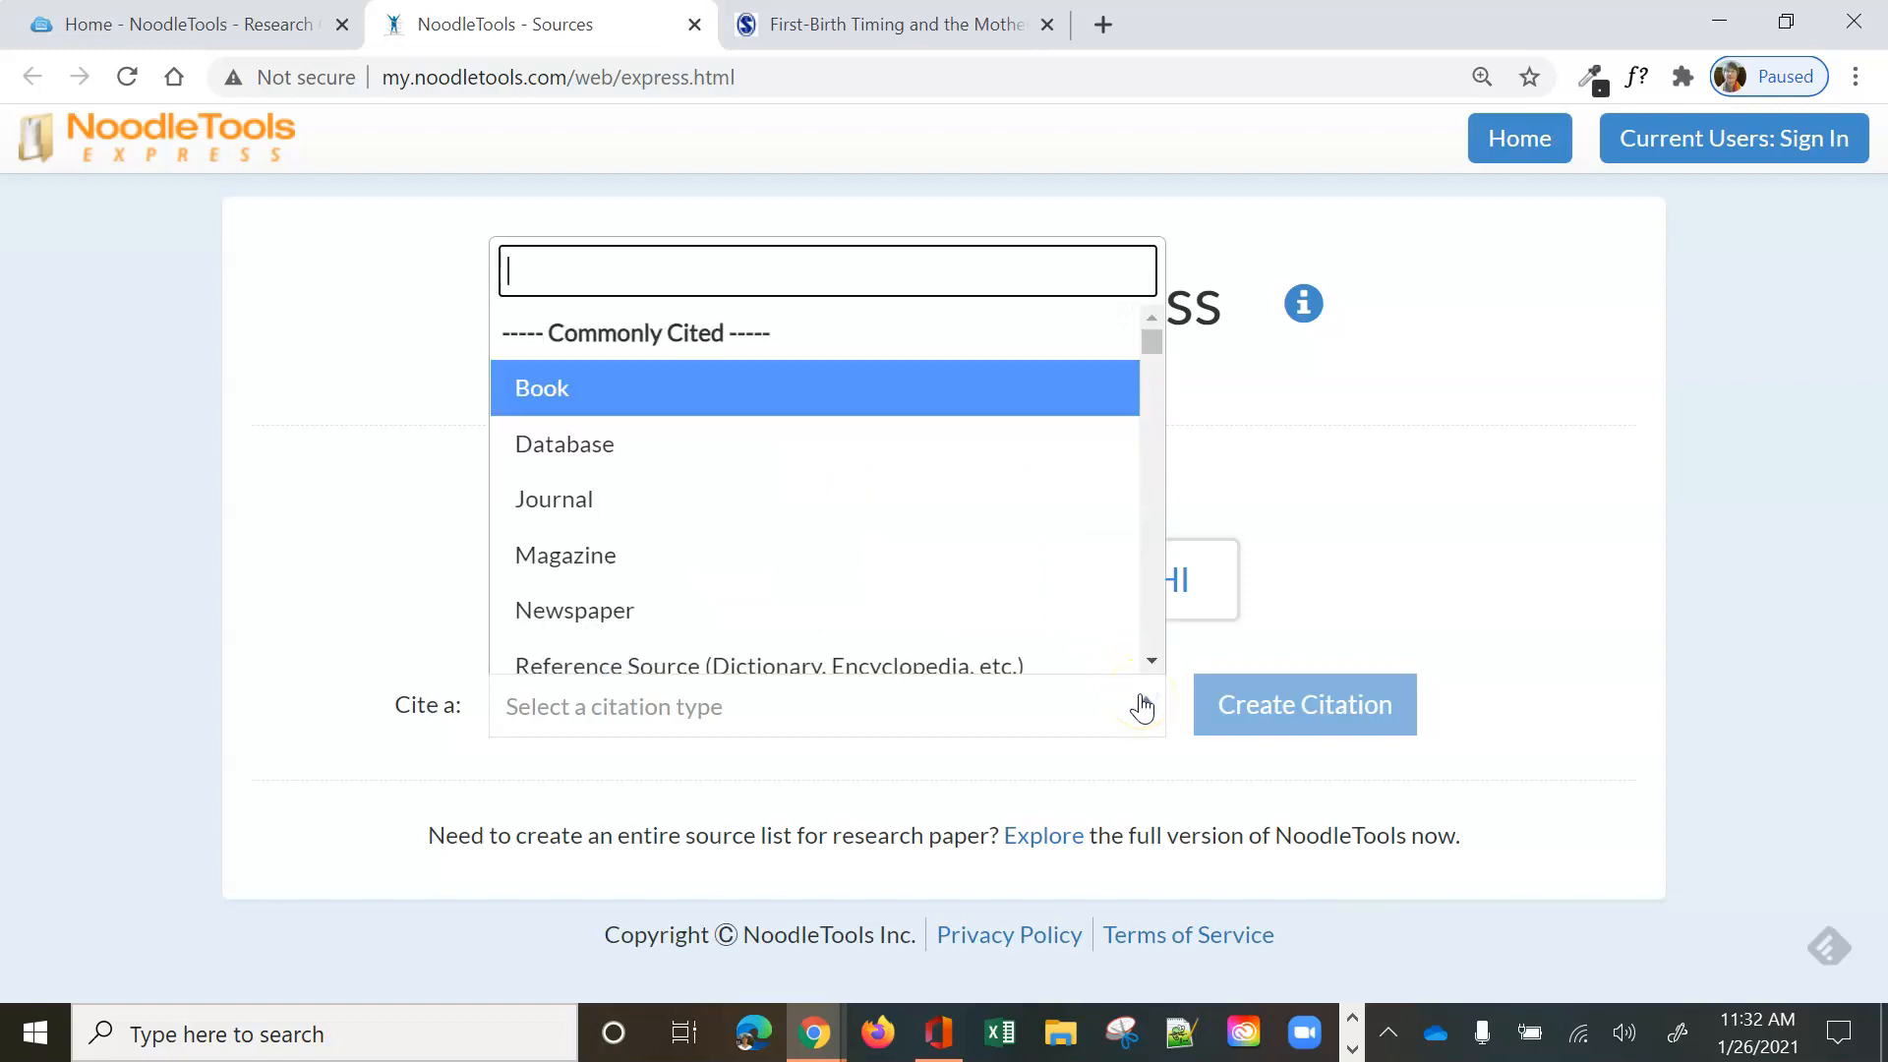
mouse_move(651, 507)
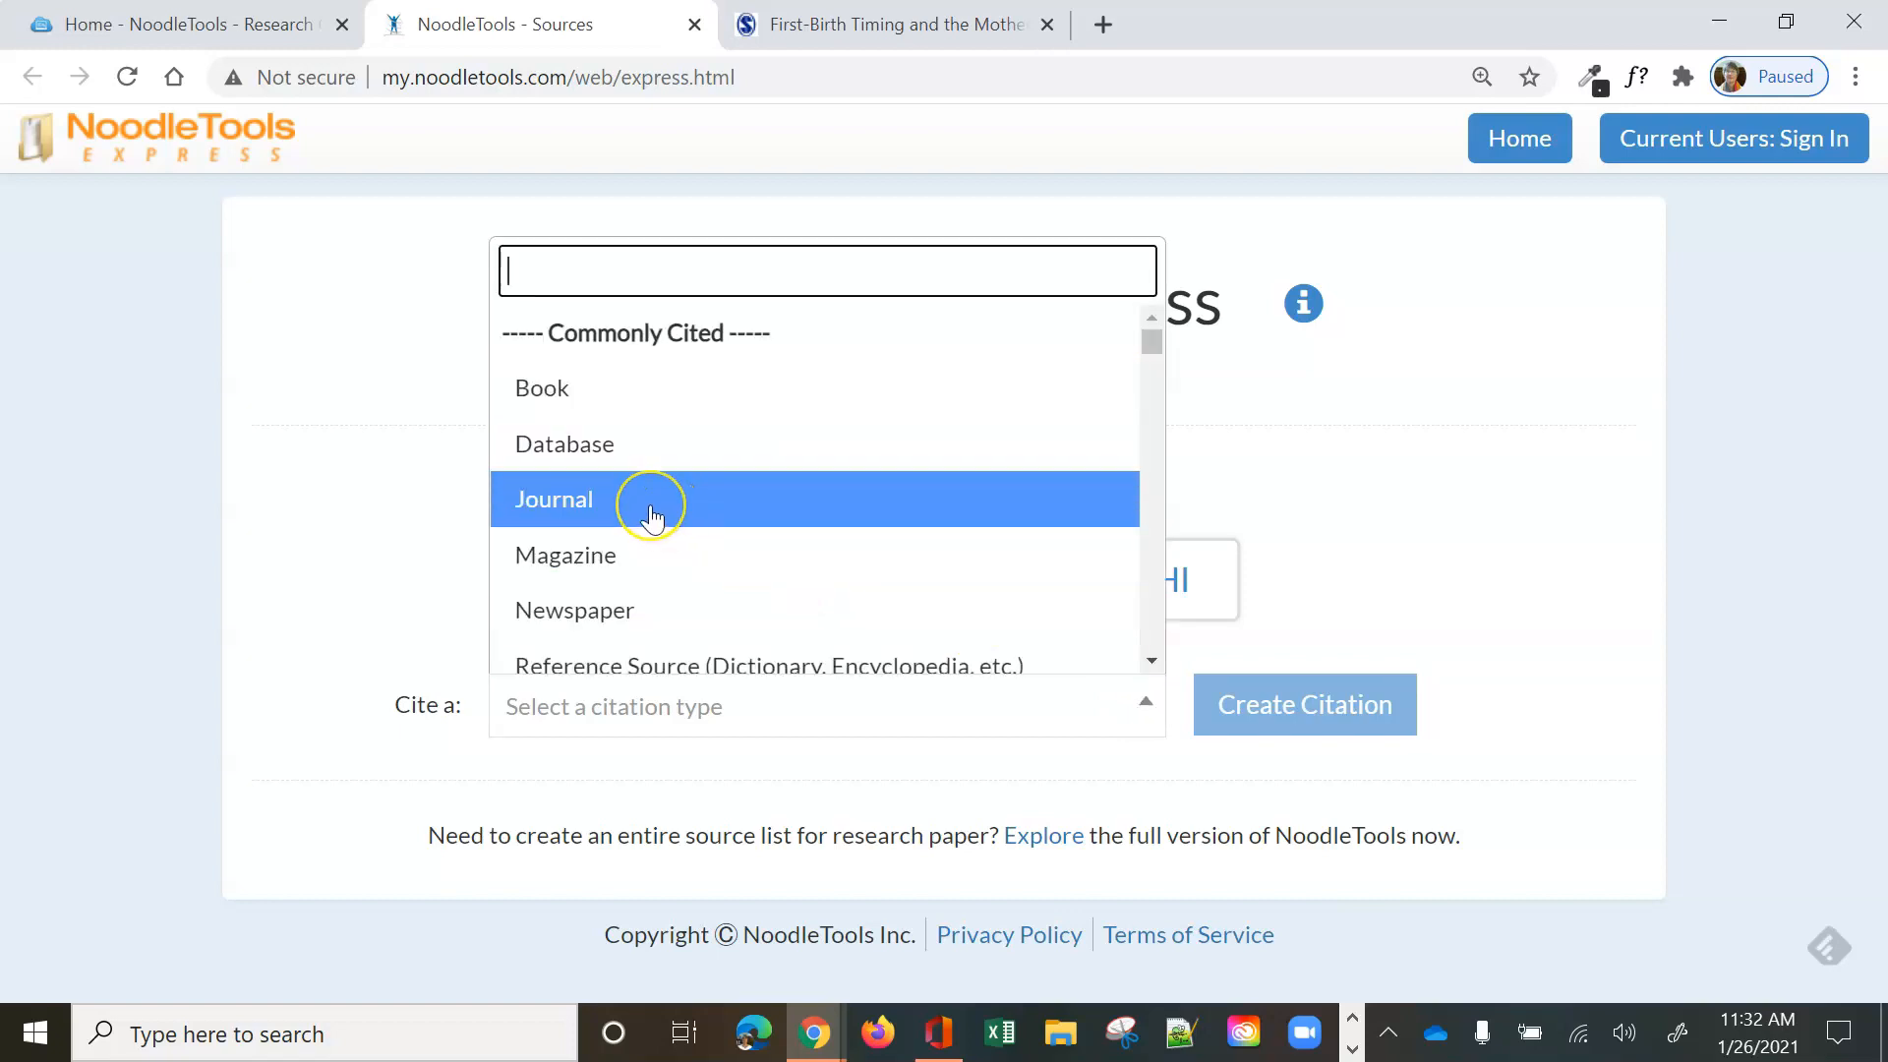
click(651, 500)
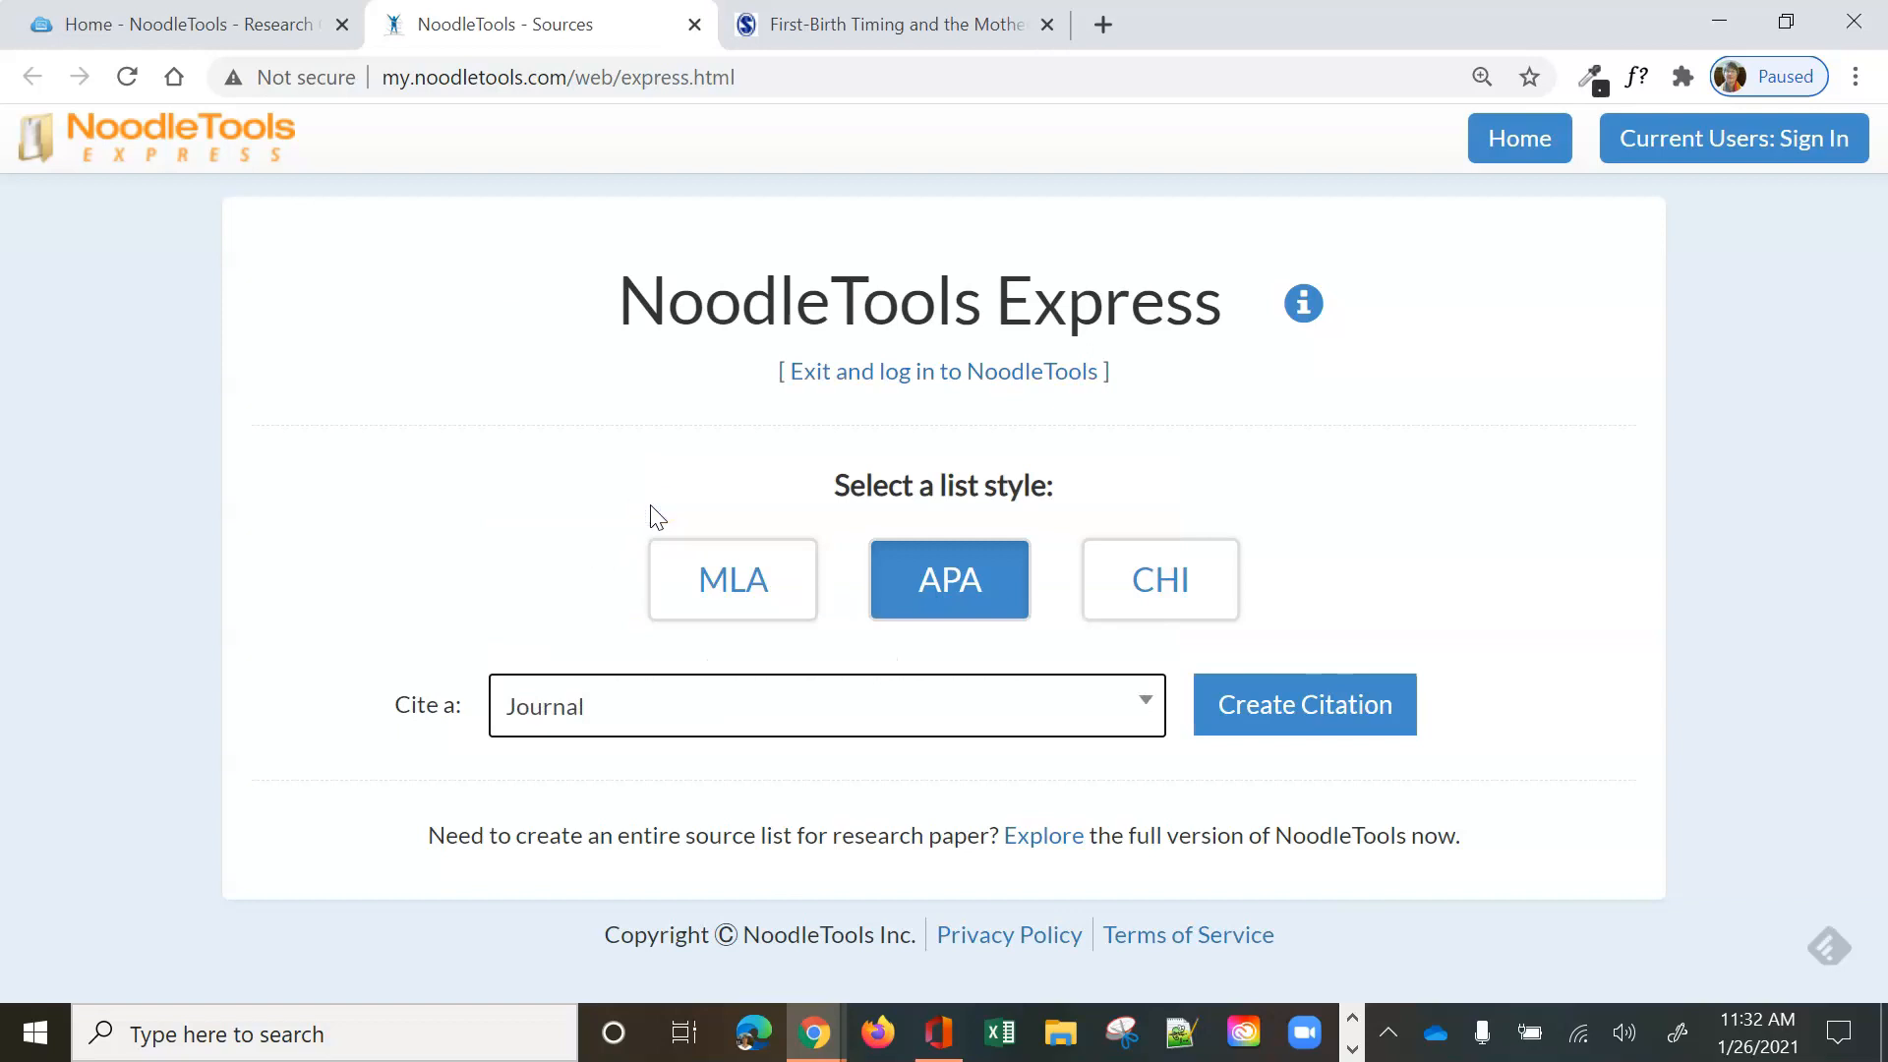
Create a new journal citation, review the APA Guide format for a print journal article, then close it.
click(1304, 704)
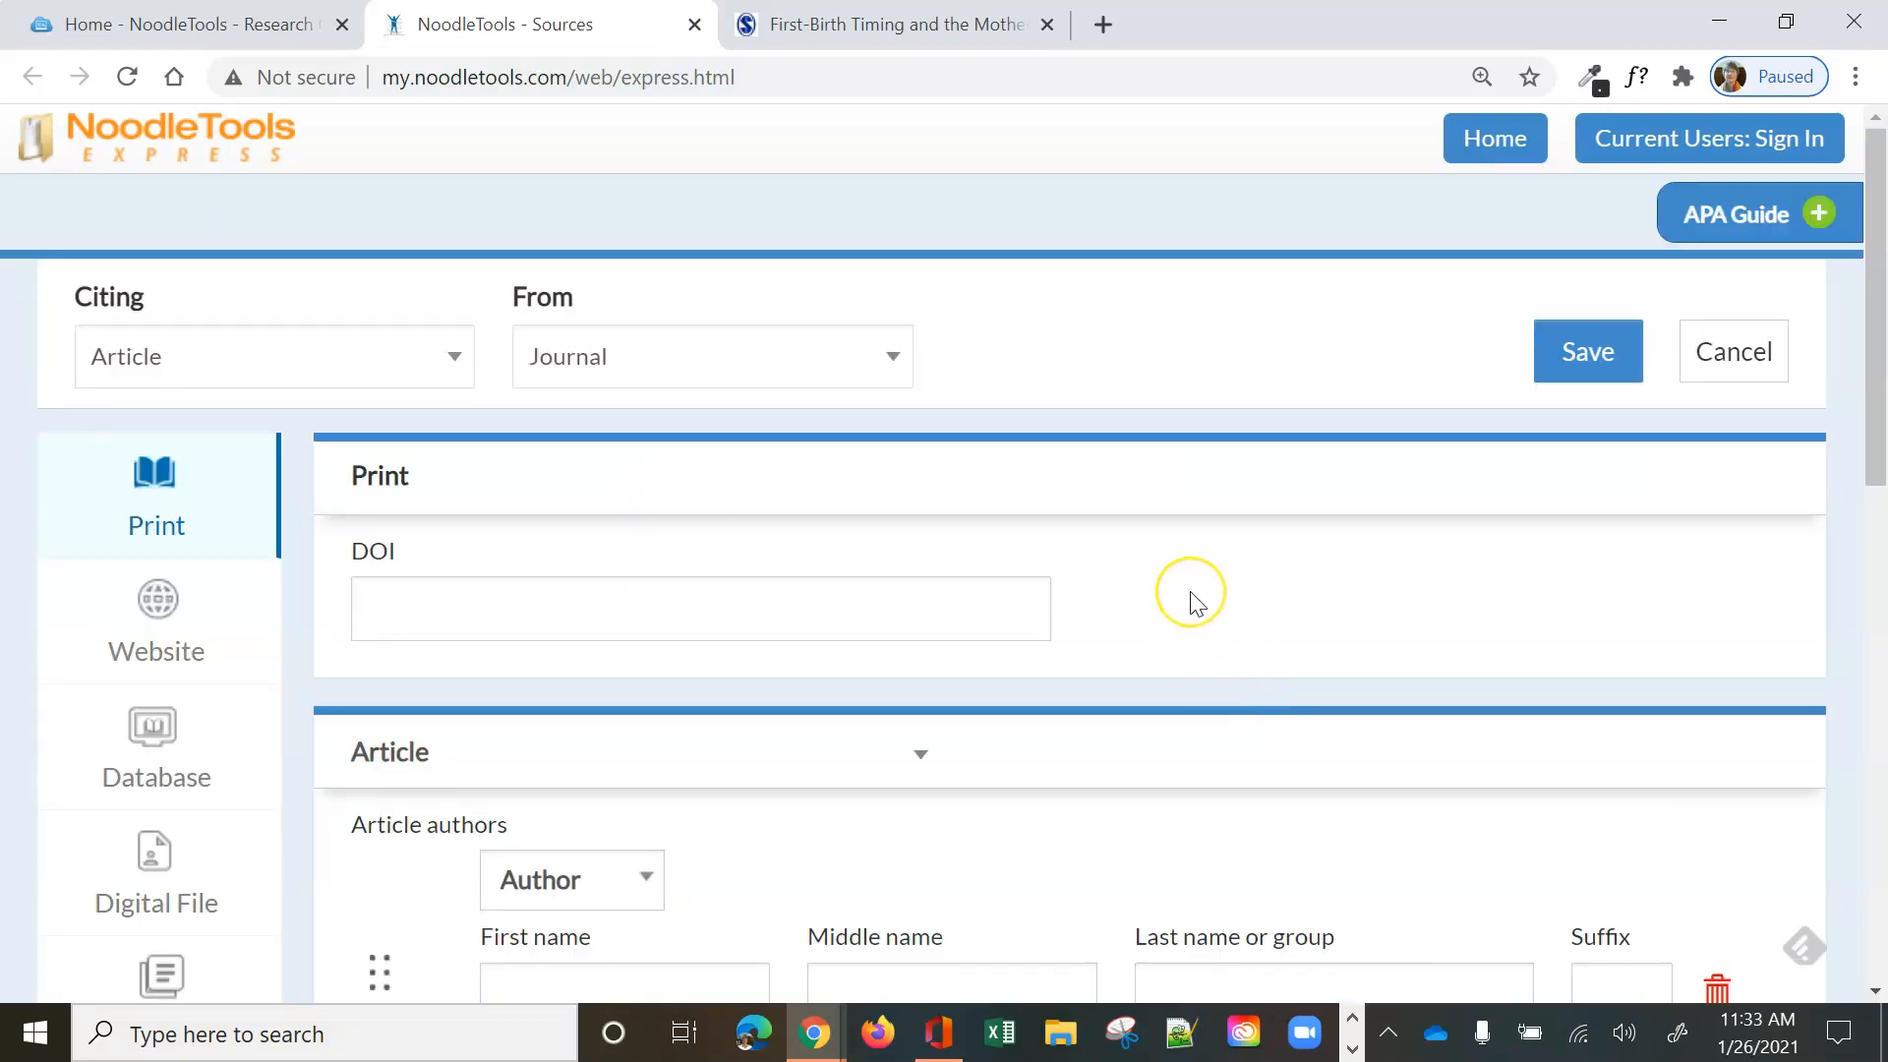
mouse_move(942, 390)
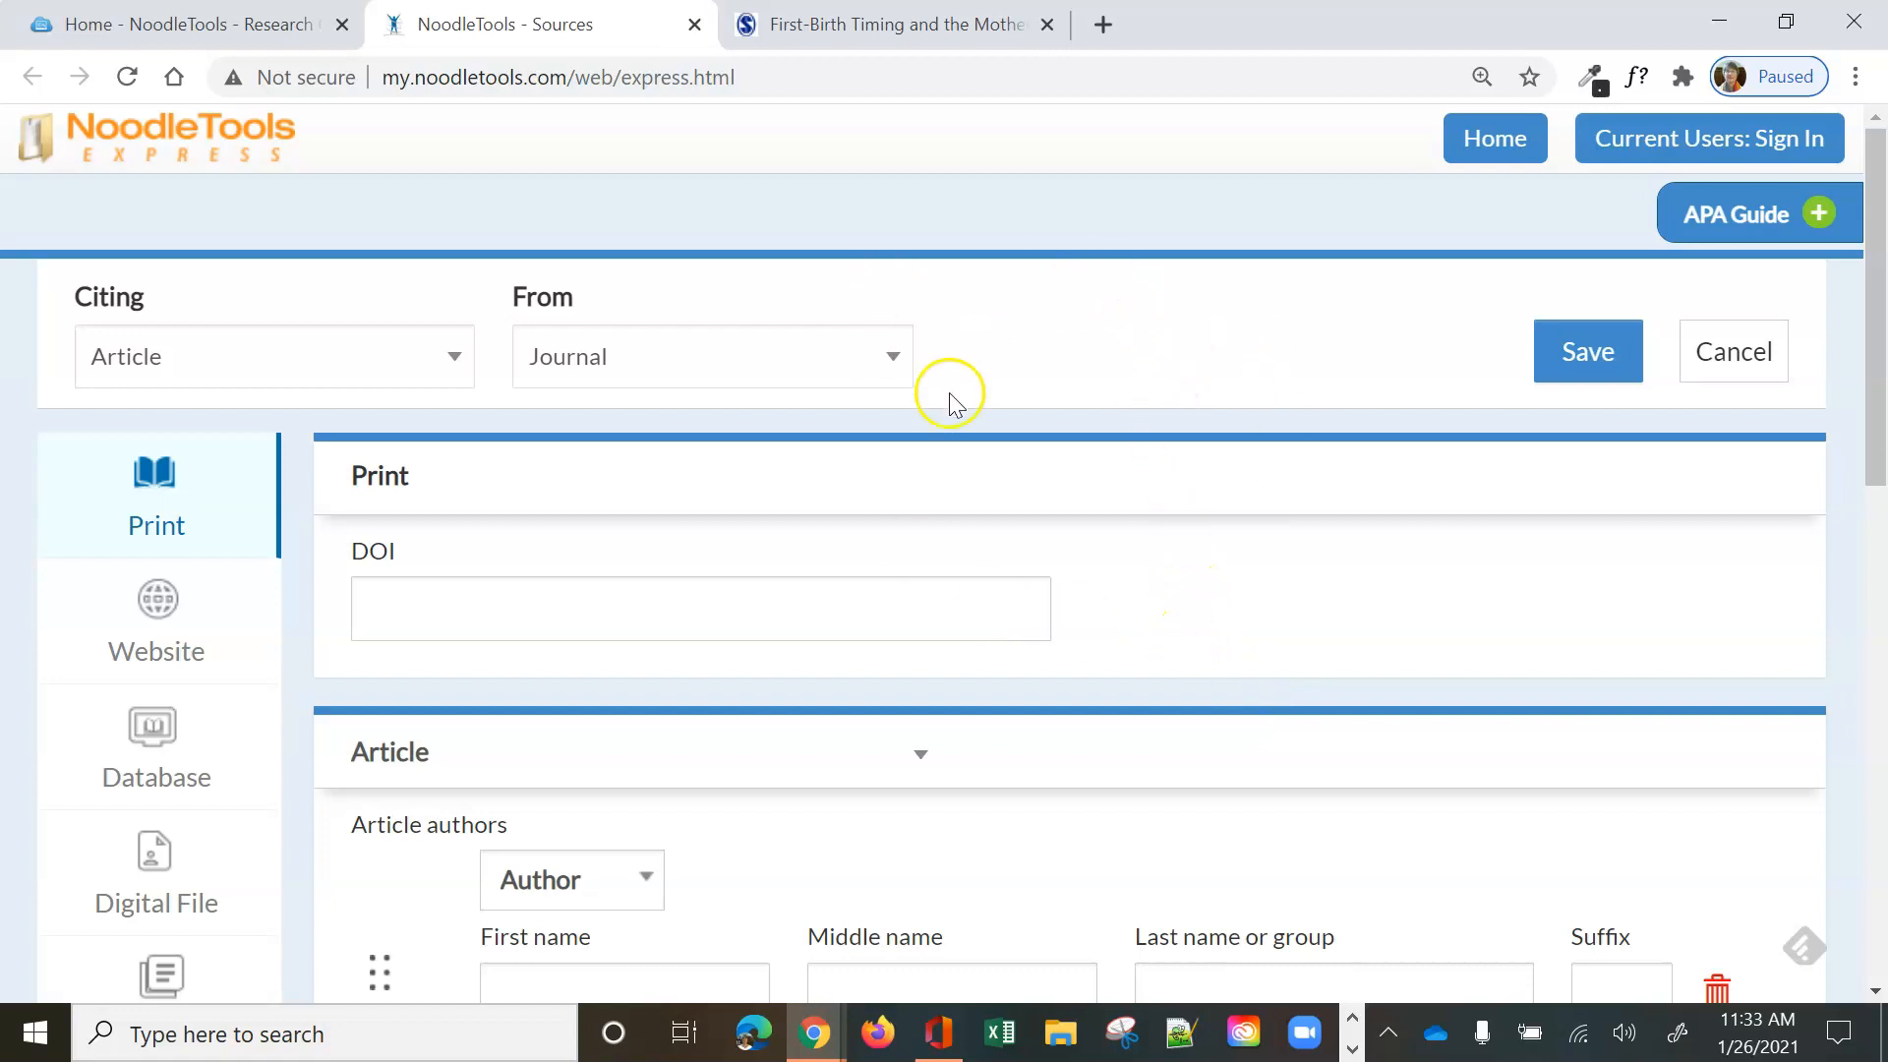
mouse_move(1109, 502)
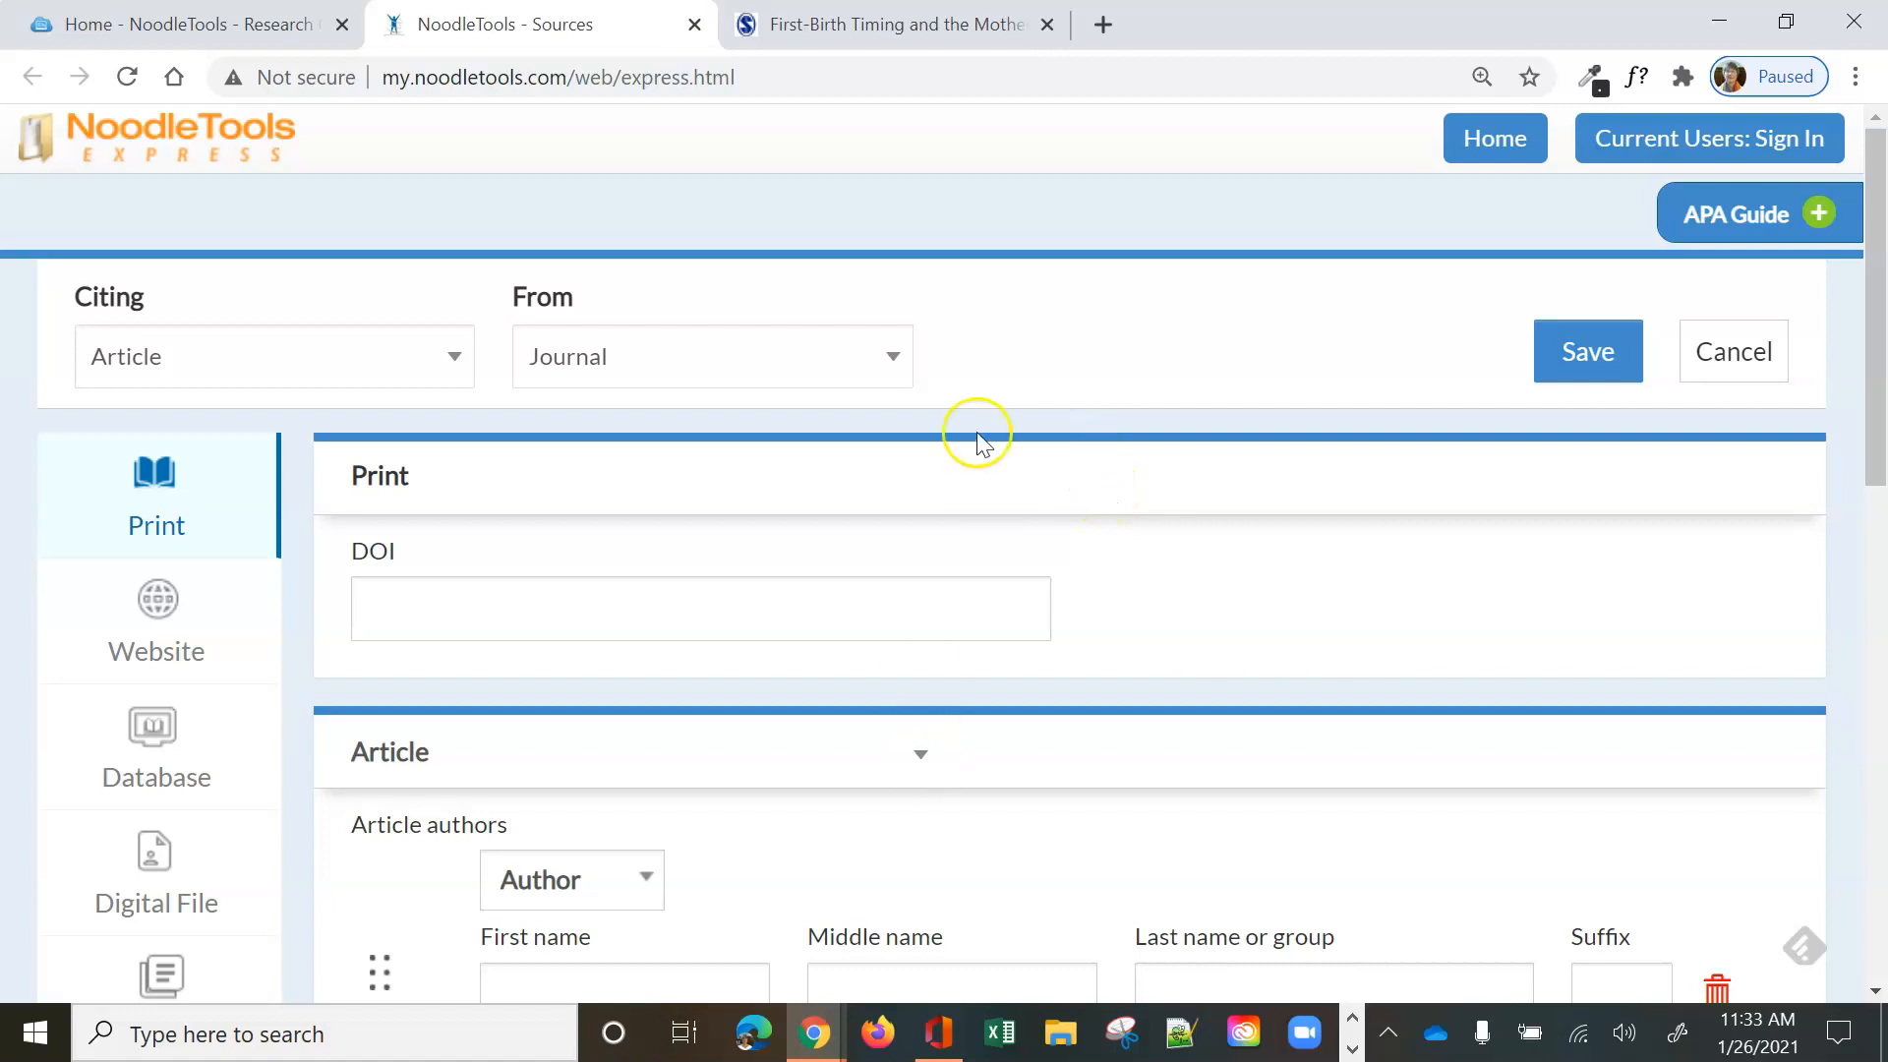
mouse_move(1774, 216)
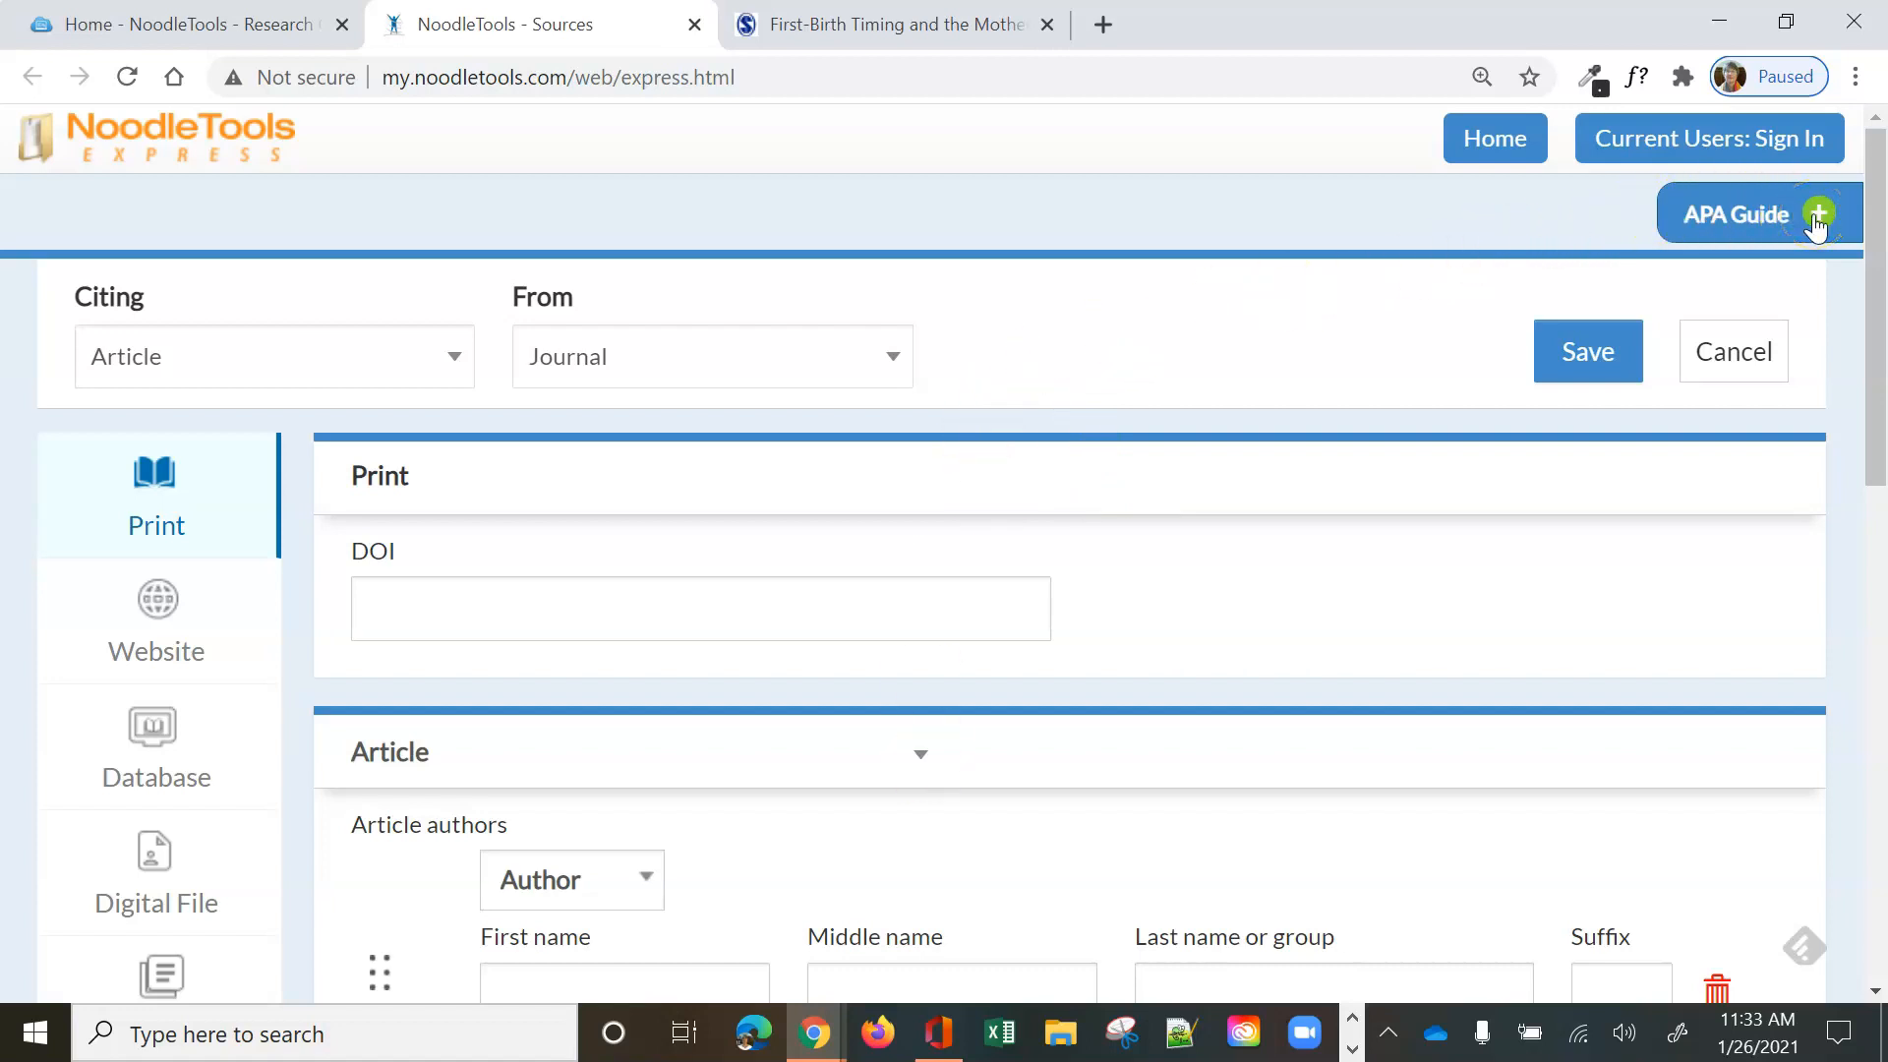
click(1817, 212)
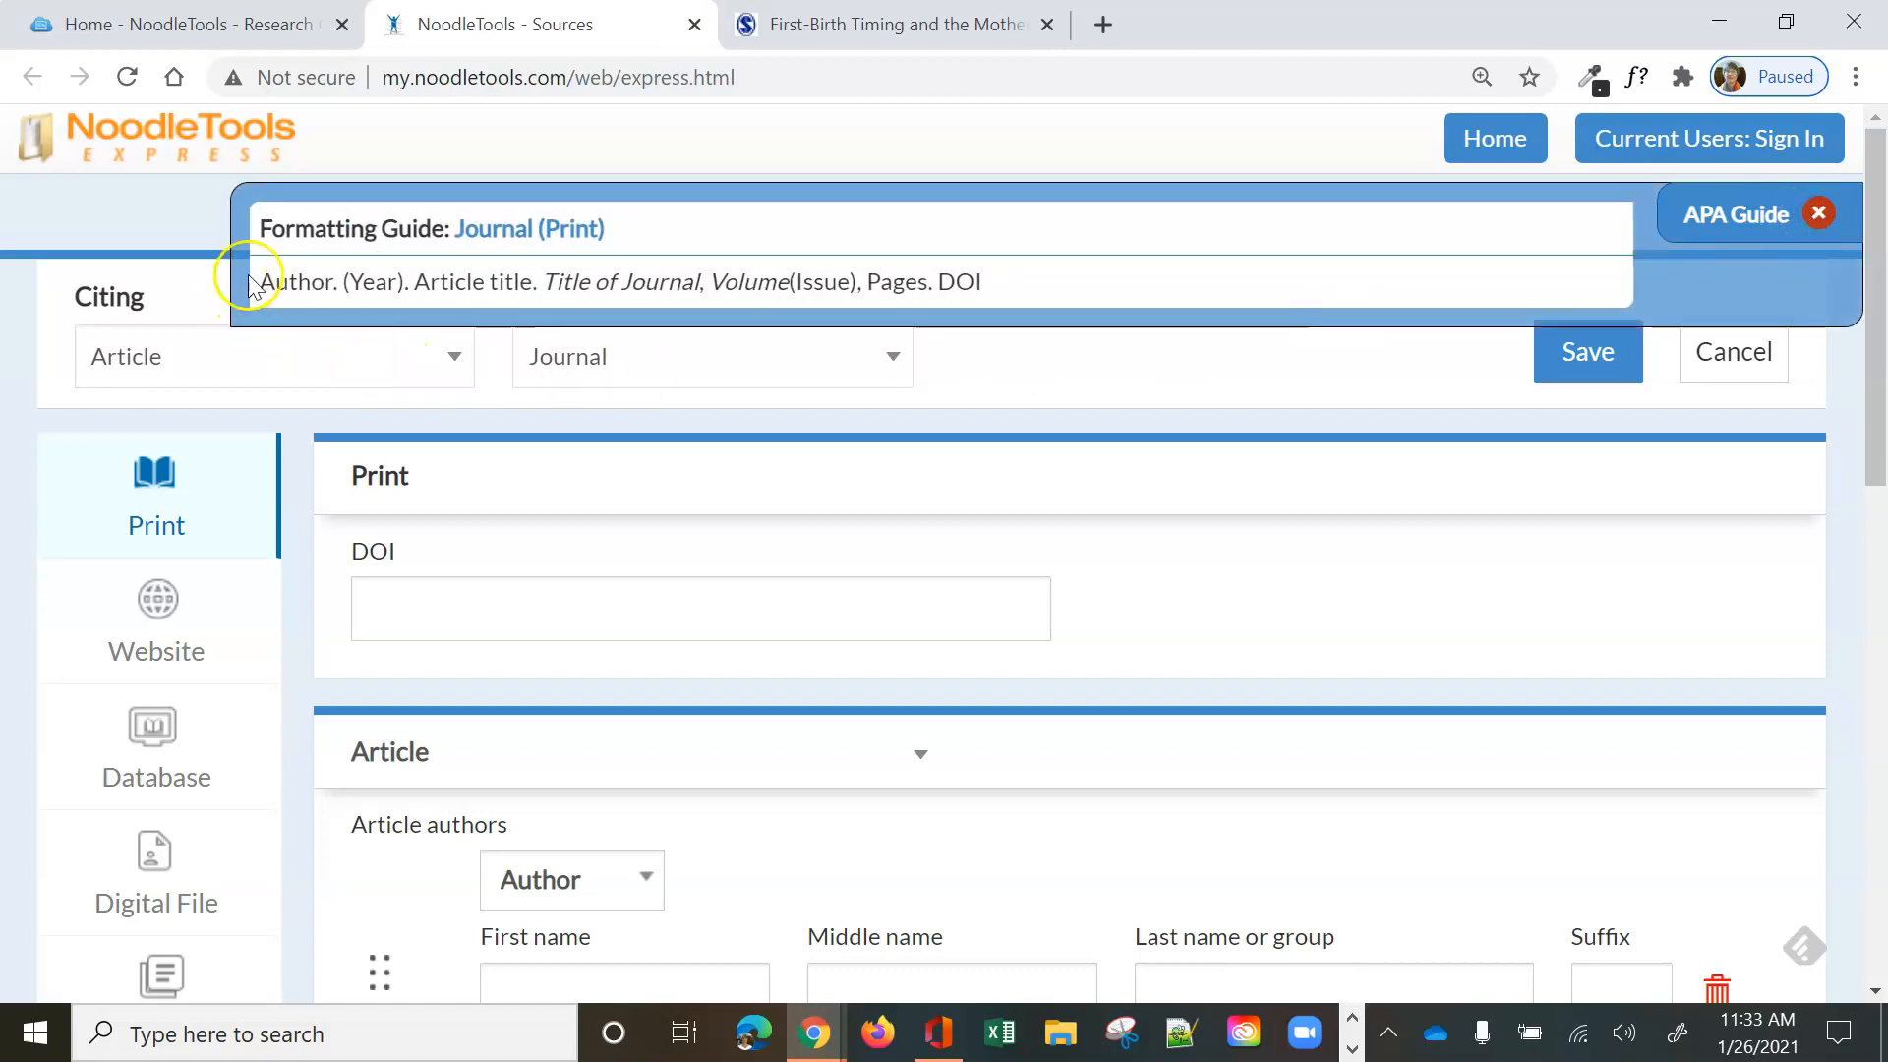
mouse_move(747, 285)
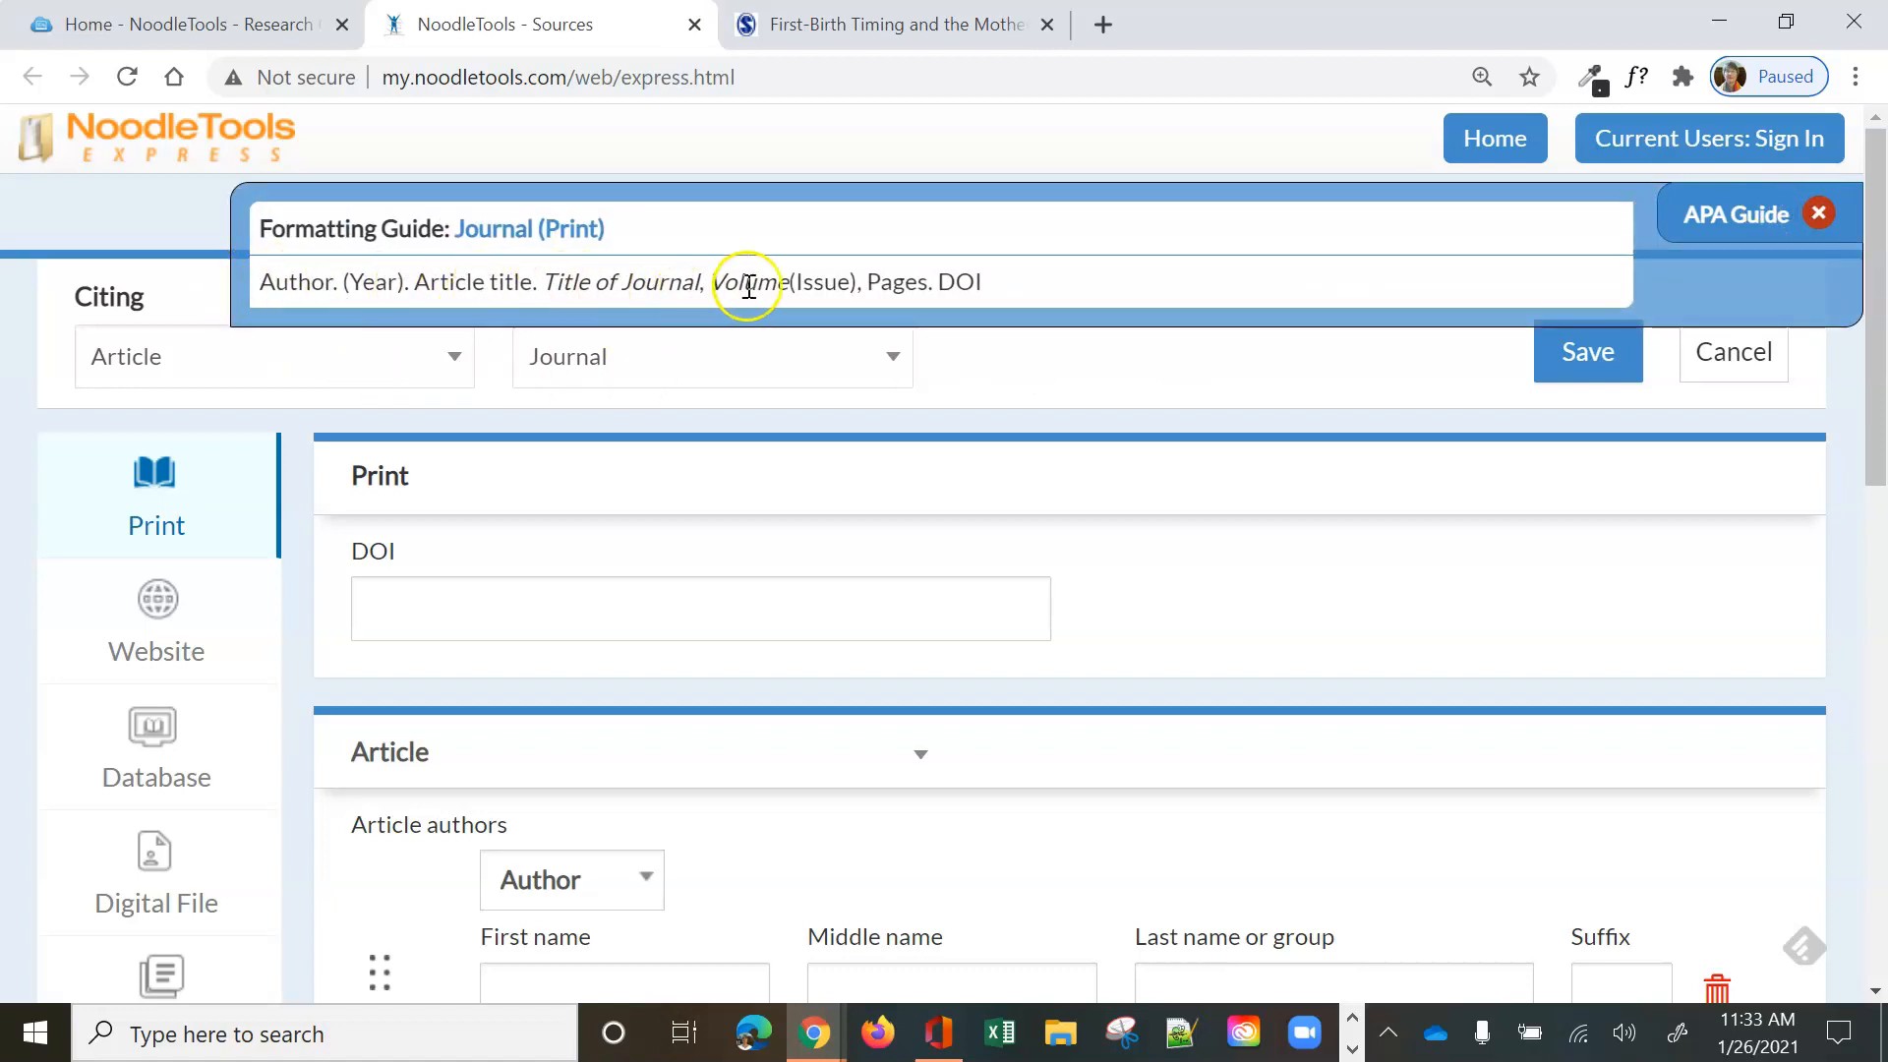
mouse_move(1042, 293)
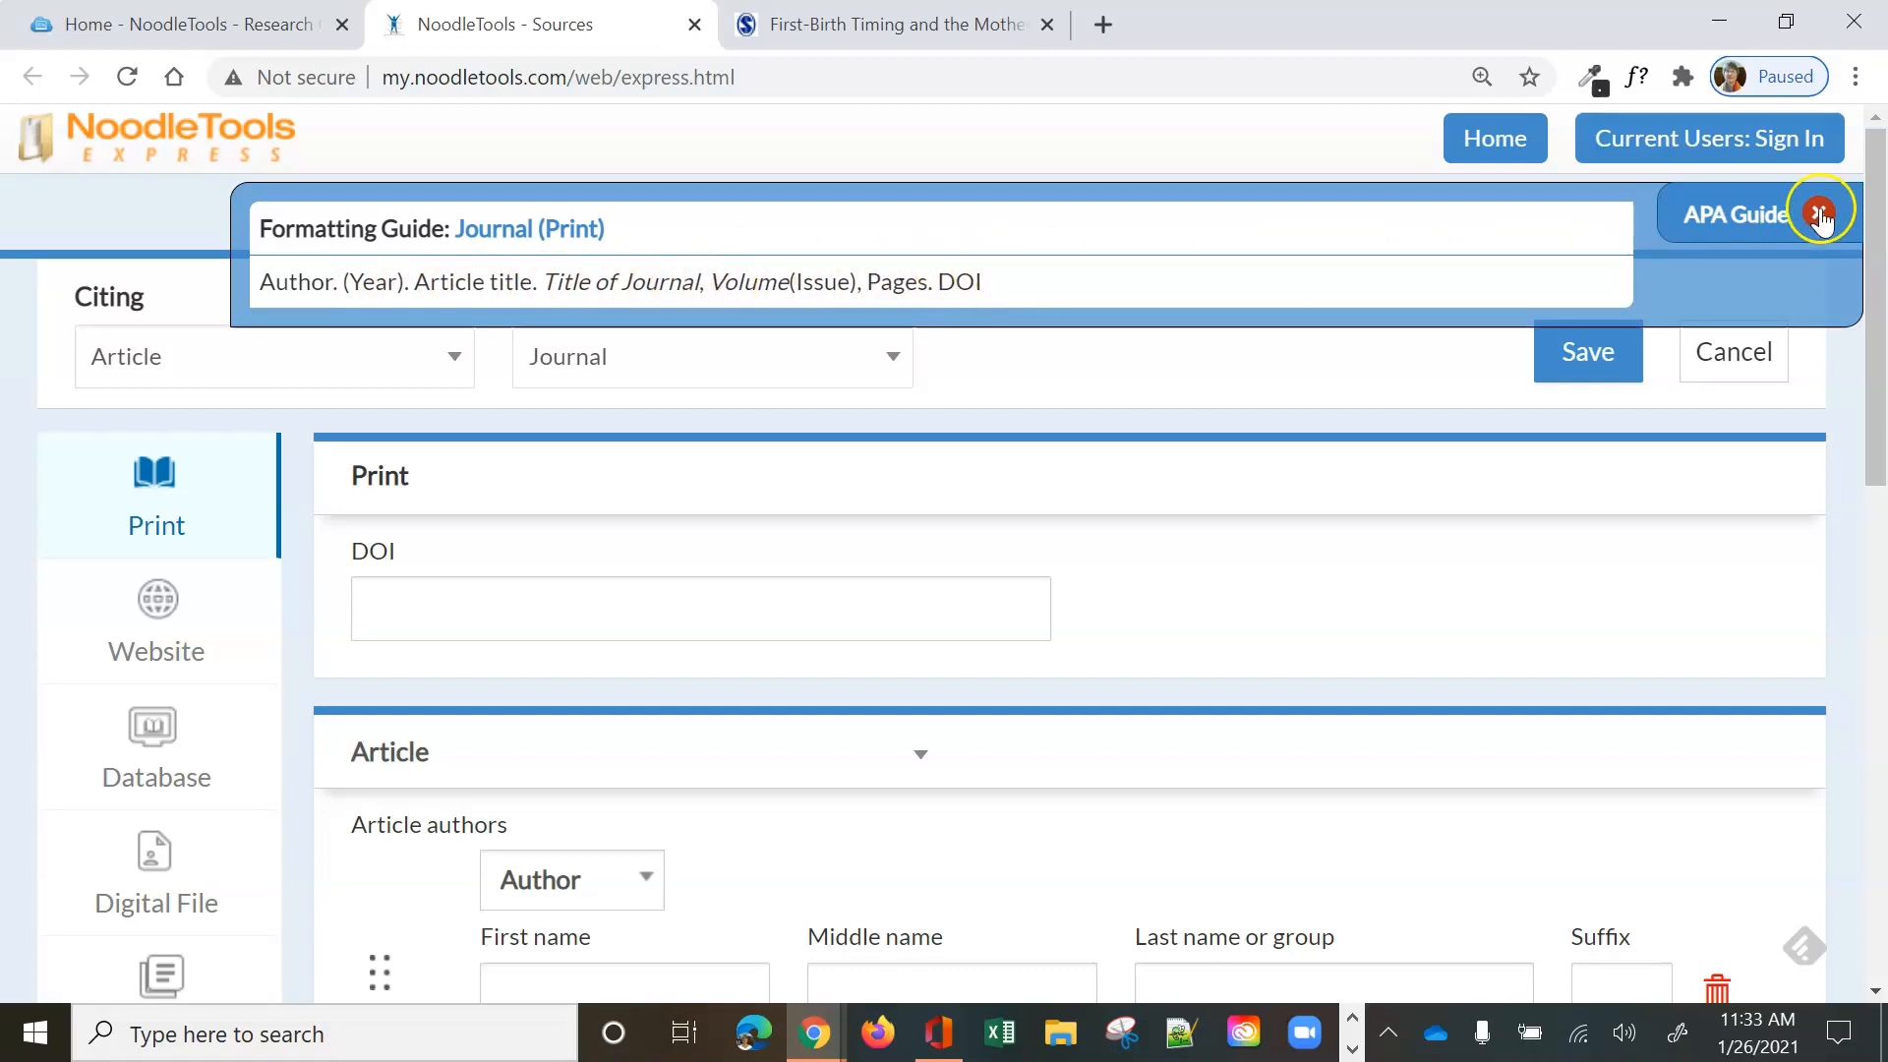
click(1817, 210)
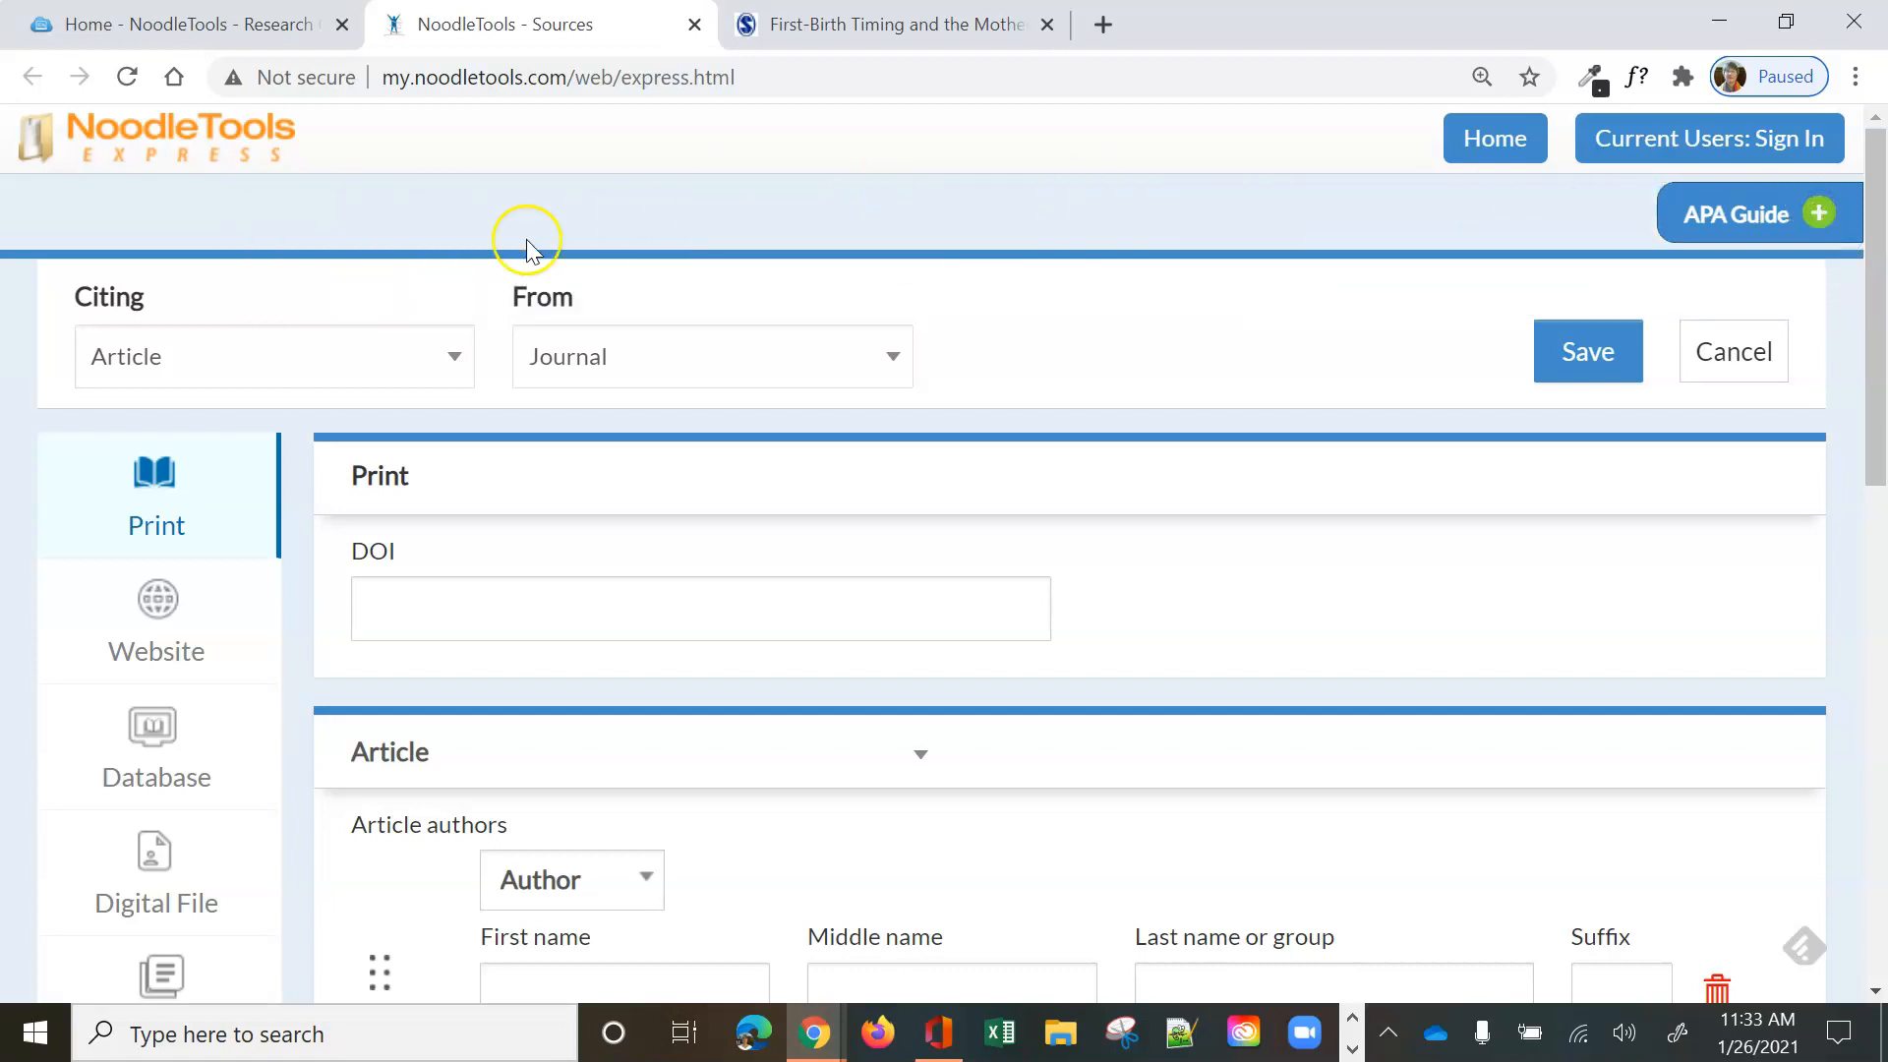
mouse_move(267, 496)
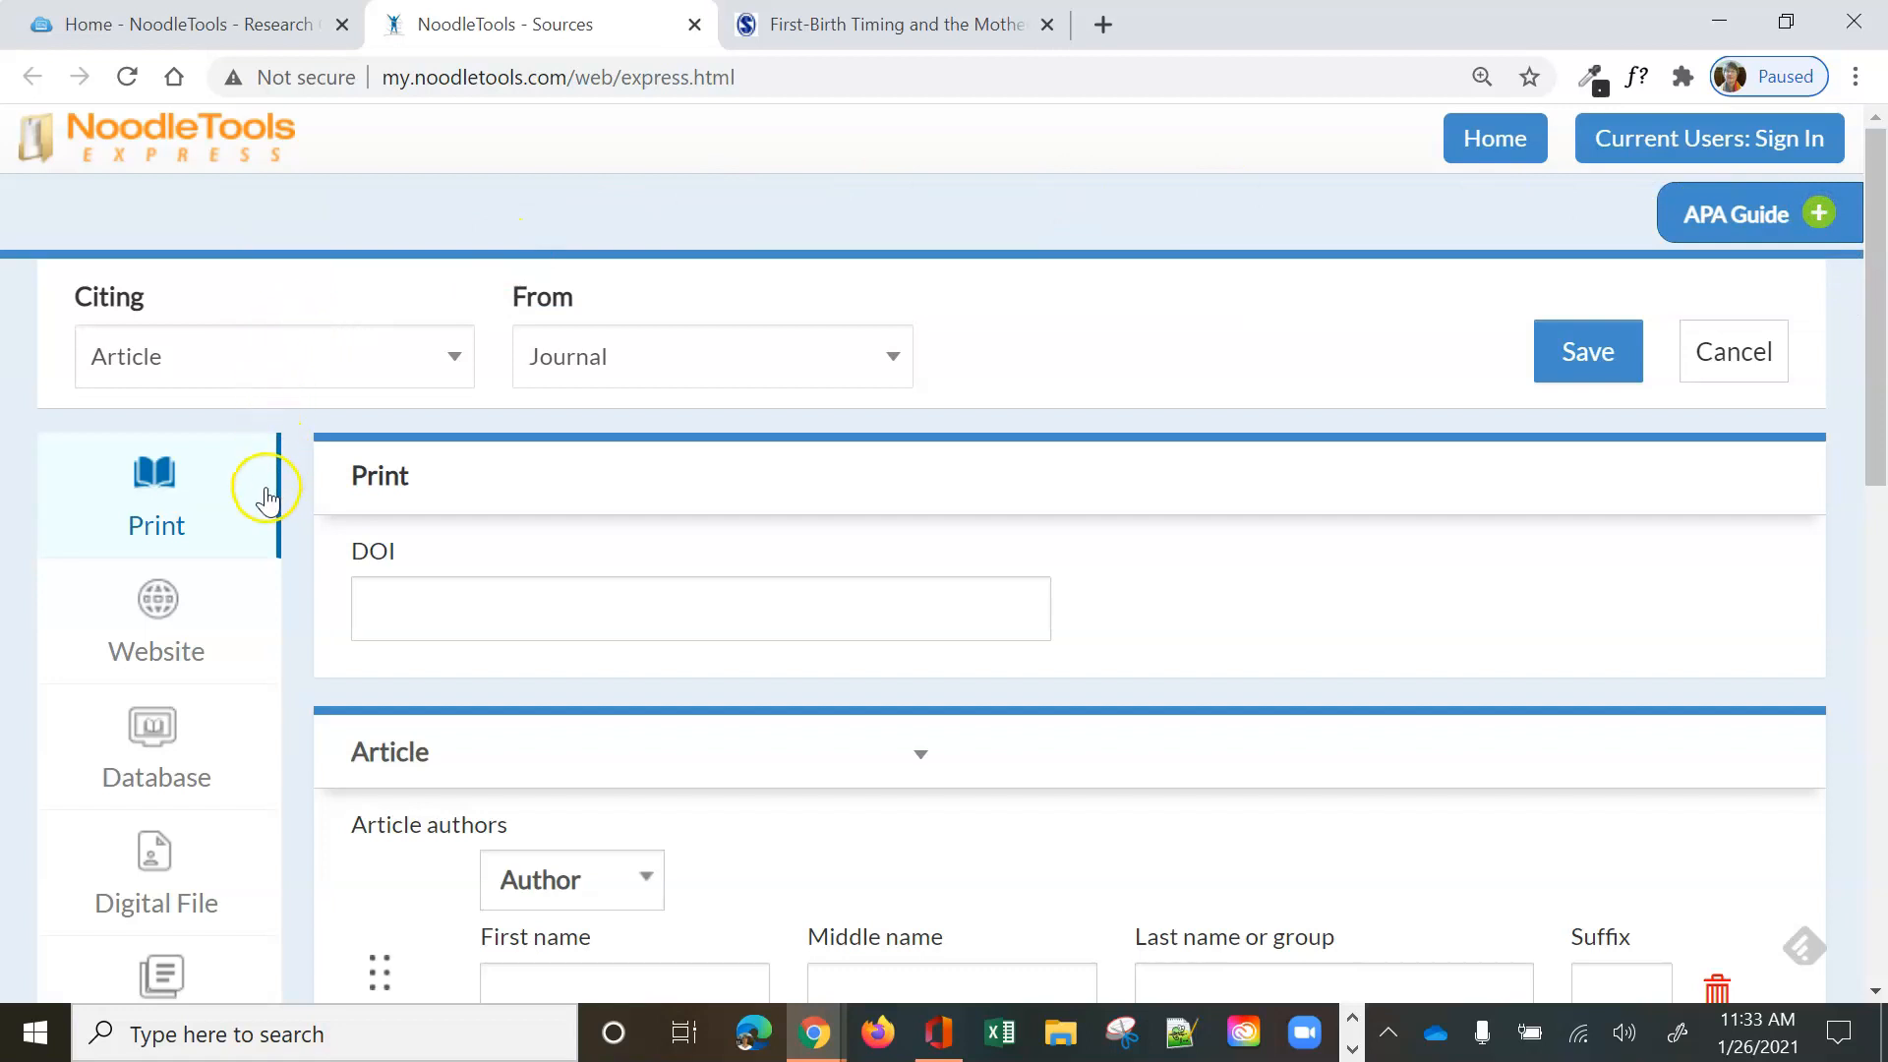
mouse_move(151, 616)
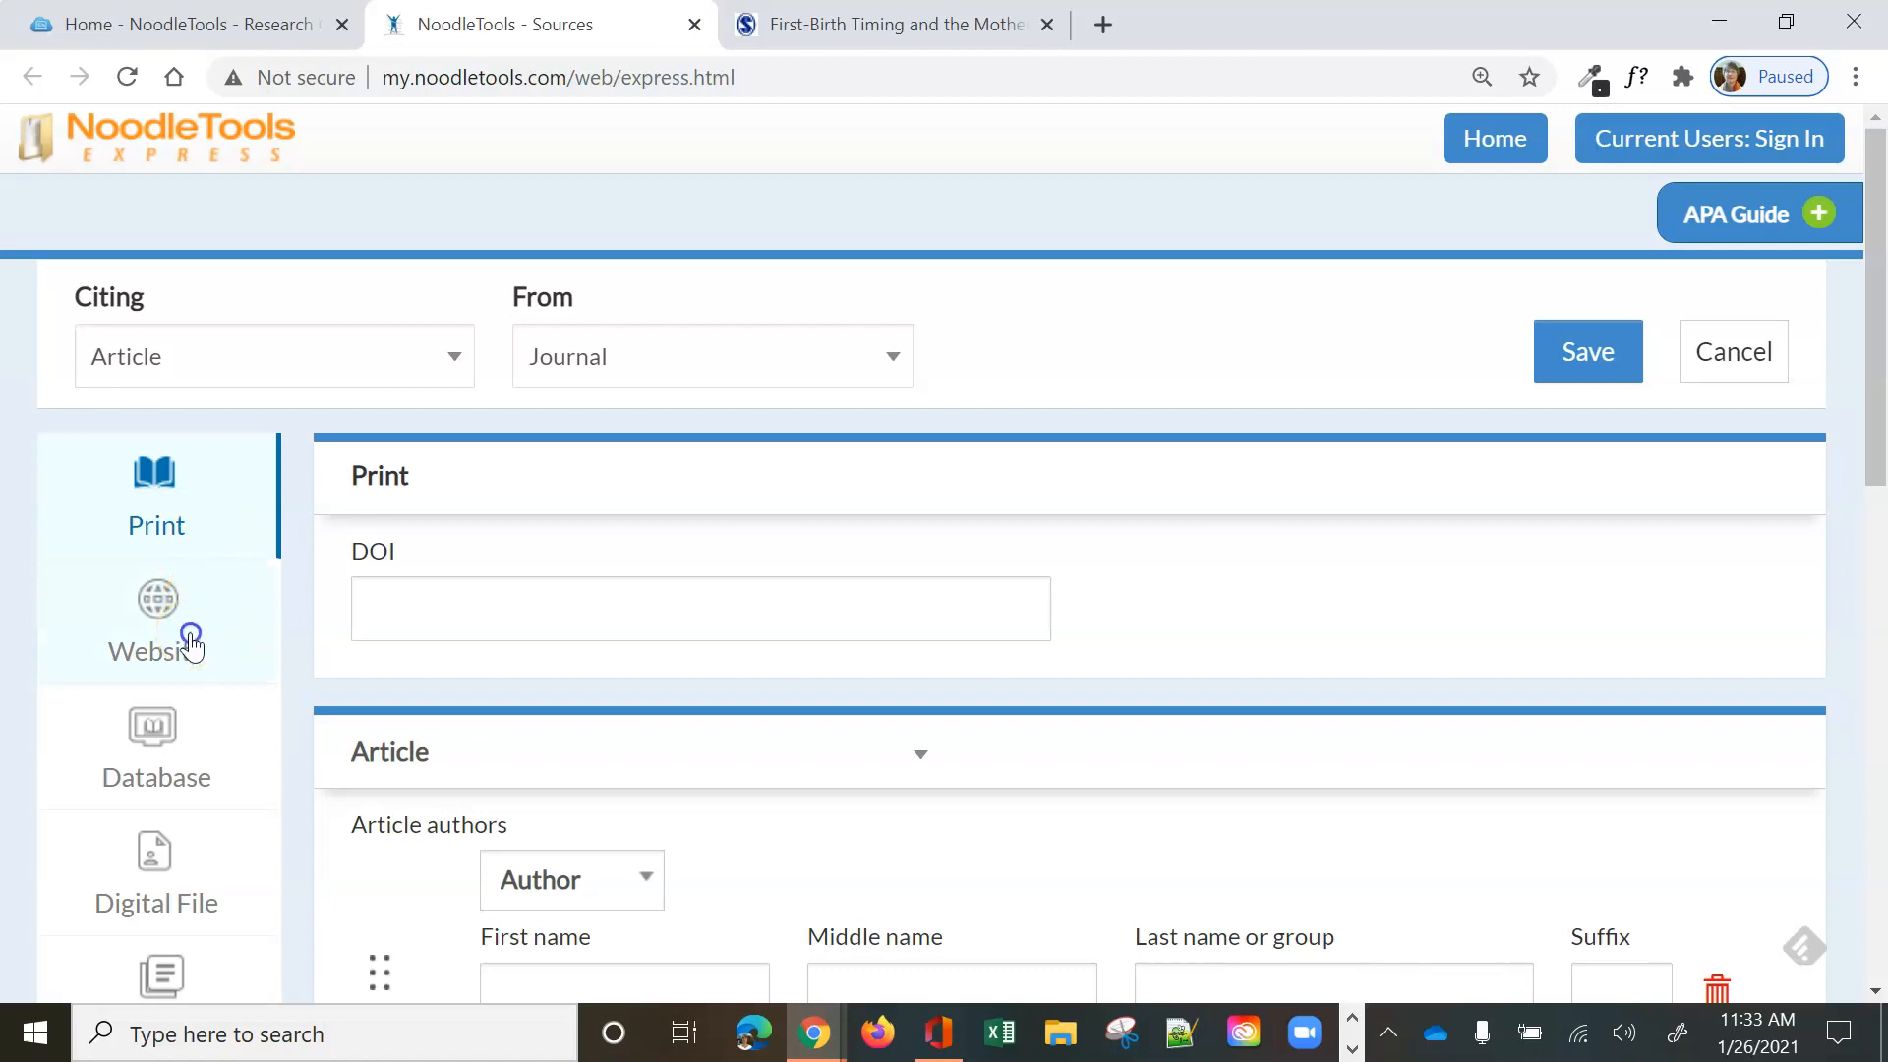
Try the Database and Print source types, then settle on Website so the form shows DOI and URL fields.
click(157, 619)
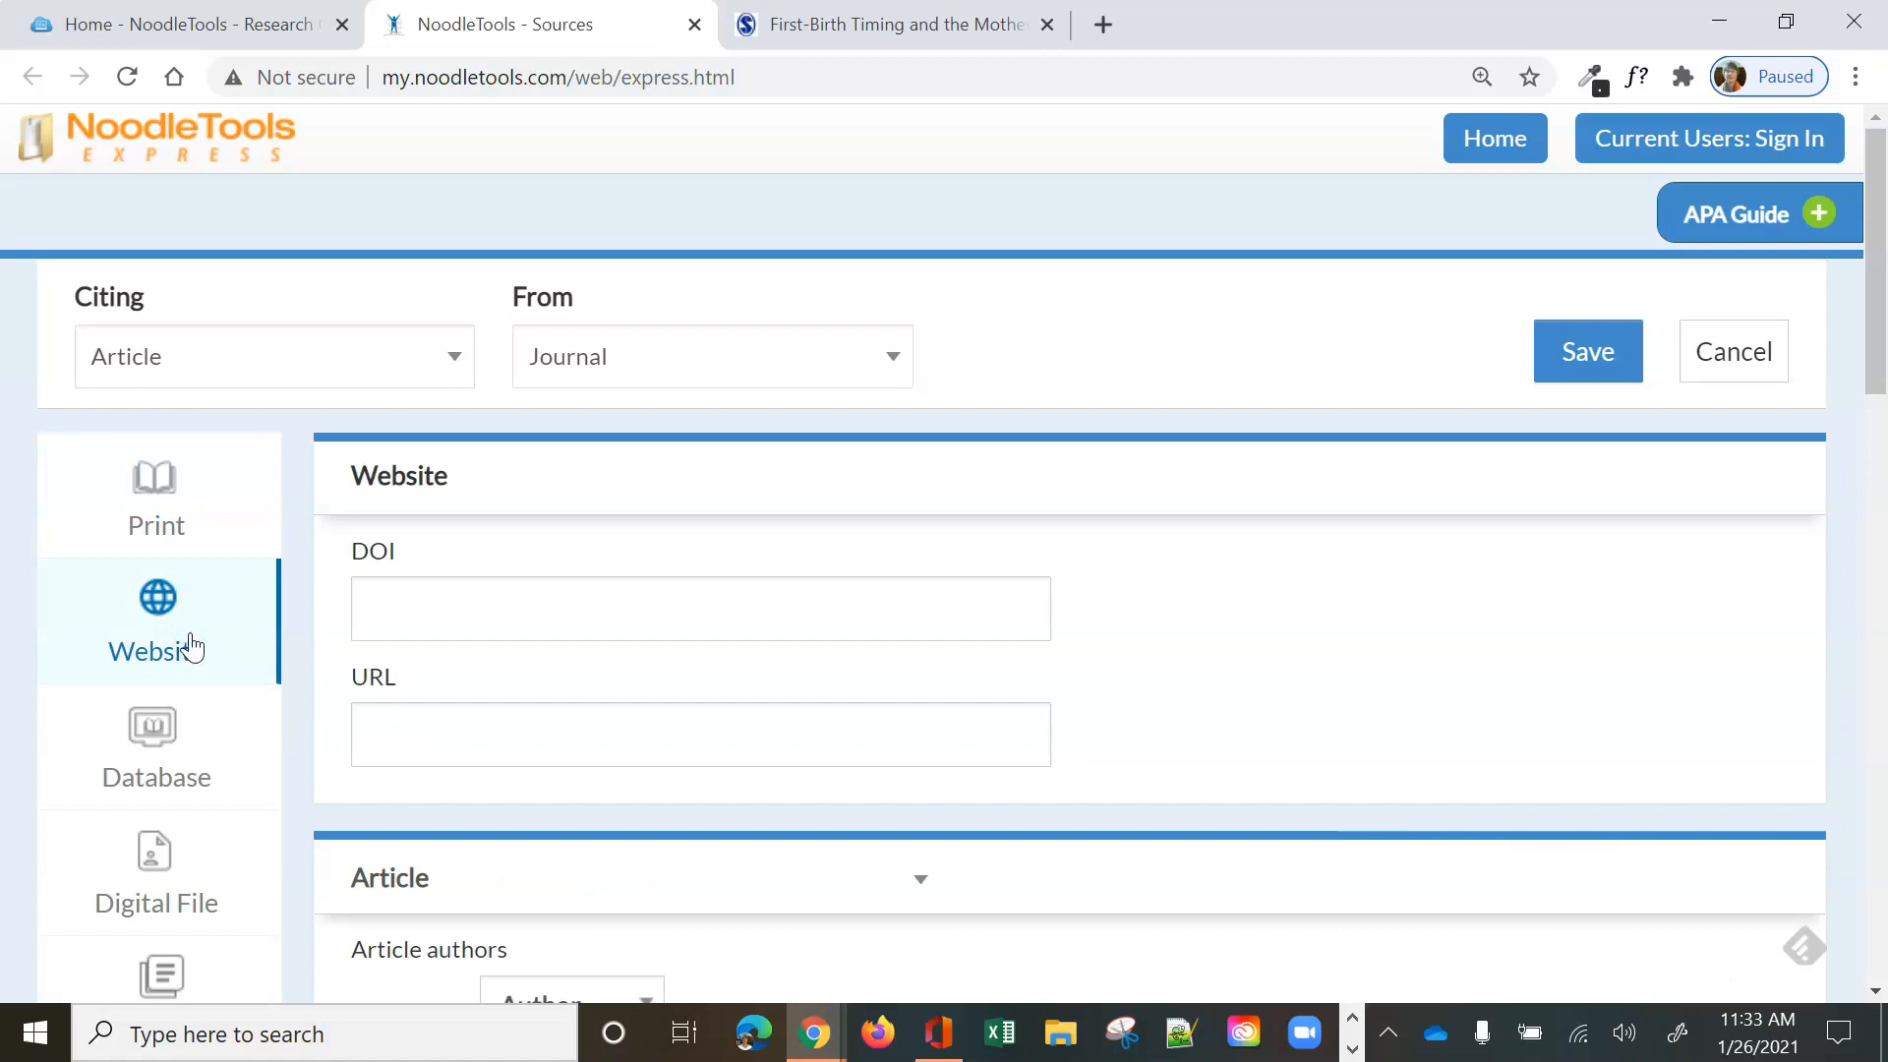
click(156, 748)
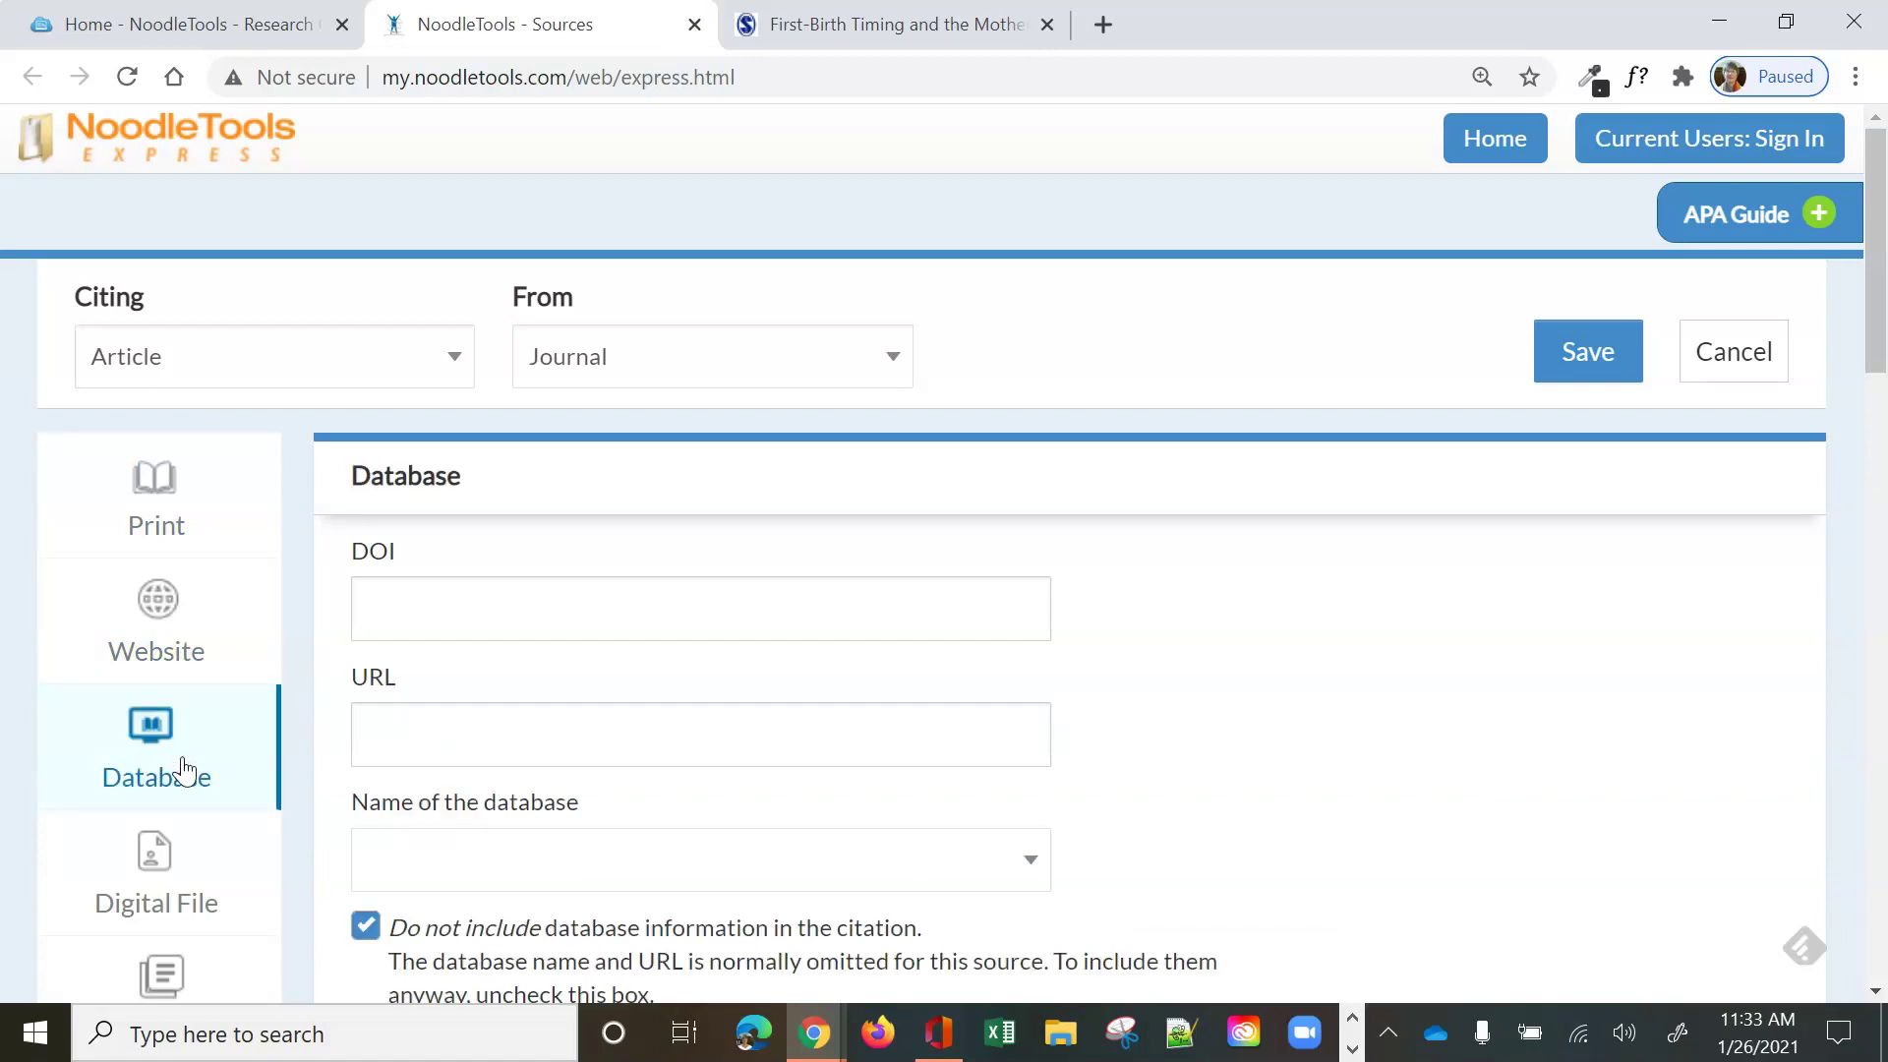
scroll(down, 3)
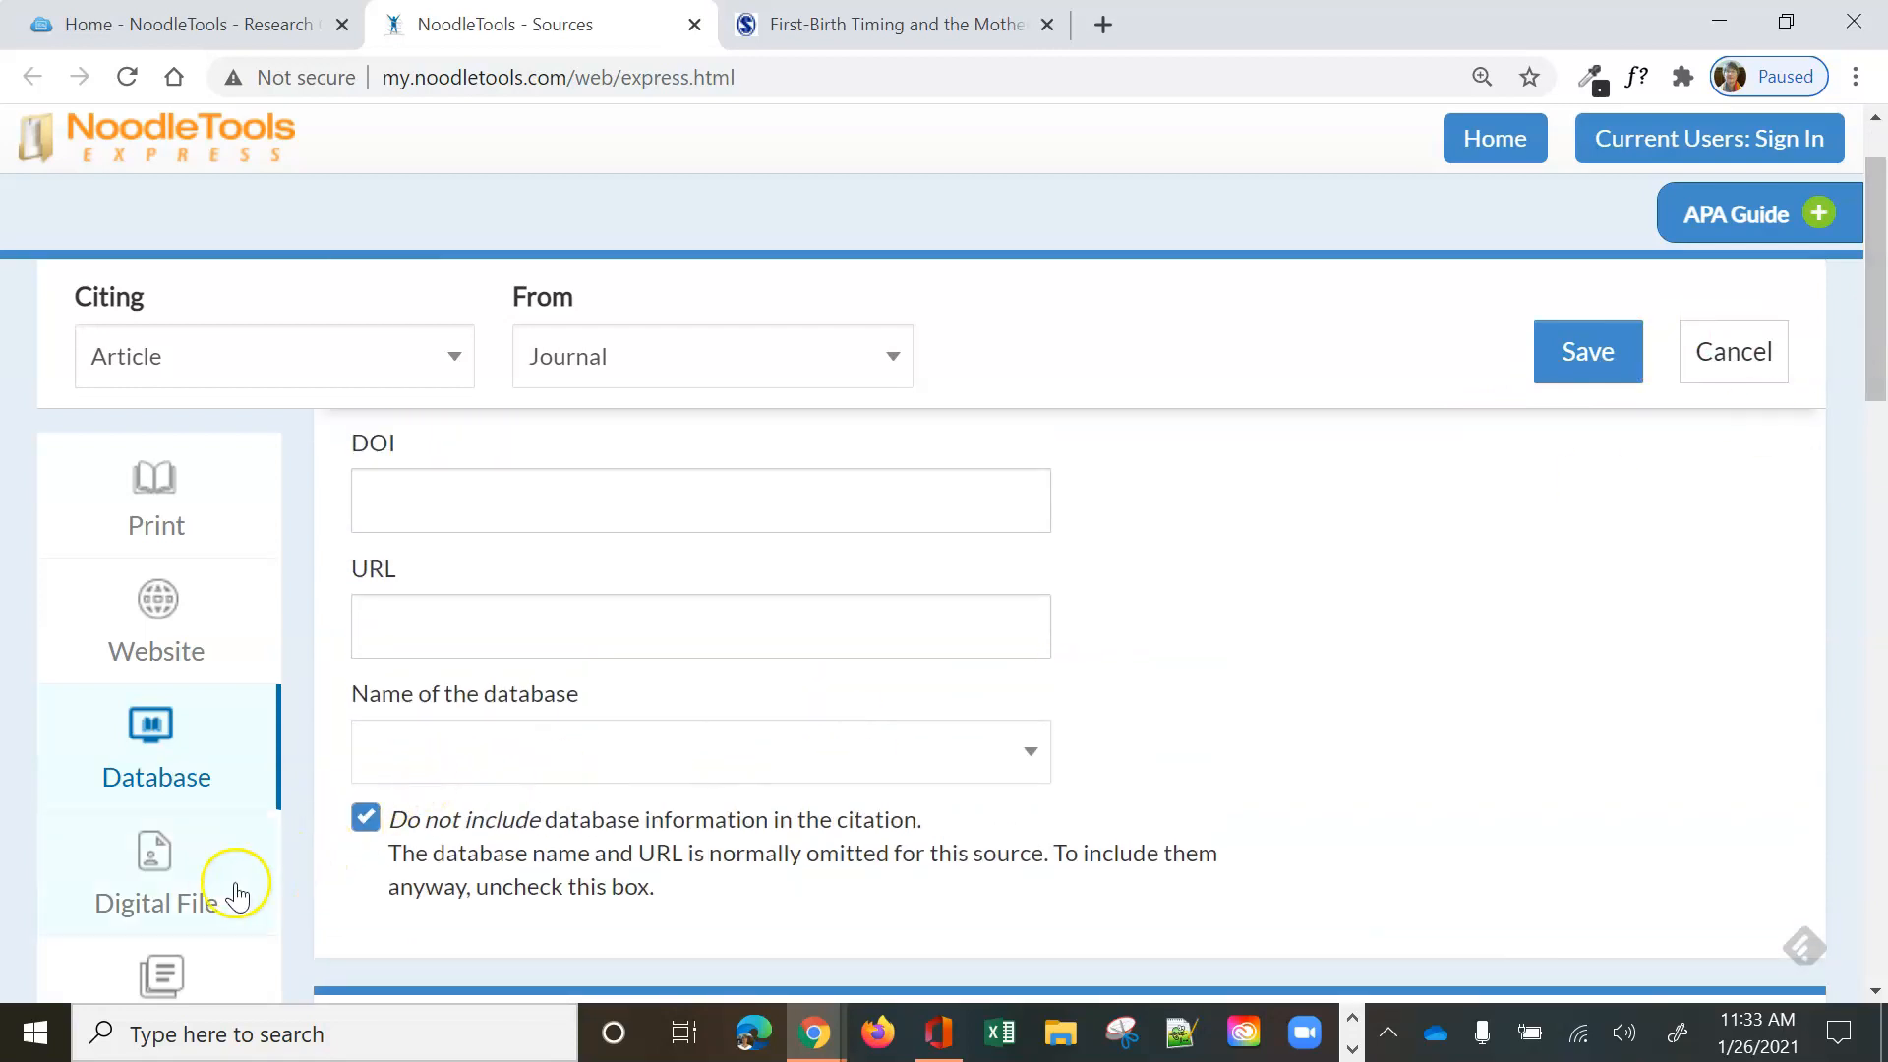
mouse_move(254, 883)
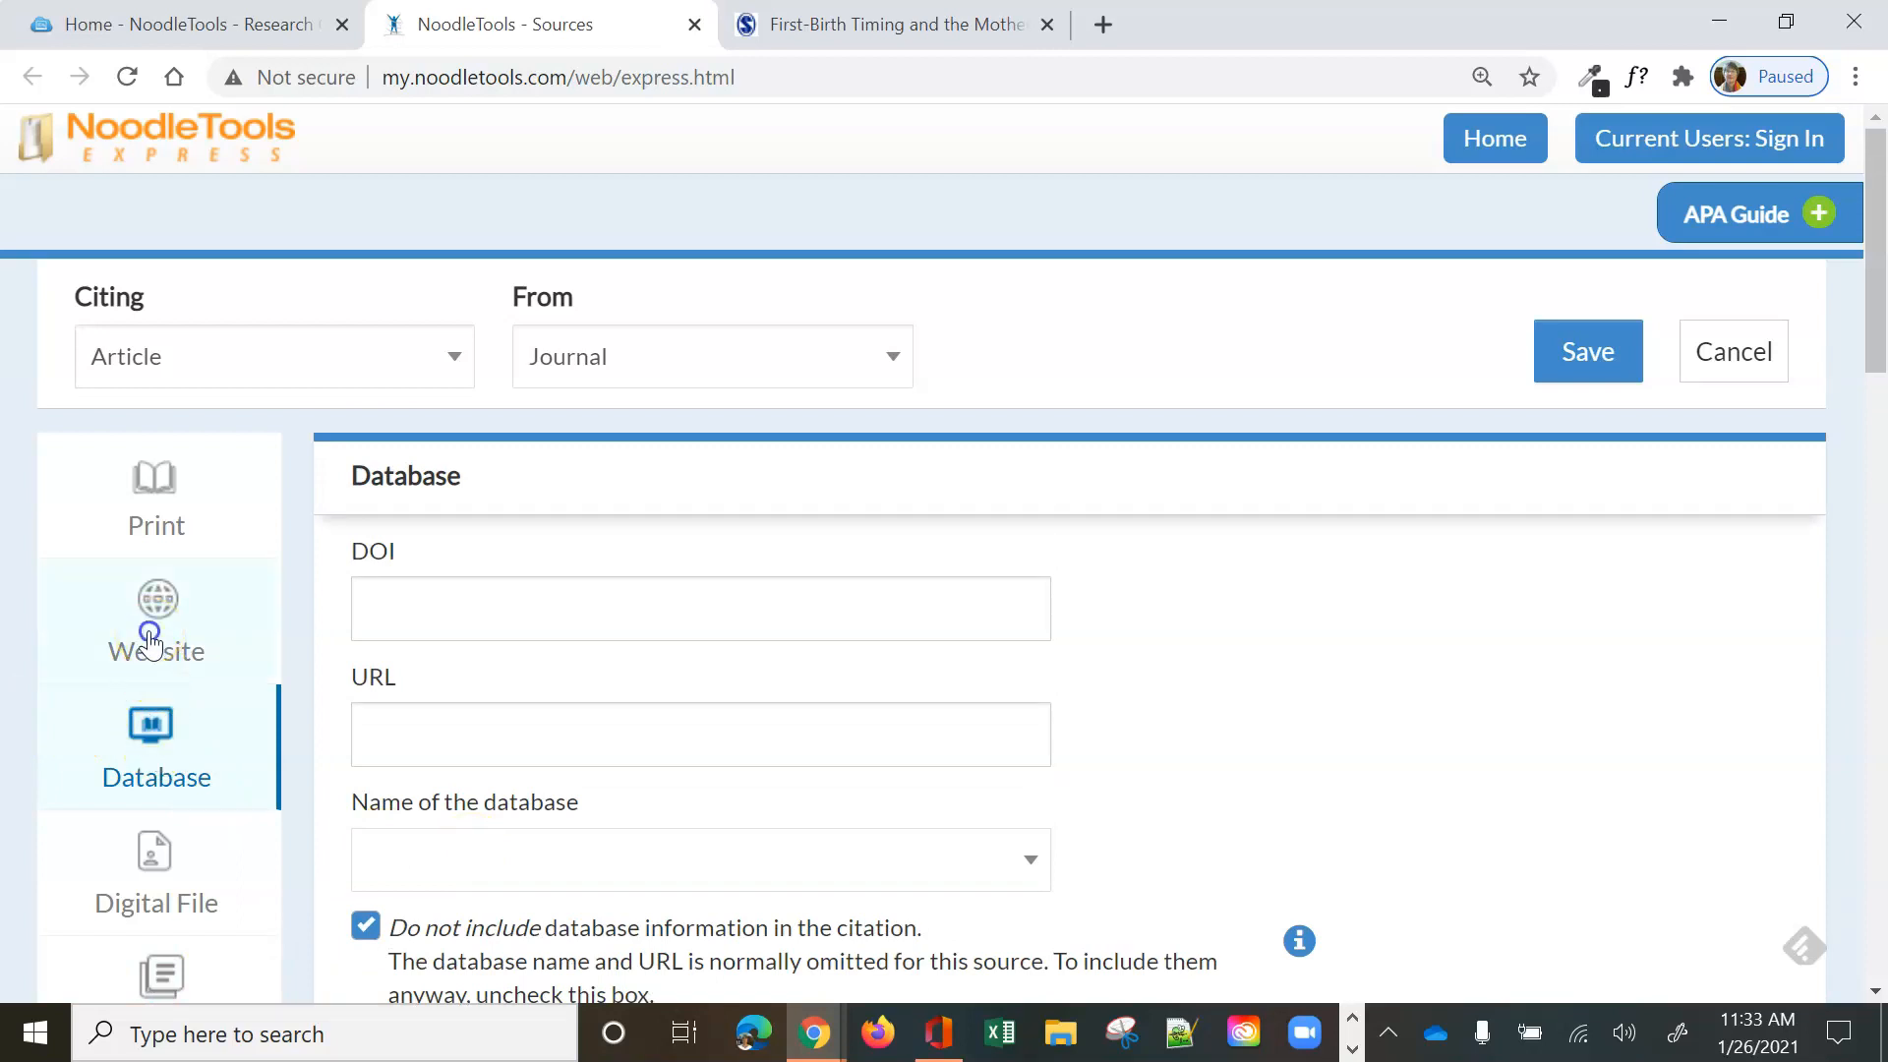
click(158, 620)
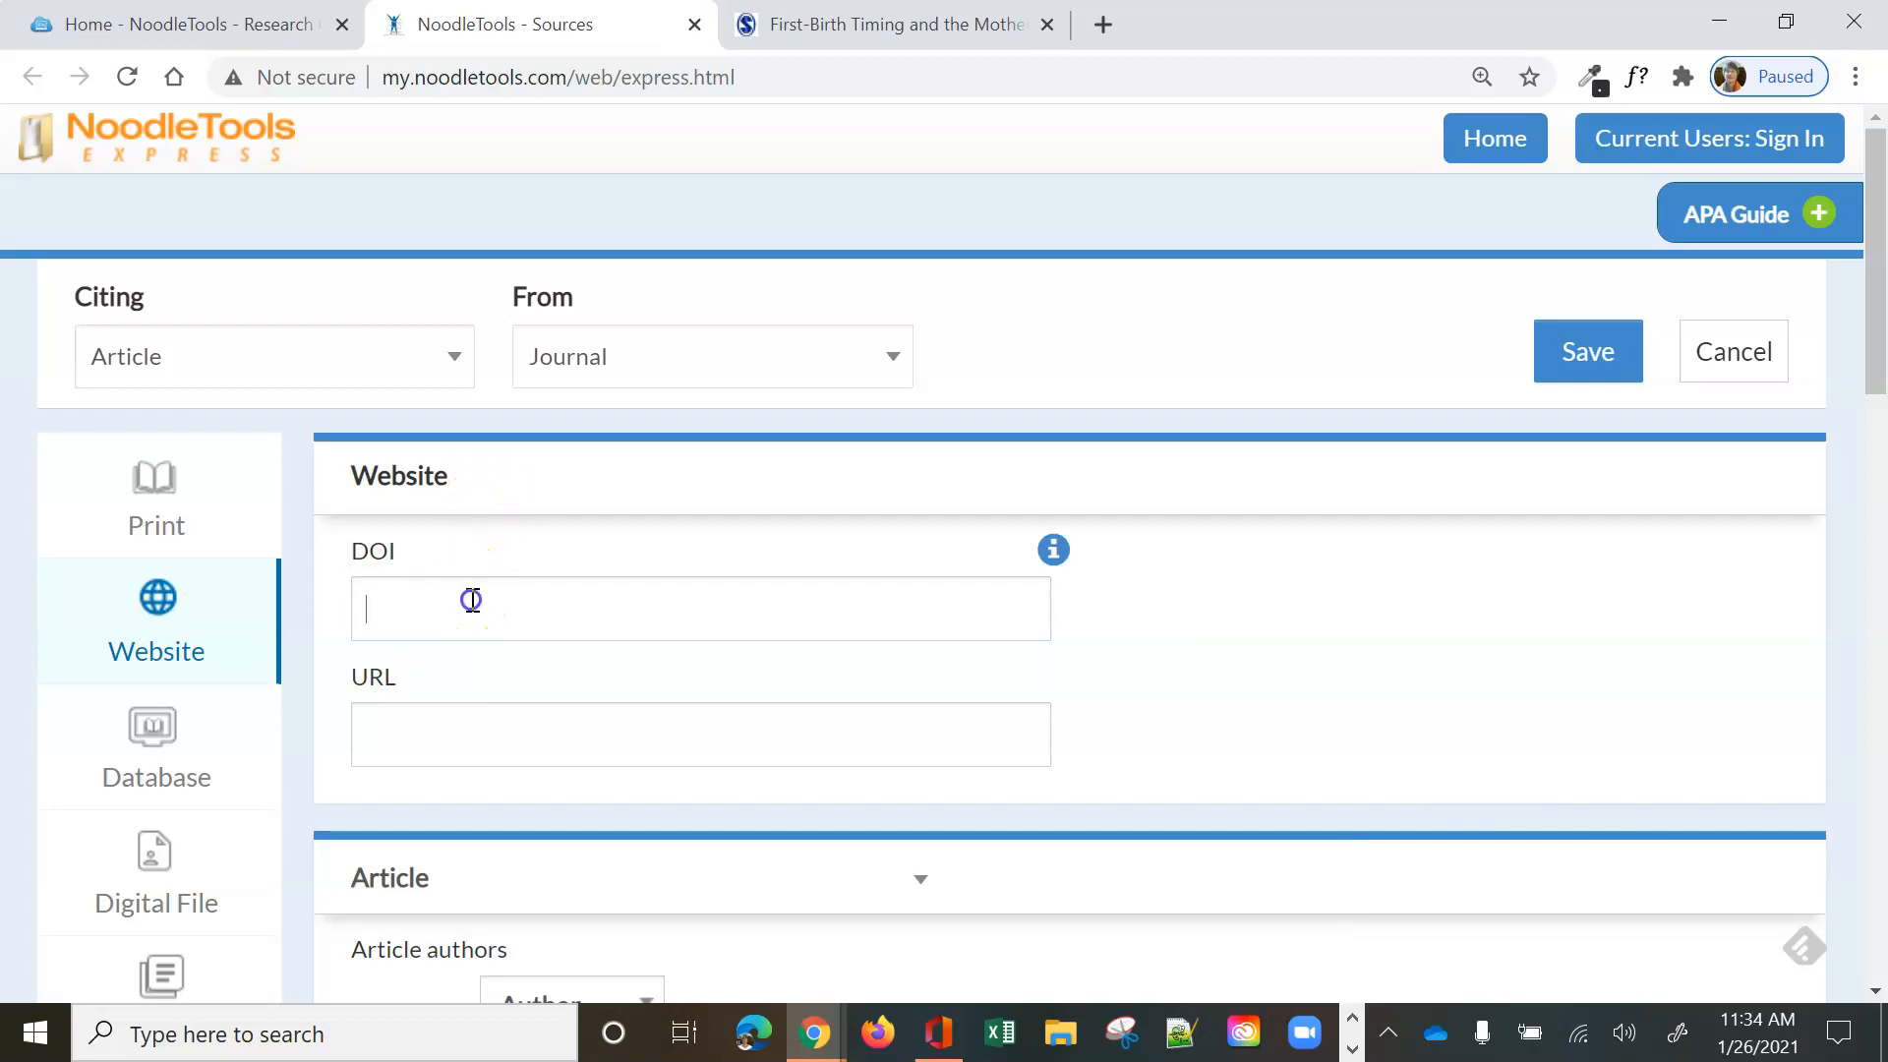
click(472, 604)
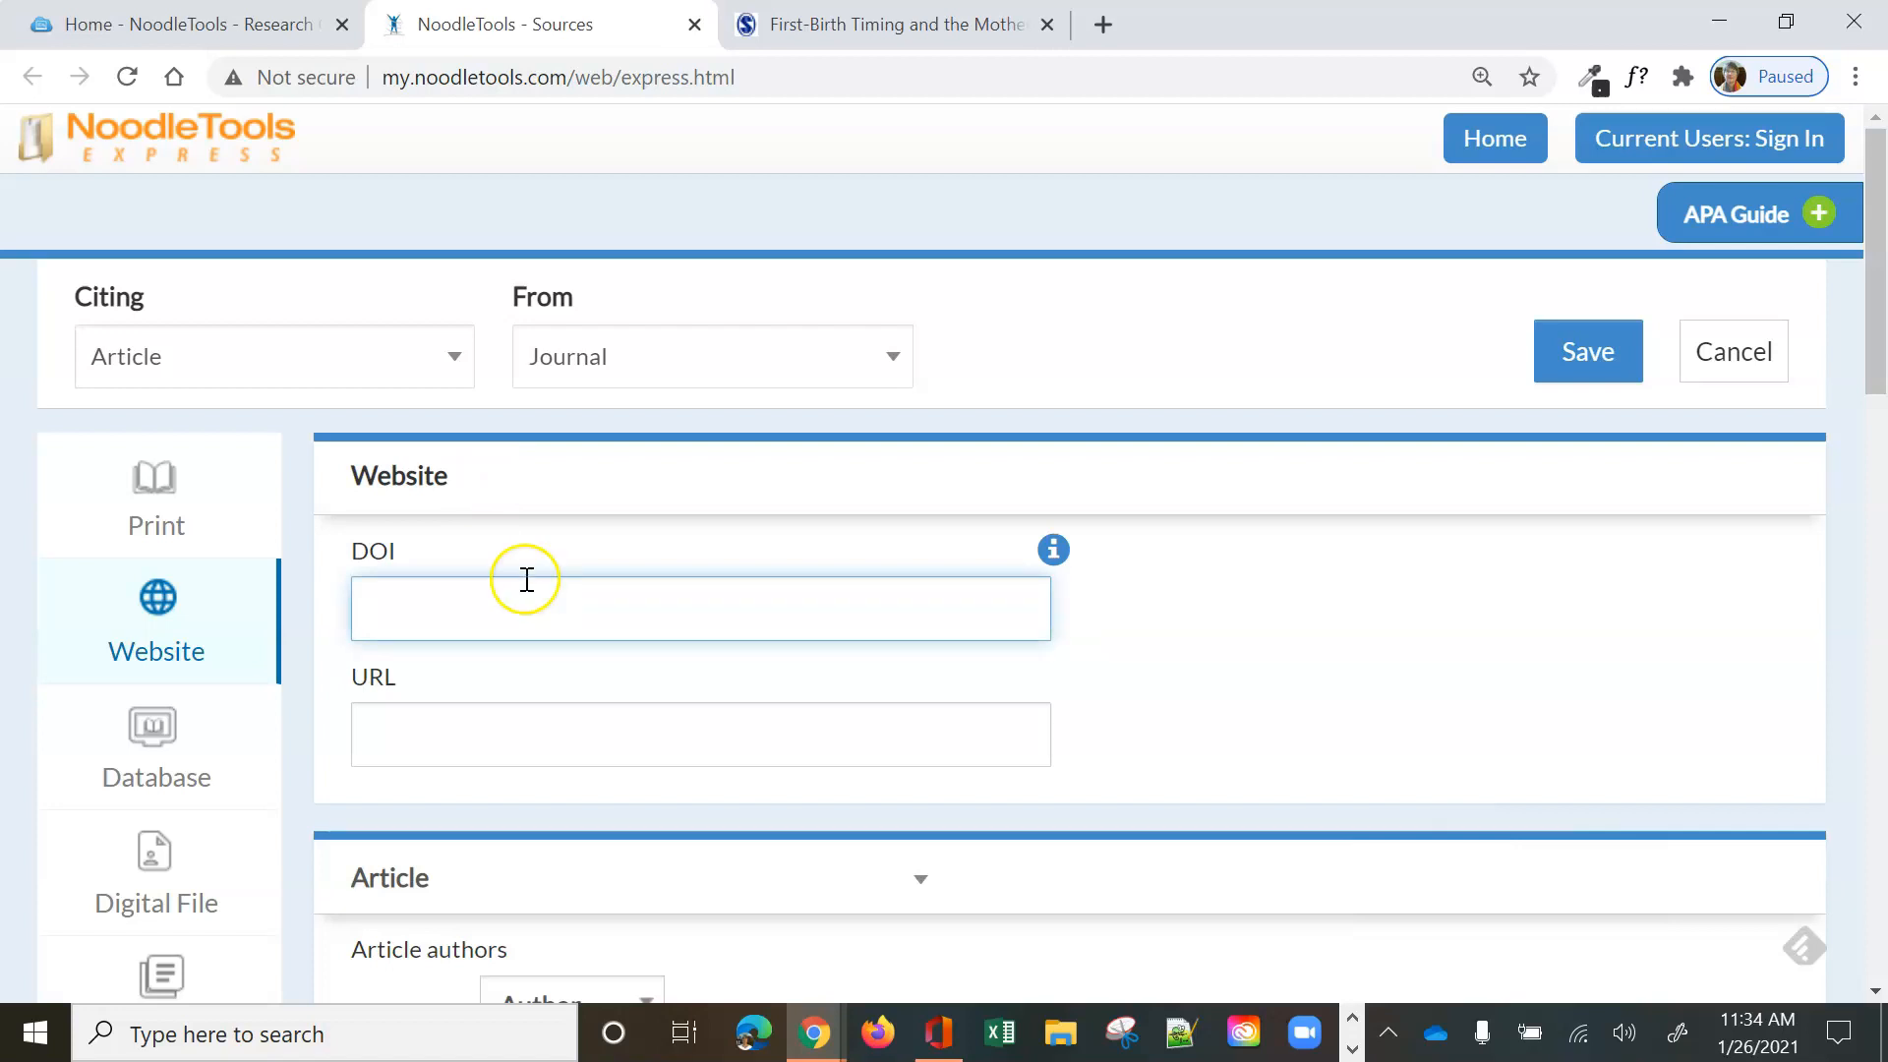
mouse_move(1050, 551)
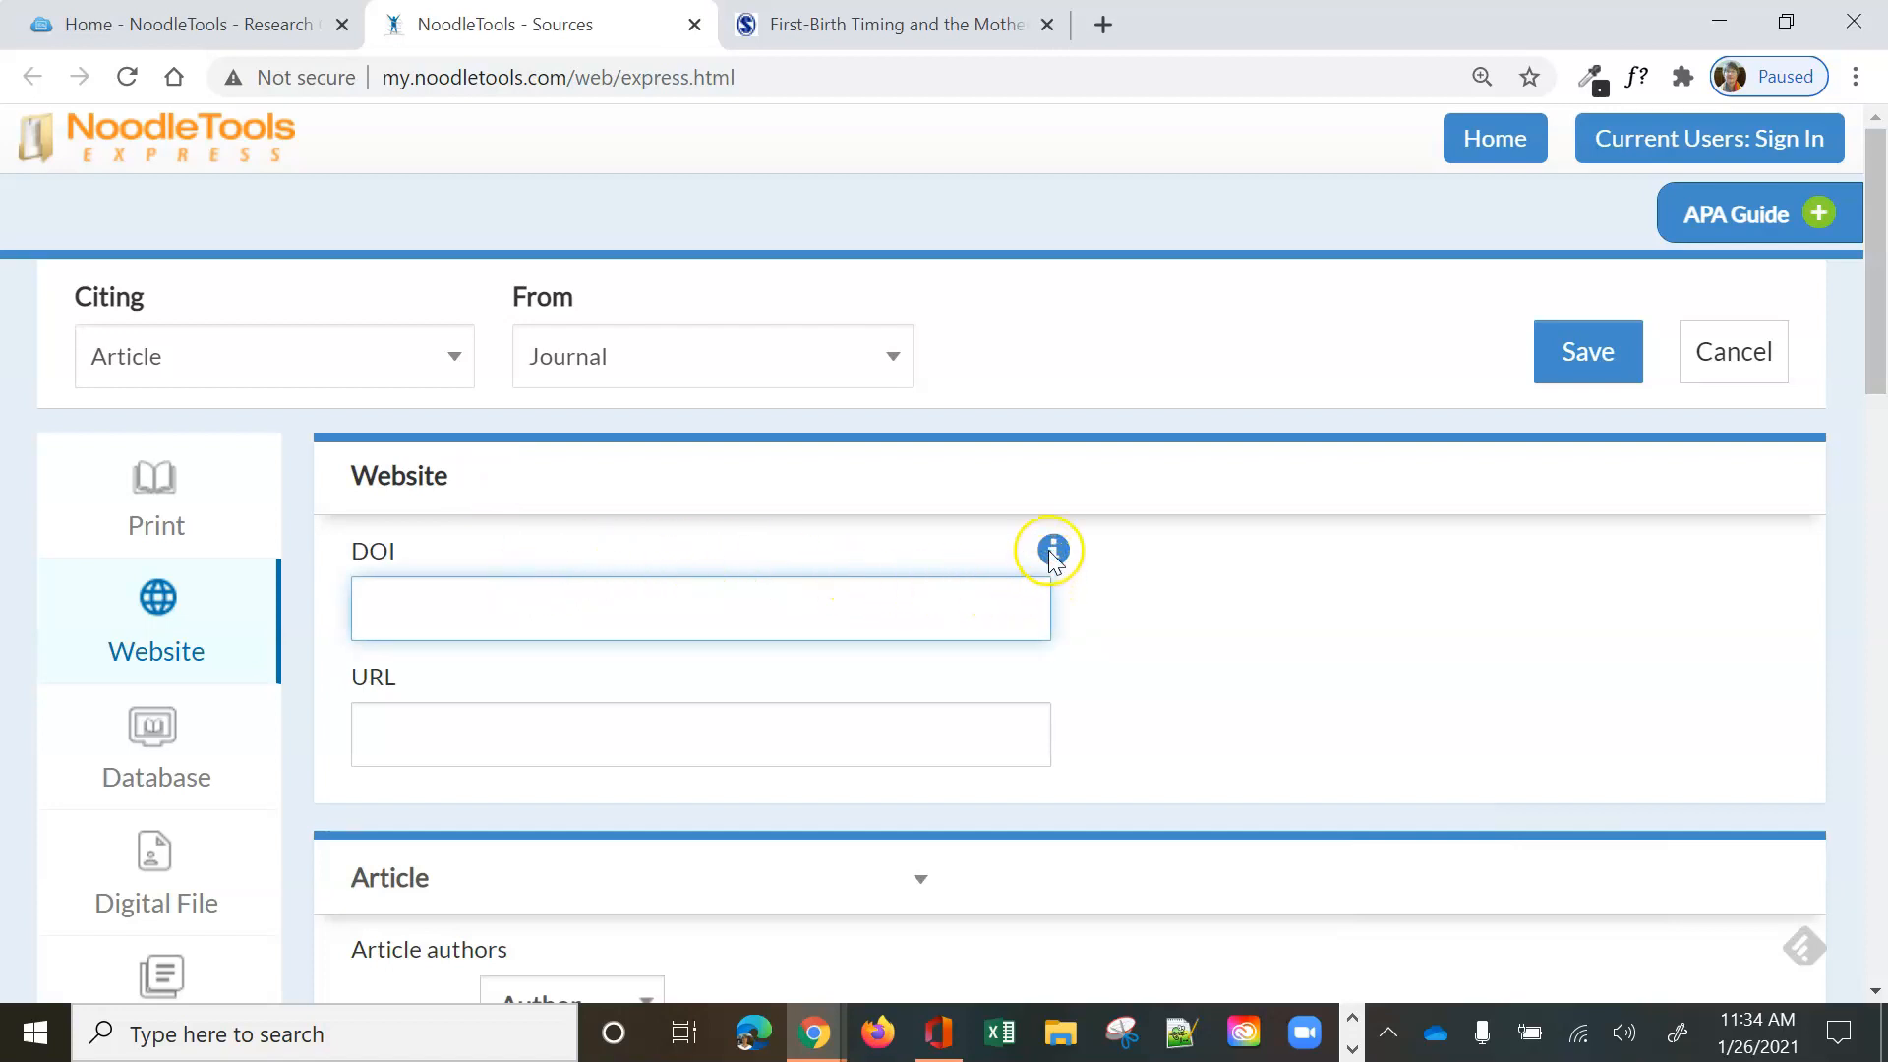
click(1050, 551)
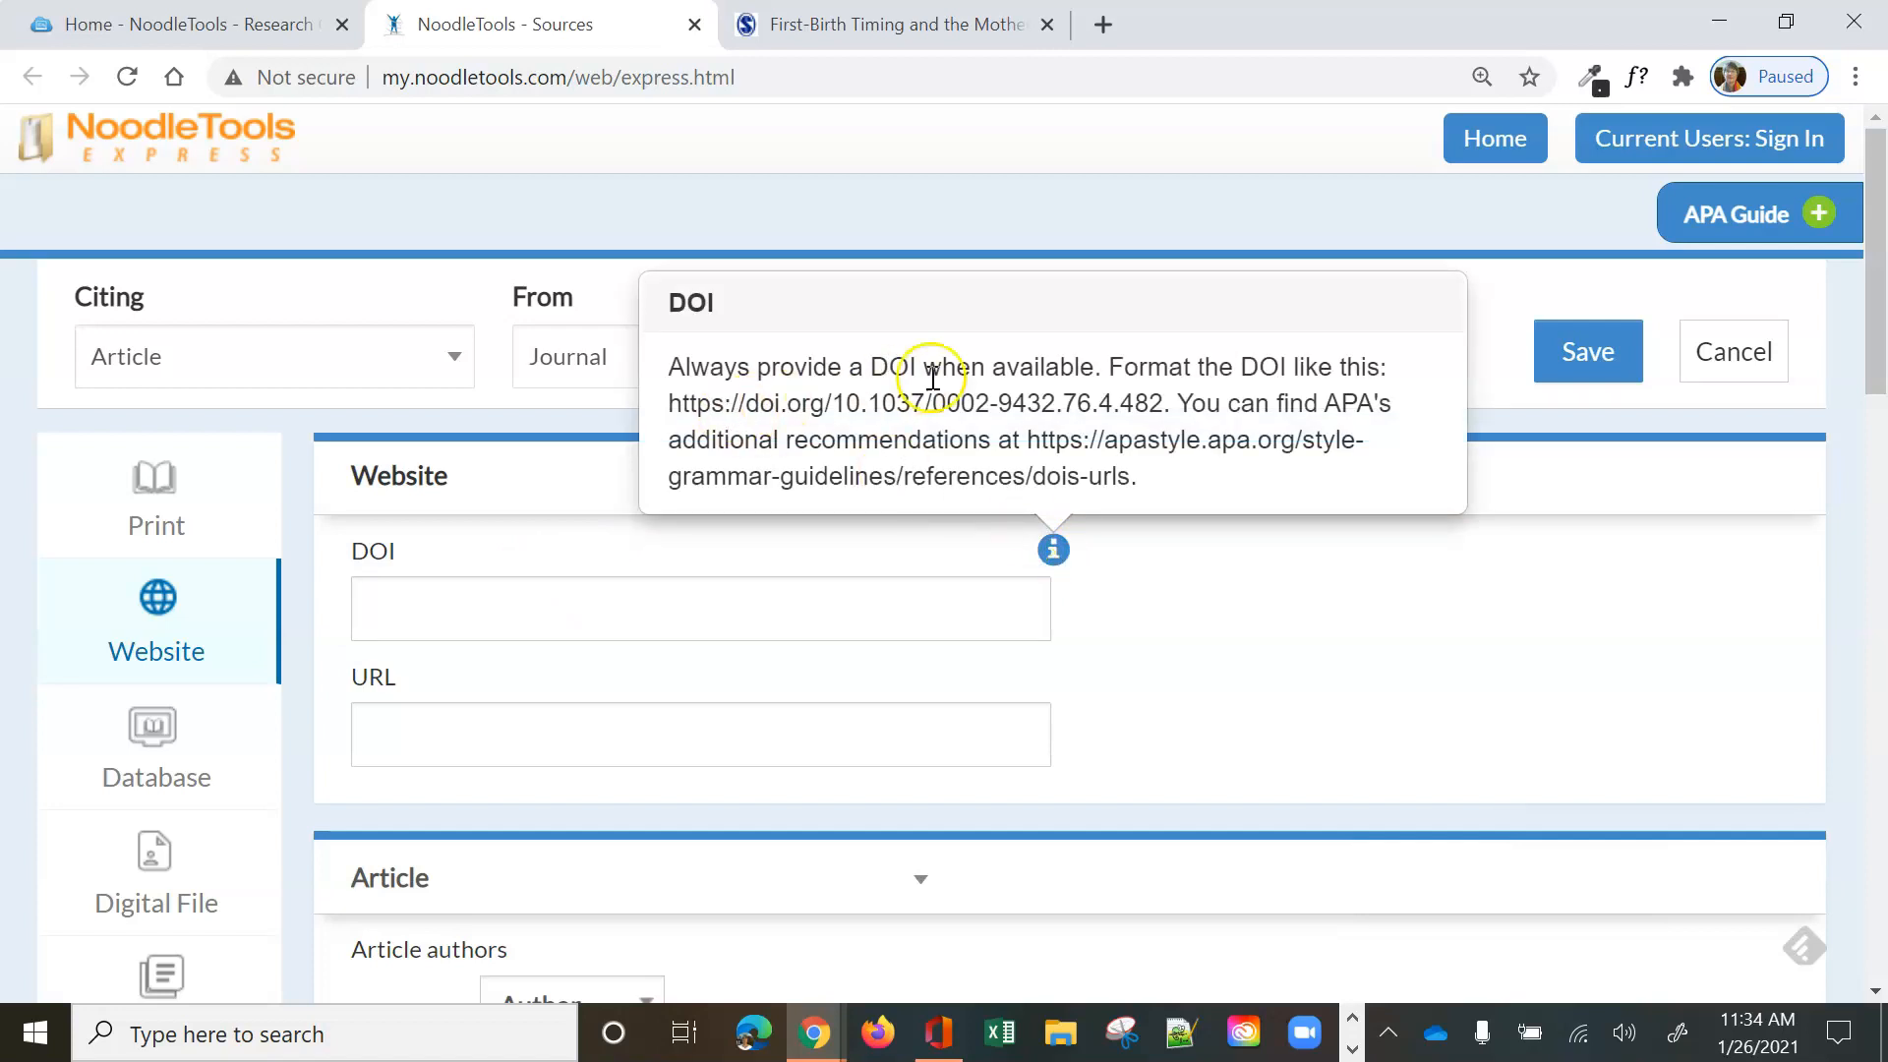
mouse_move(915, 420)
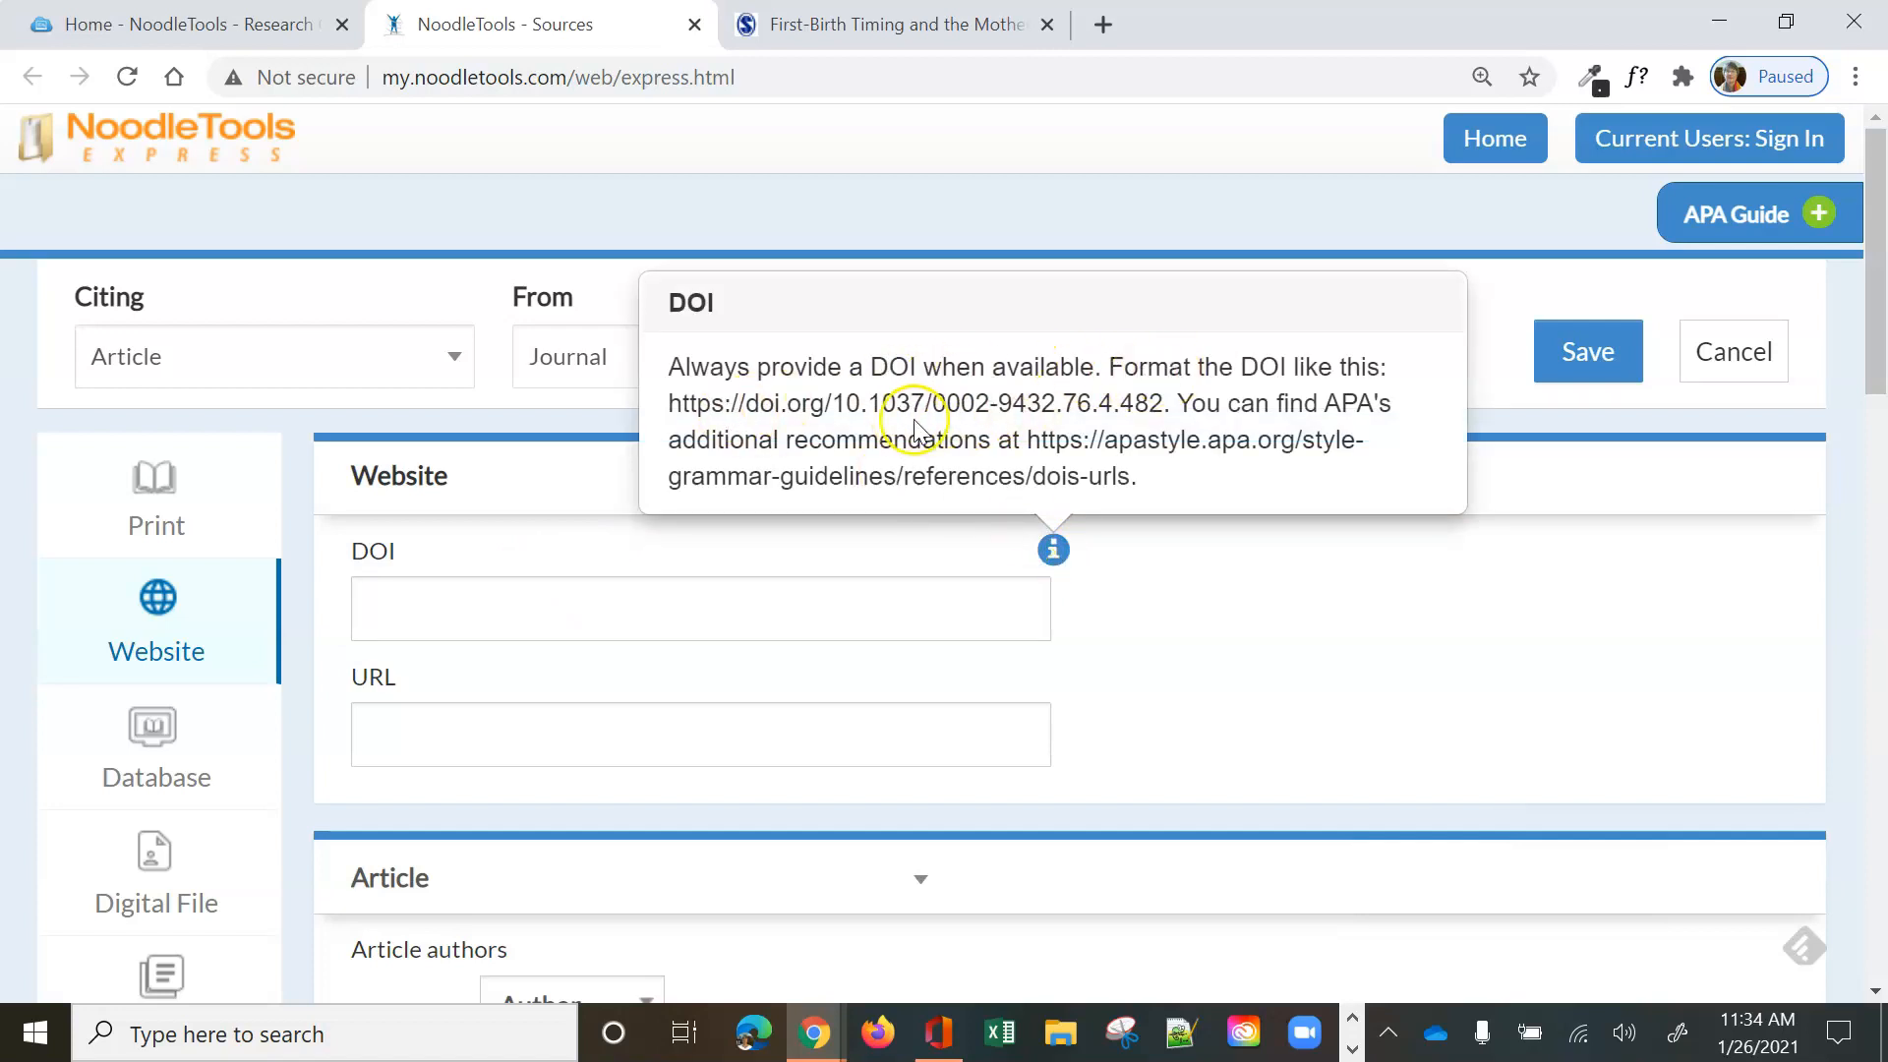
mouse_move(881, 356)
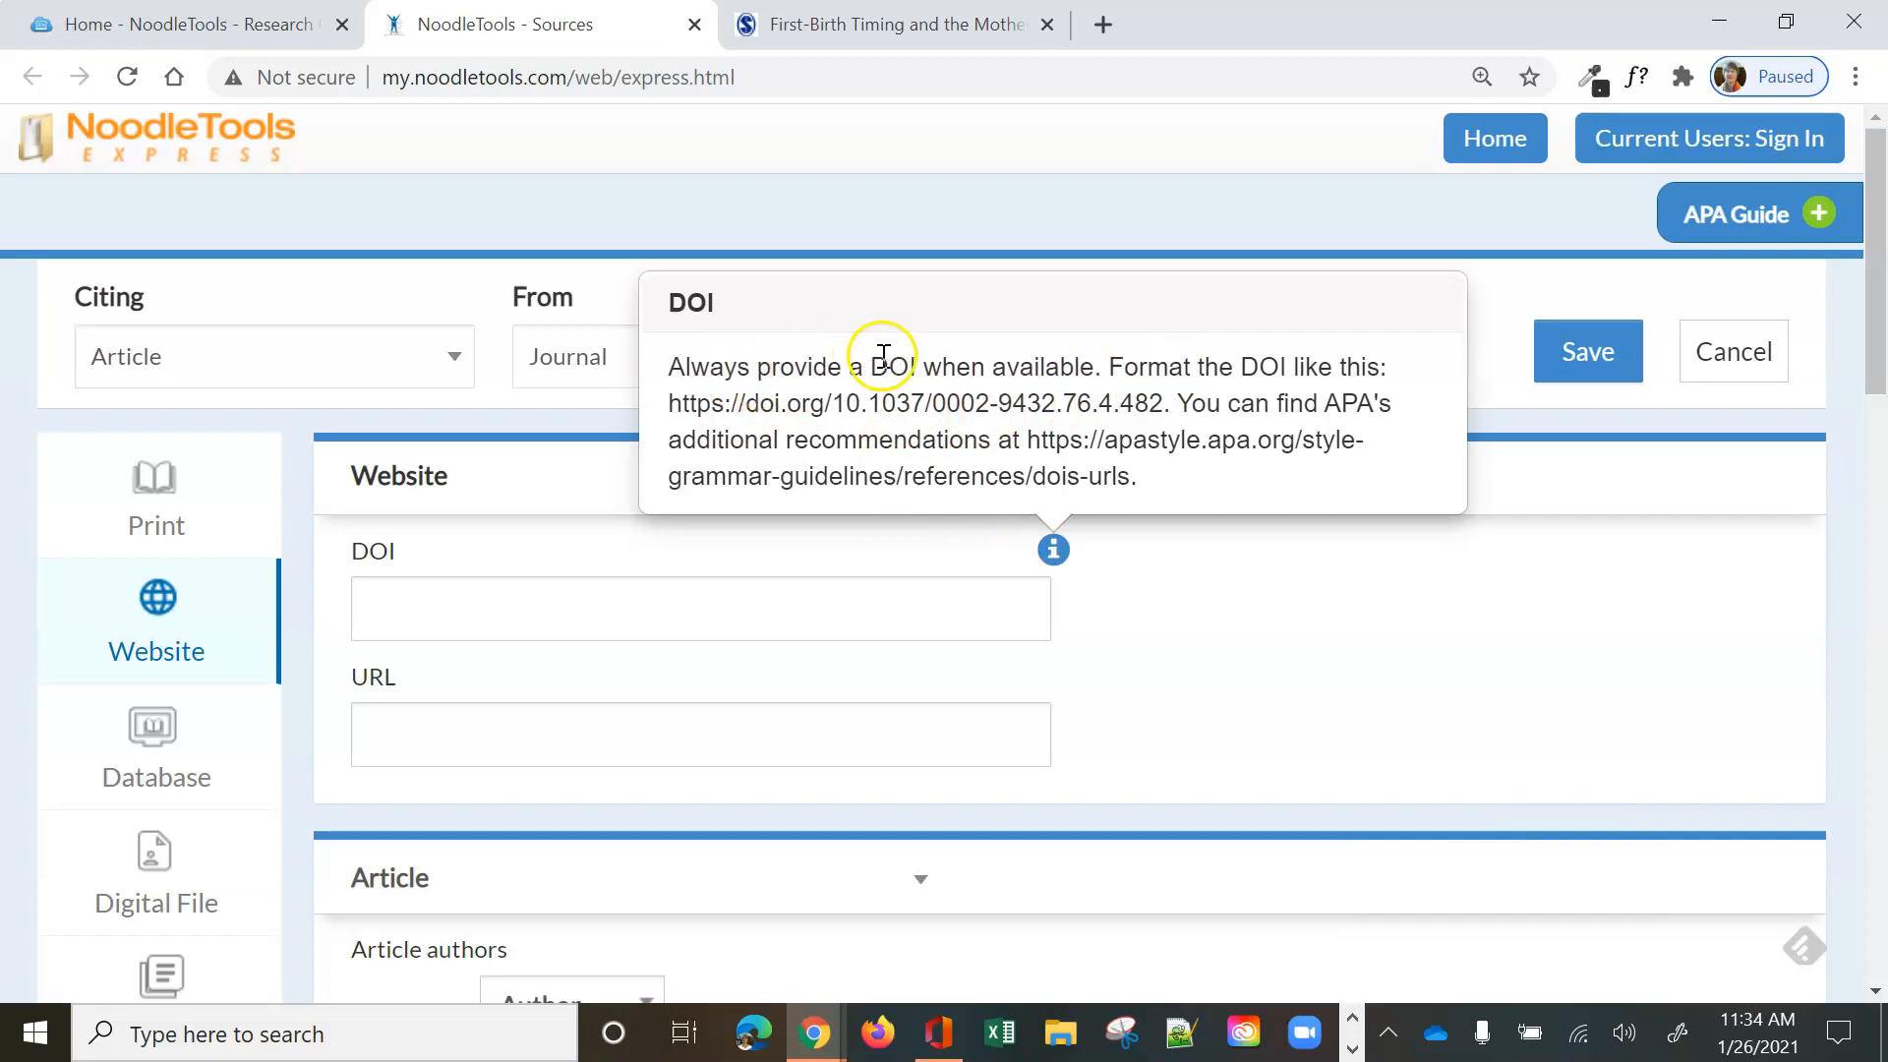
mouse_move(1066, 529)
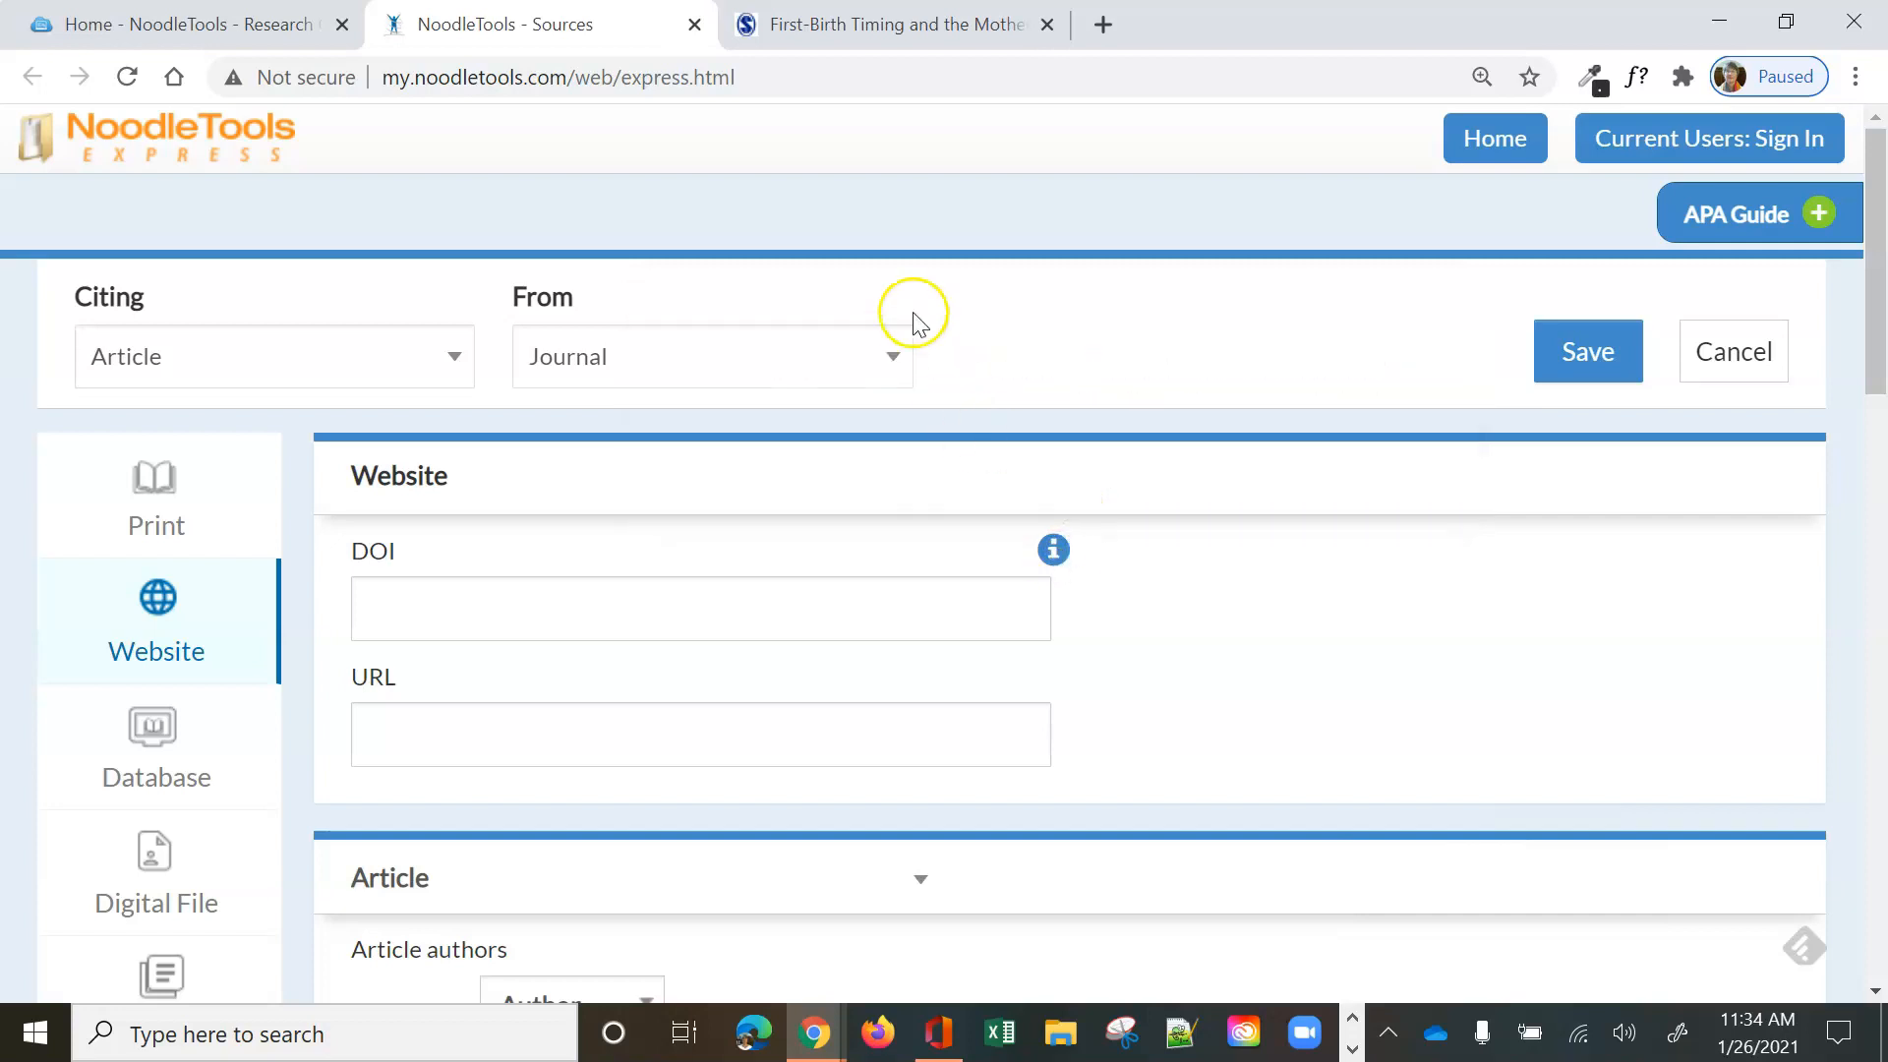
Switch to the SAGE Journals article page and view its title, author, date and DOI link.
click(893, 26)
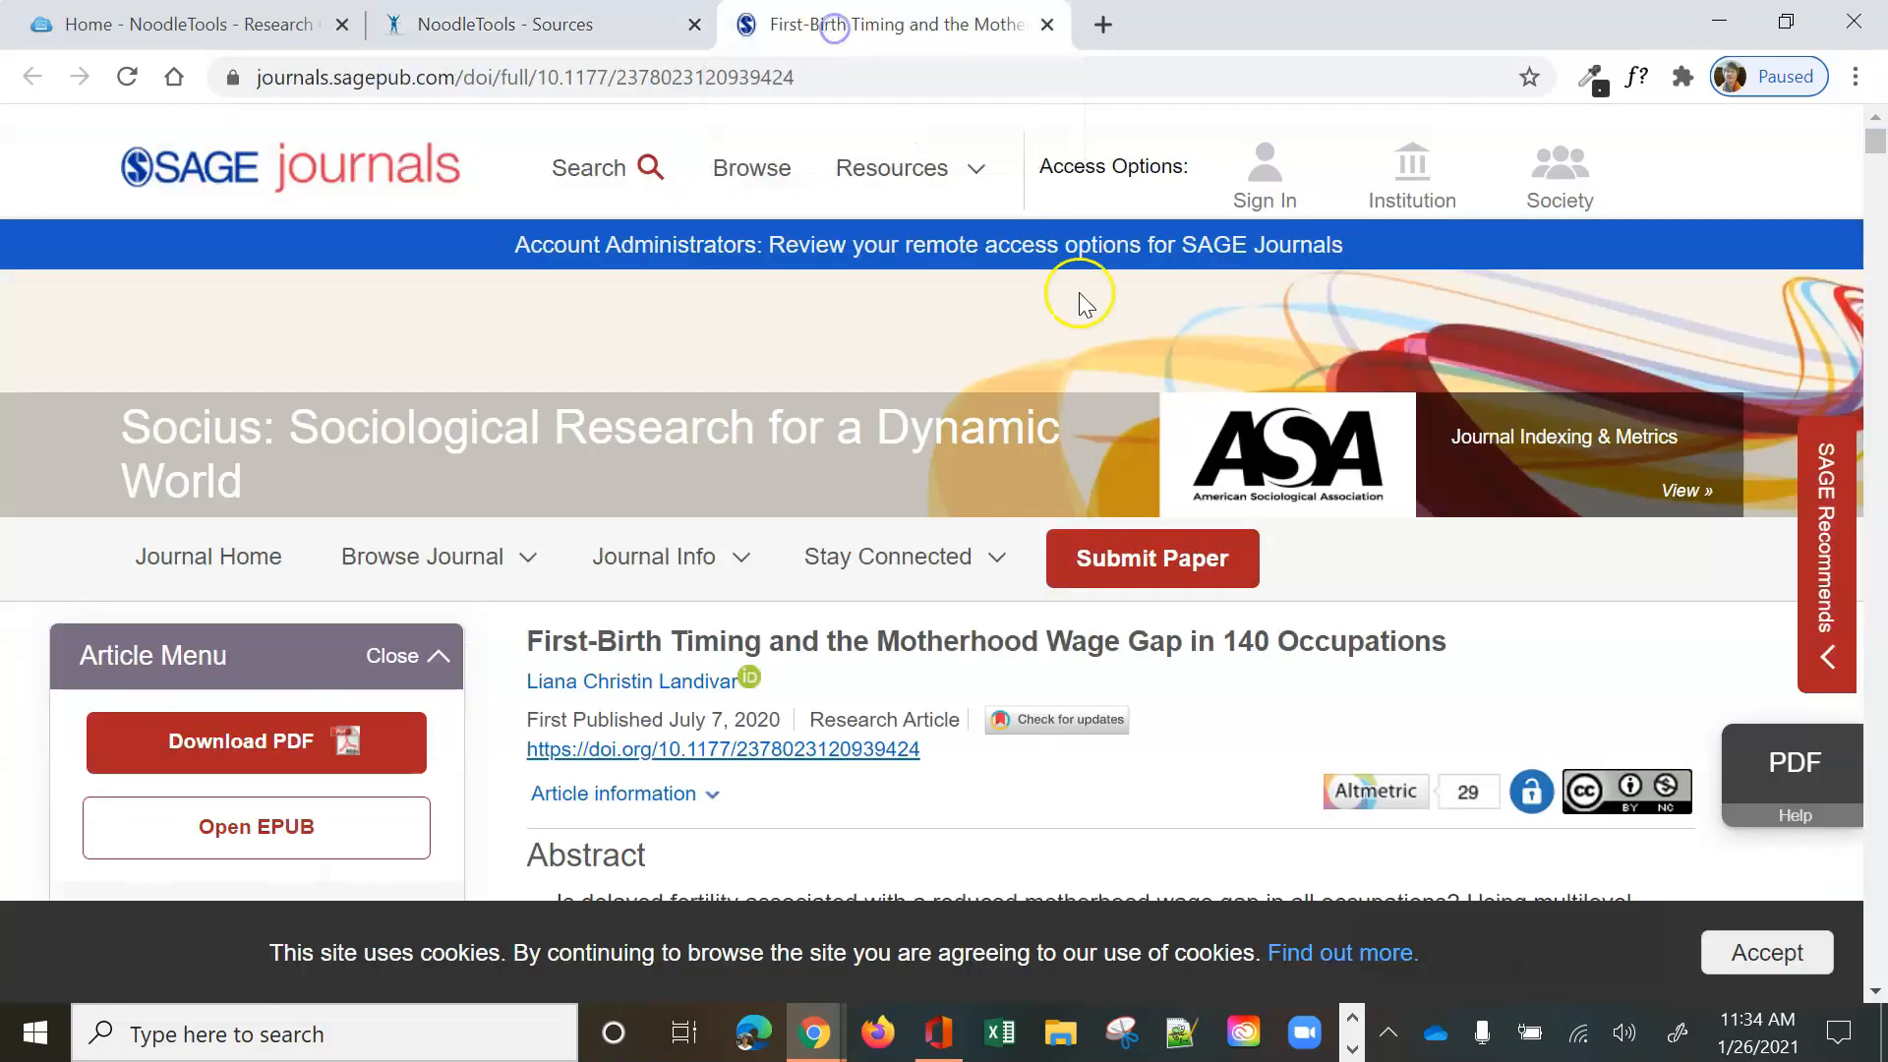
mouse_move(967, 312)
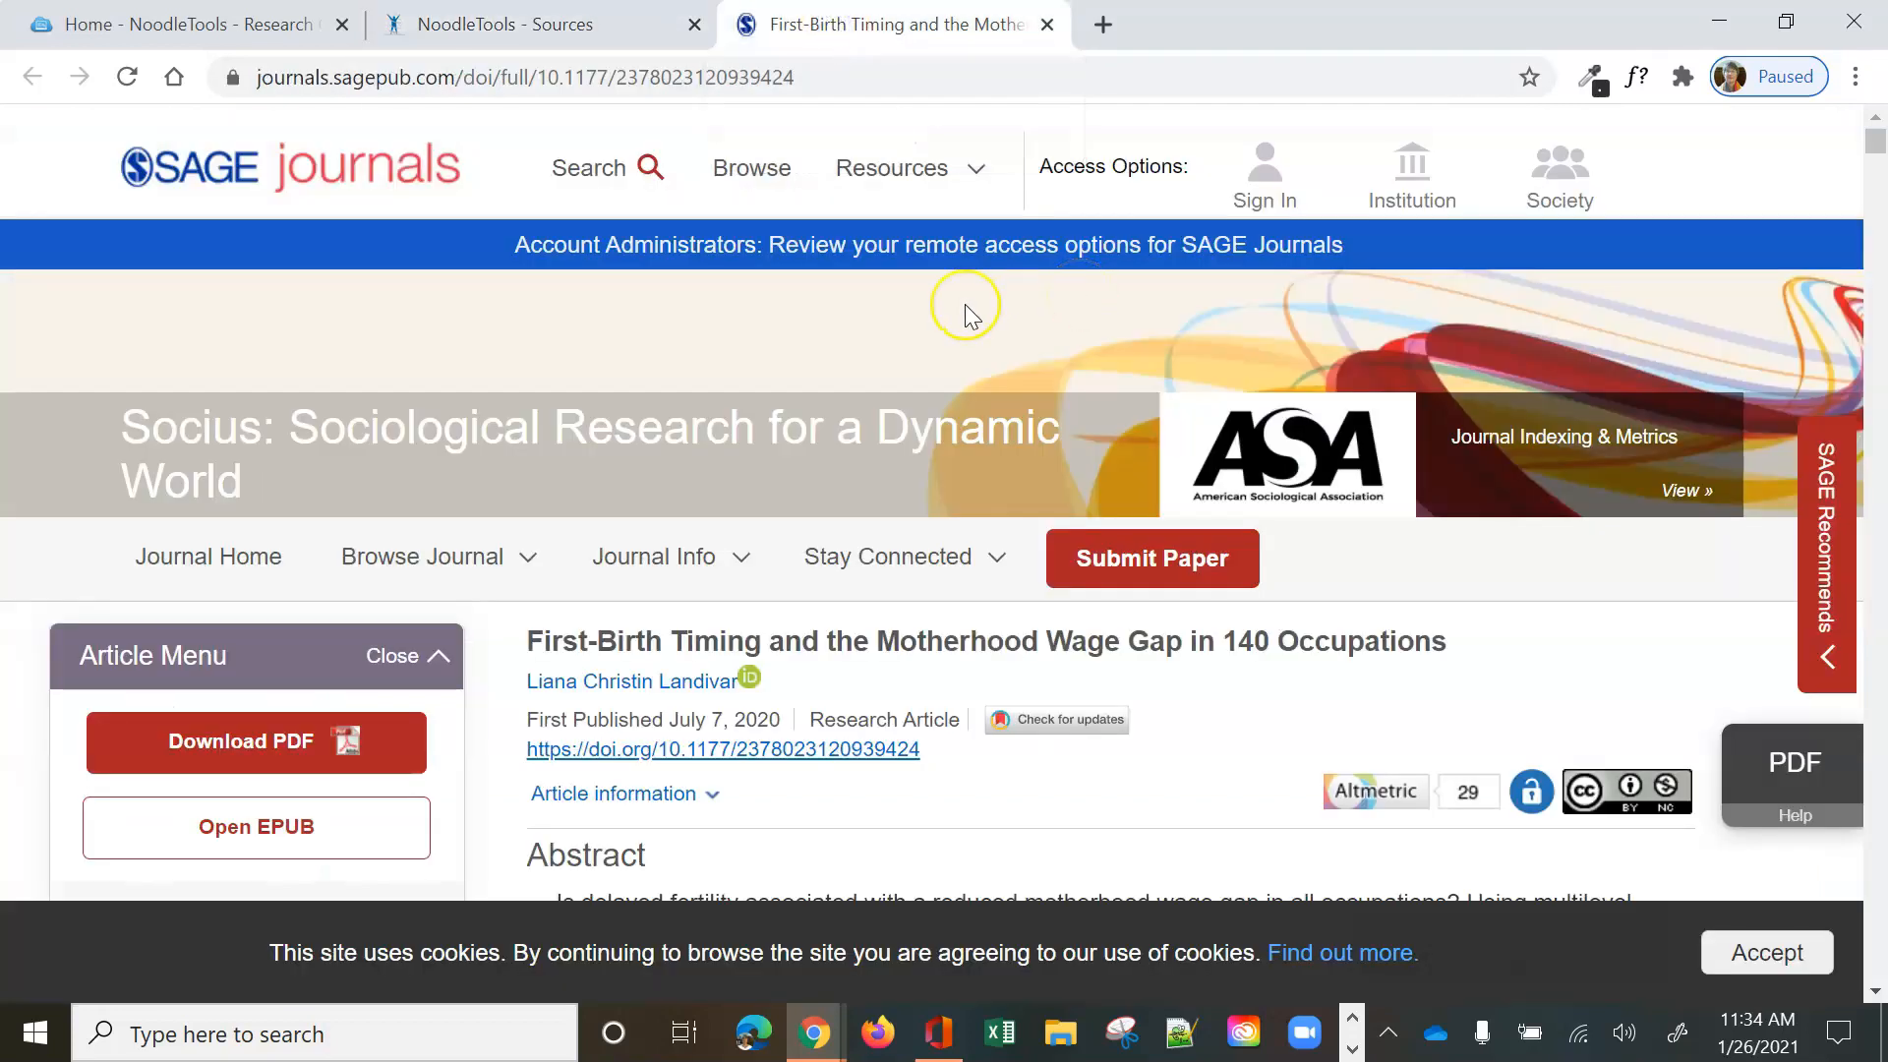
click(653, 556)
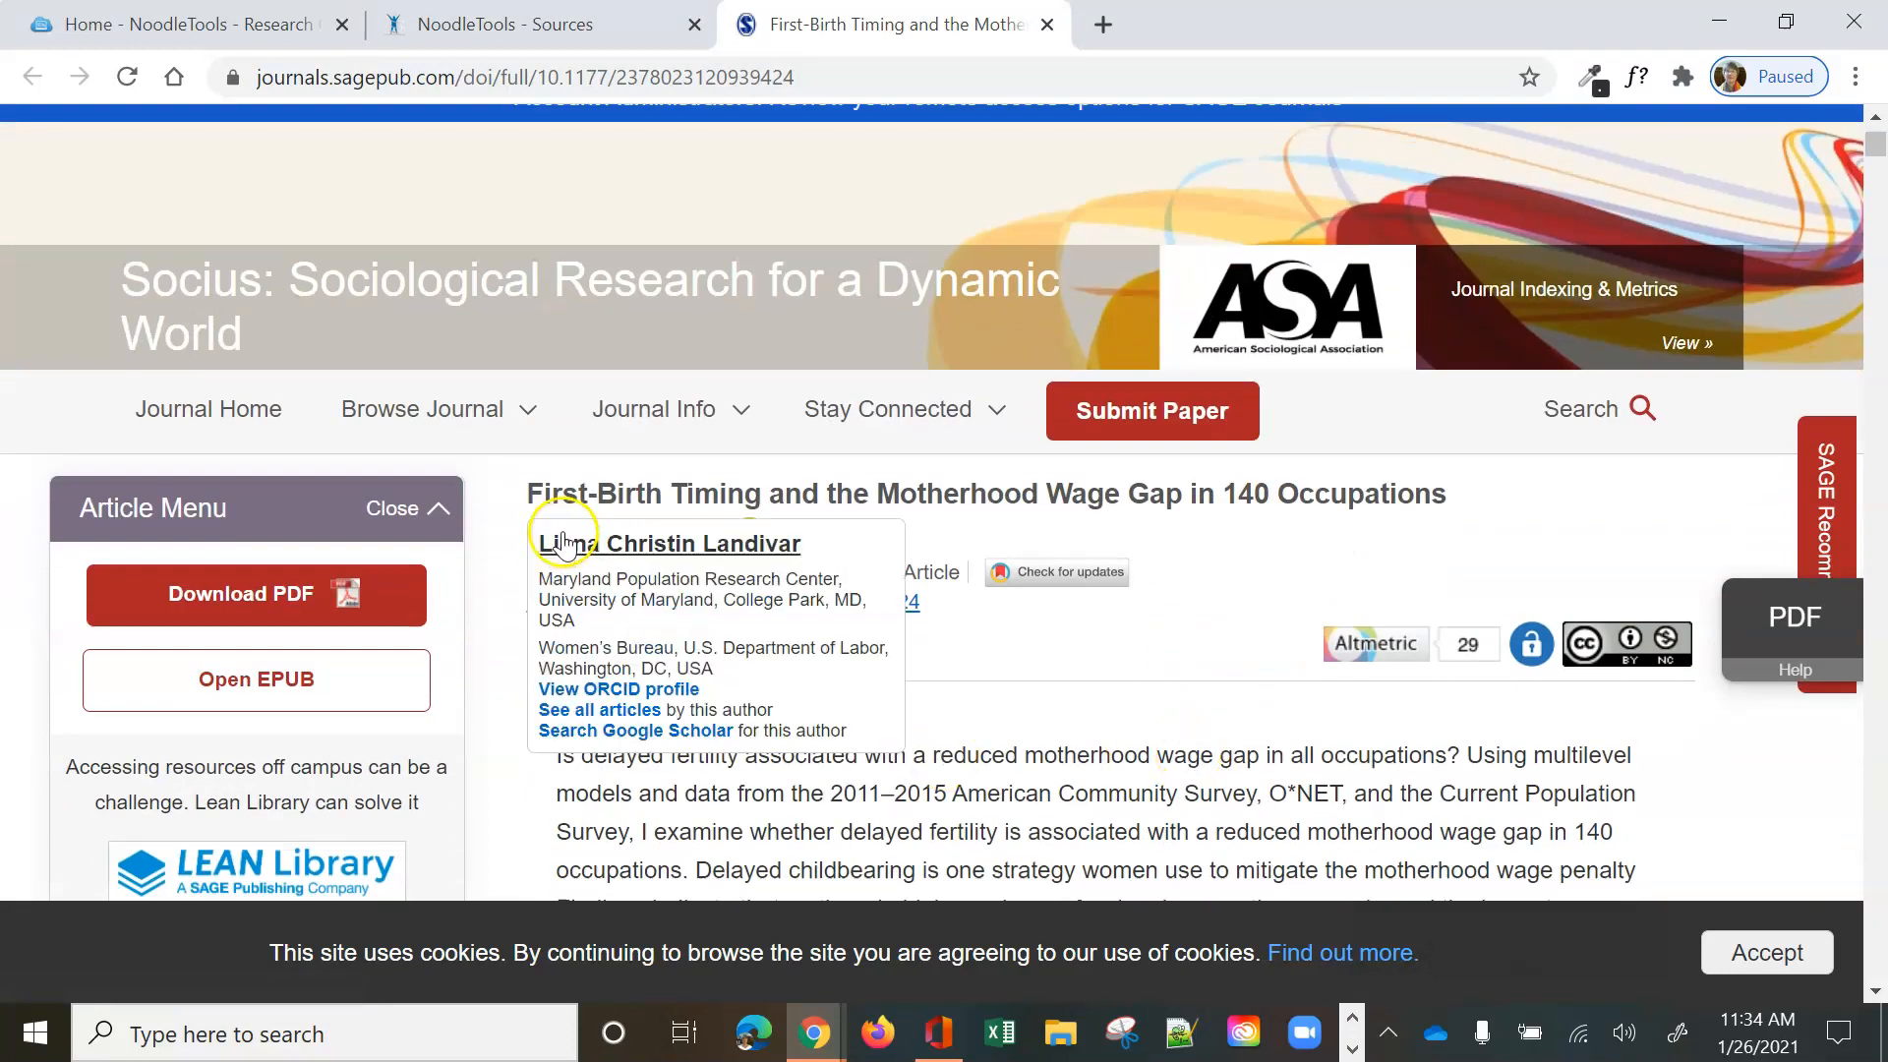
mouse_move(965, 639)
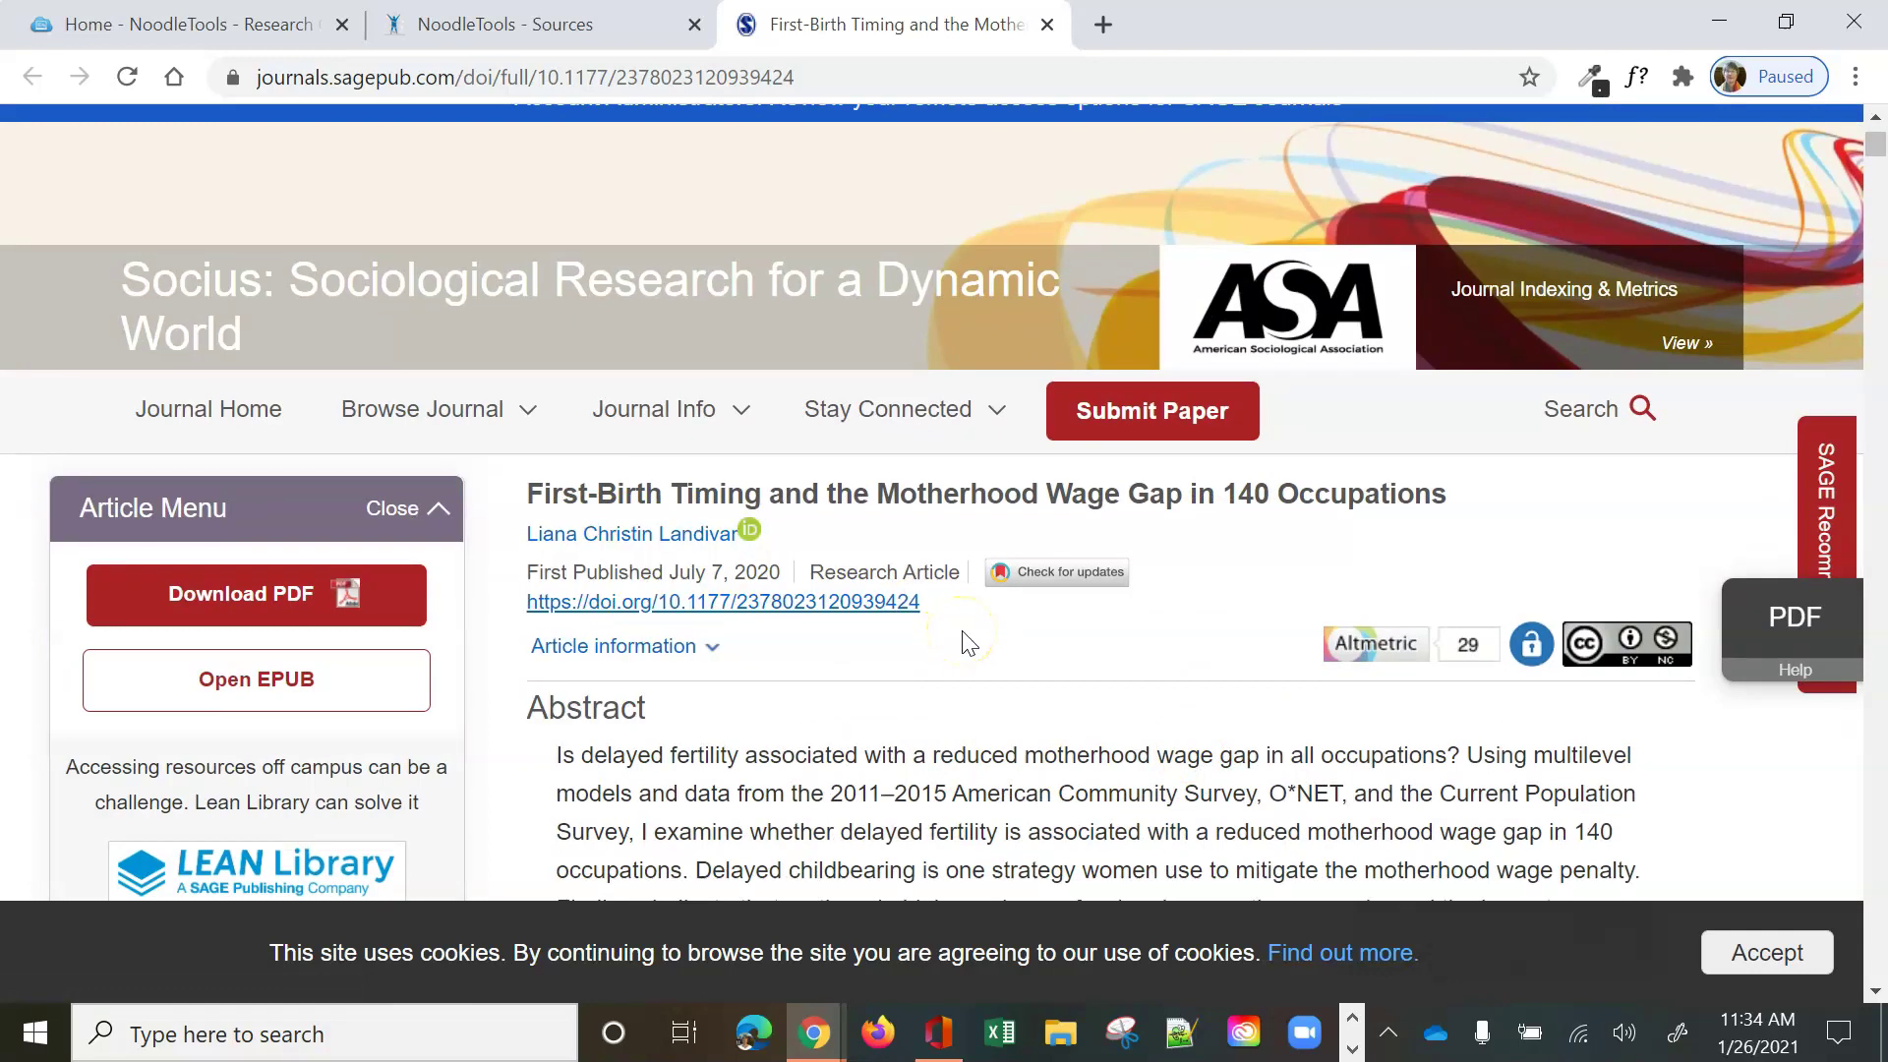
scroll(down, 3)
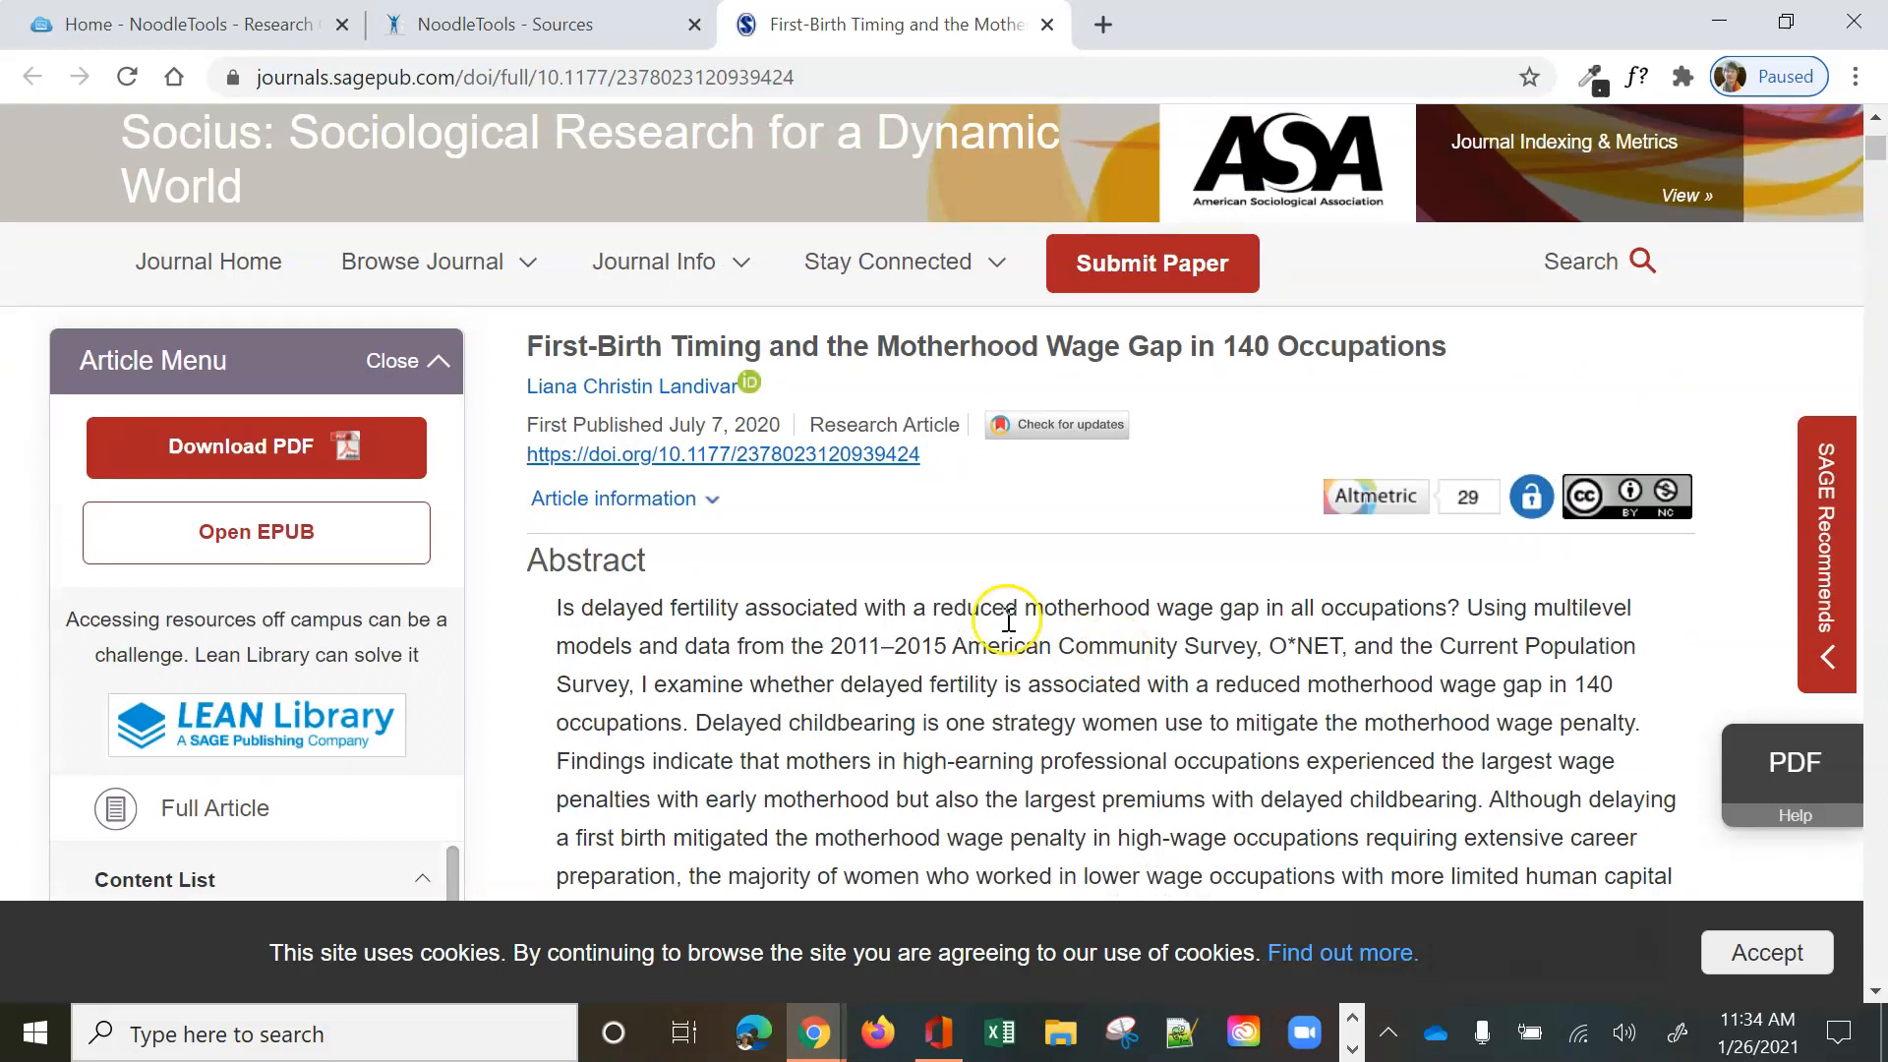
mouse_move(1009, 622)
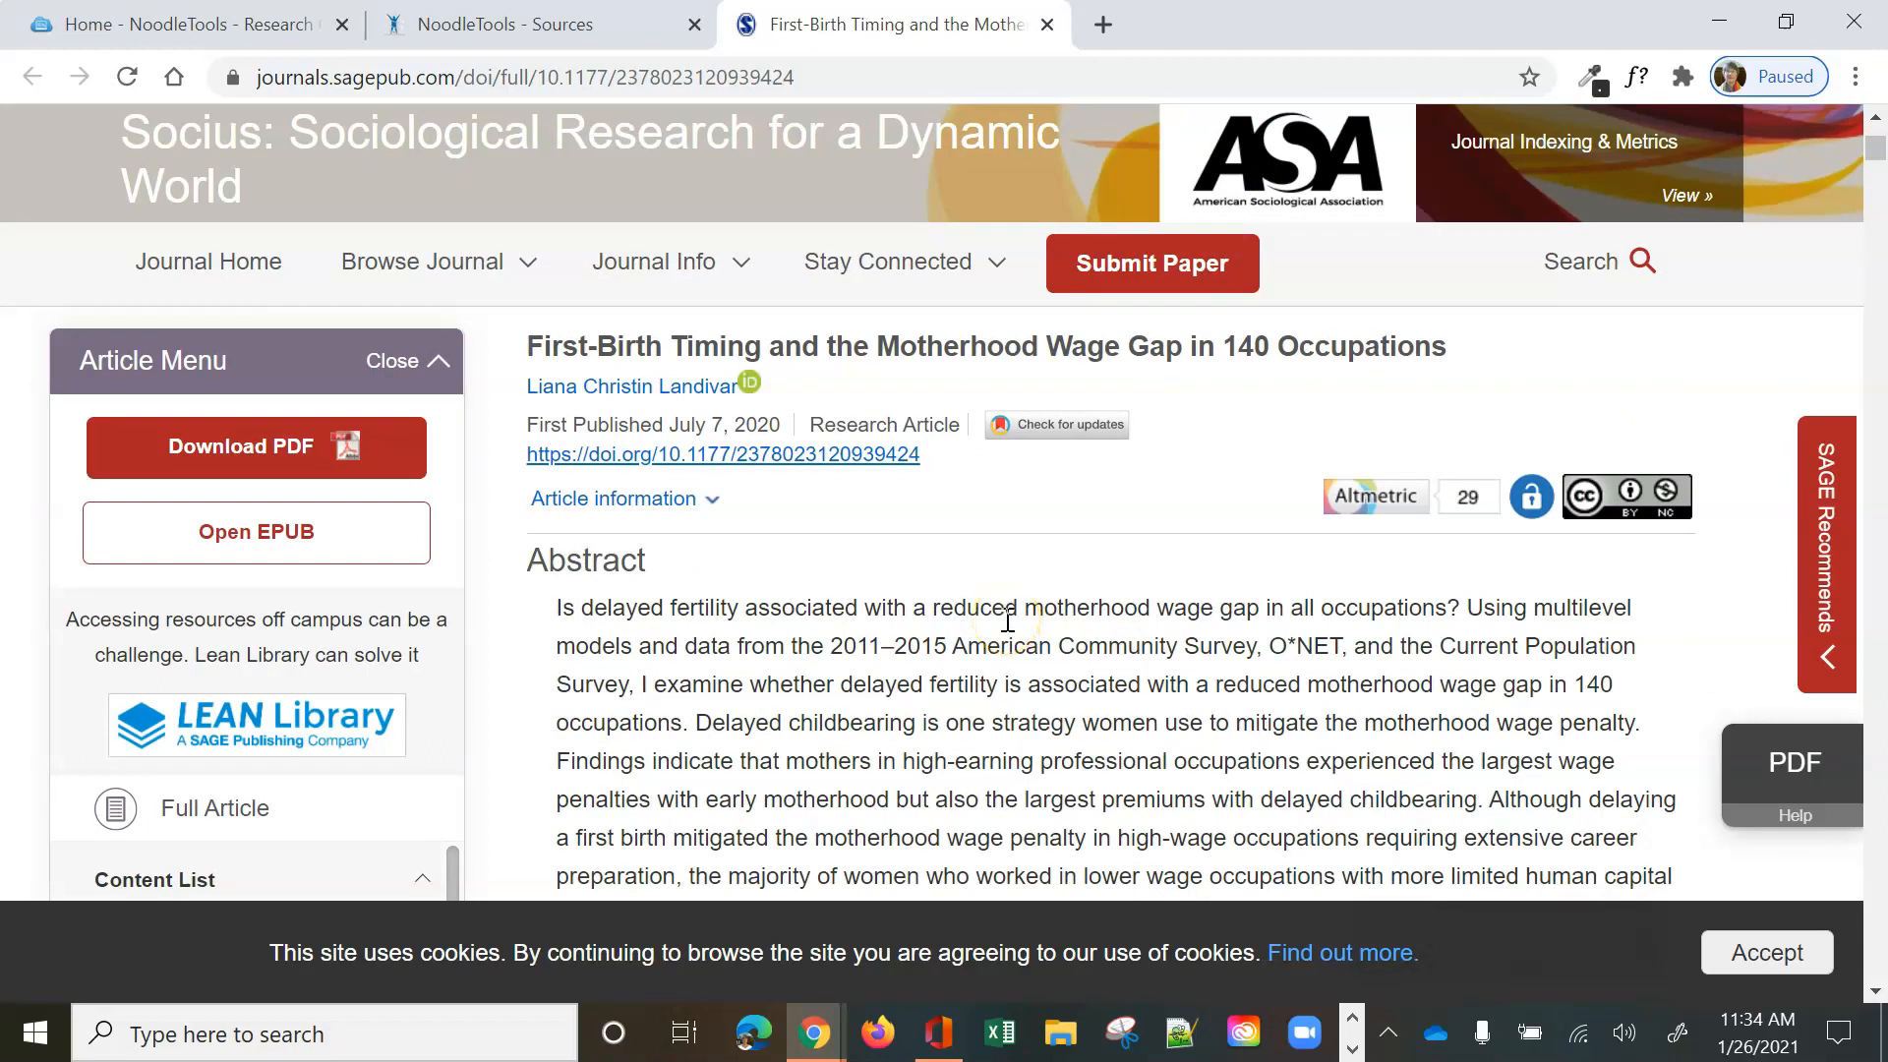
mouse_move(1086, 551)
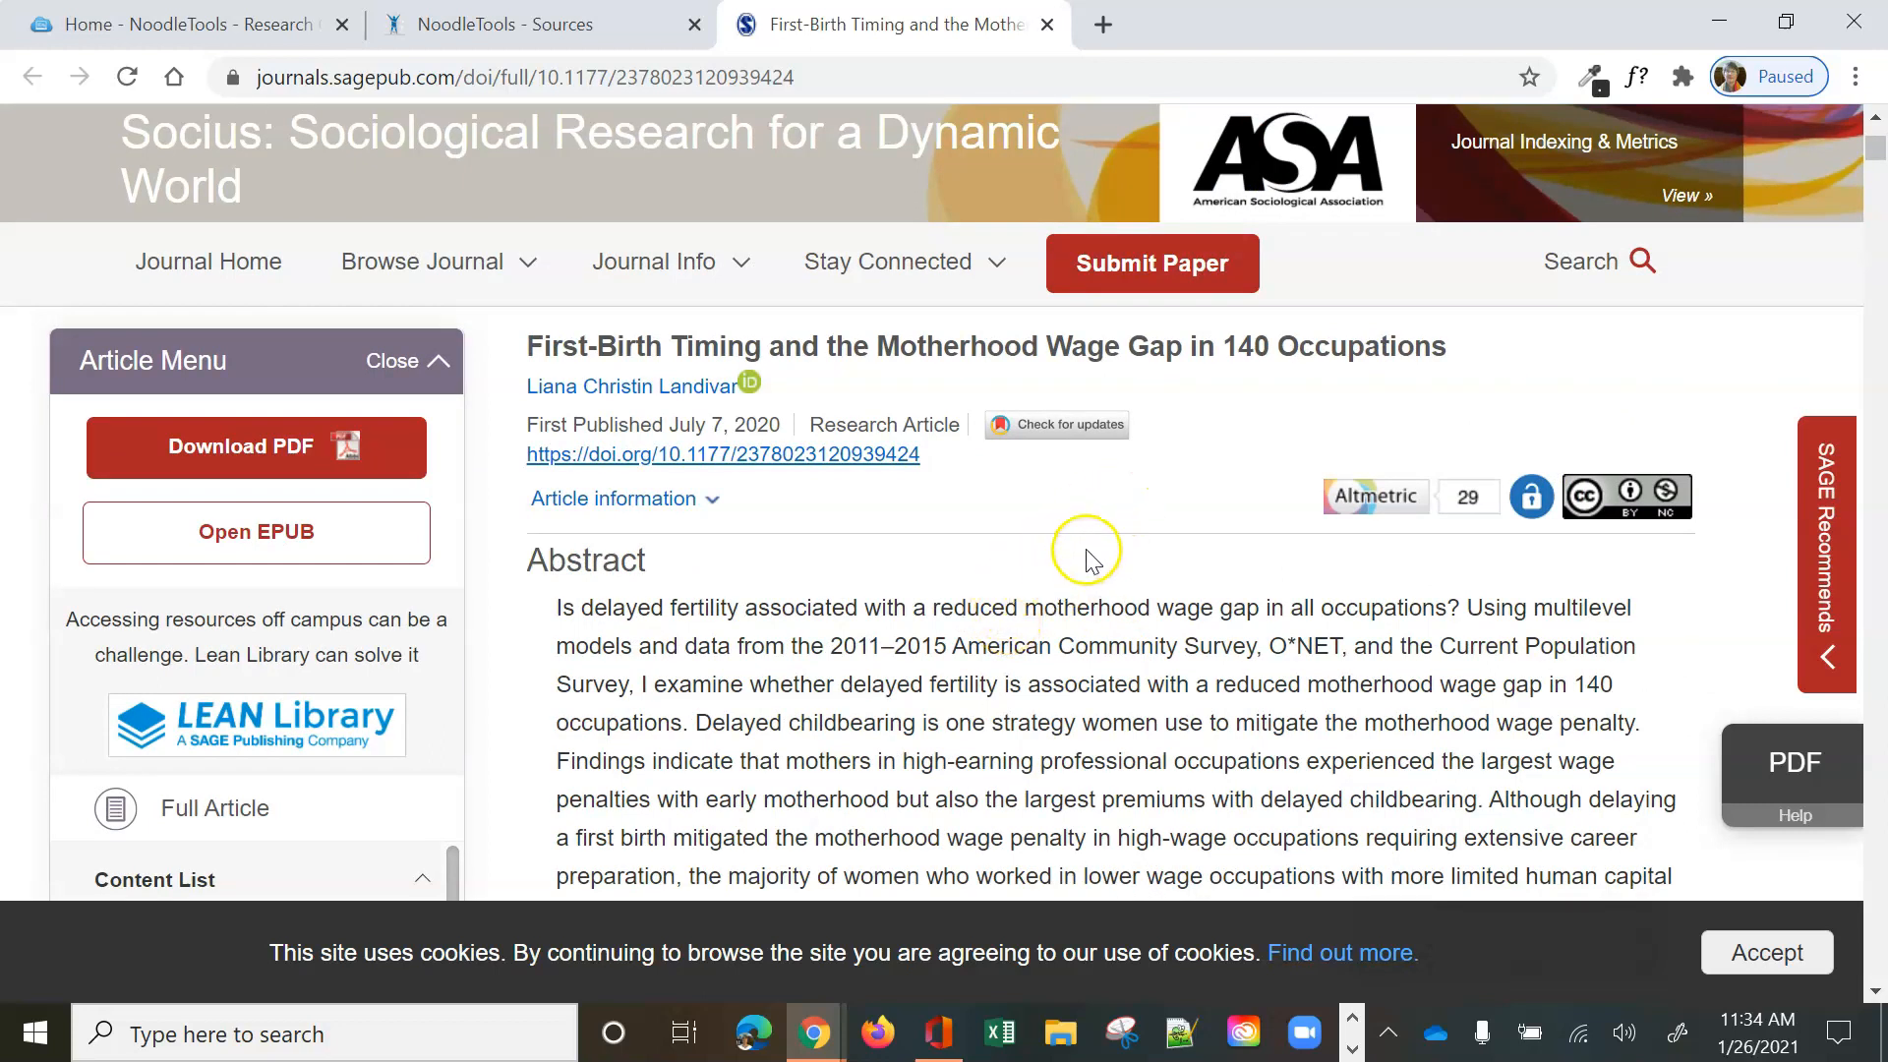
mouse_move(1075, 598)
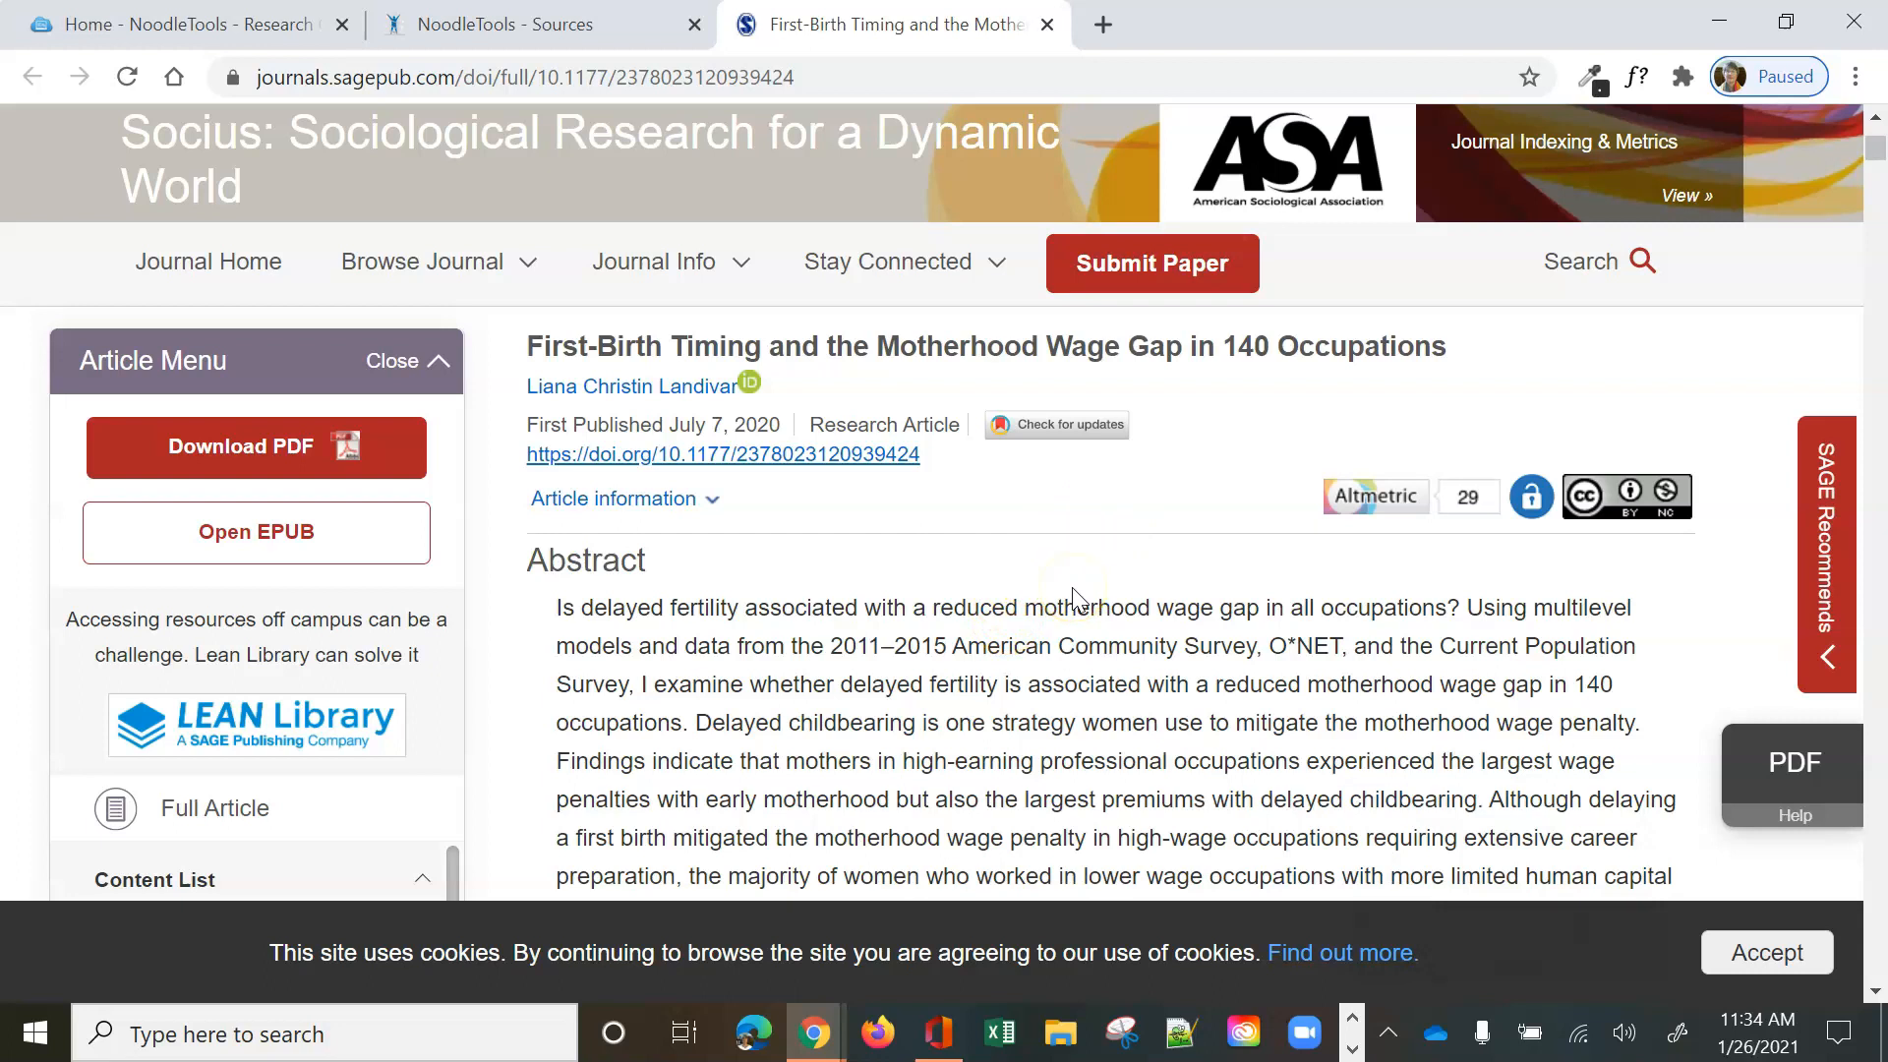
mouse_move(261, 471)
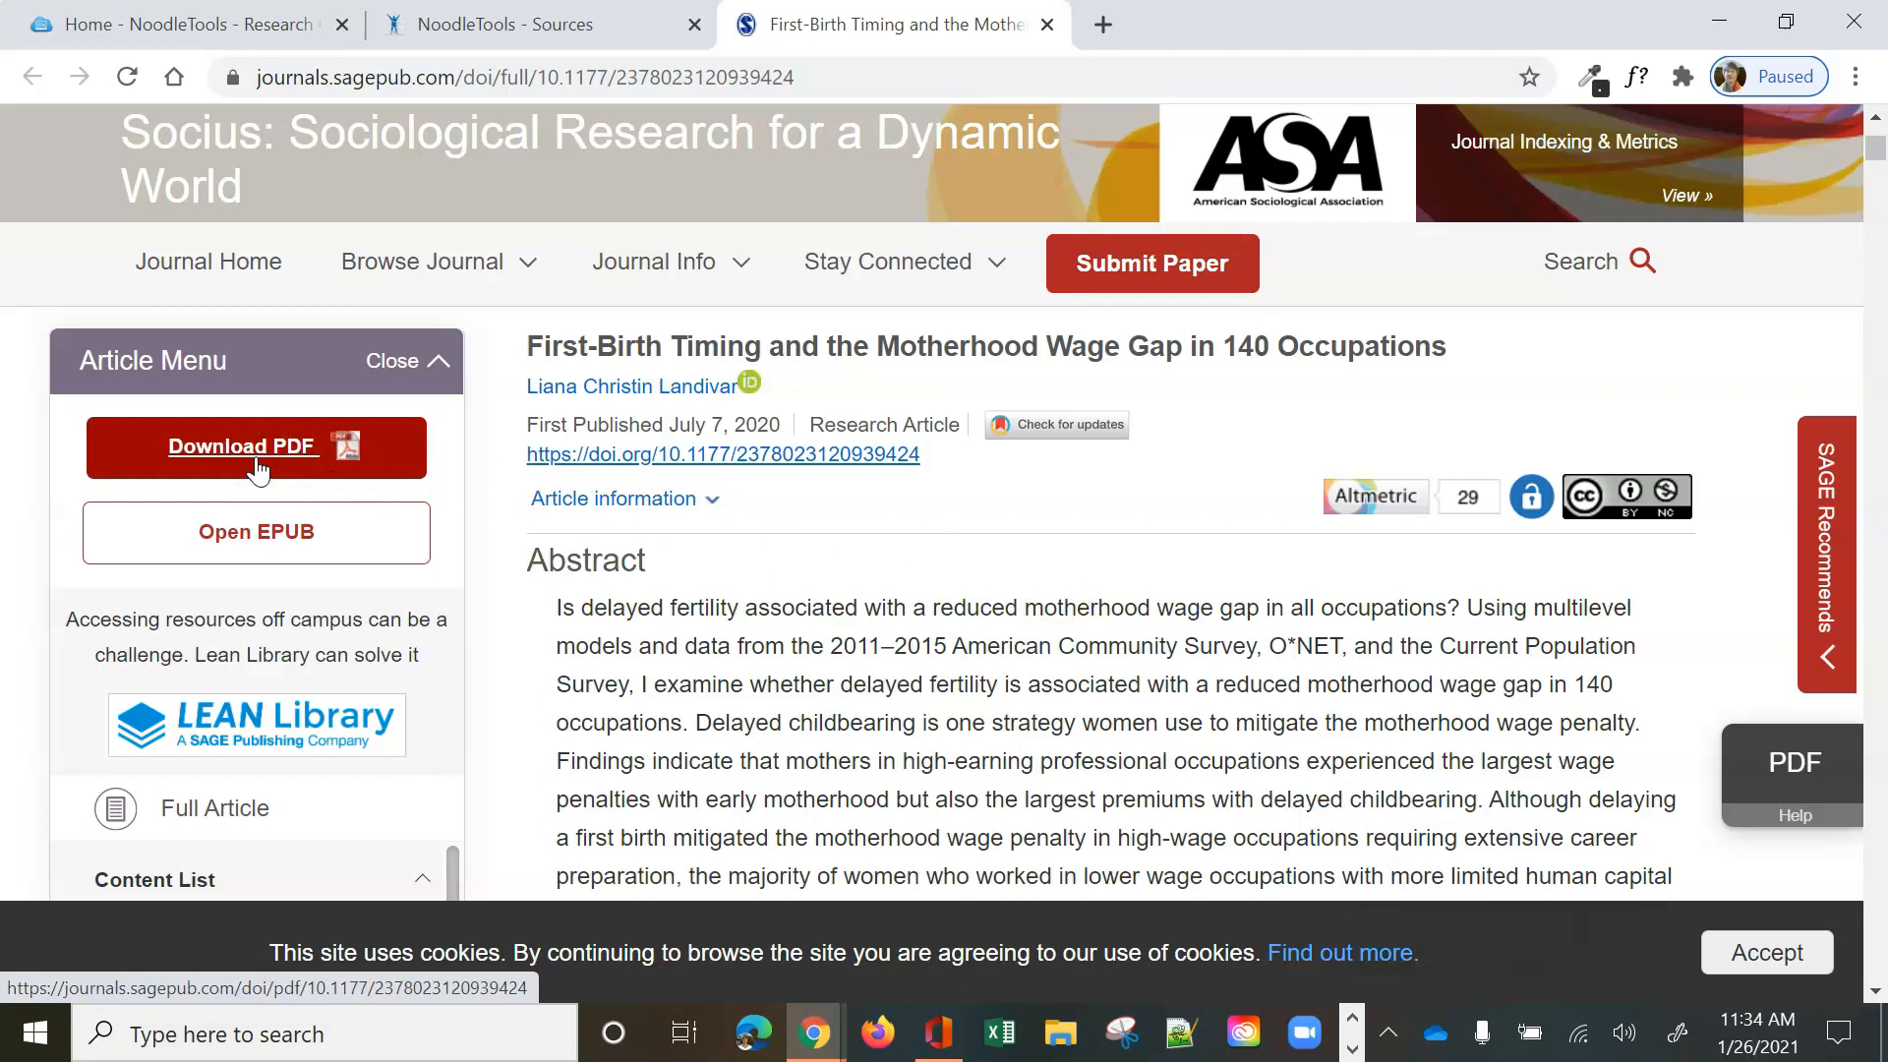
mouse_move(1066, 476)
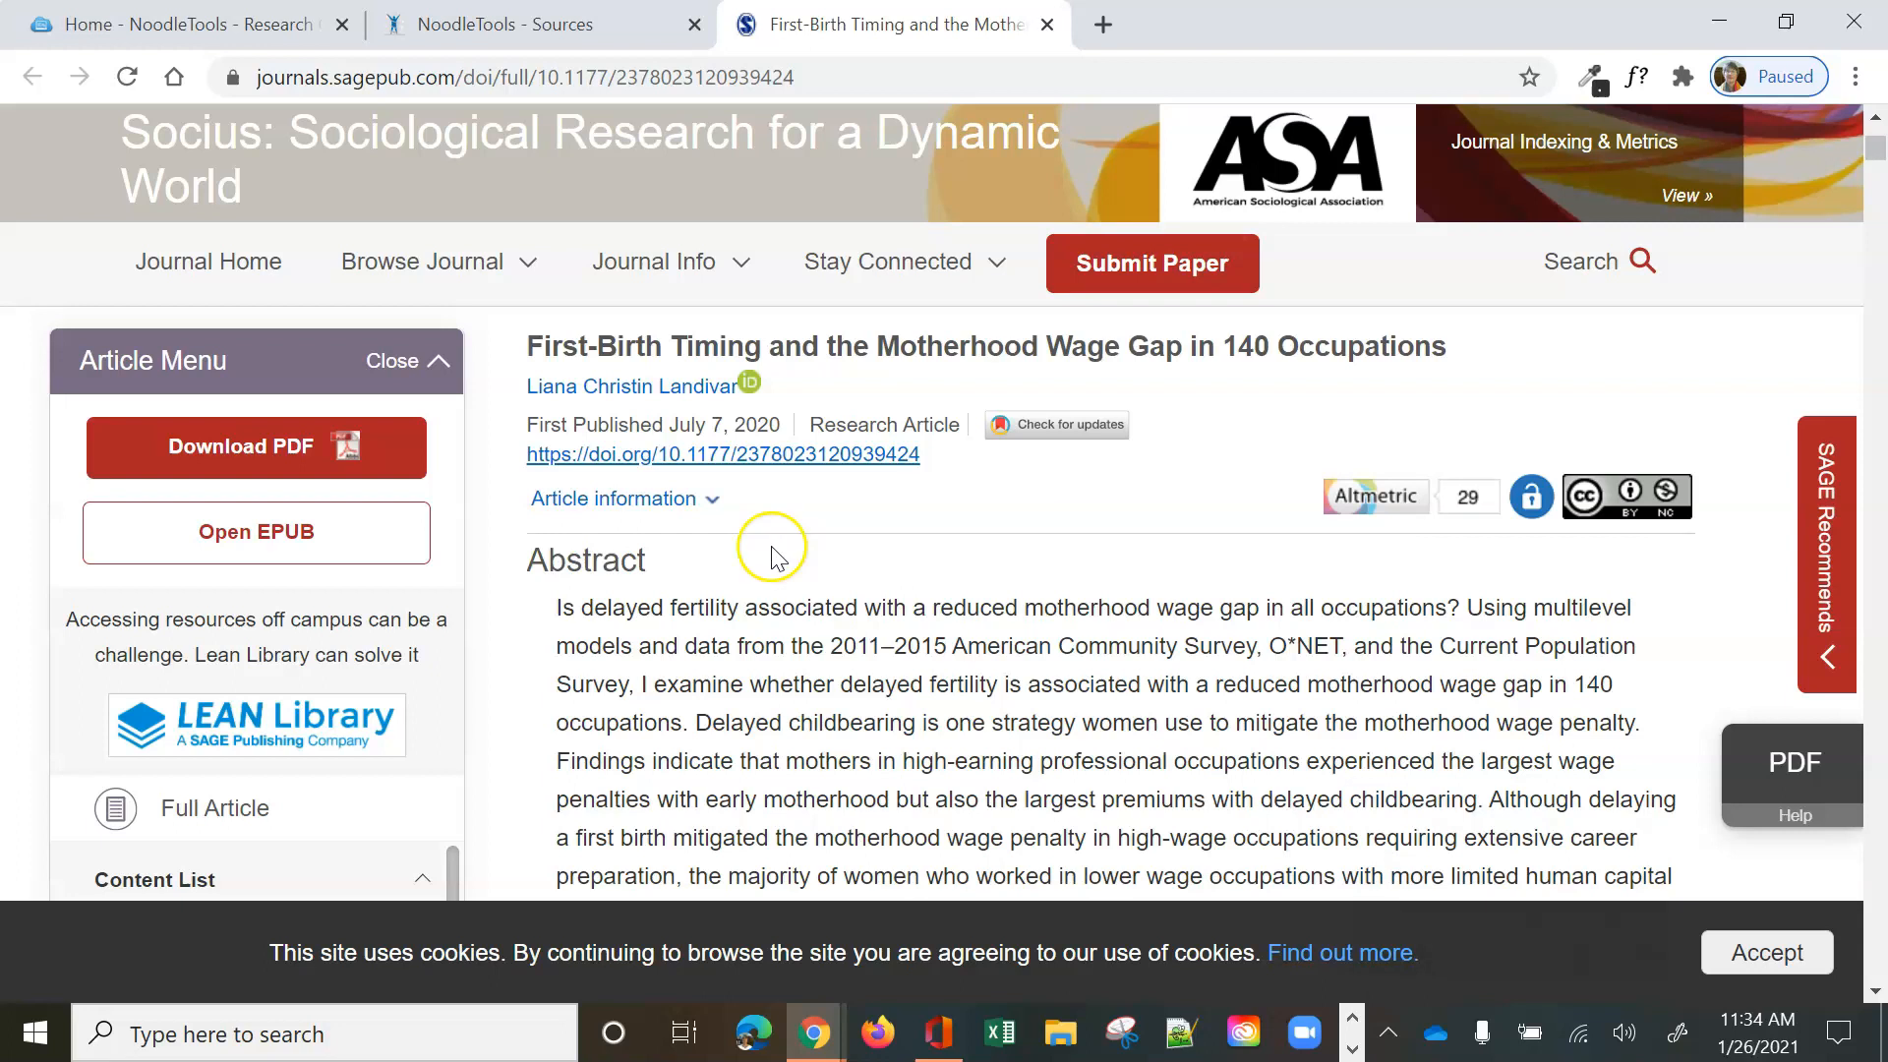
mouse_move(236, 448)
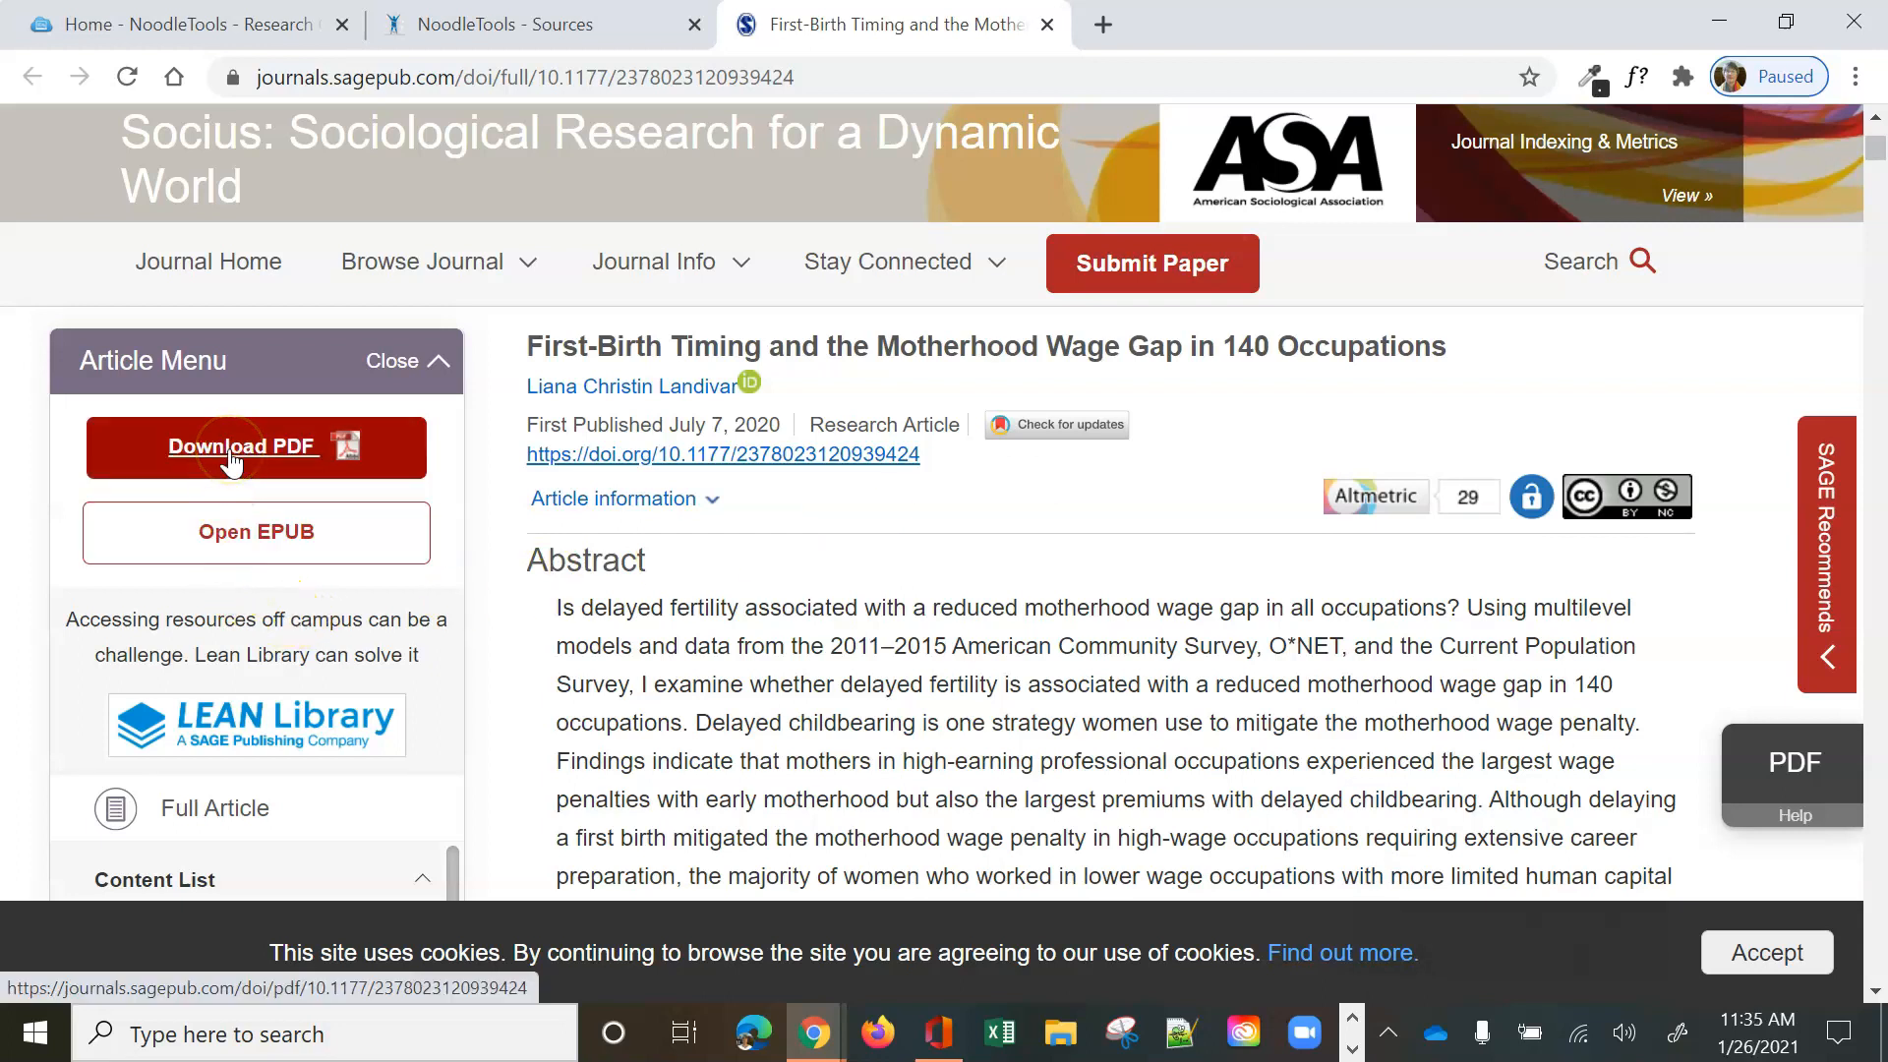
Download the article's full PDF into a new tab and review its first page.
click(236, 447)
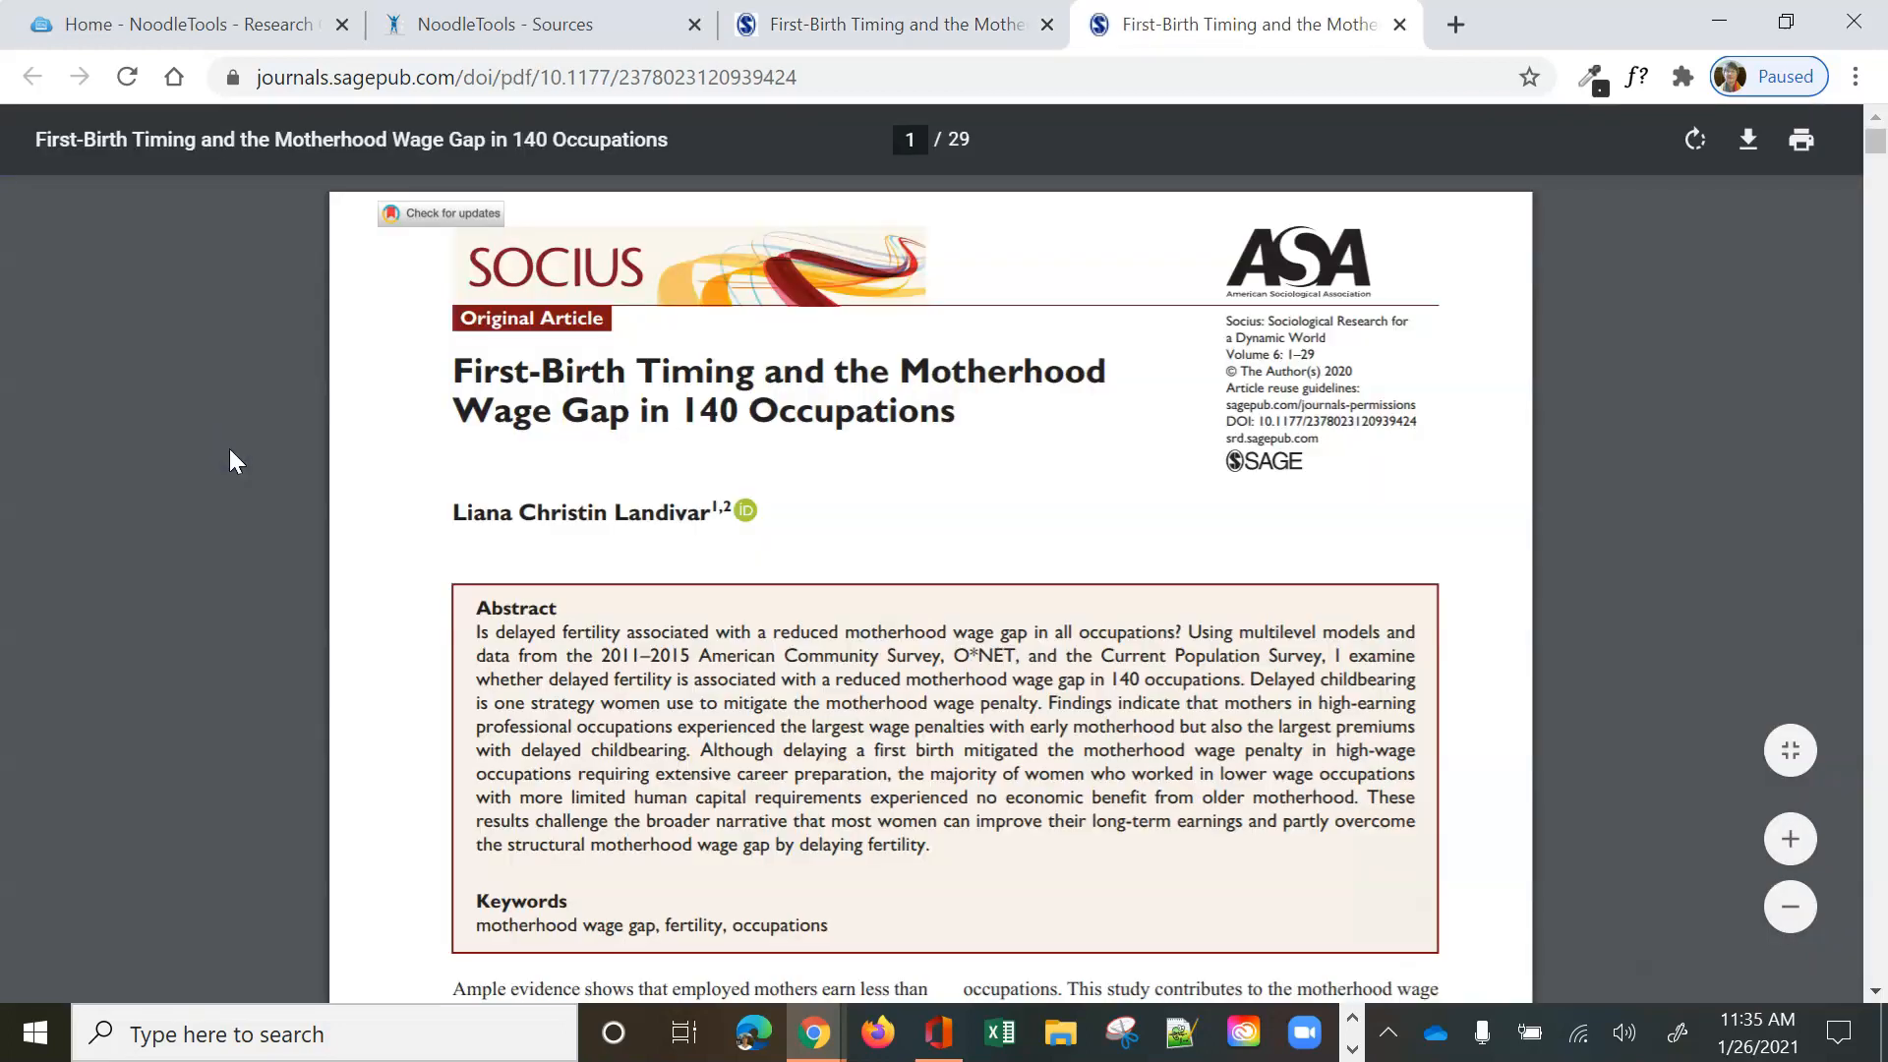
mouse_move(952, 351)
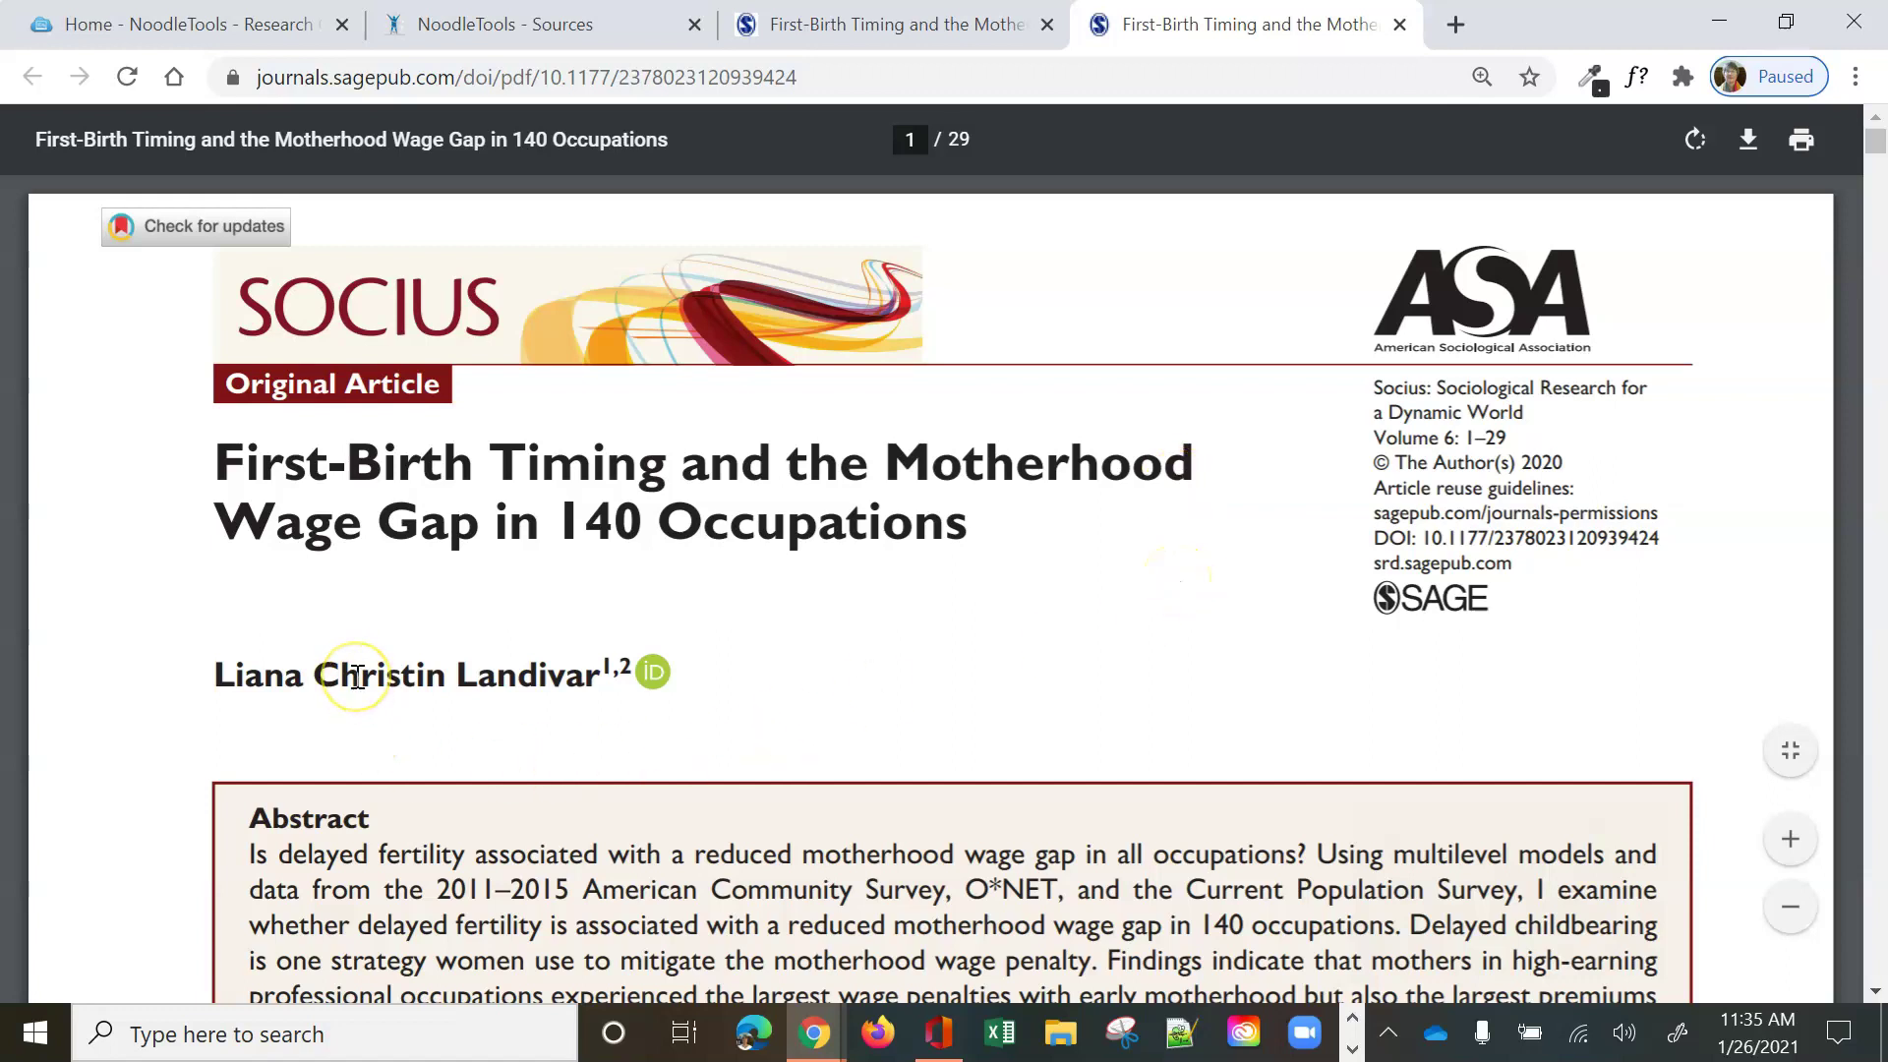
mouse_move(1518, 413)
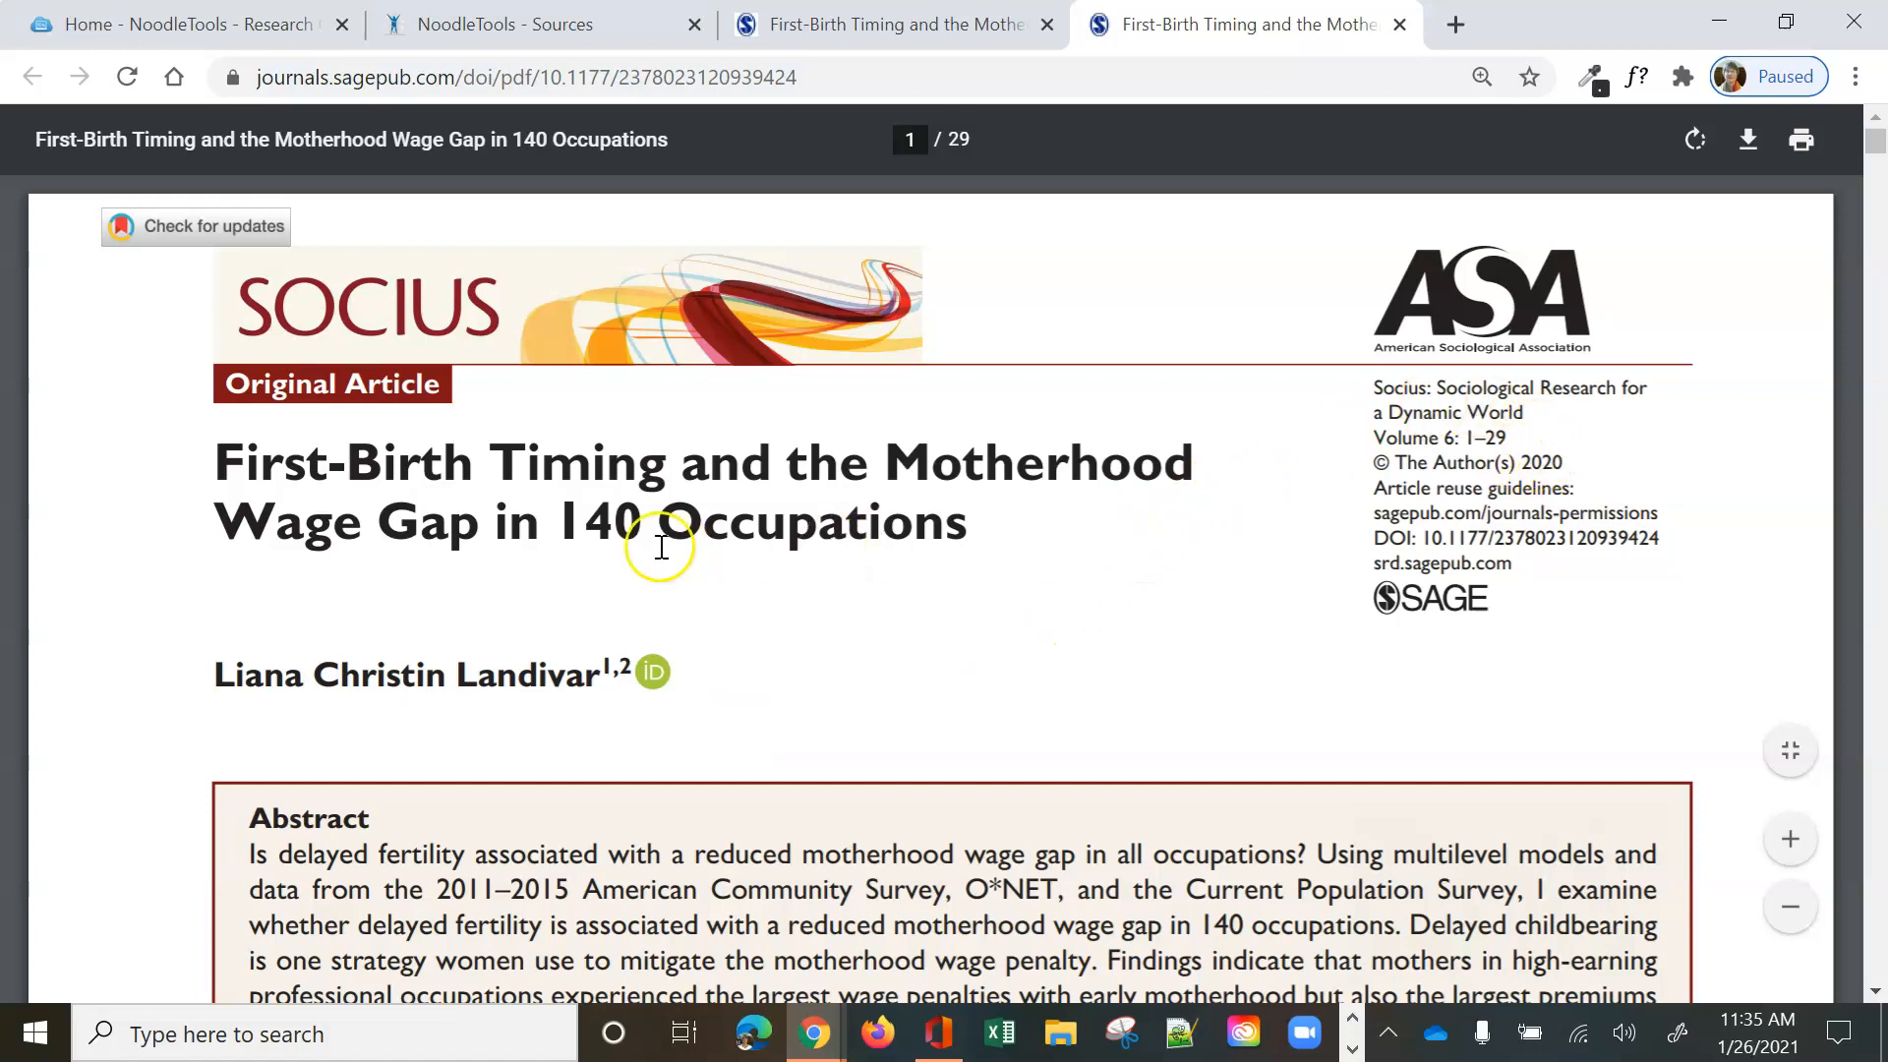
mouse_move(1247, 430)
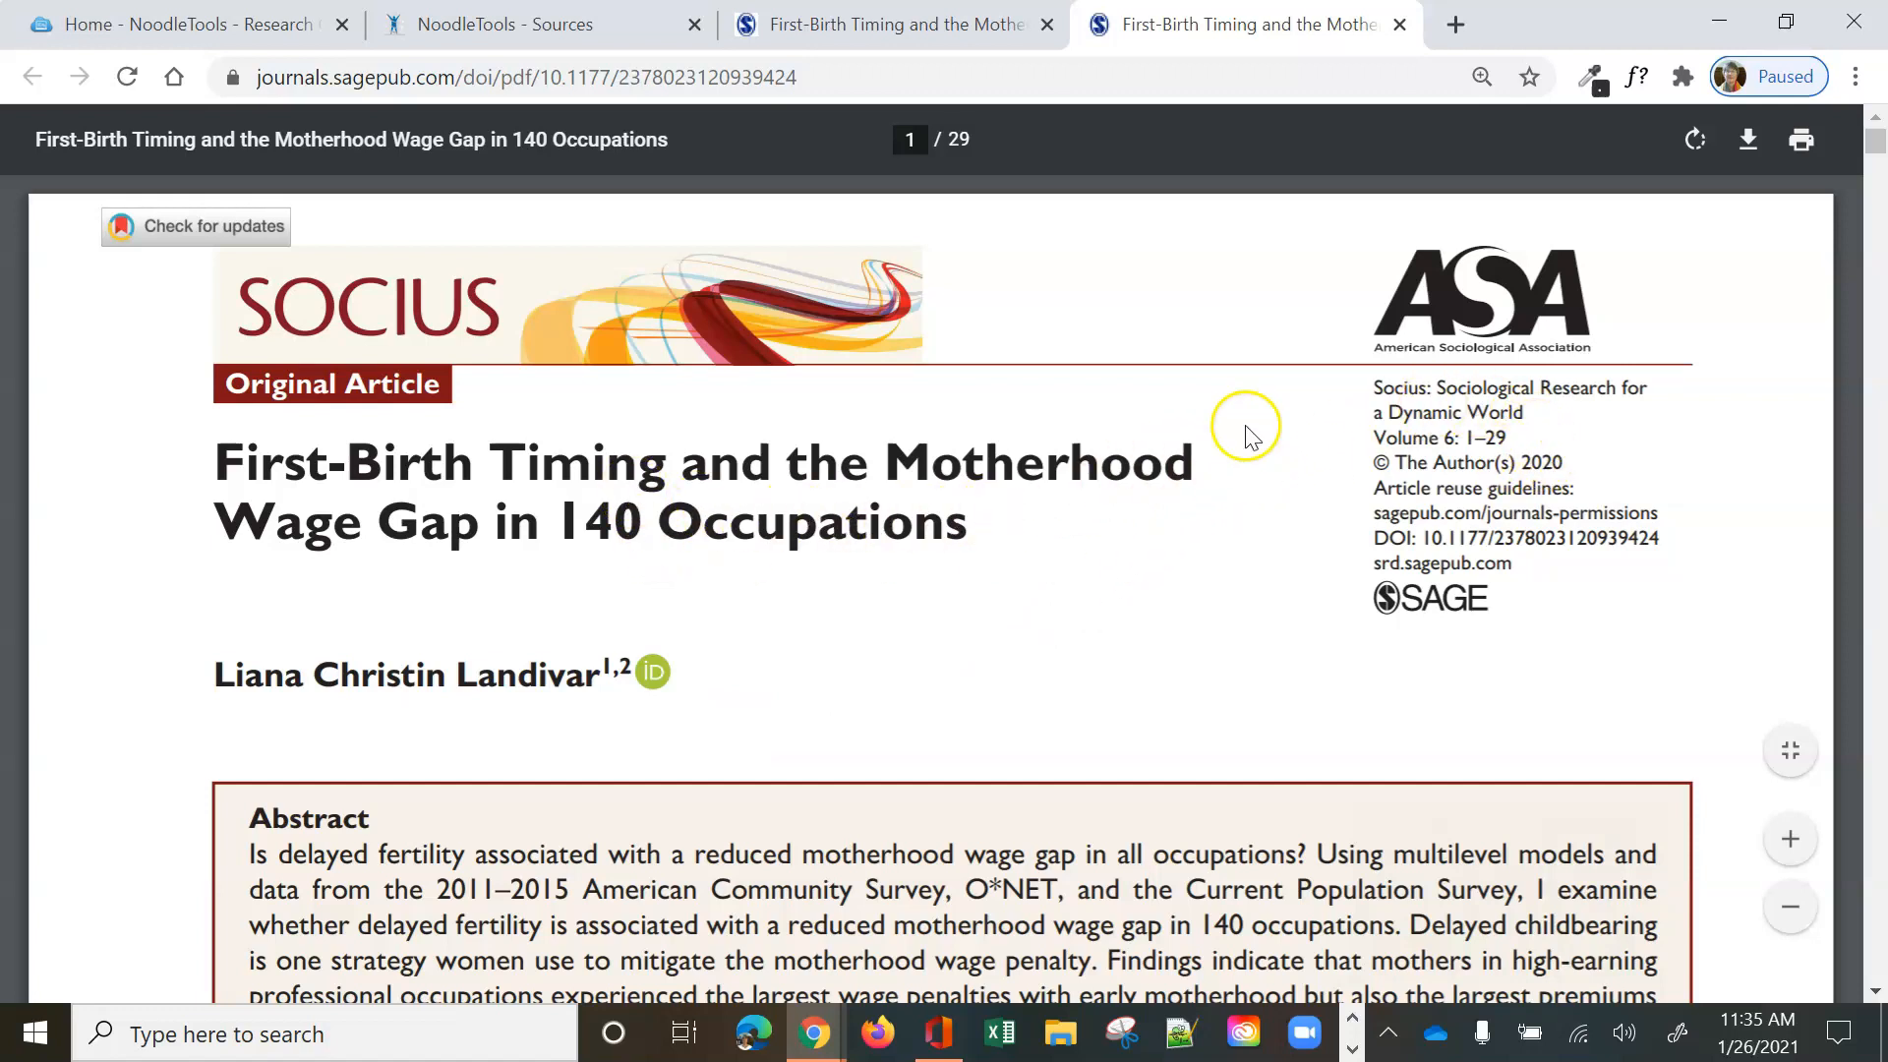
mouse_move(1351, 392)
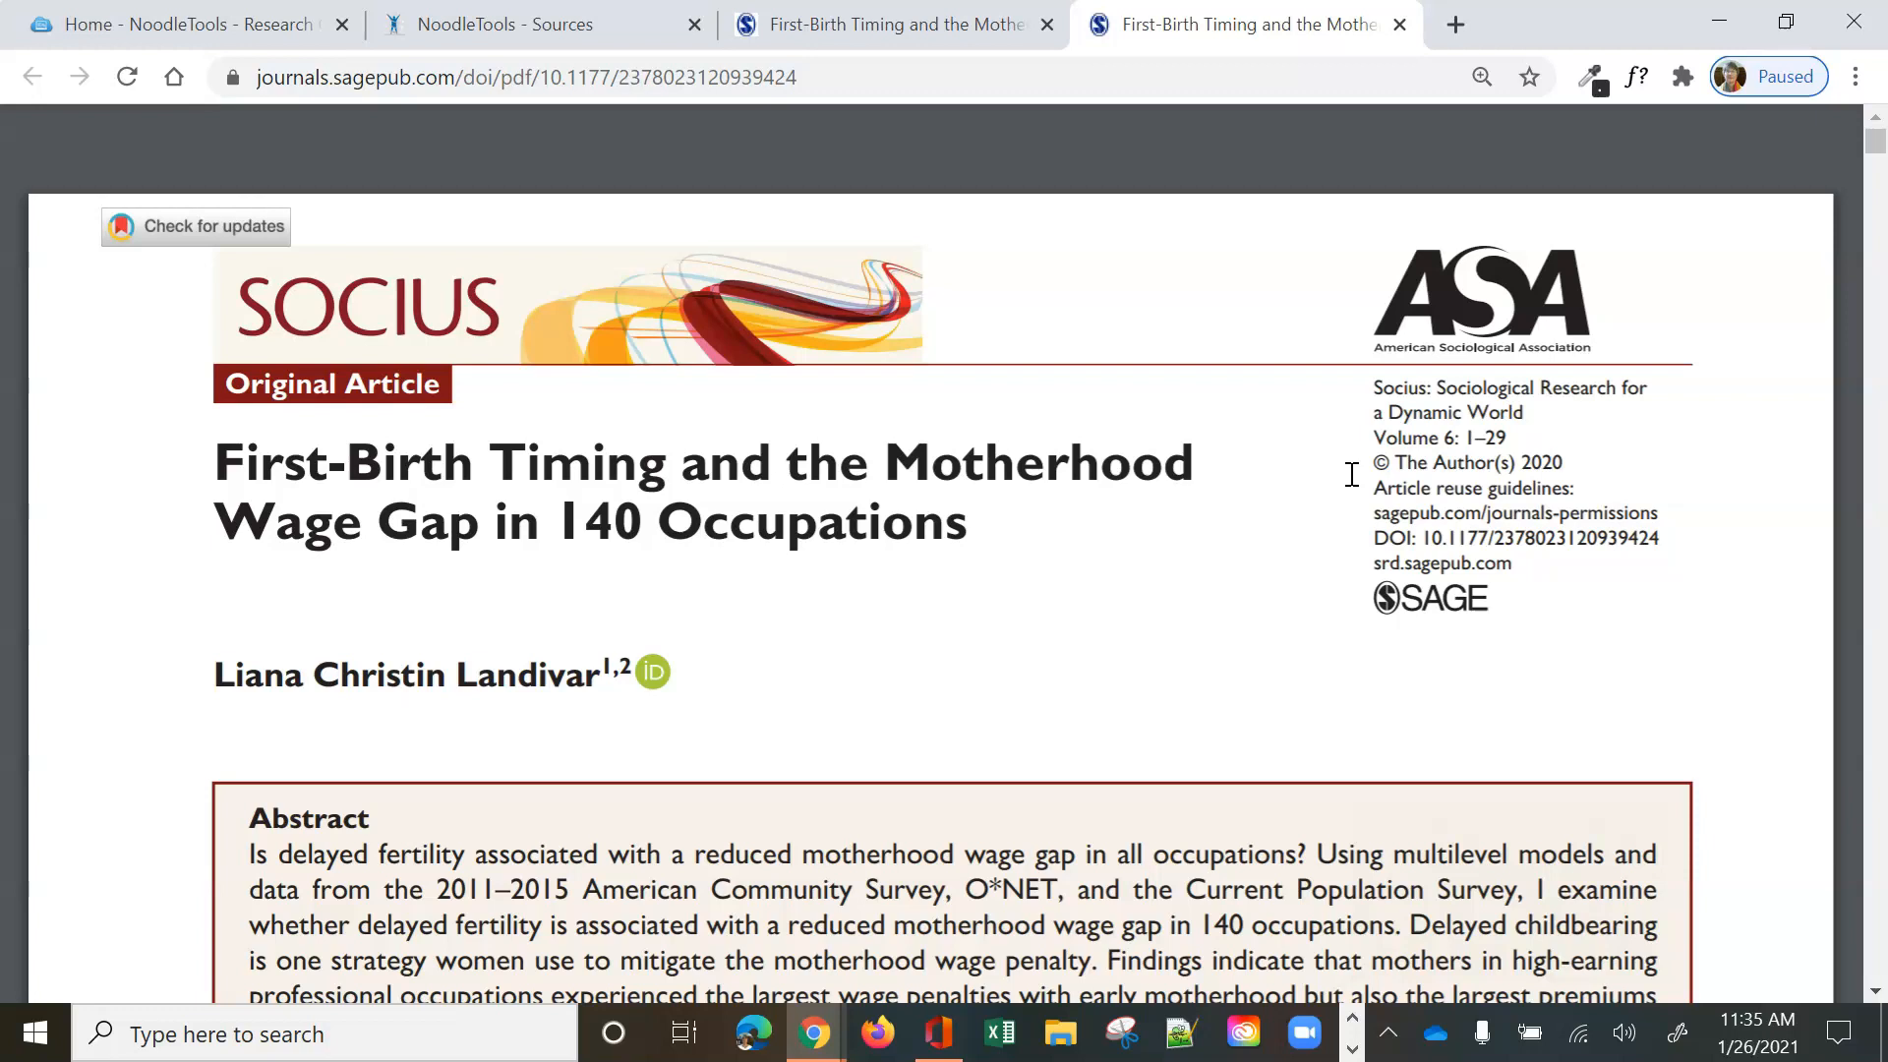
mouse_move(453, 77)
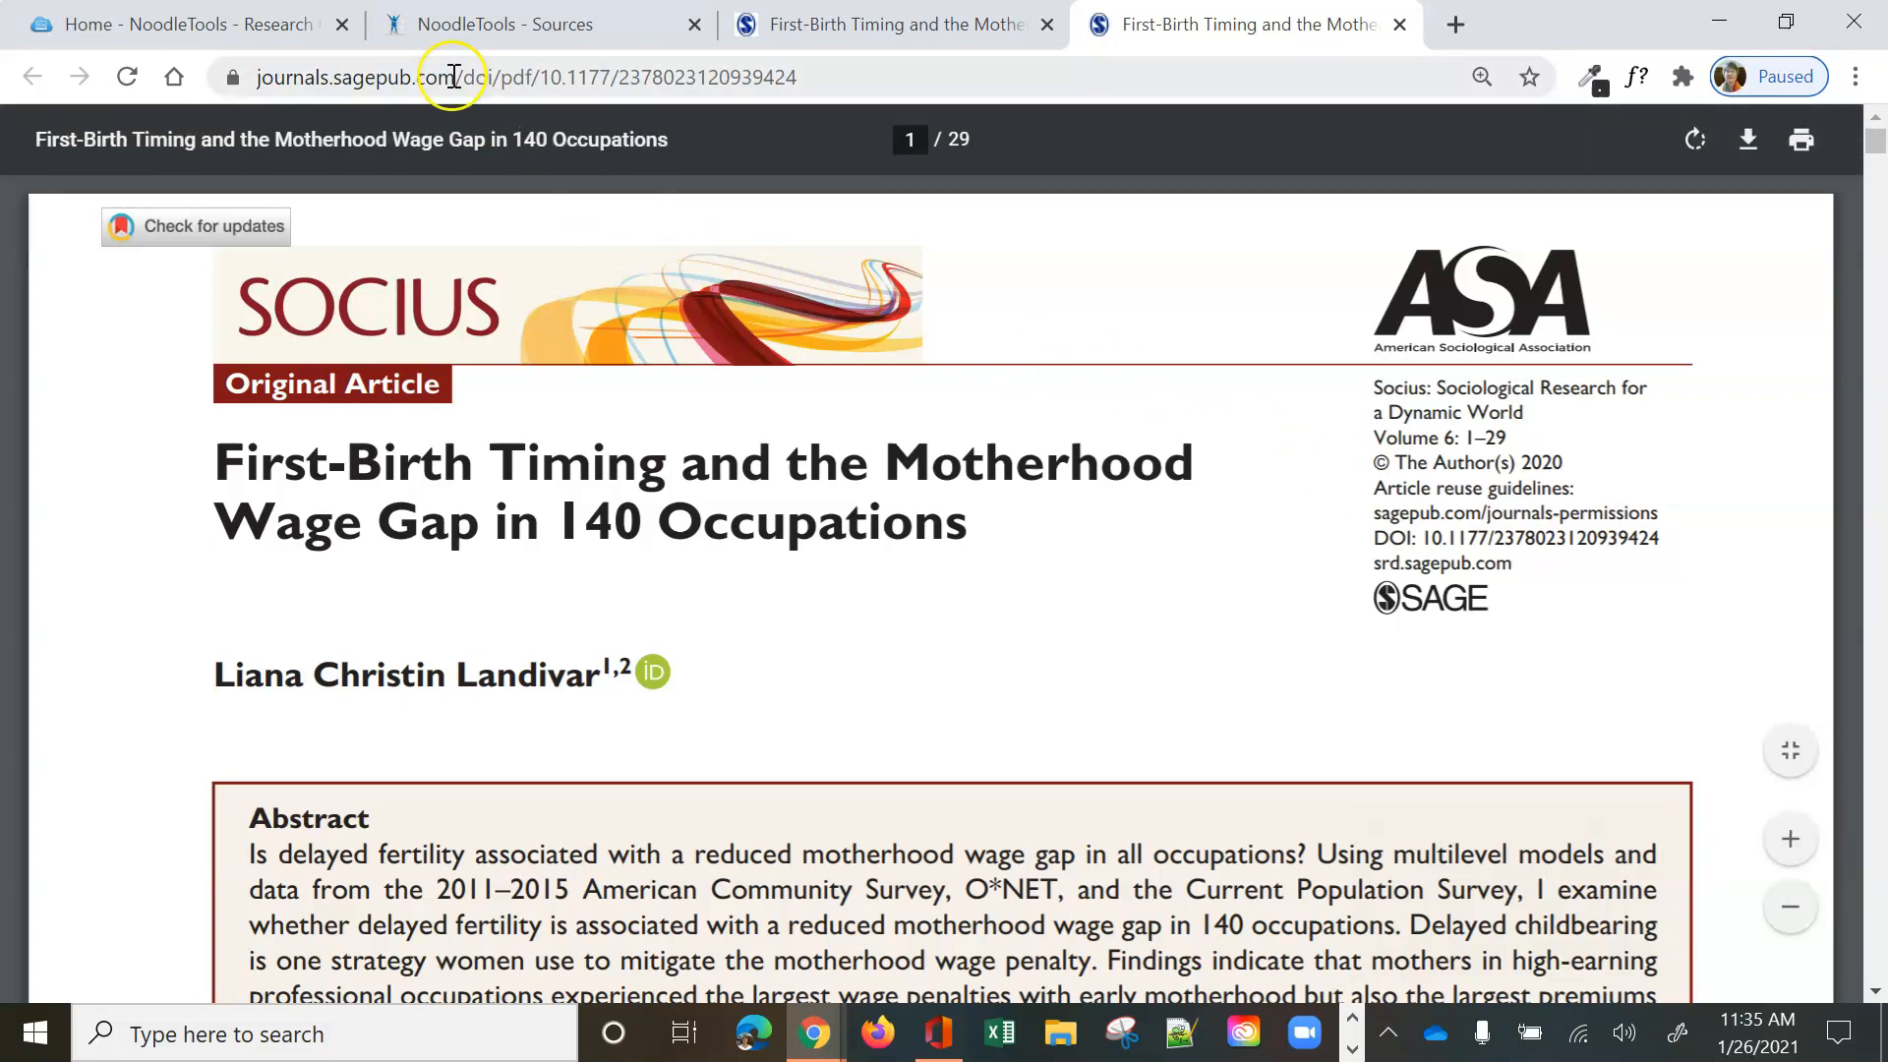
Check the empty DOI field in NoodleTools, return to the PDF and follow its DOI link to the article page.
click(517, 25)
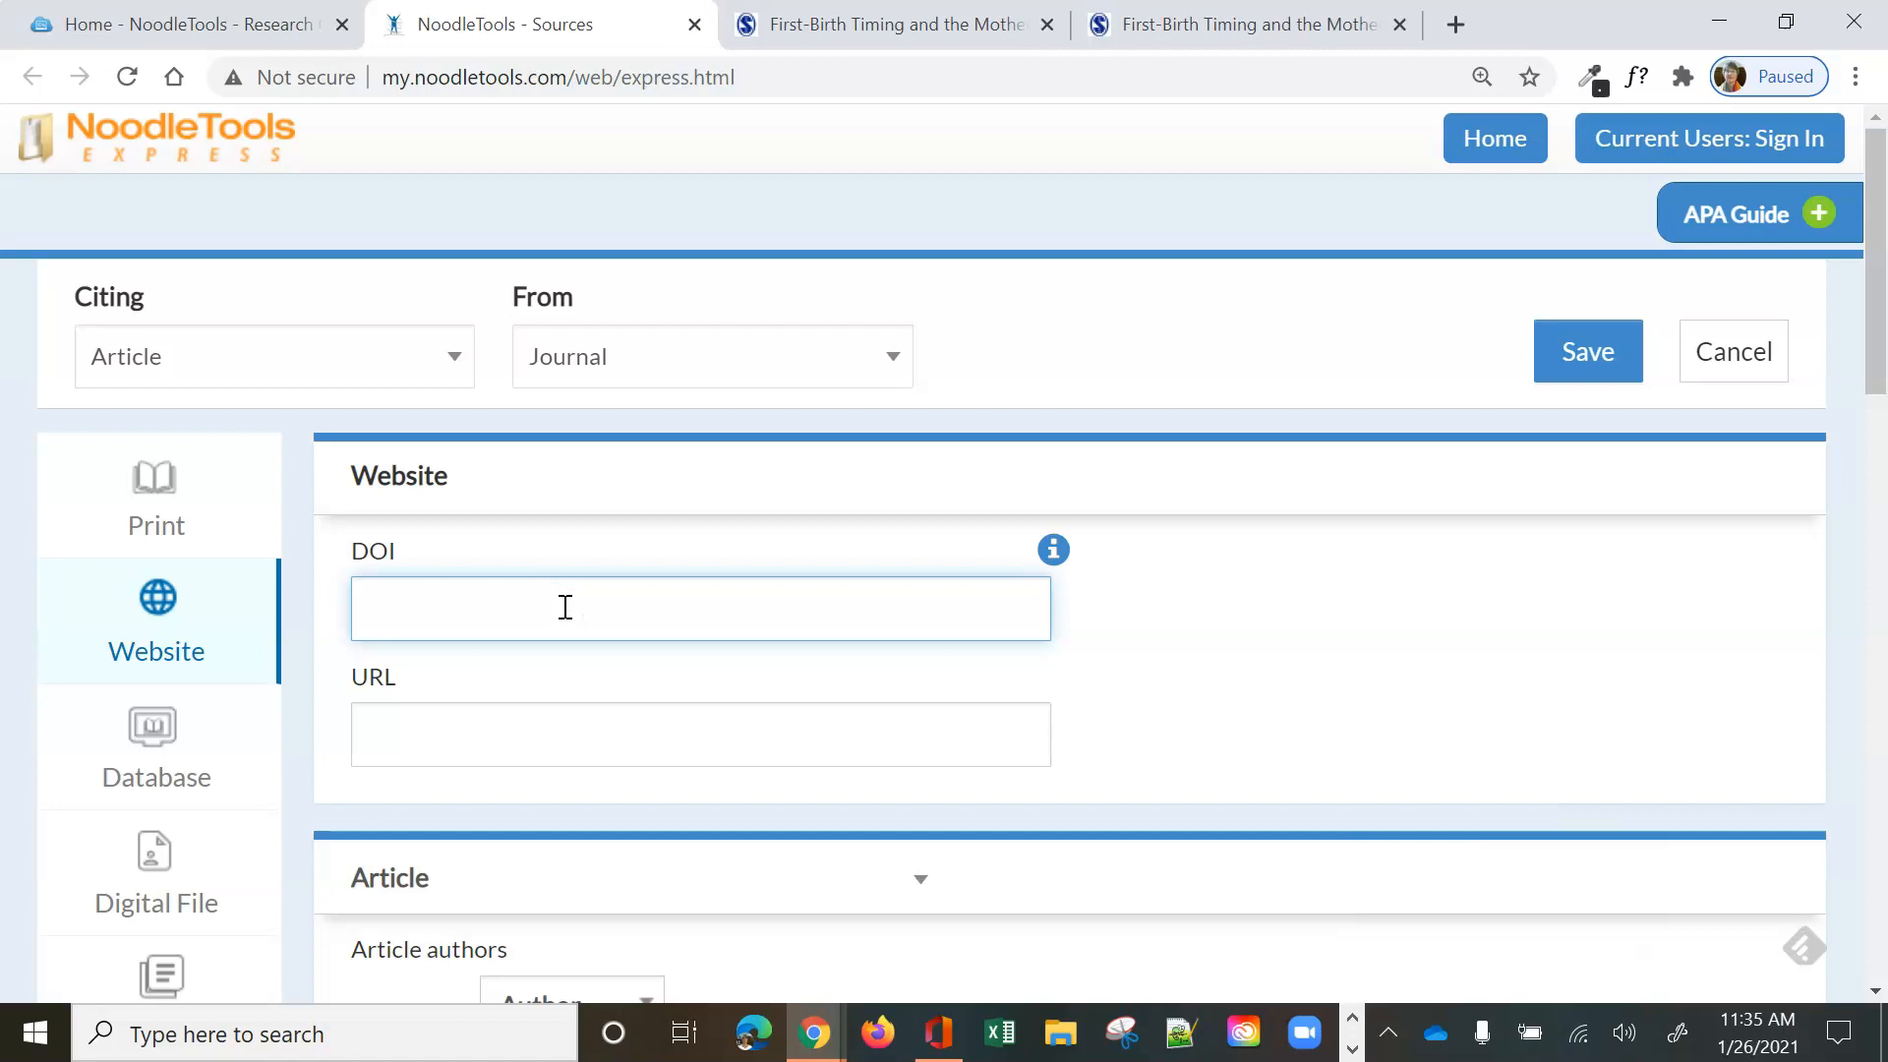
mouse_move(1050, 110)
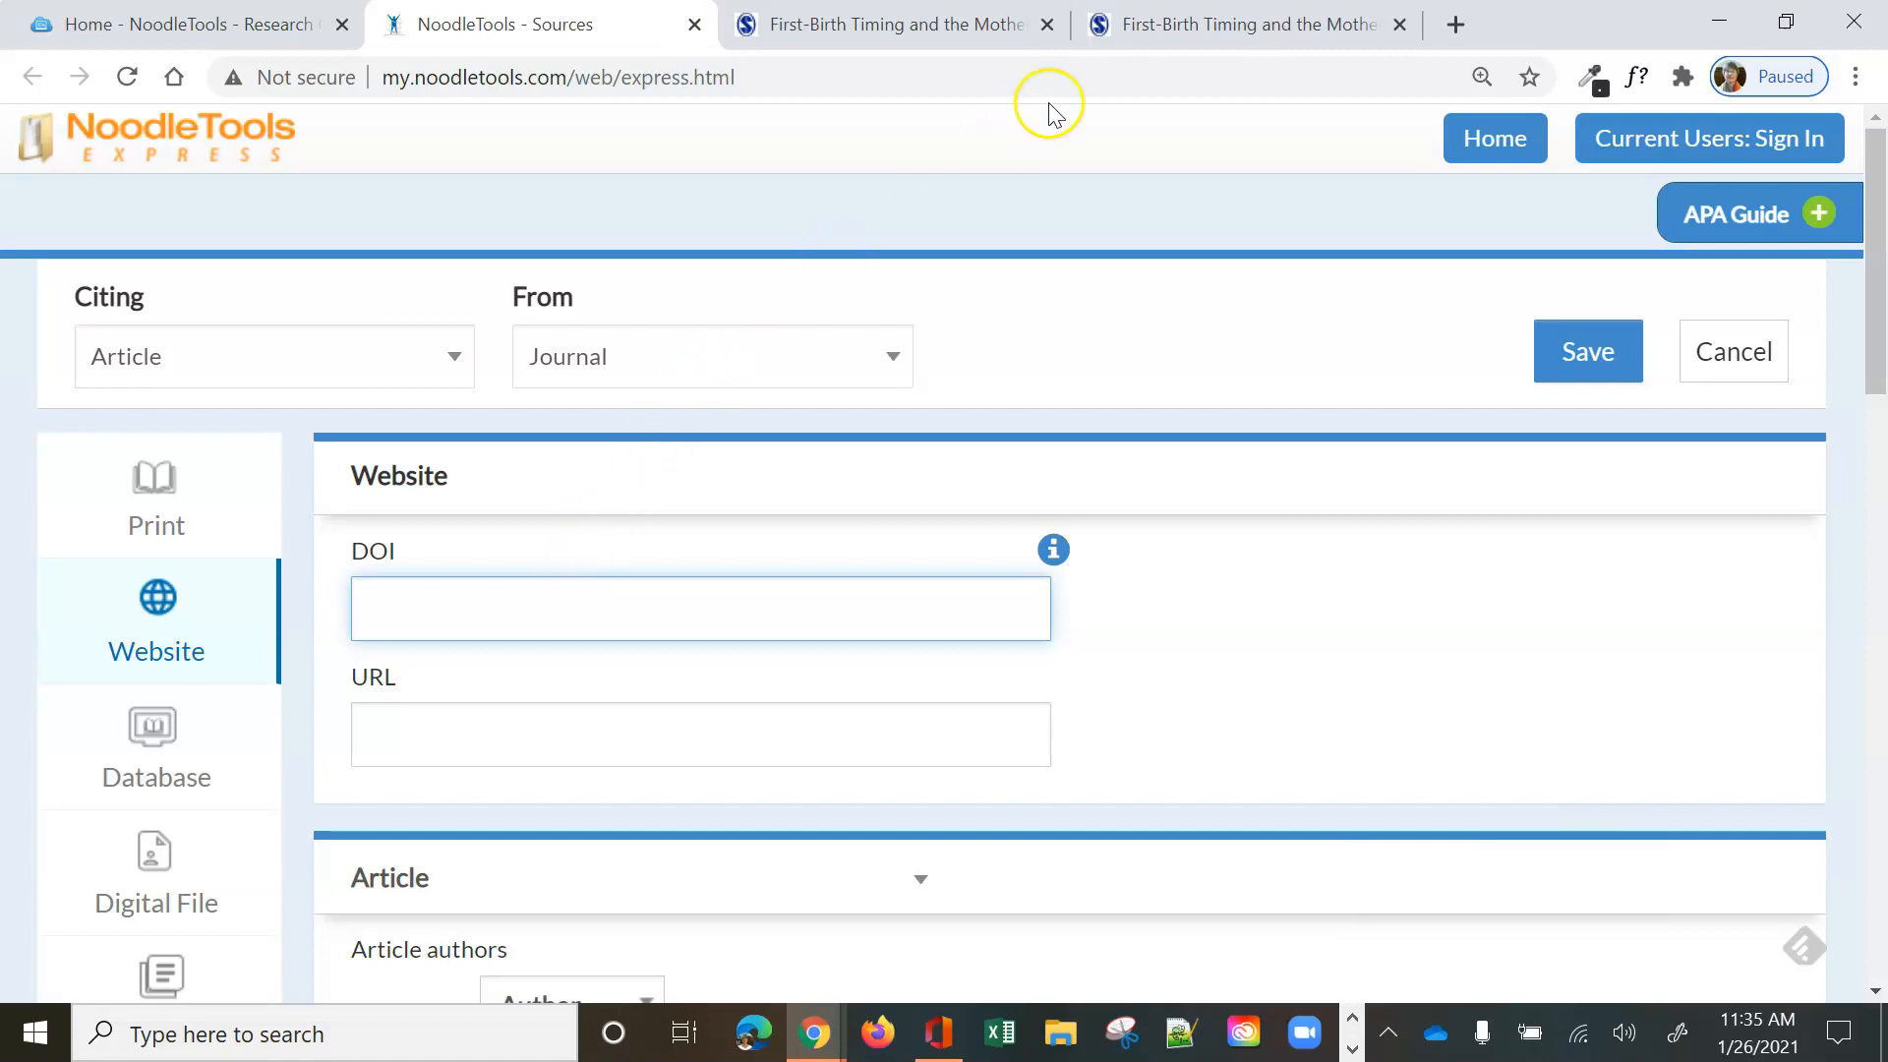
click(1235, 26)
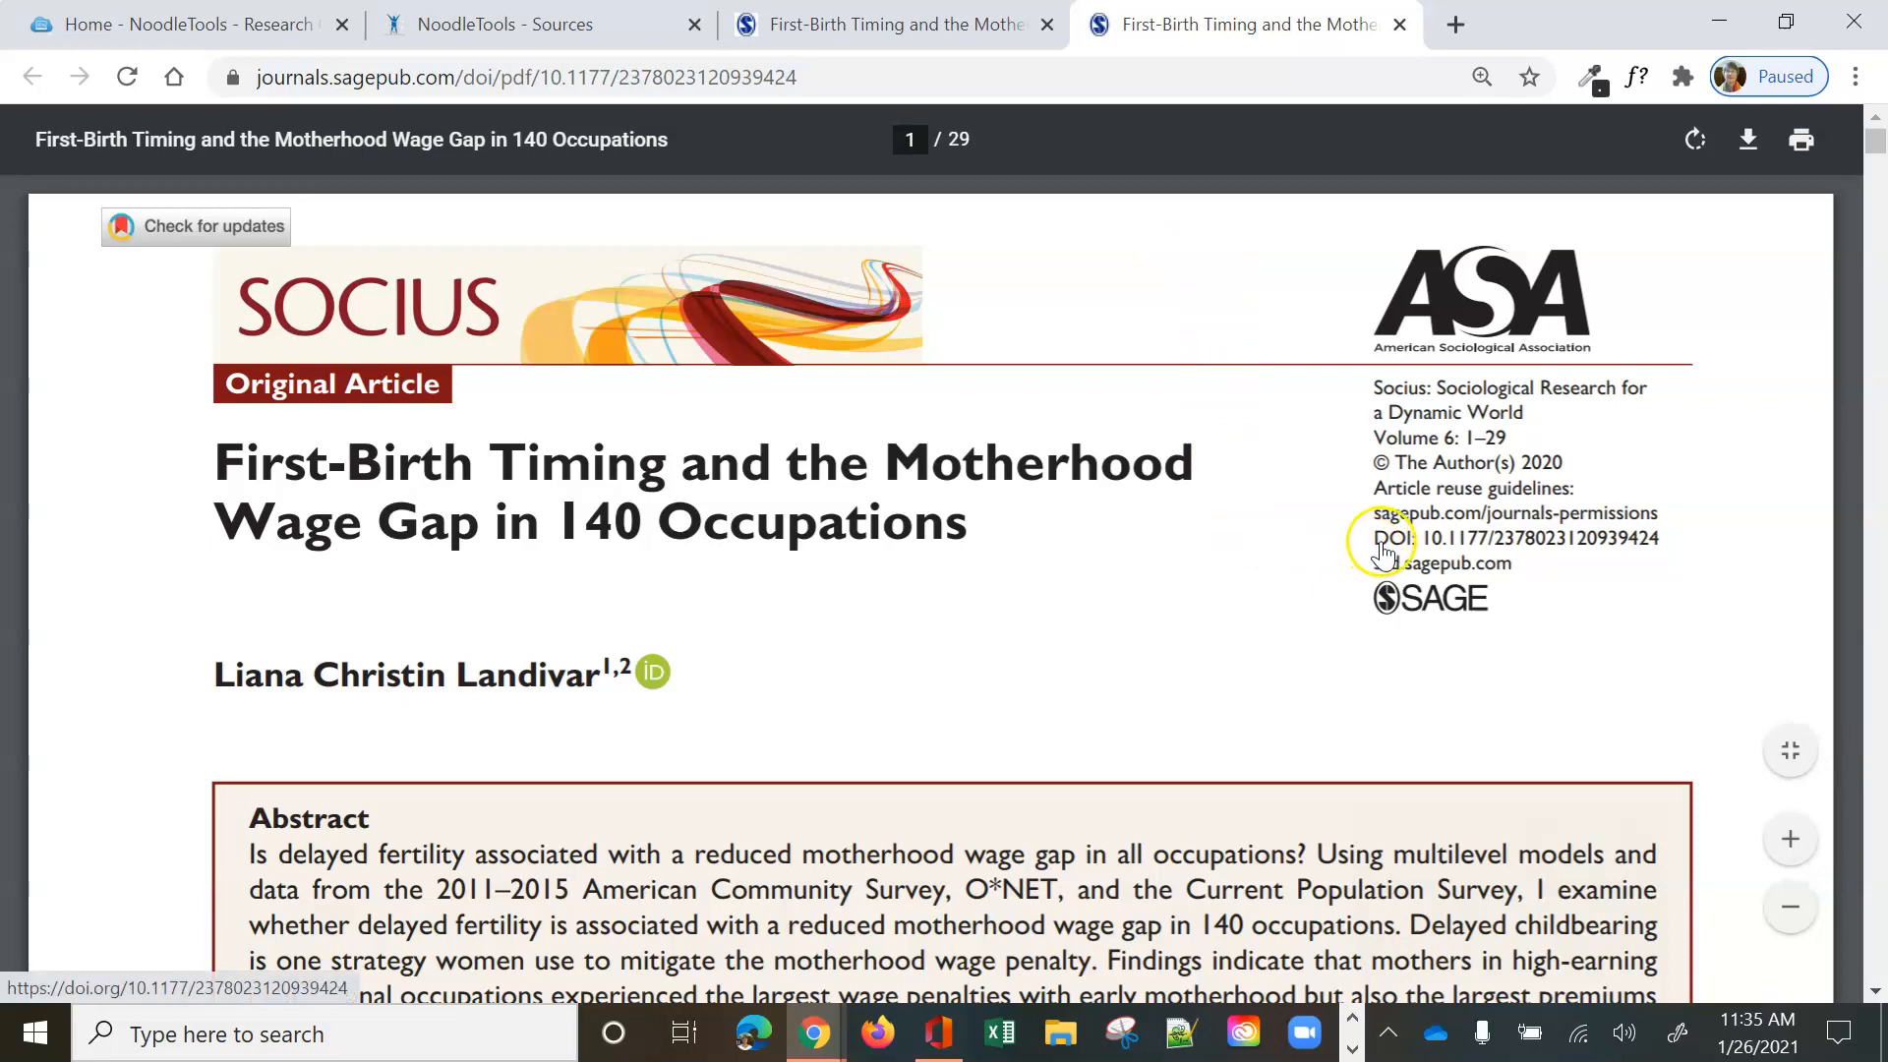
click(1384, 537)
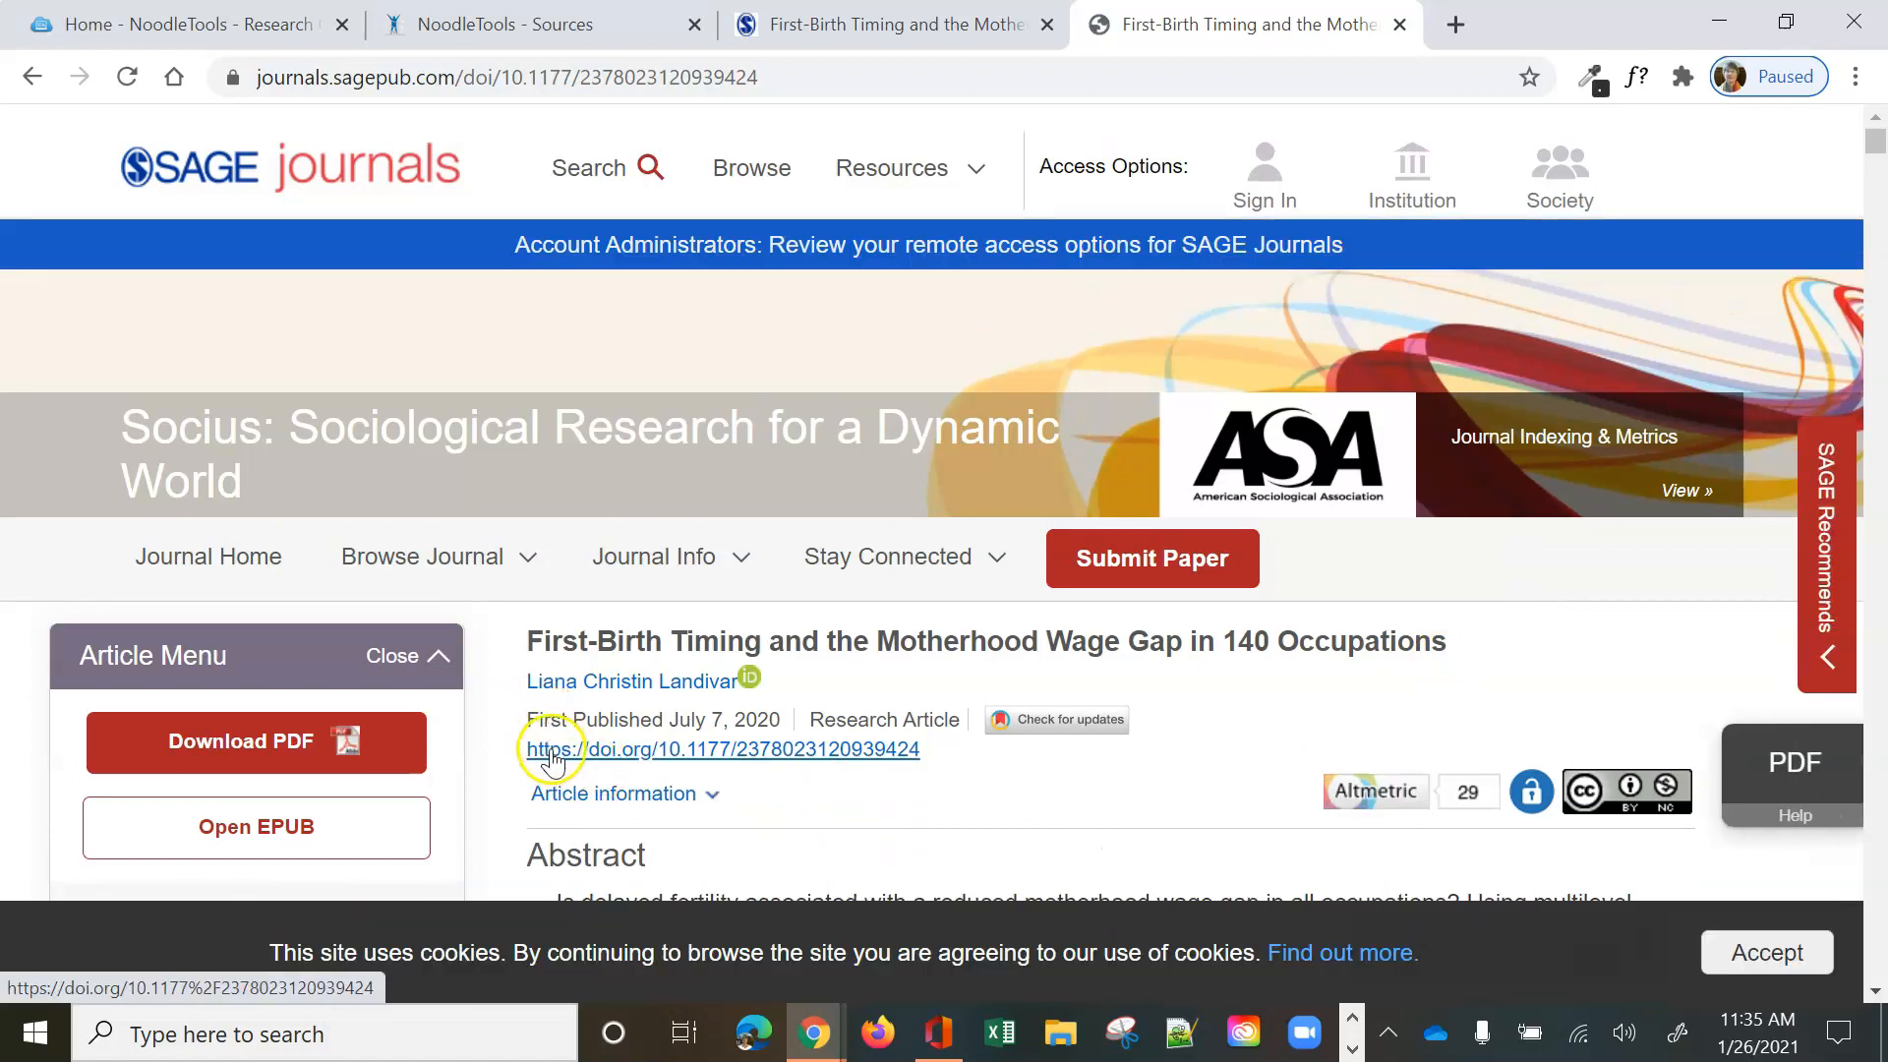
right_click(551, 747)
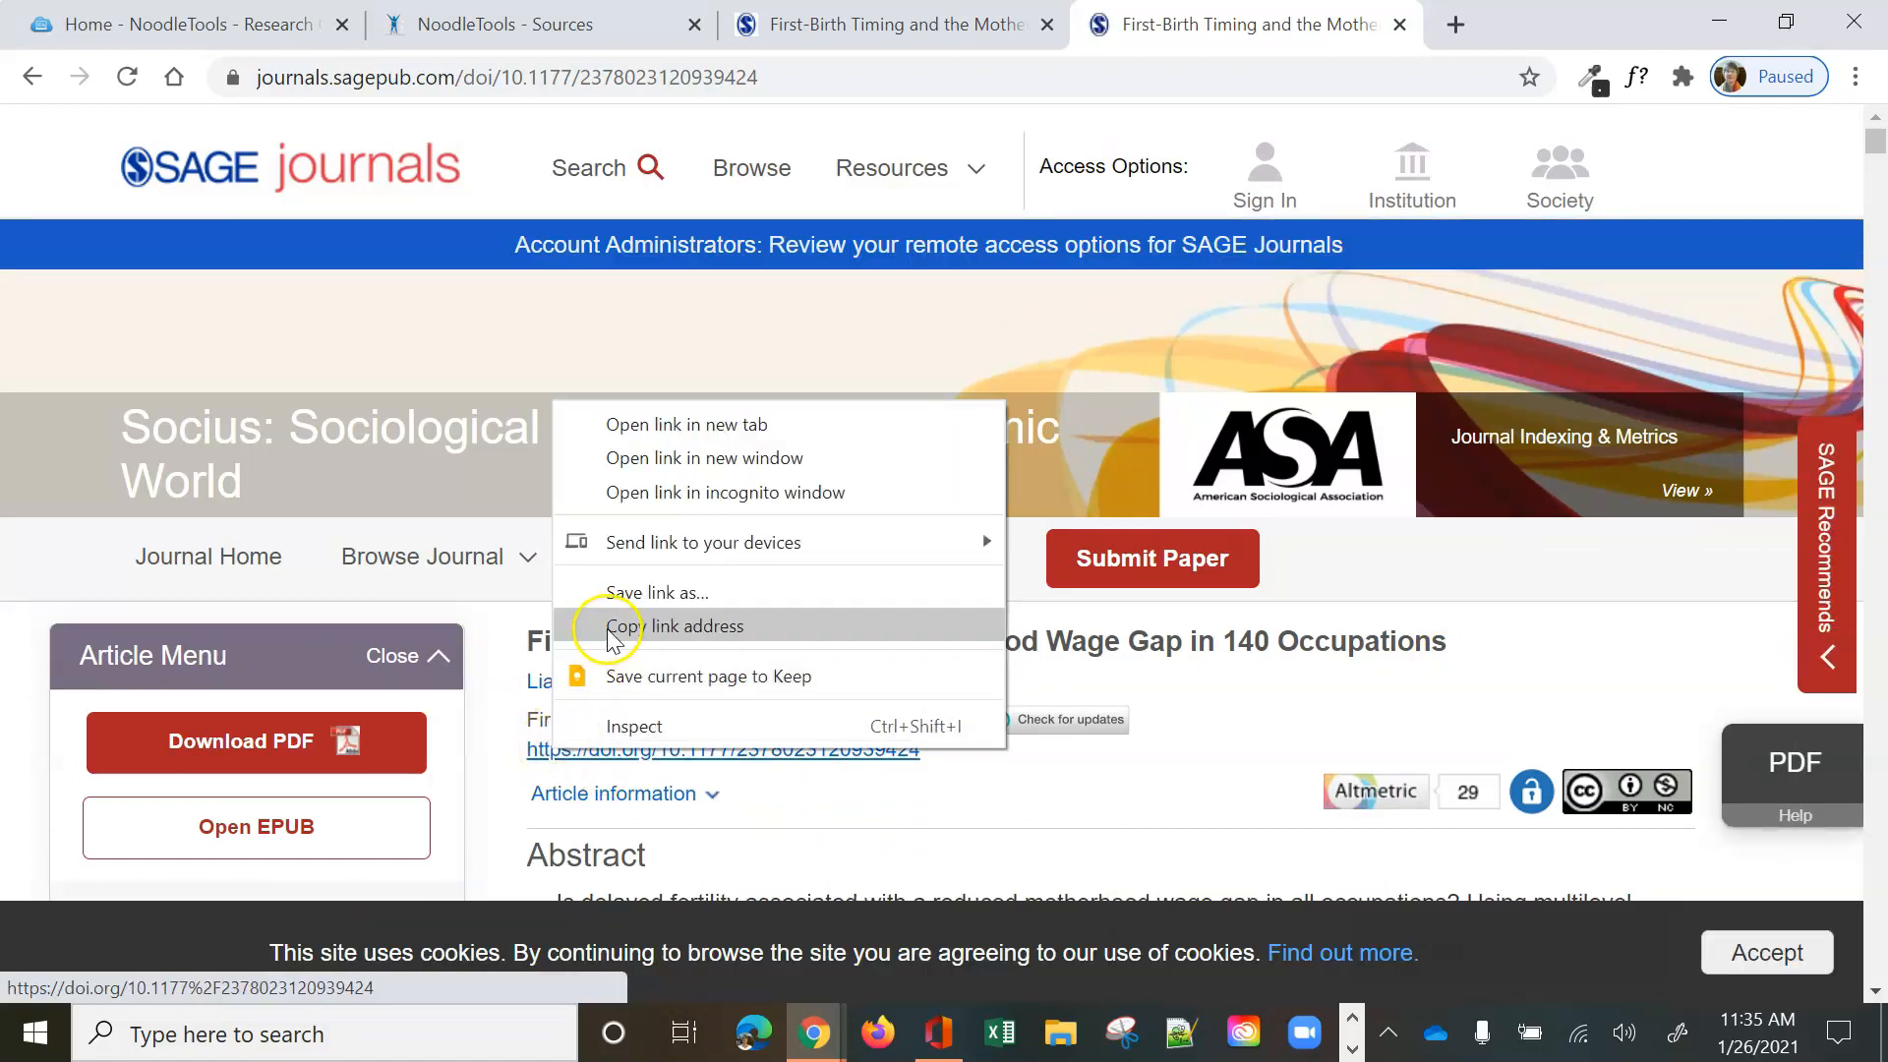
click(543, 26)
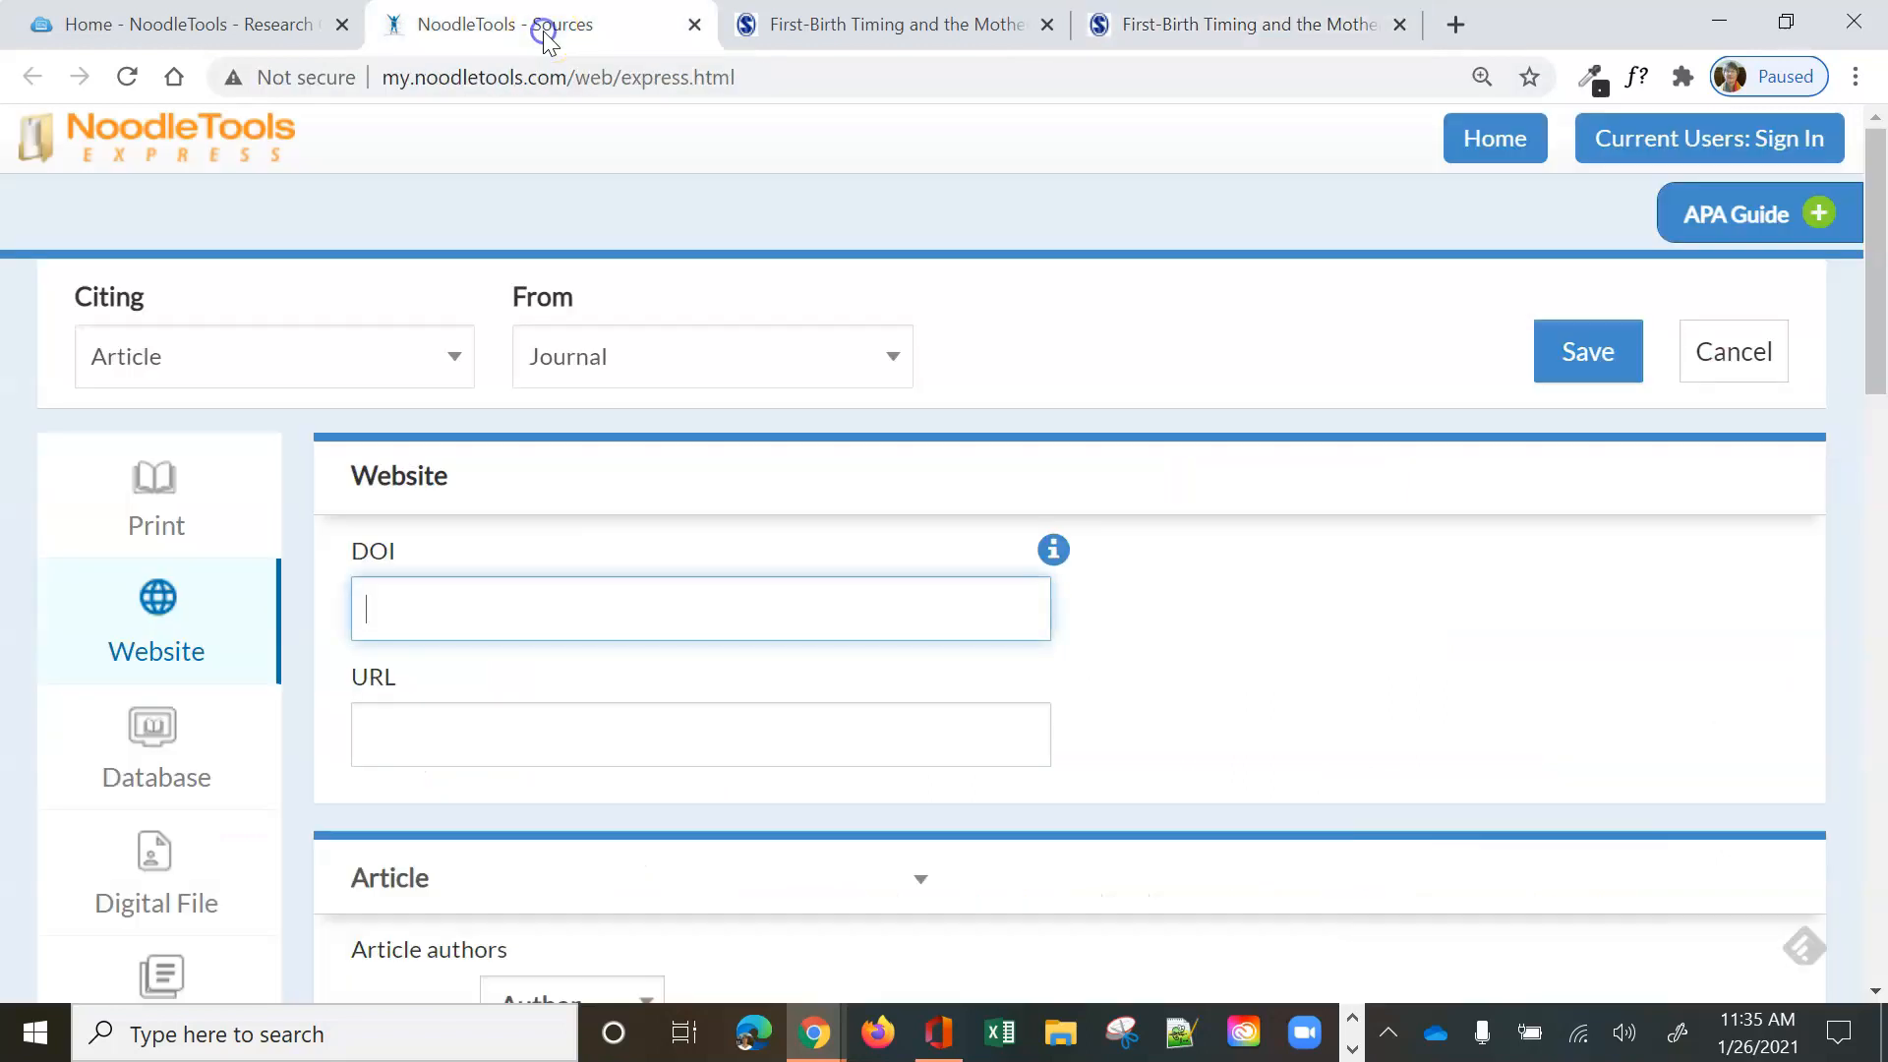
text(https://doi.org/10.1177%2F2378023120939424)
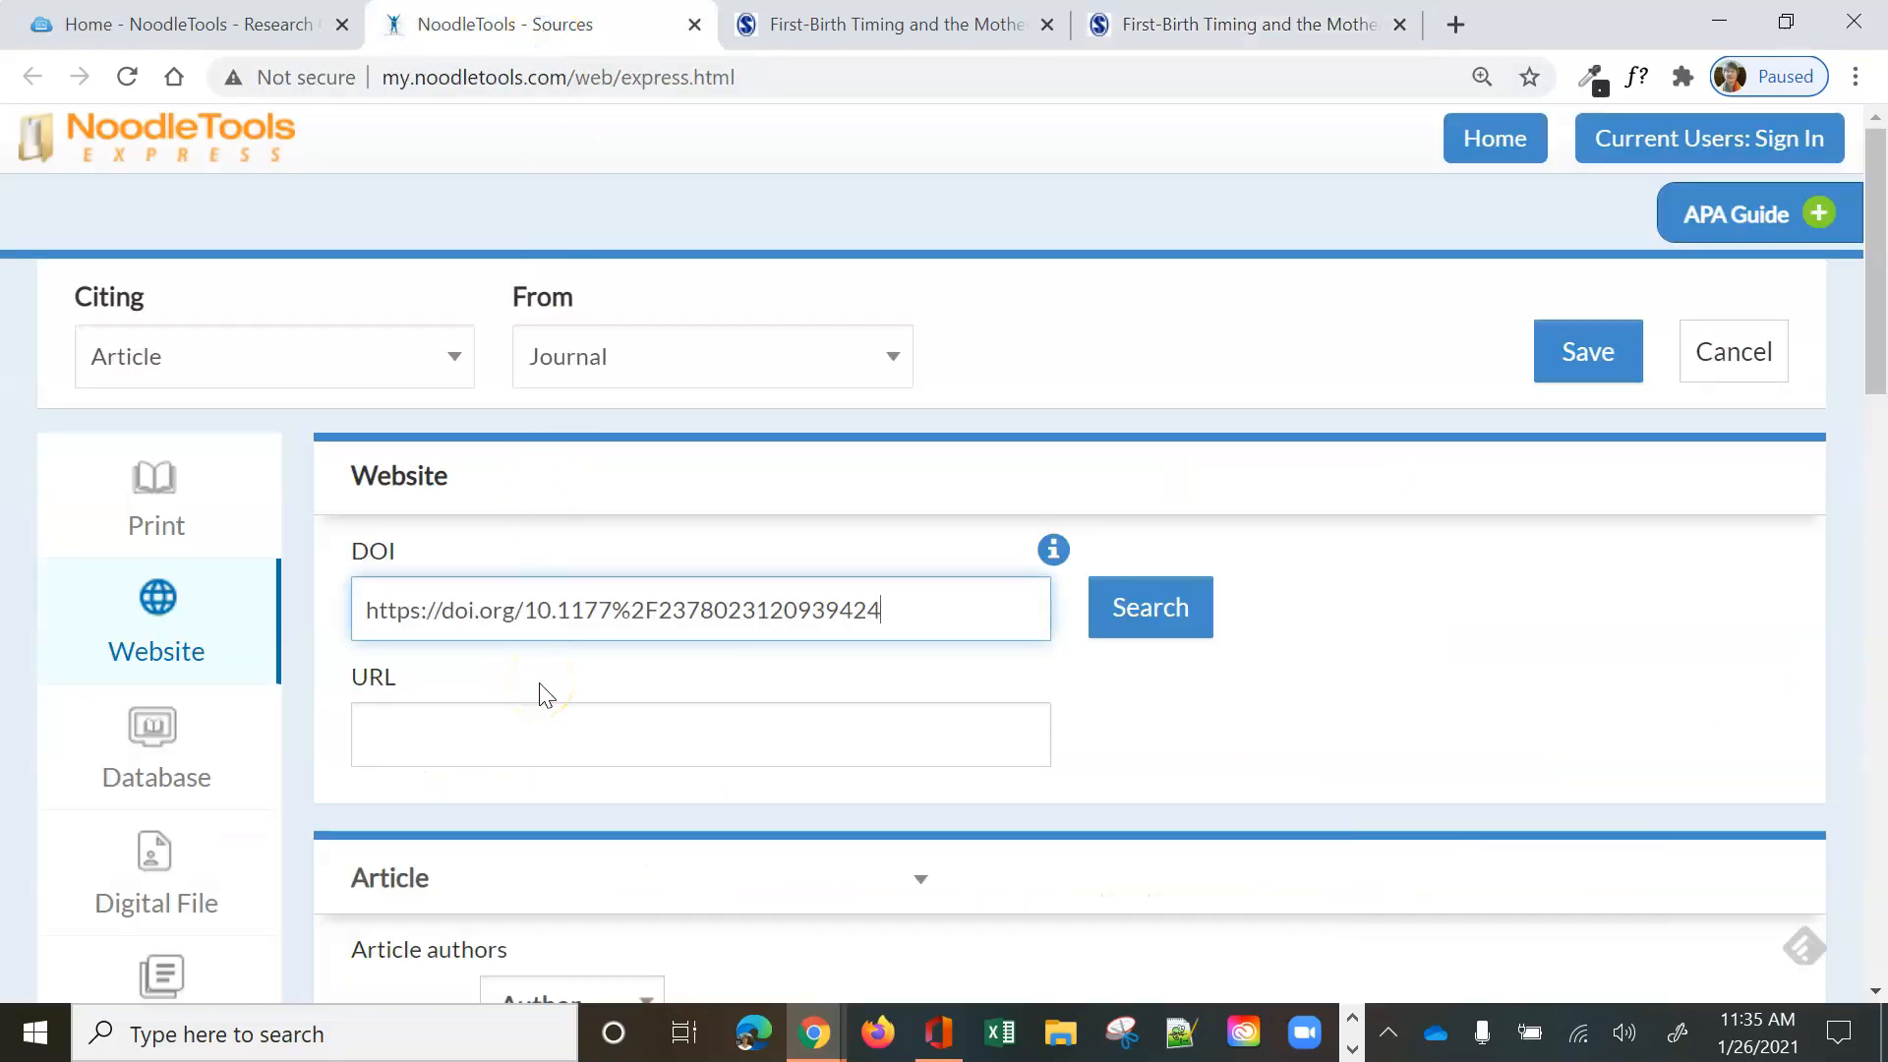
mouse_move(673, 708)
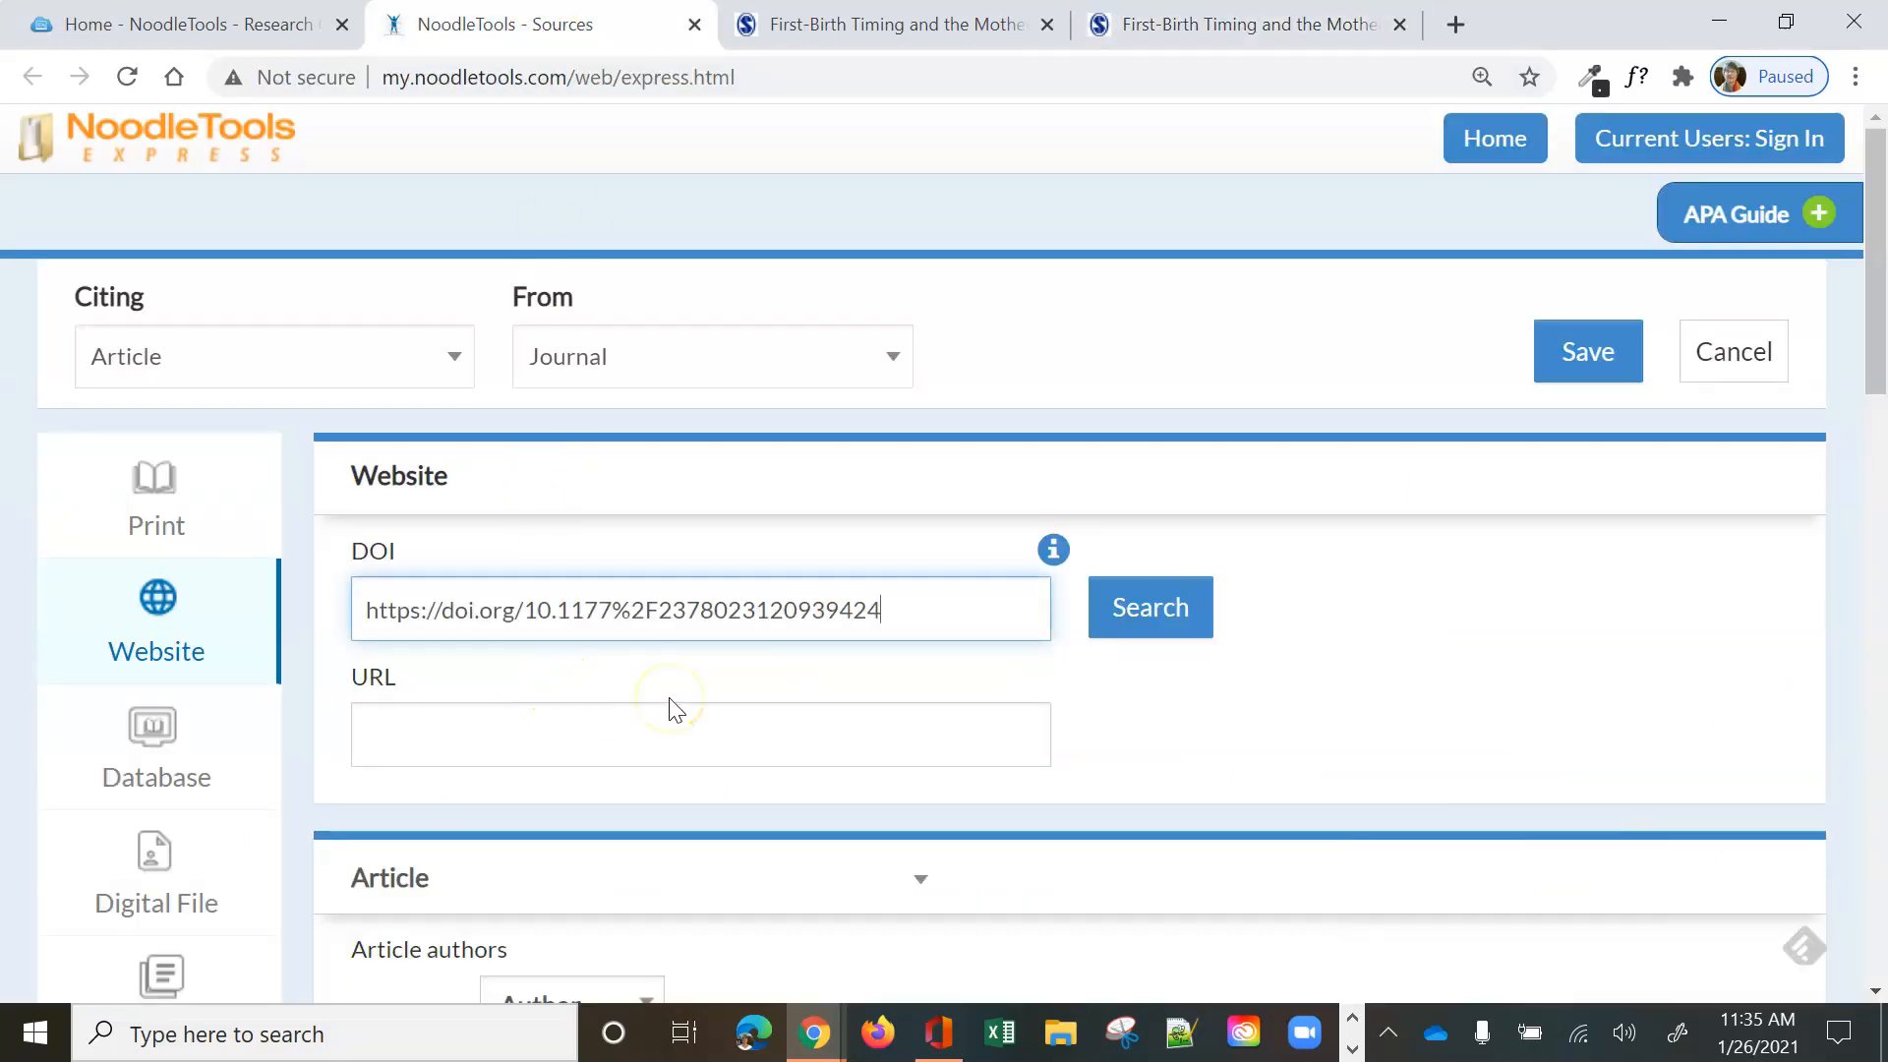
mouse_move(1271, 619)
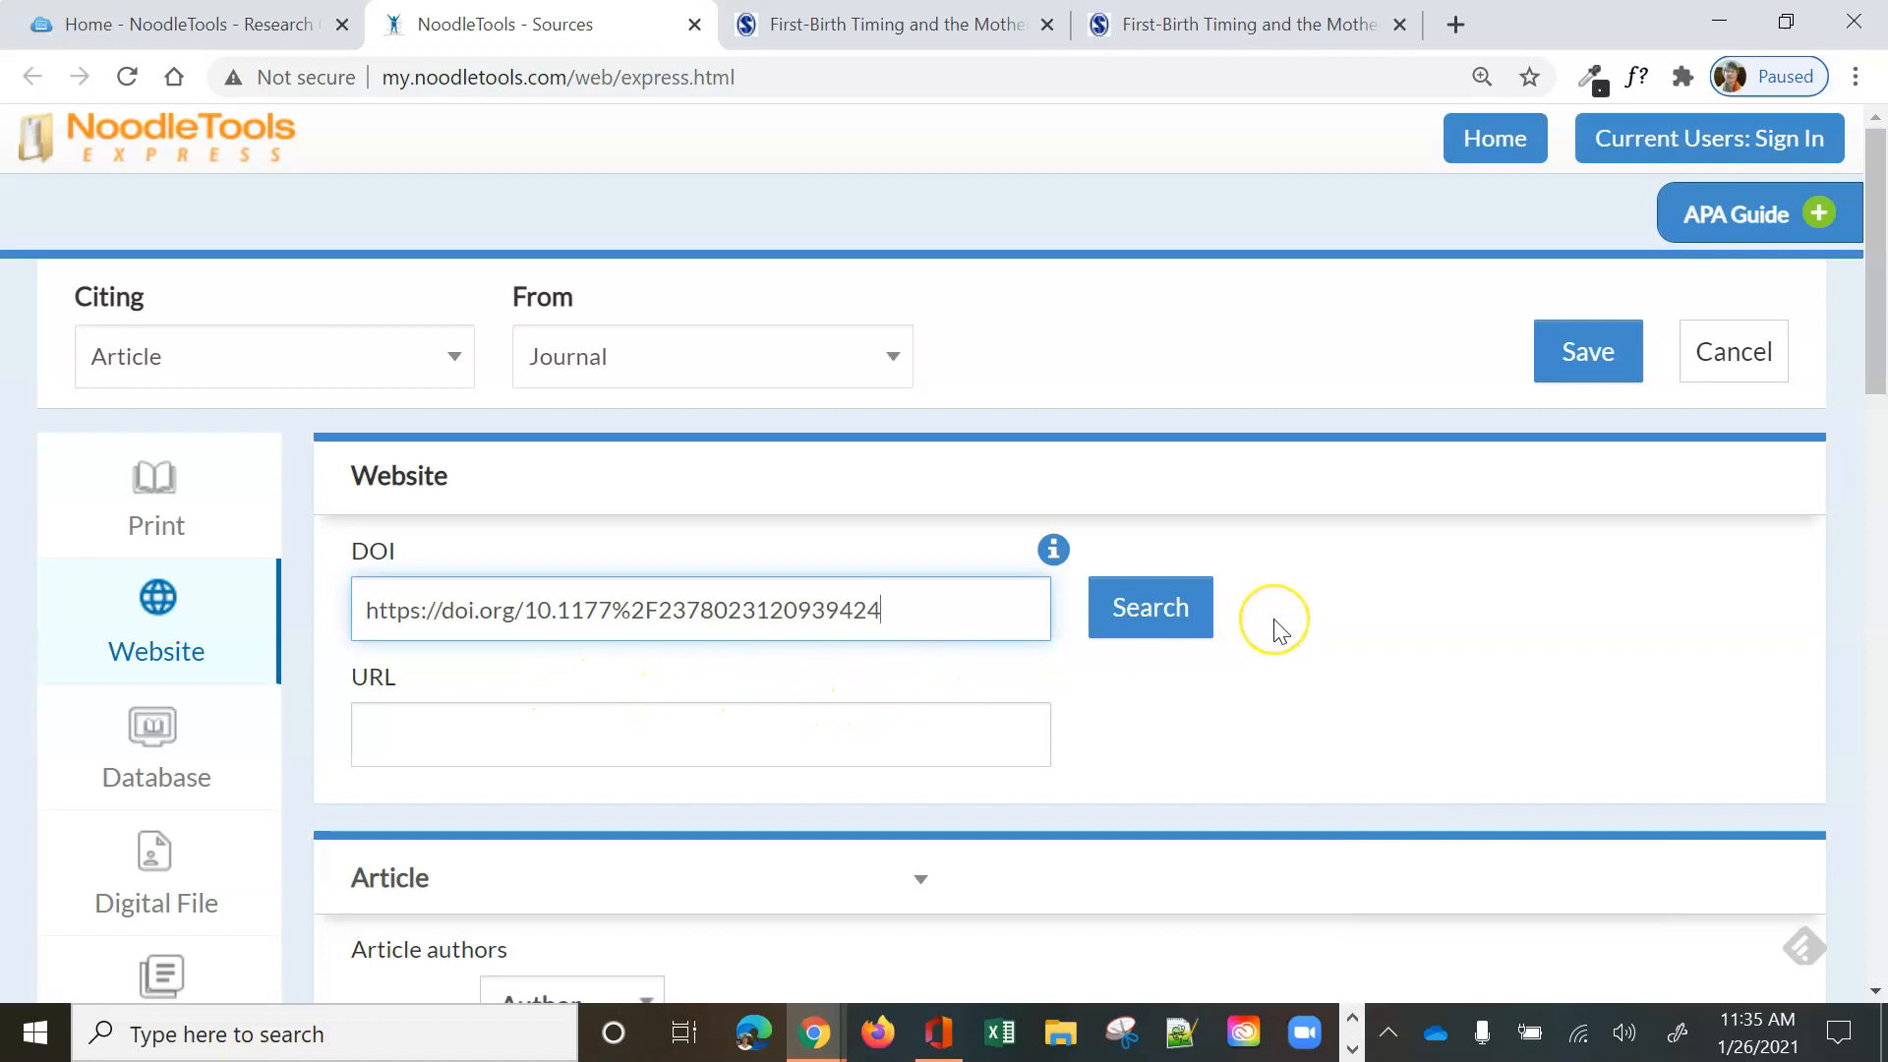
scroll(down, 3)
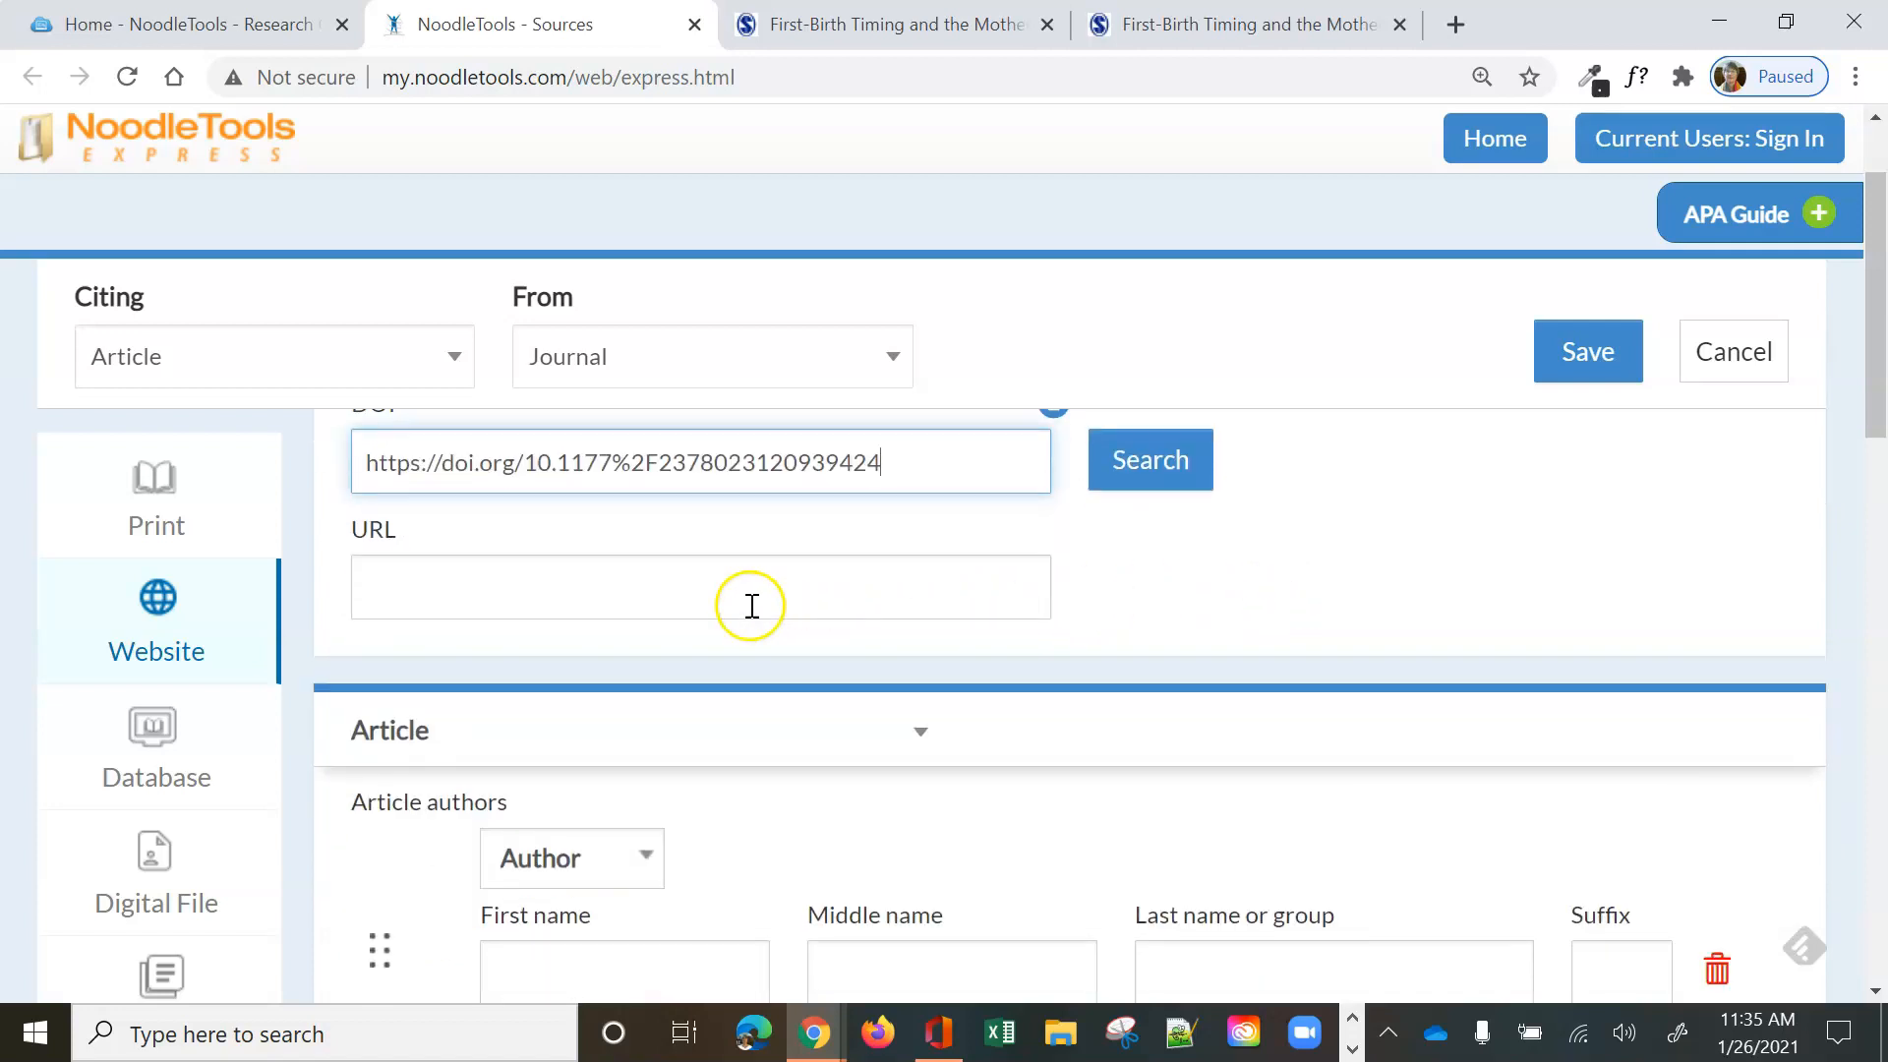
mouse_move(1050, 521)
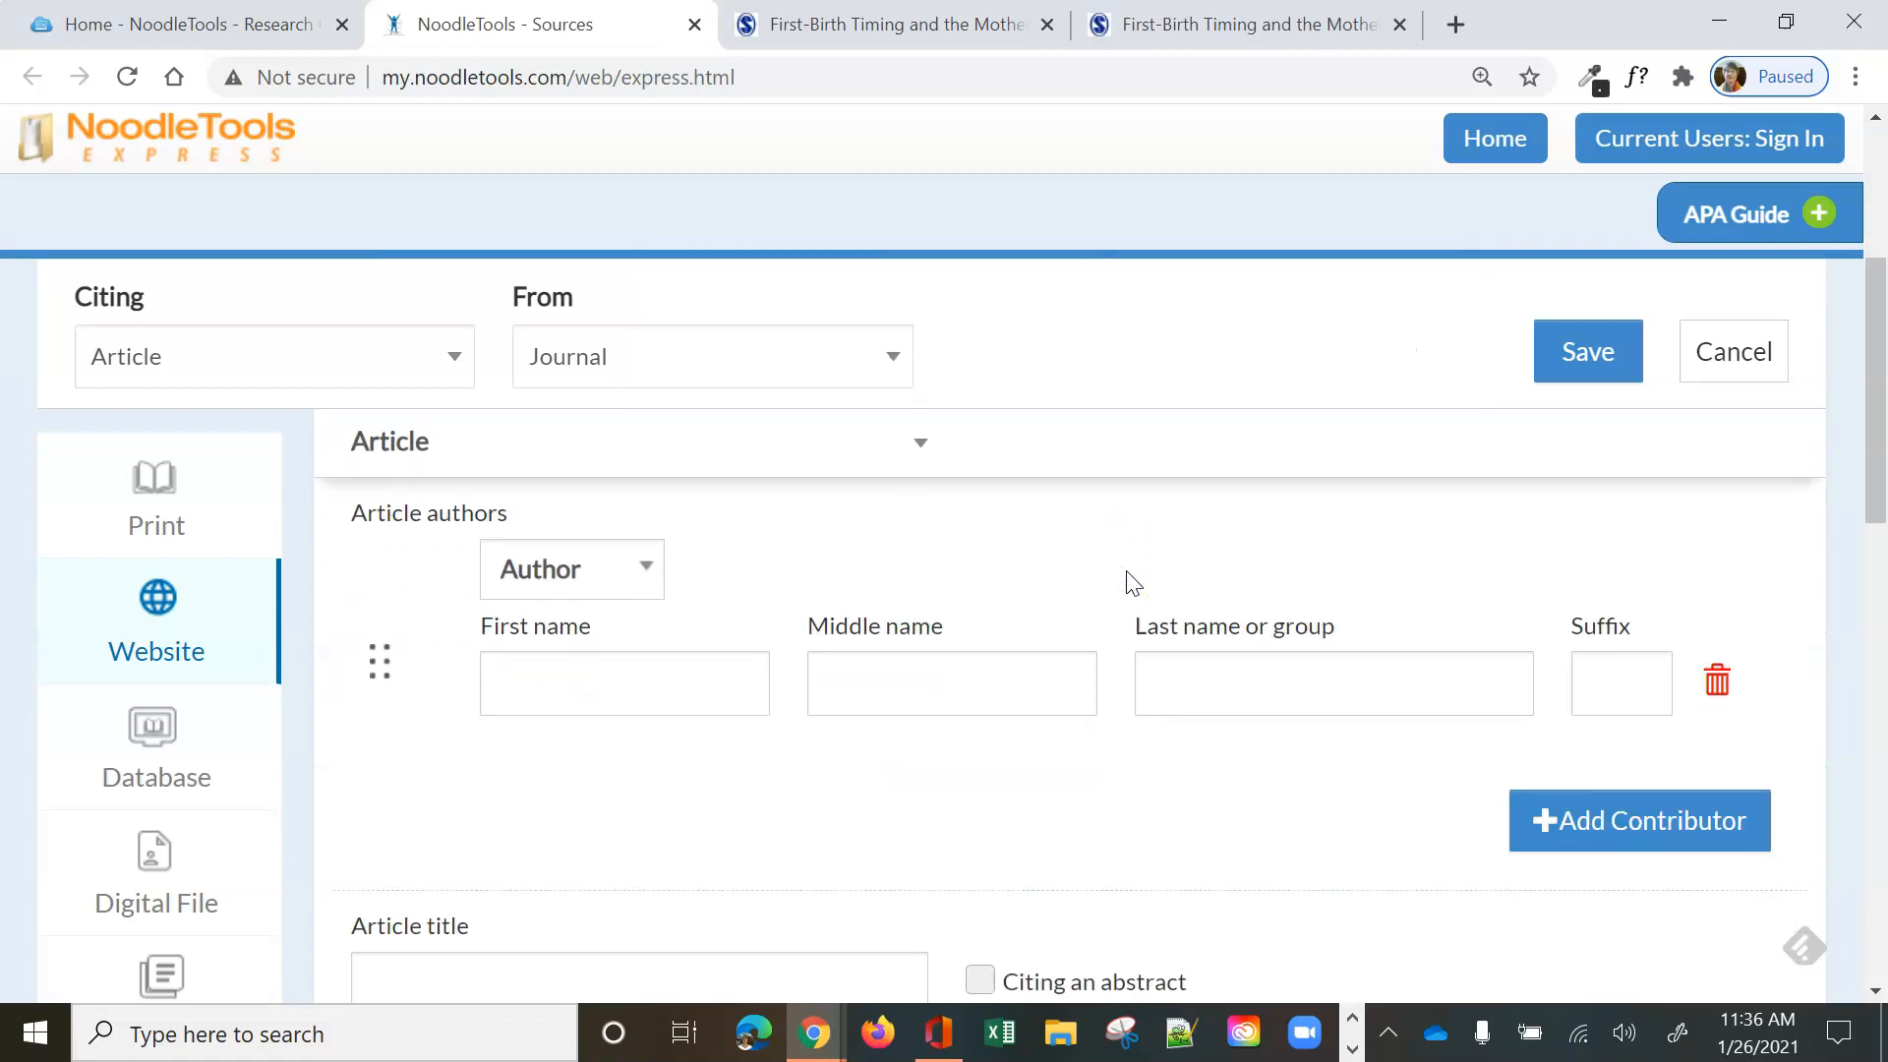
click(594, 679)
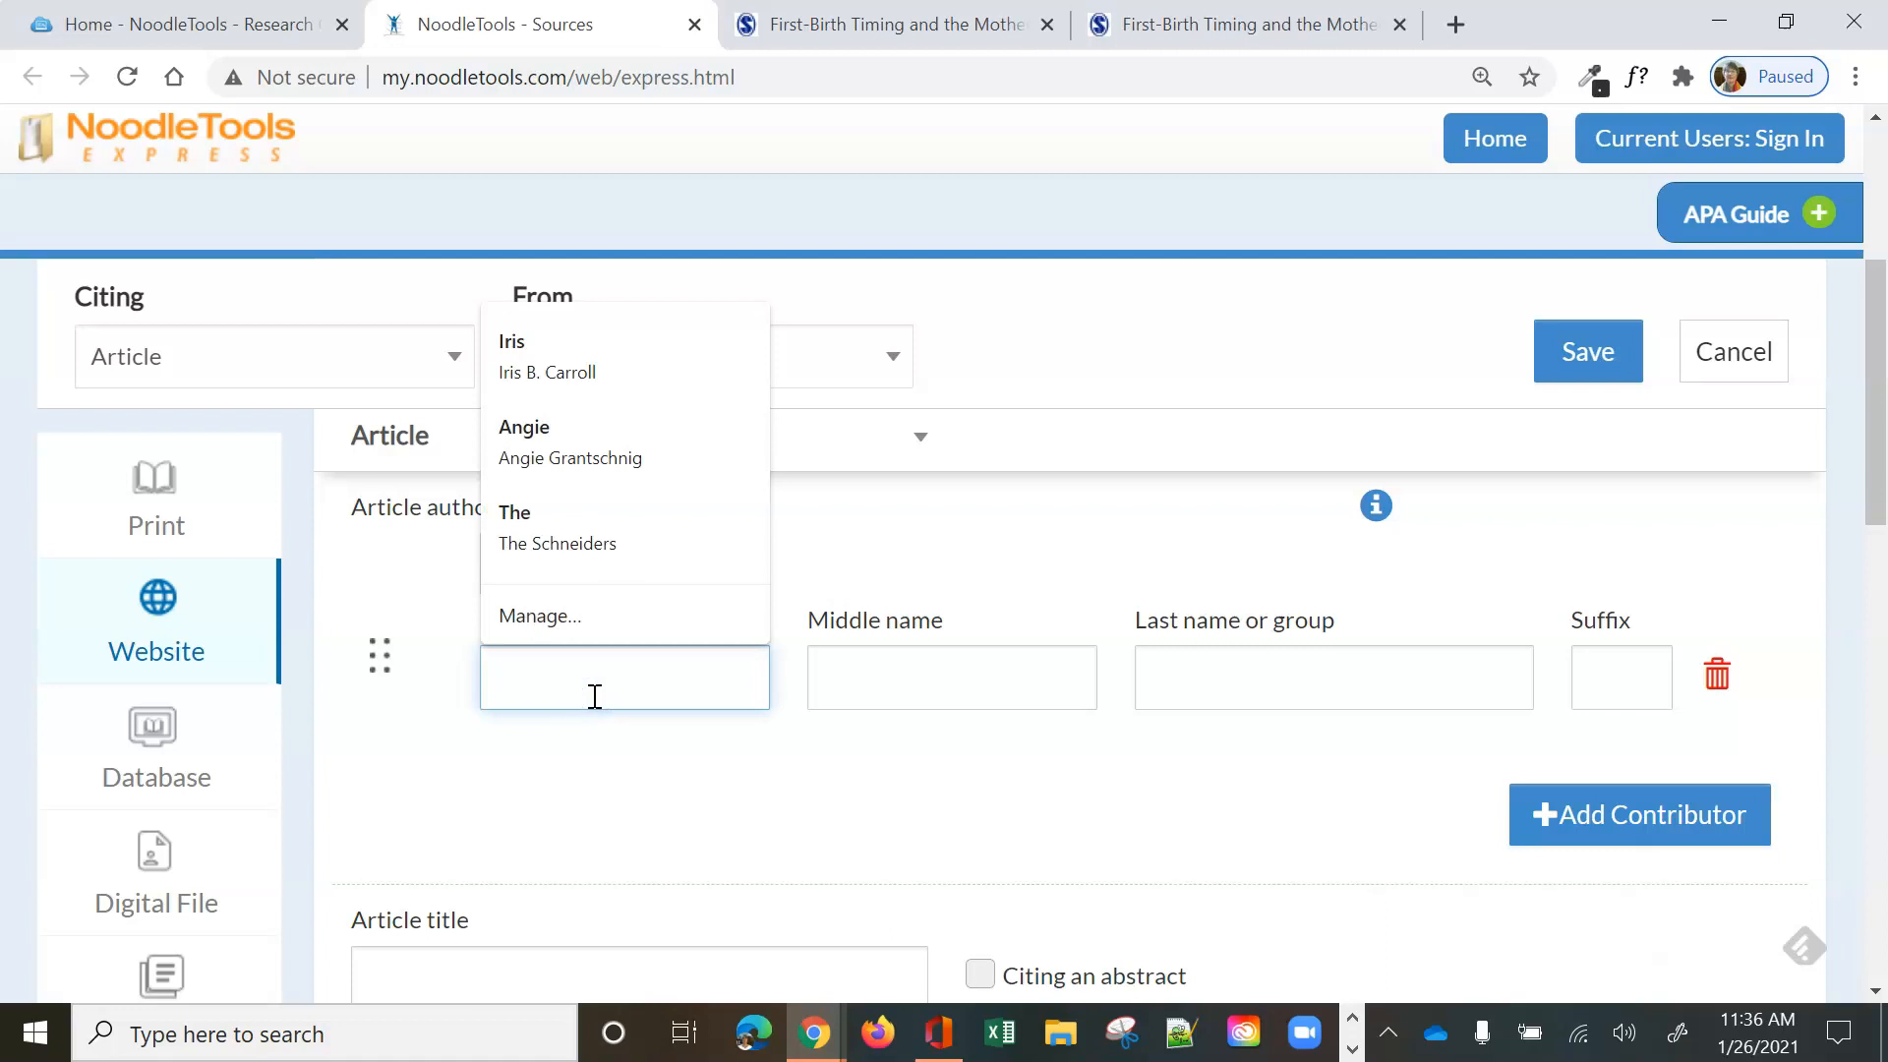
text(Liana)
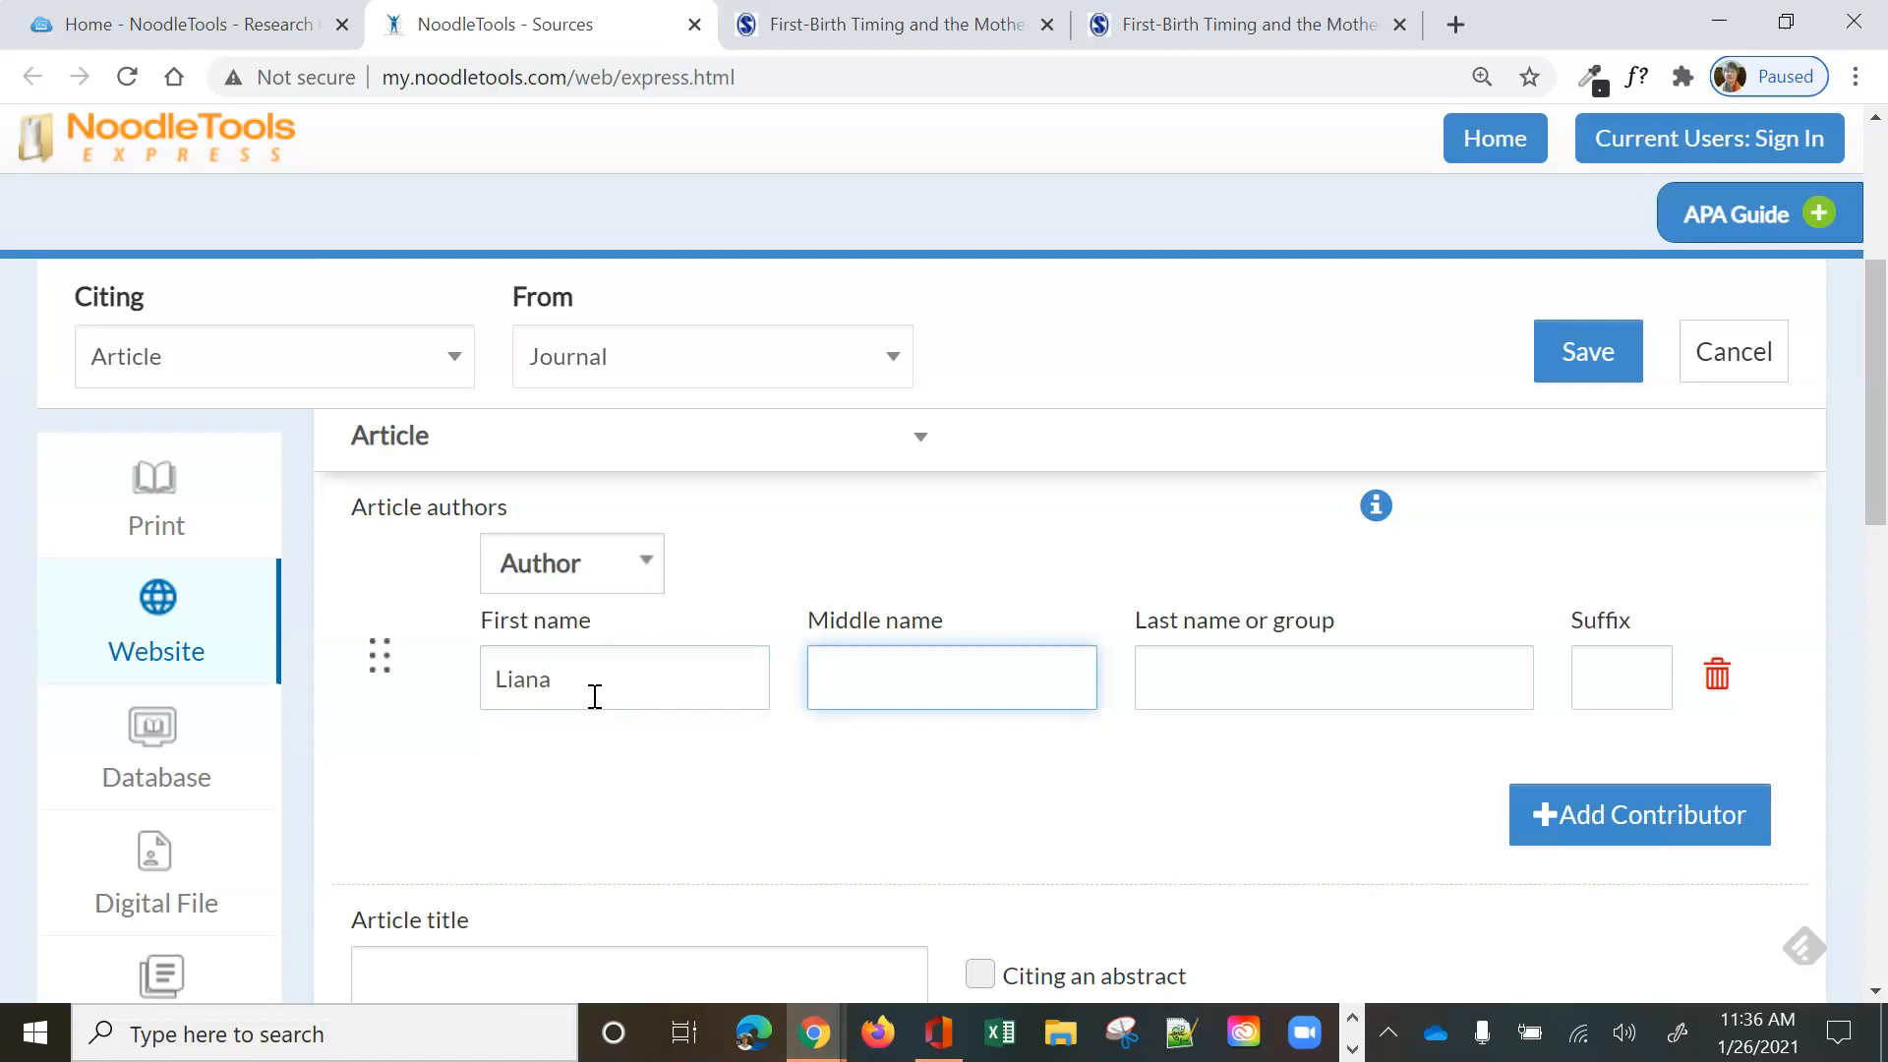
text(Christin)
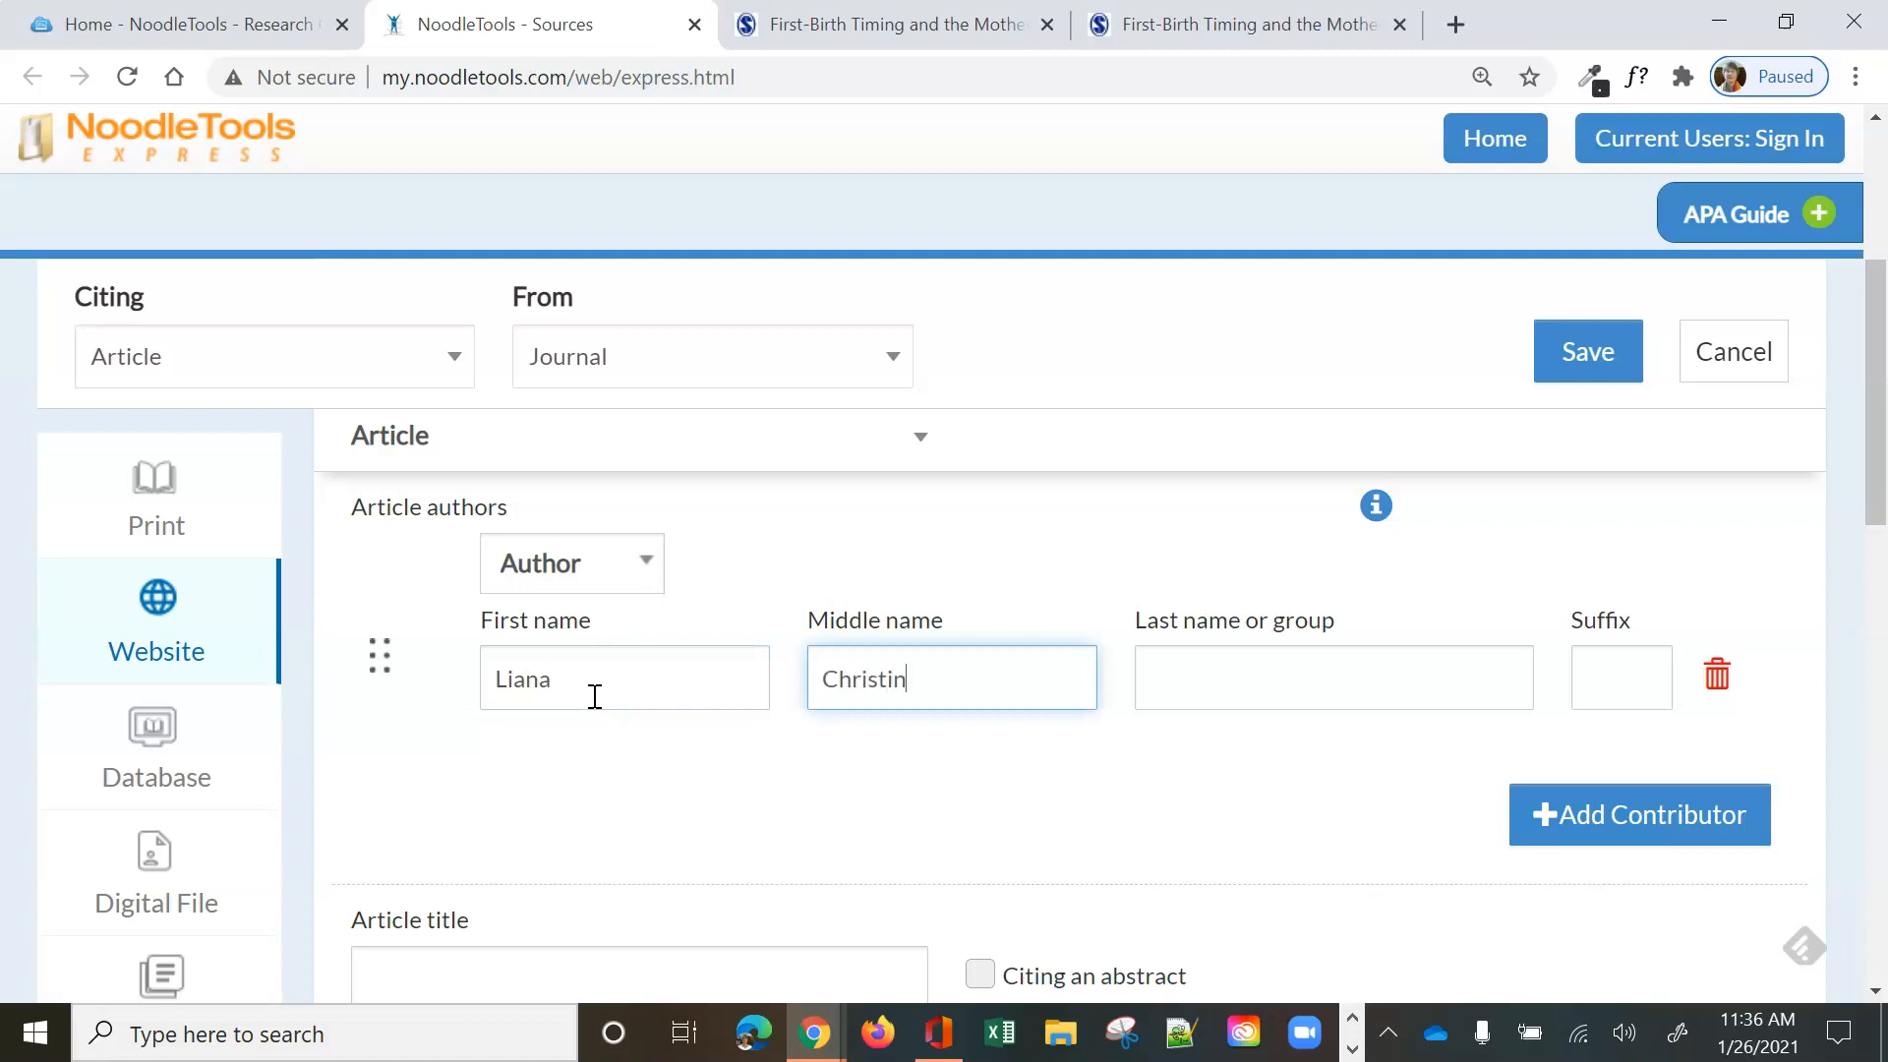
text(Landivar)
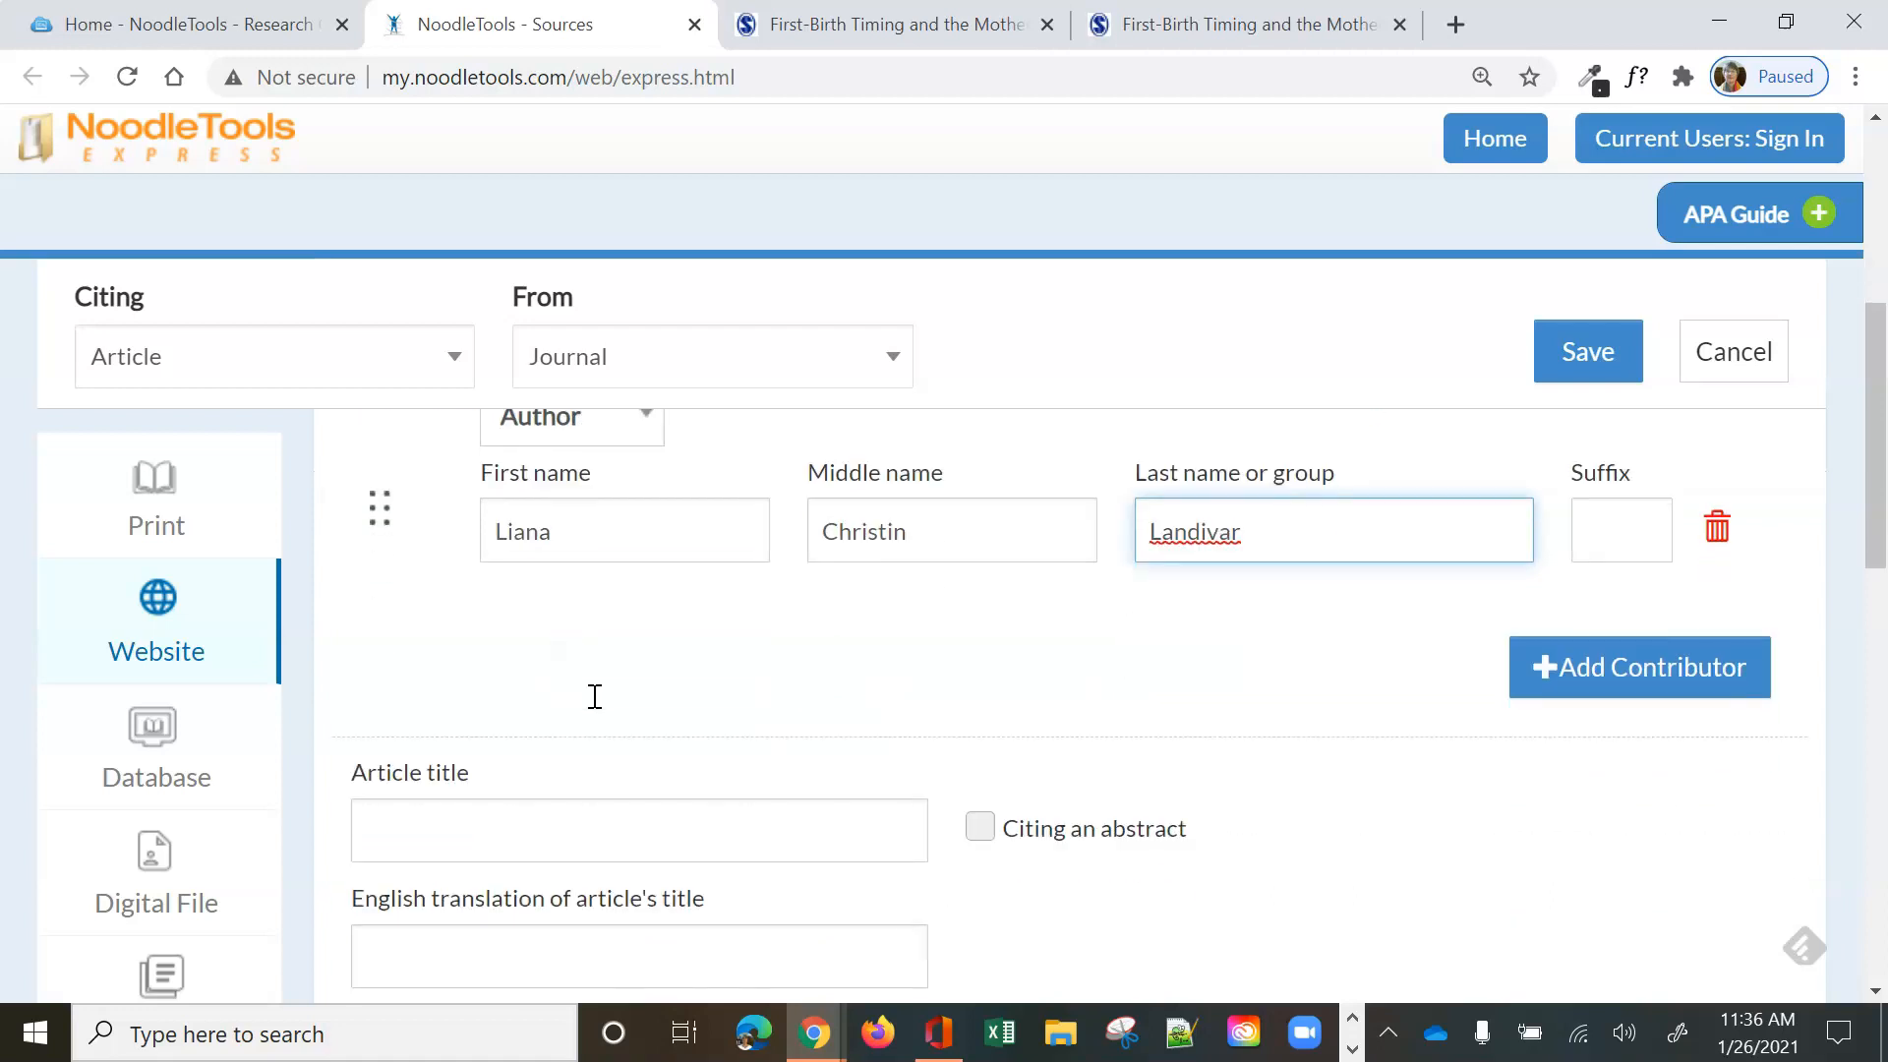
Check the article title on the SAGE Journals page, then return to the citation form's Article title box.
click(881, 24)
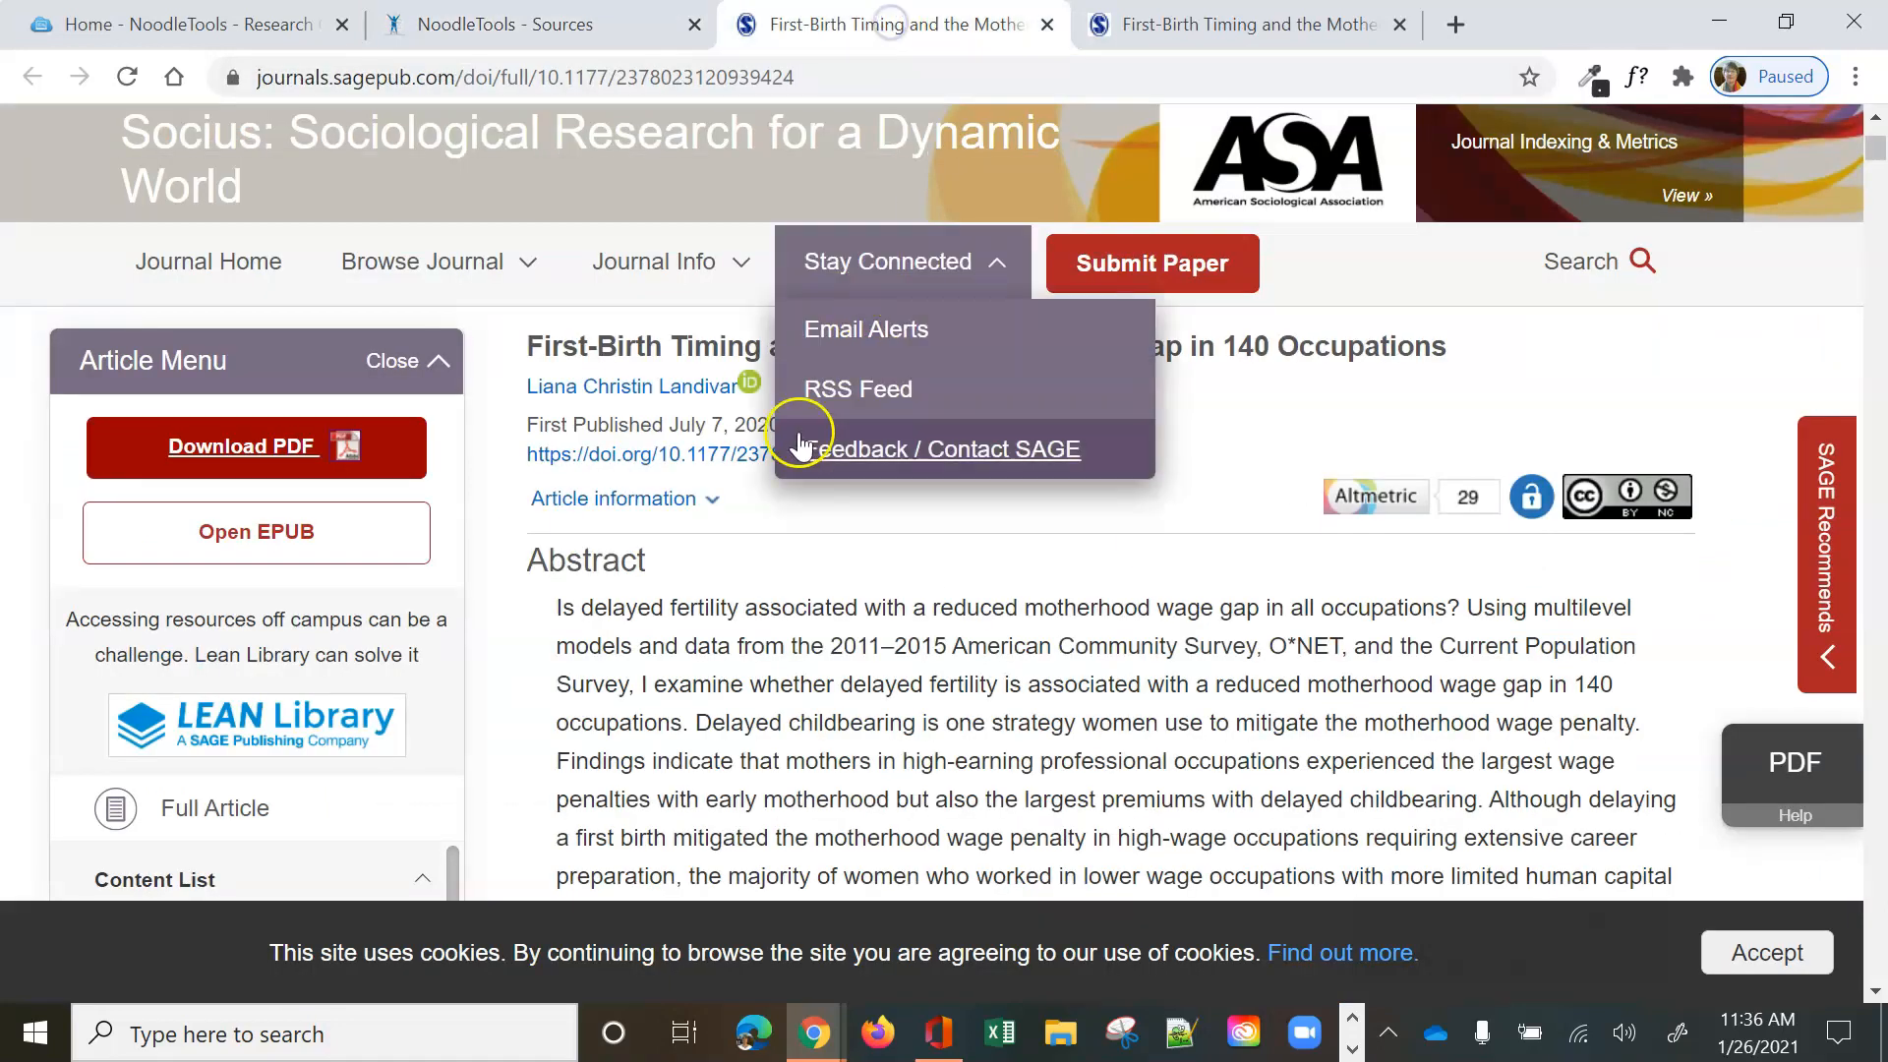
click(421, 262)
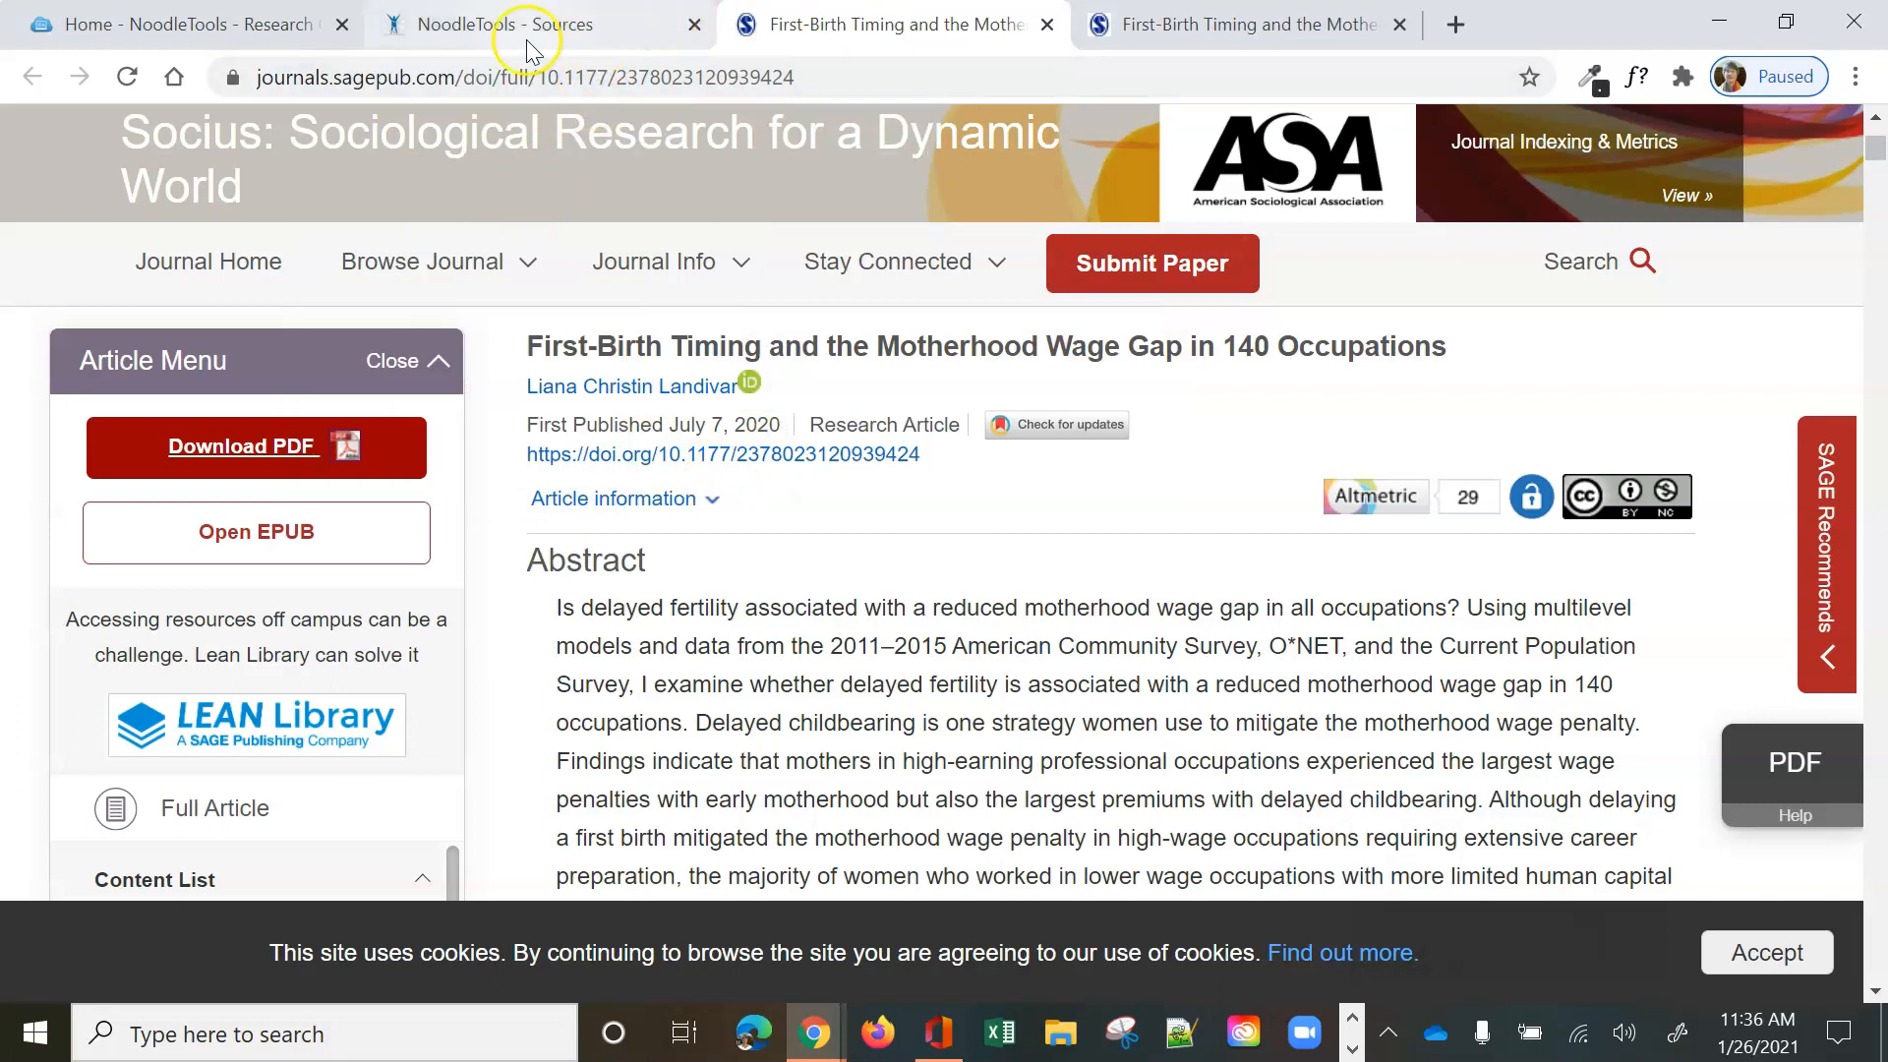
click(523, 25)
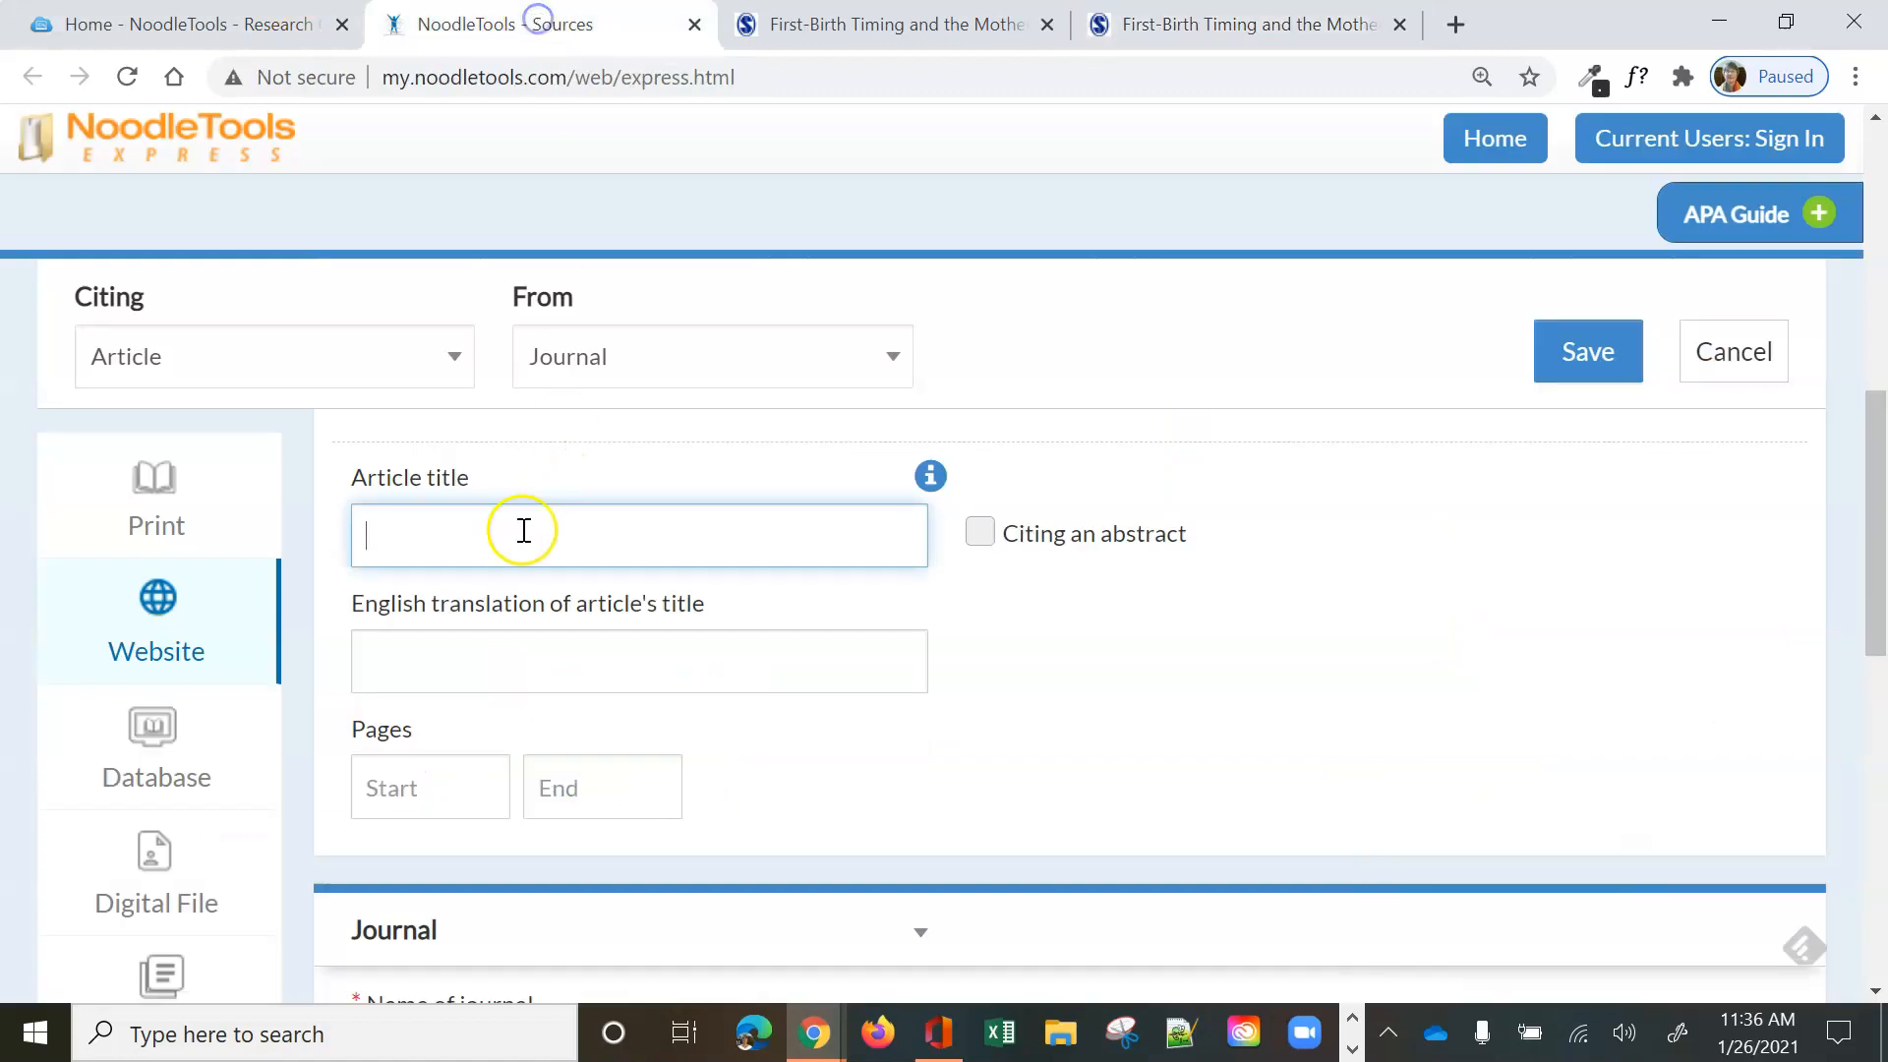
Enter the article title and lowercase Motherhood, Wage and Gap for sentence case.
text(First-Birth Timing and the Motherhood Wage Gap in 140 Occupations)
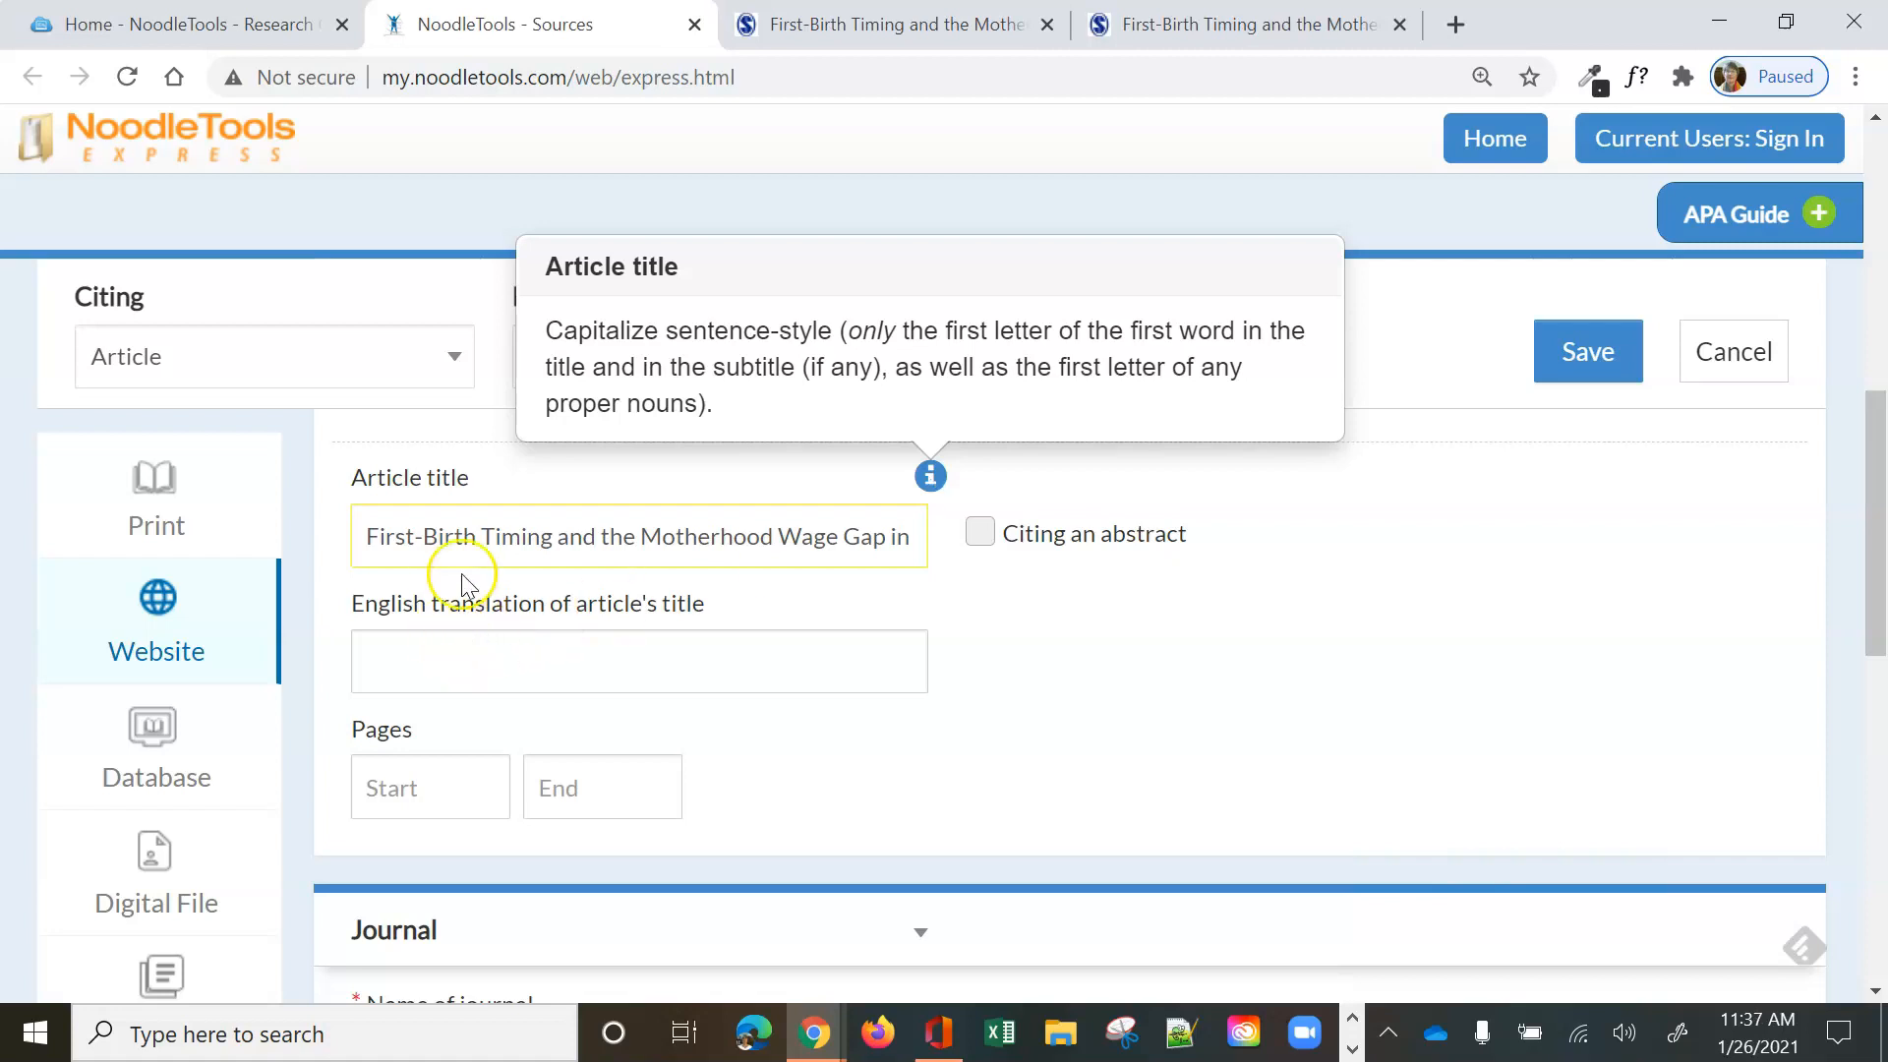
click(389, 537)
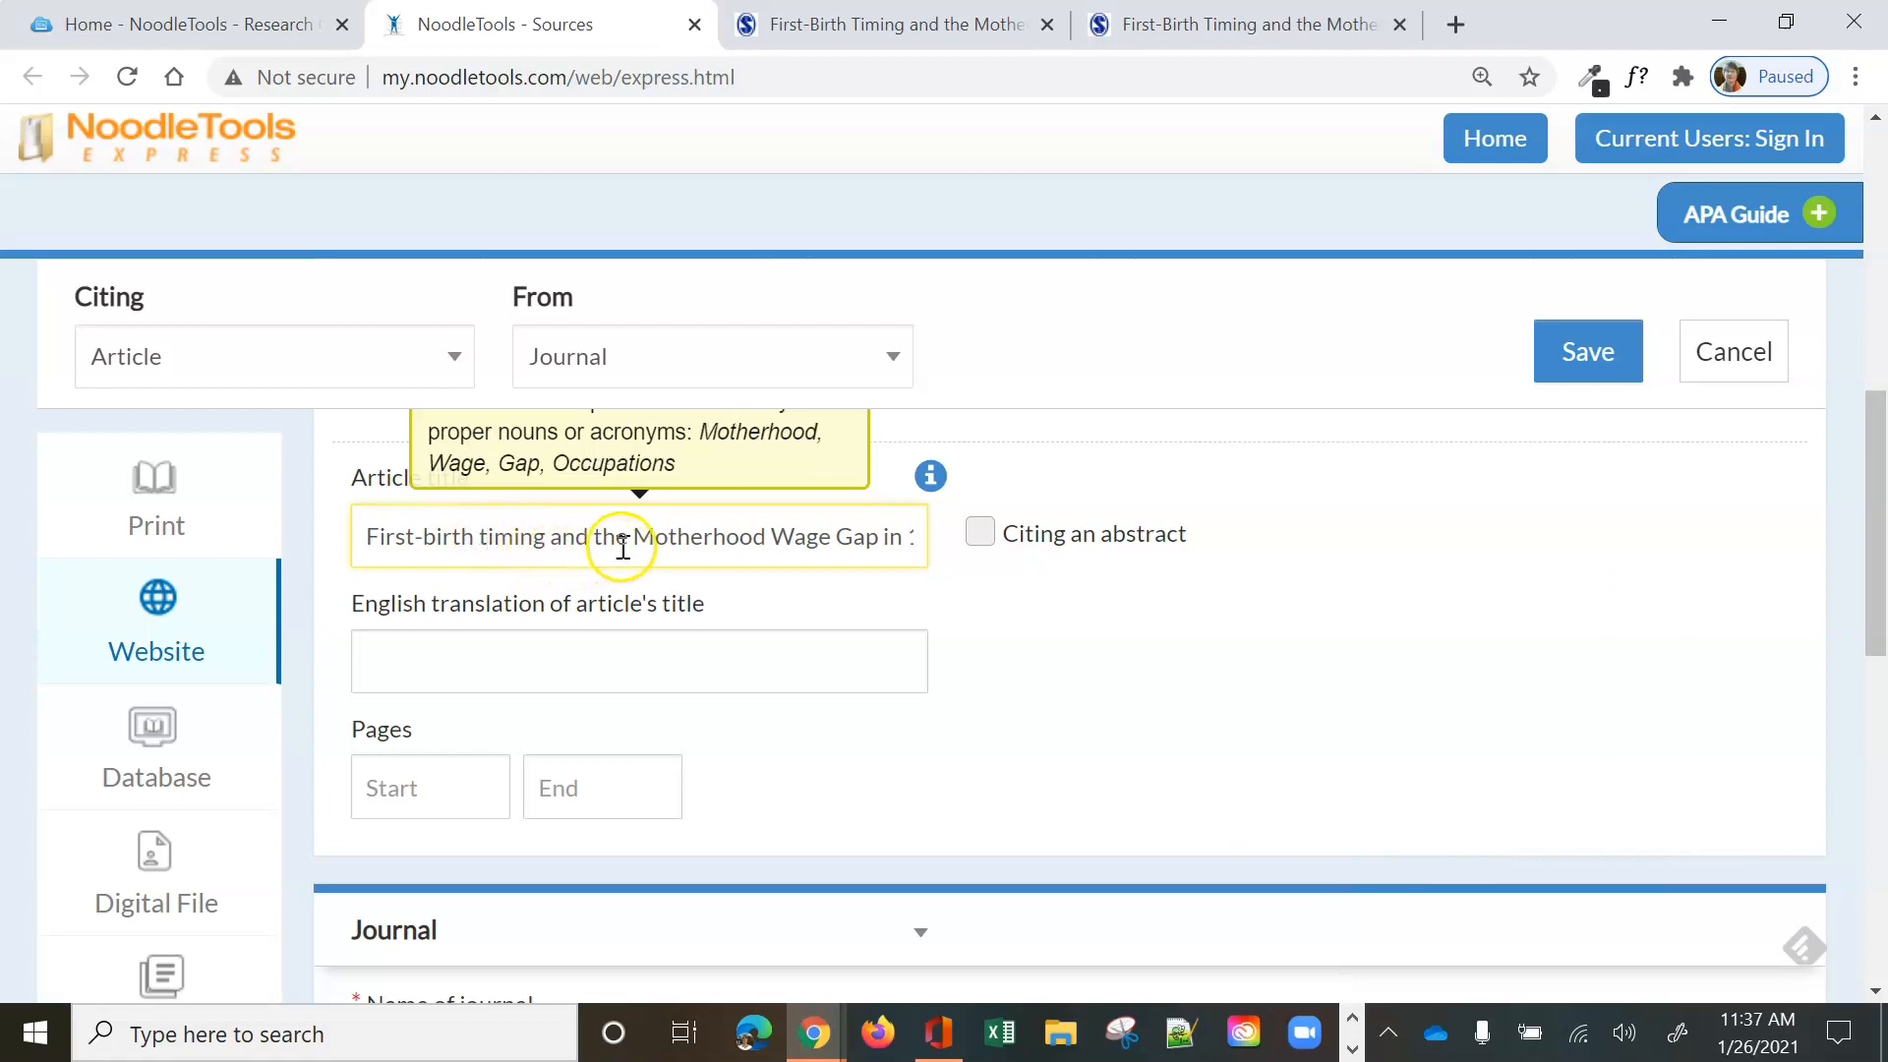
double_click(641, 535)
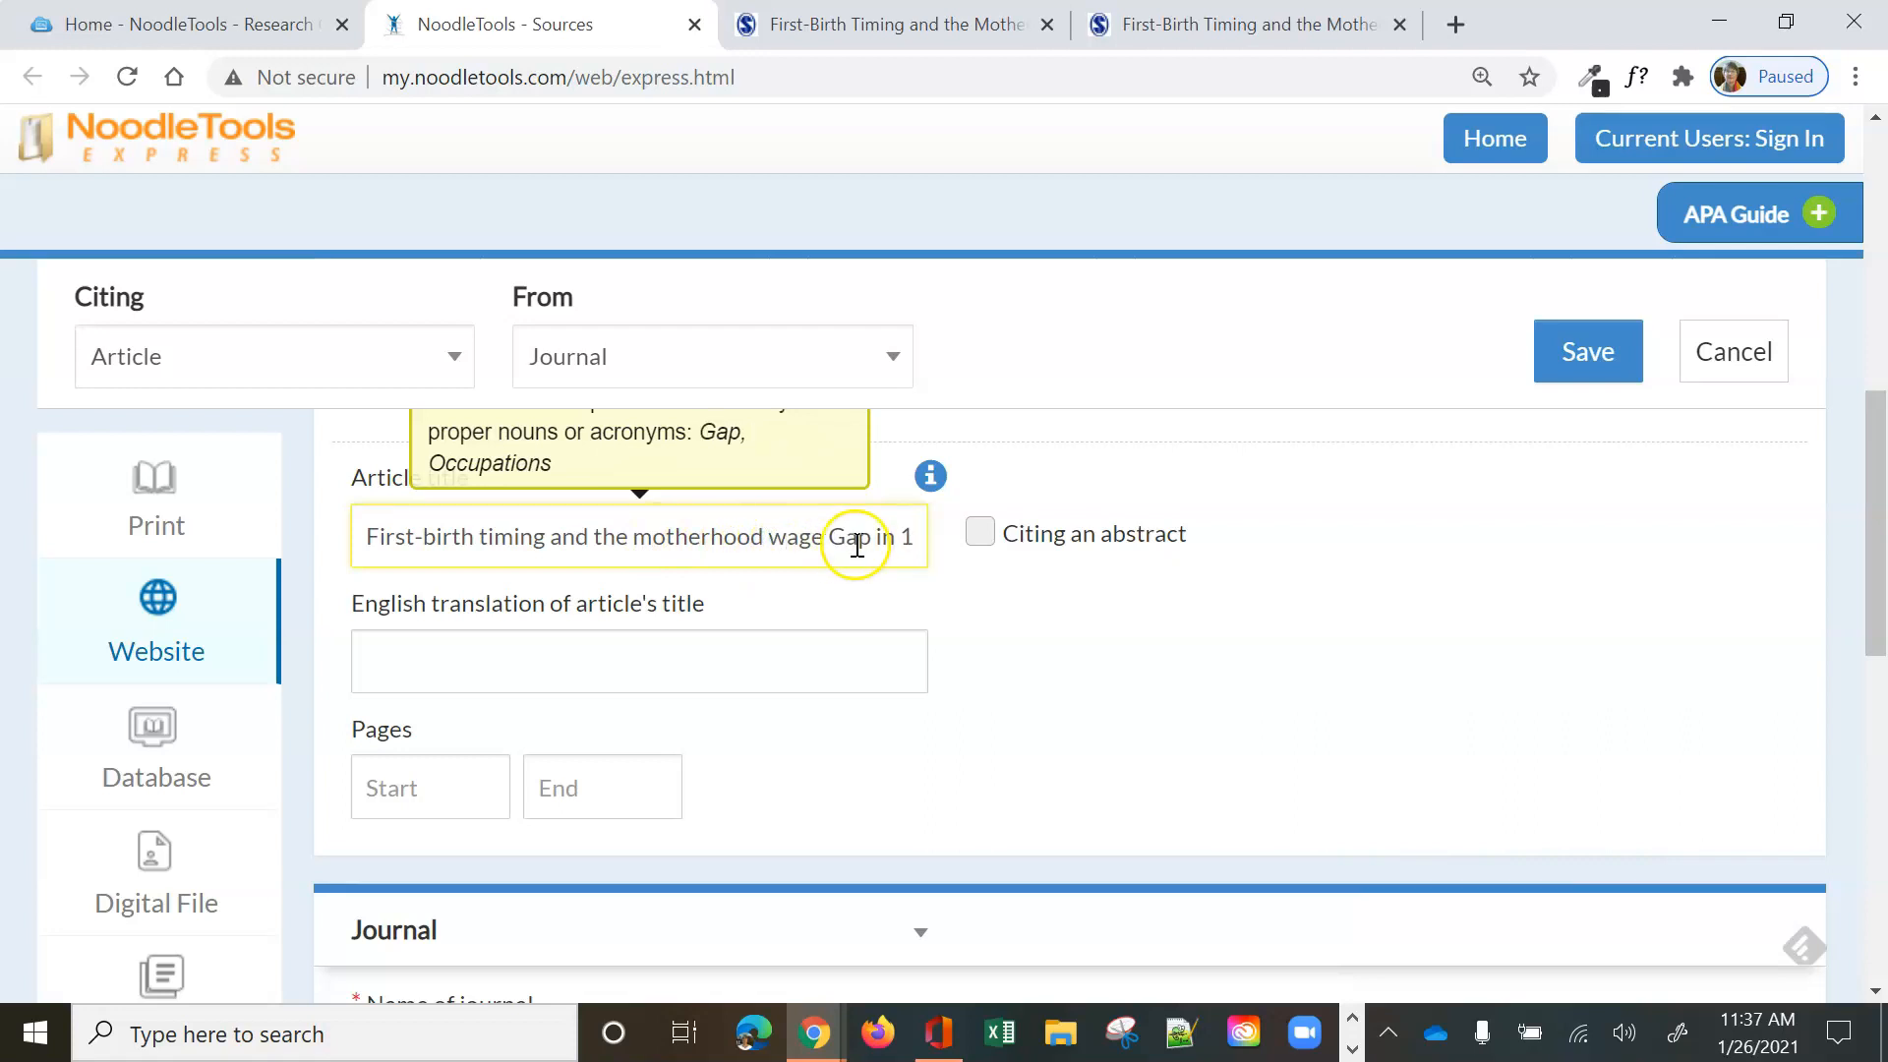
double_click(840, 535)
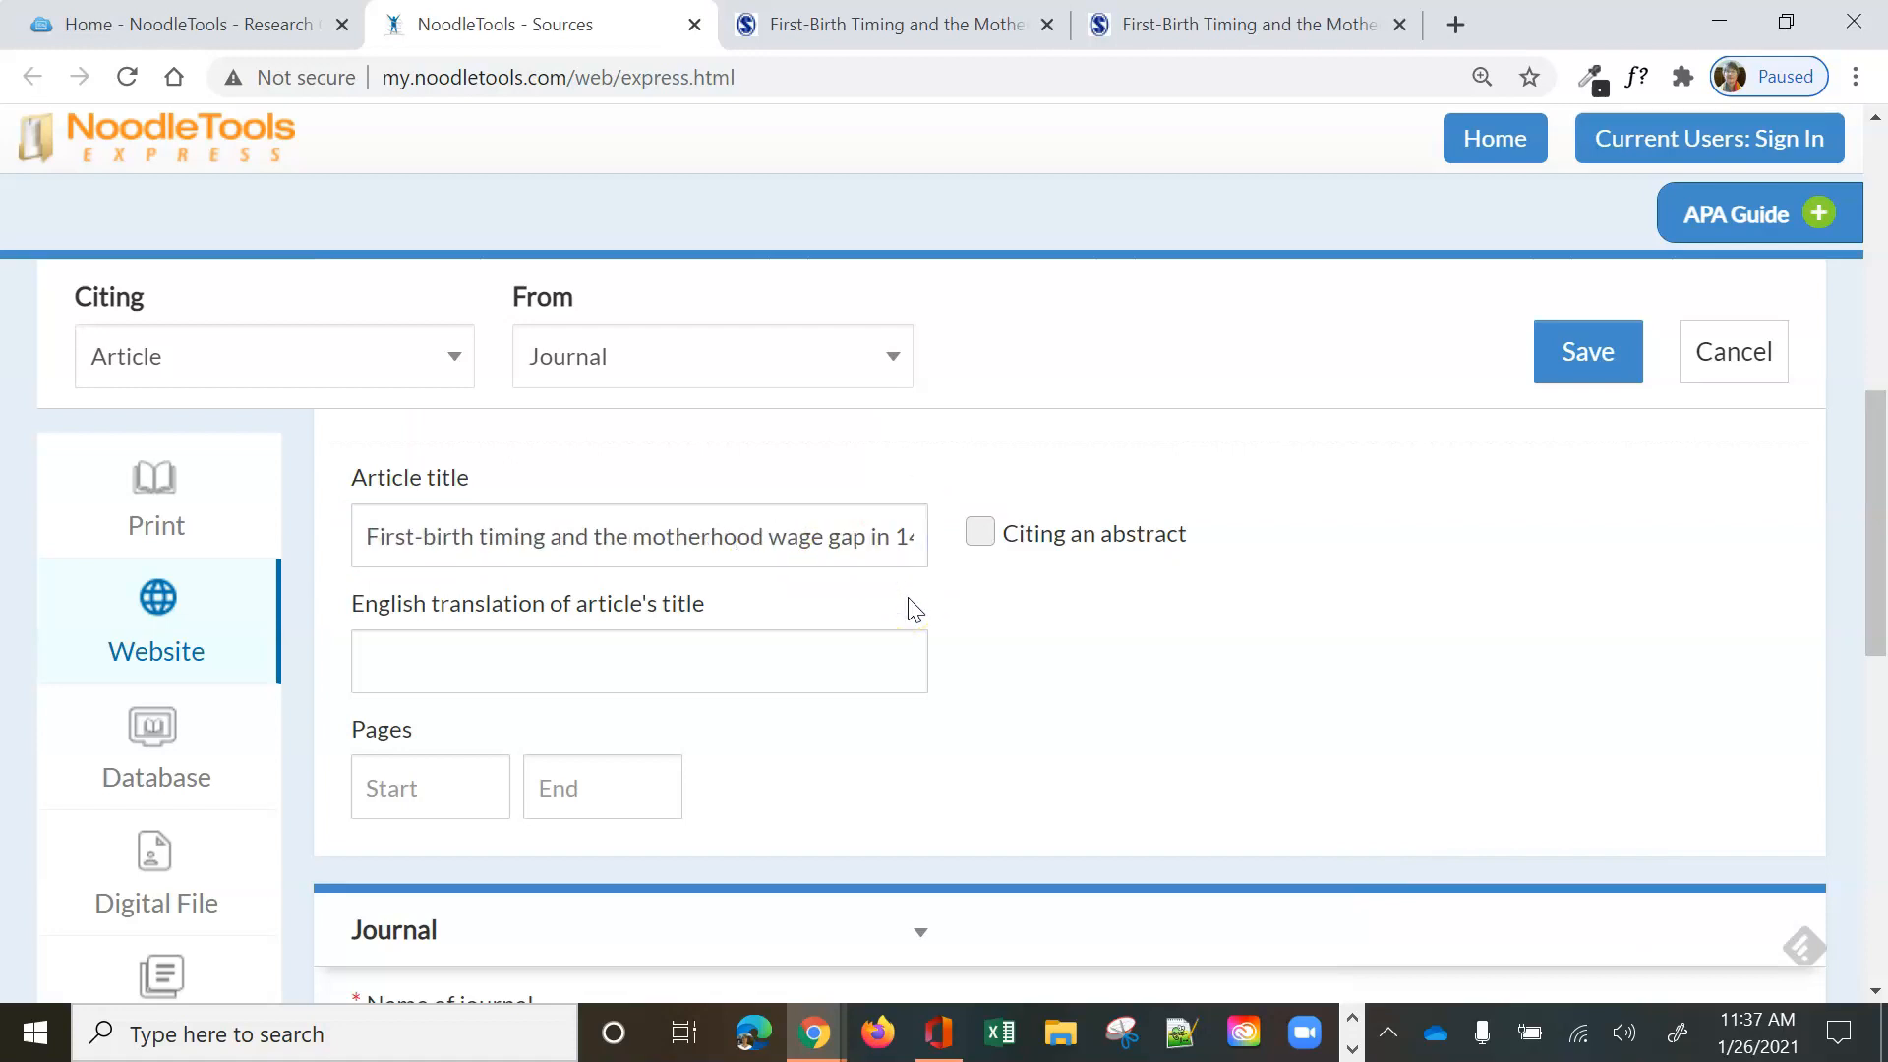
click(749, 661)
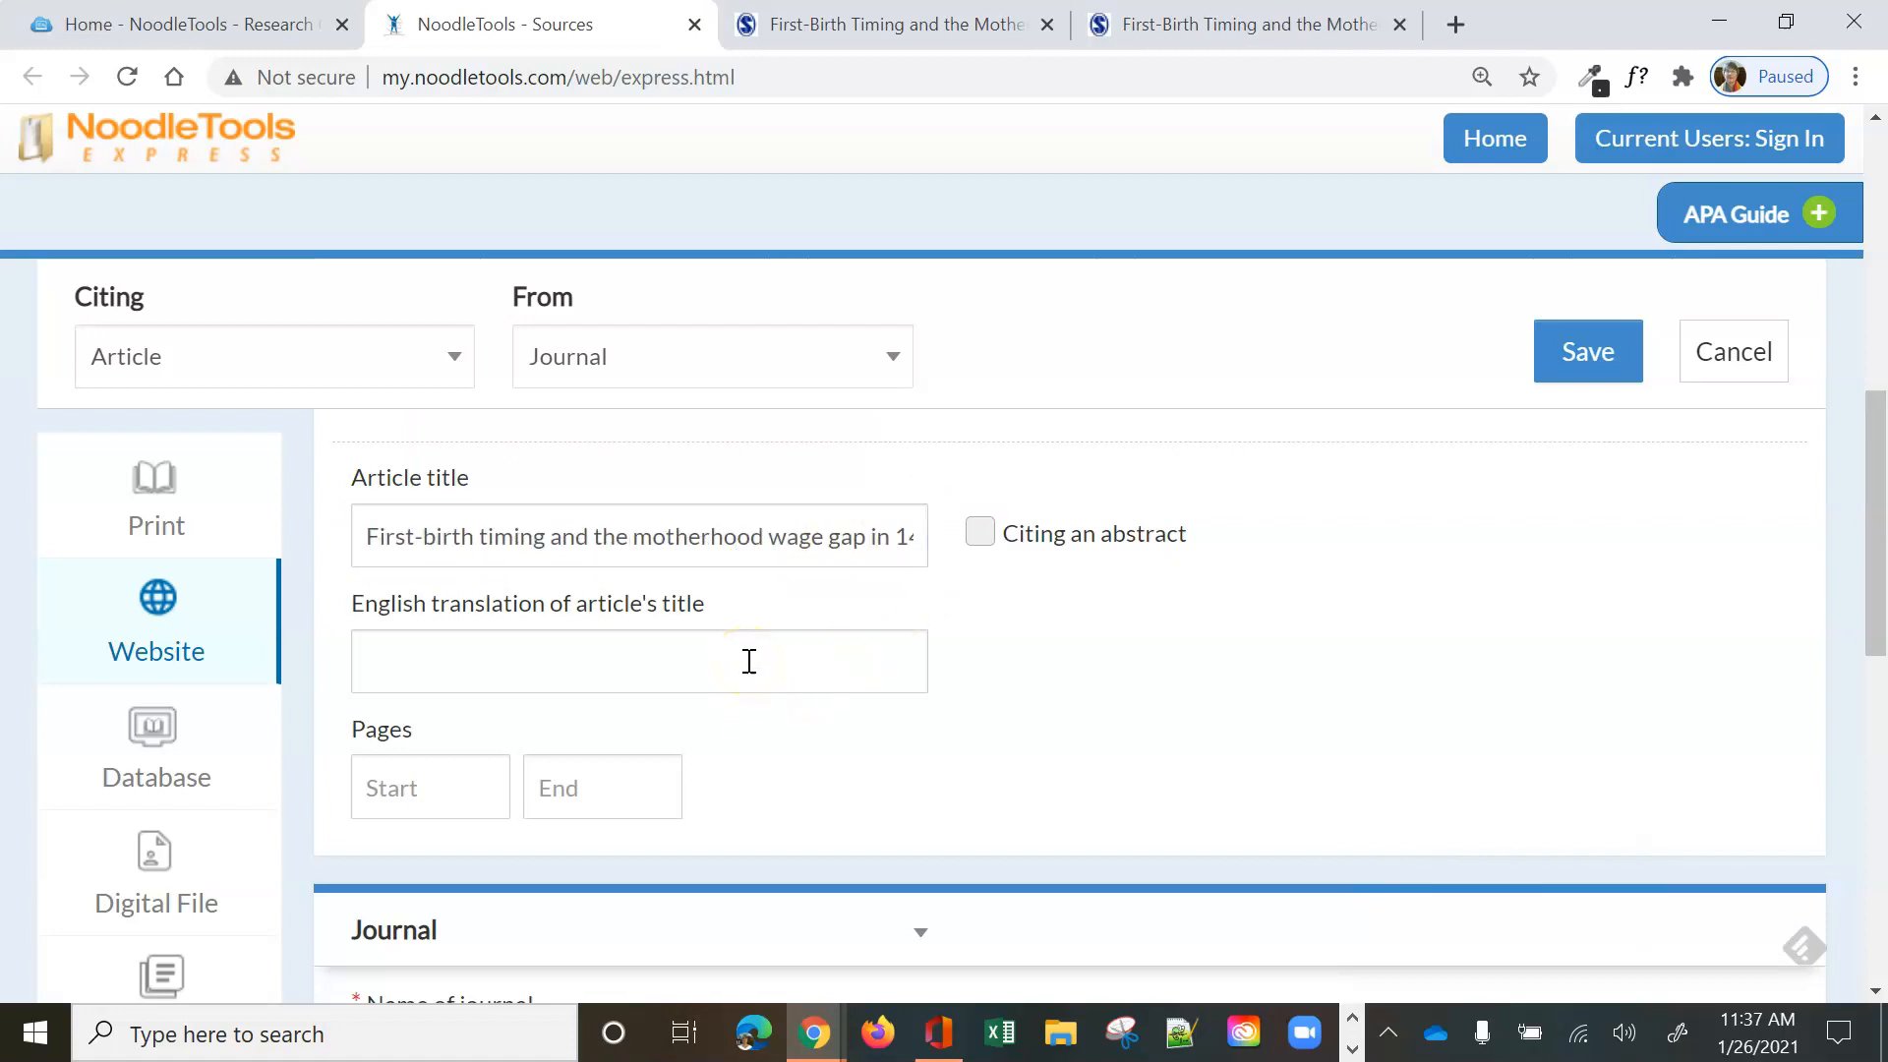
click(429, 787)
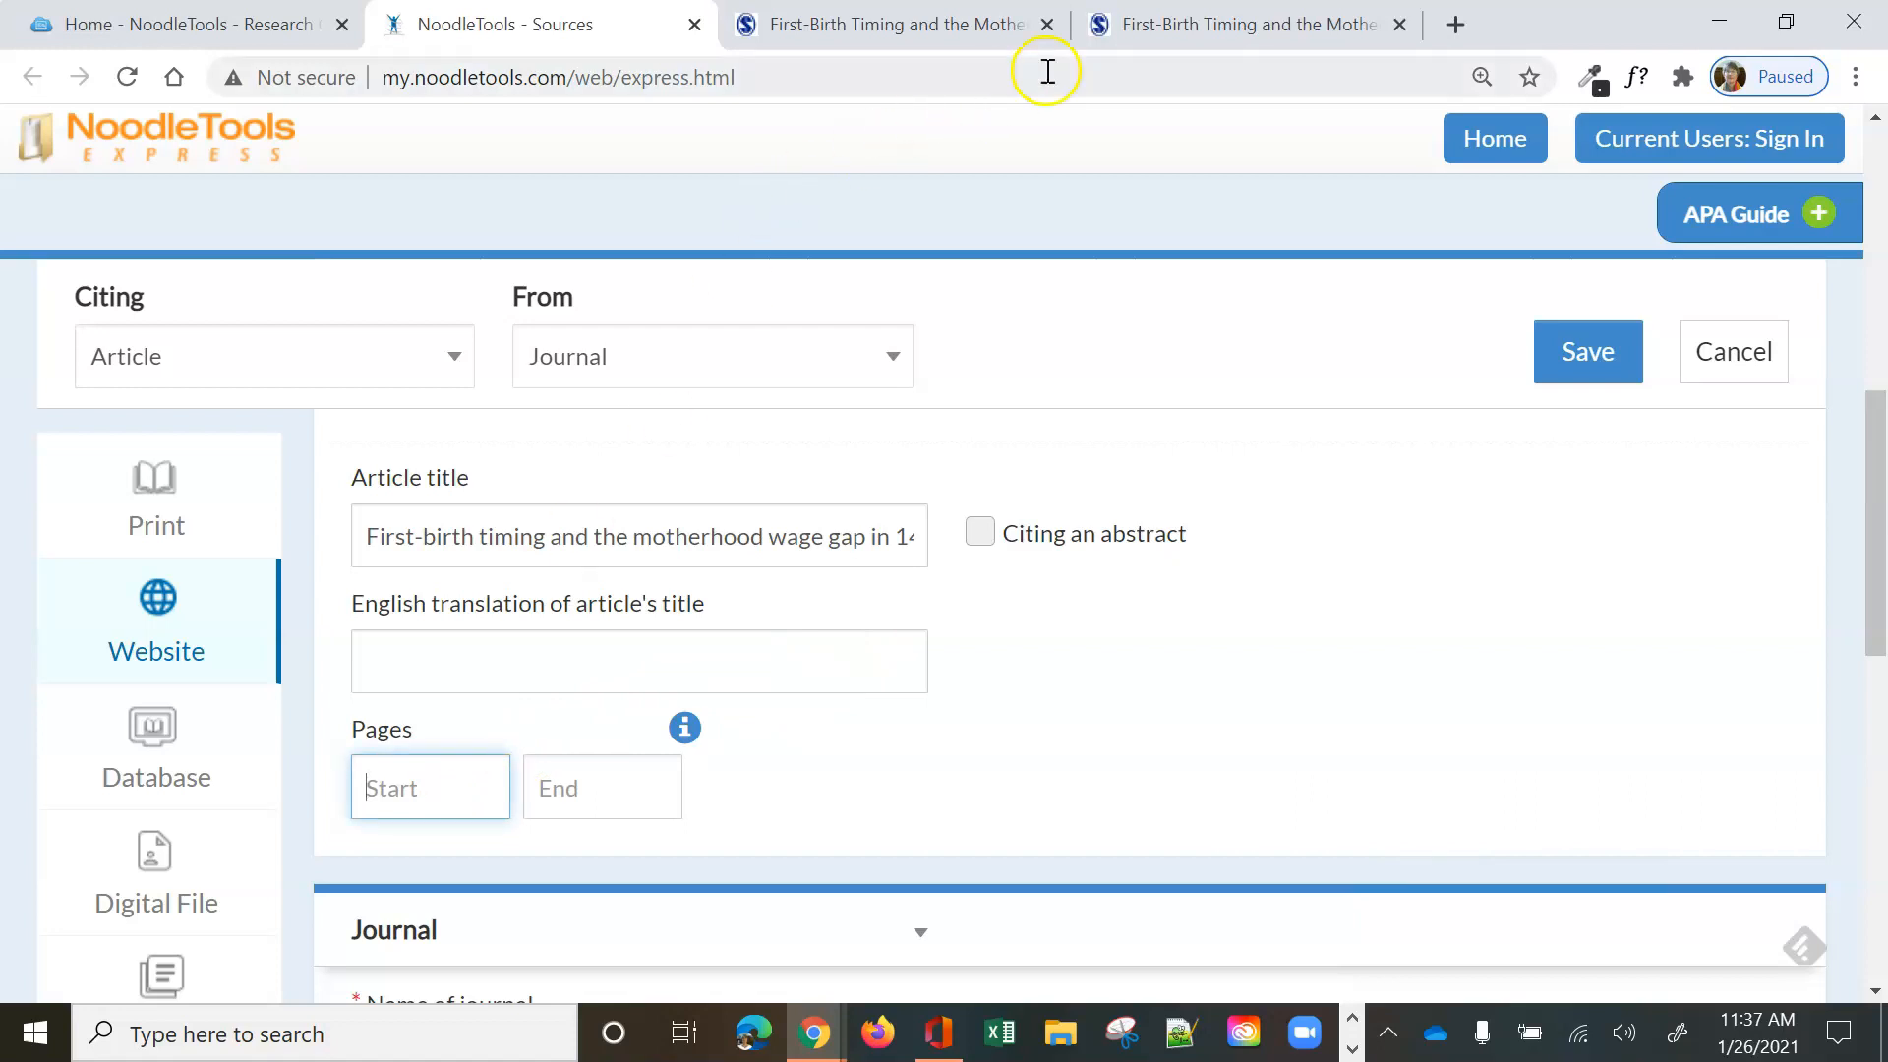
Check the SAGE article's information and PDF to find Volume 6, pages 1–29.
click(1238, 26)
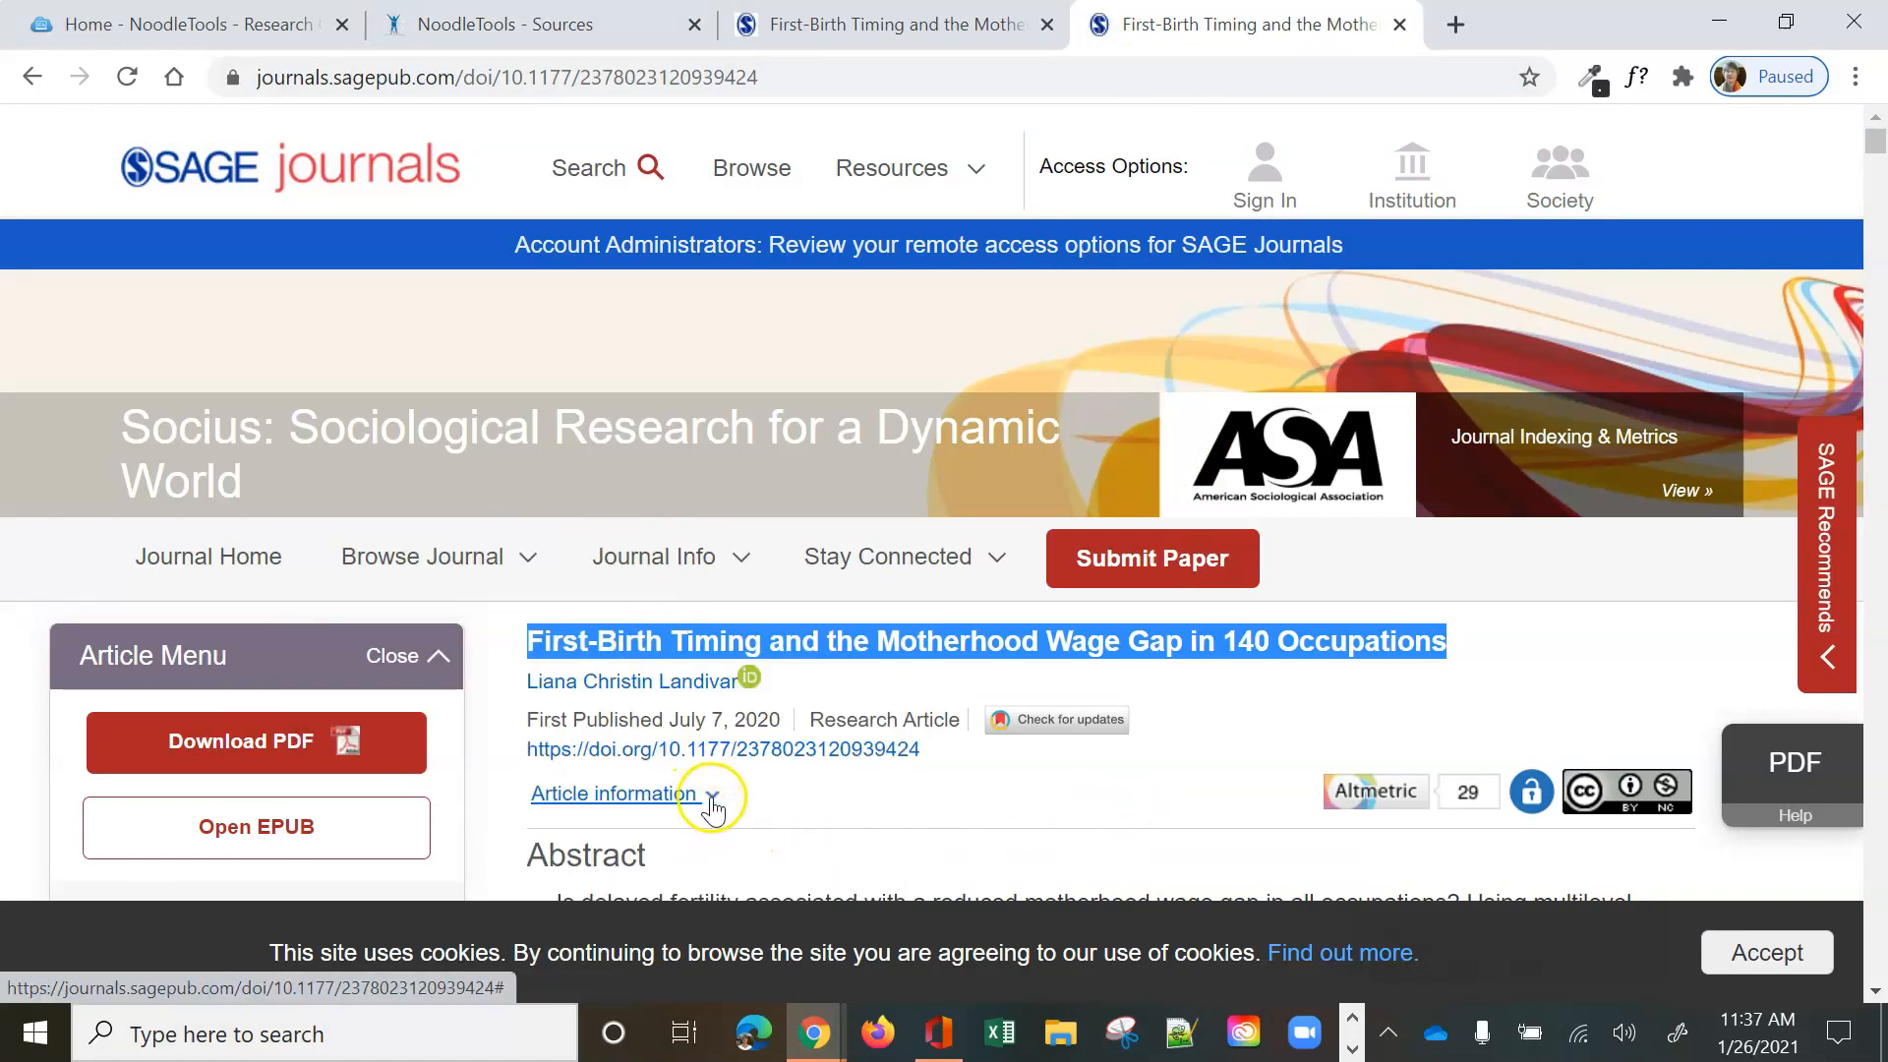
click(711, 794)
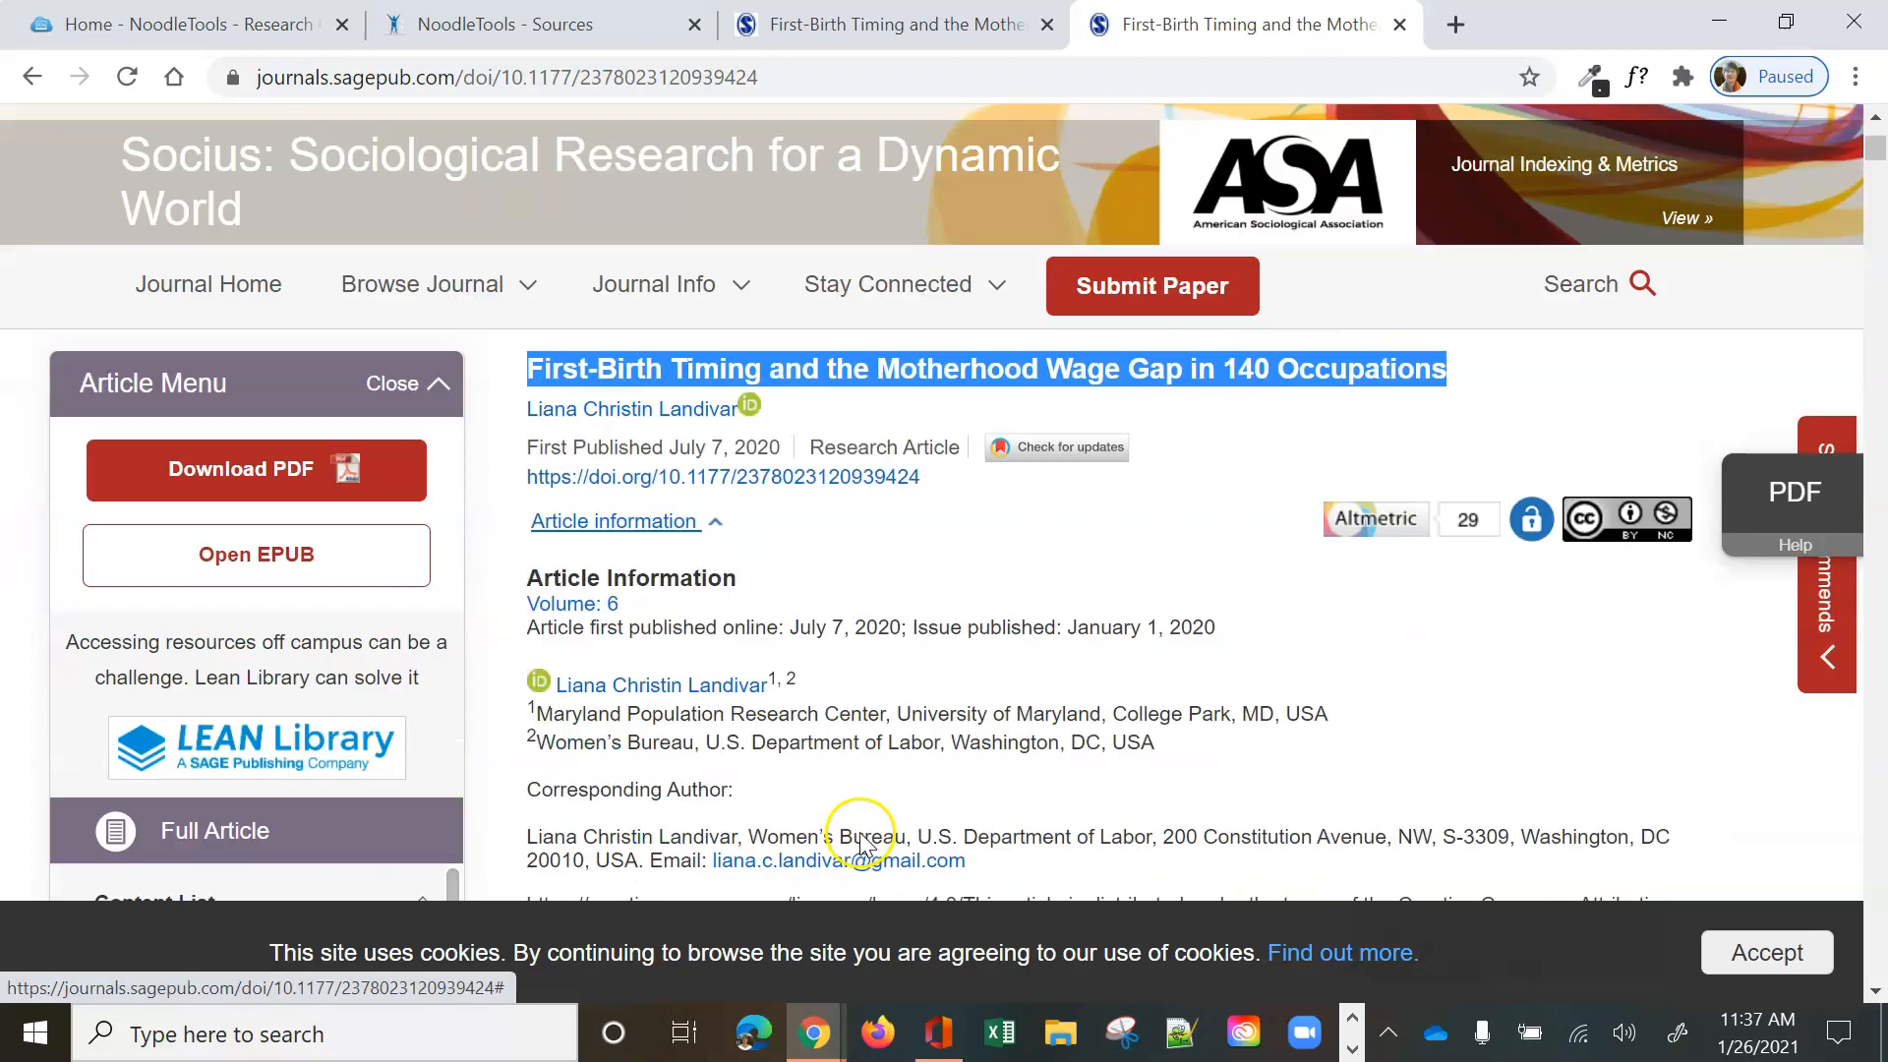
scroll(down, 3)
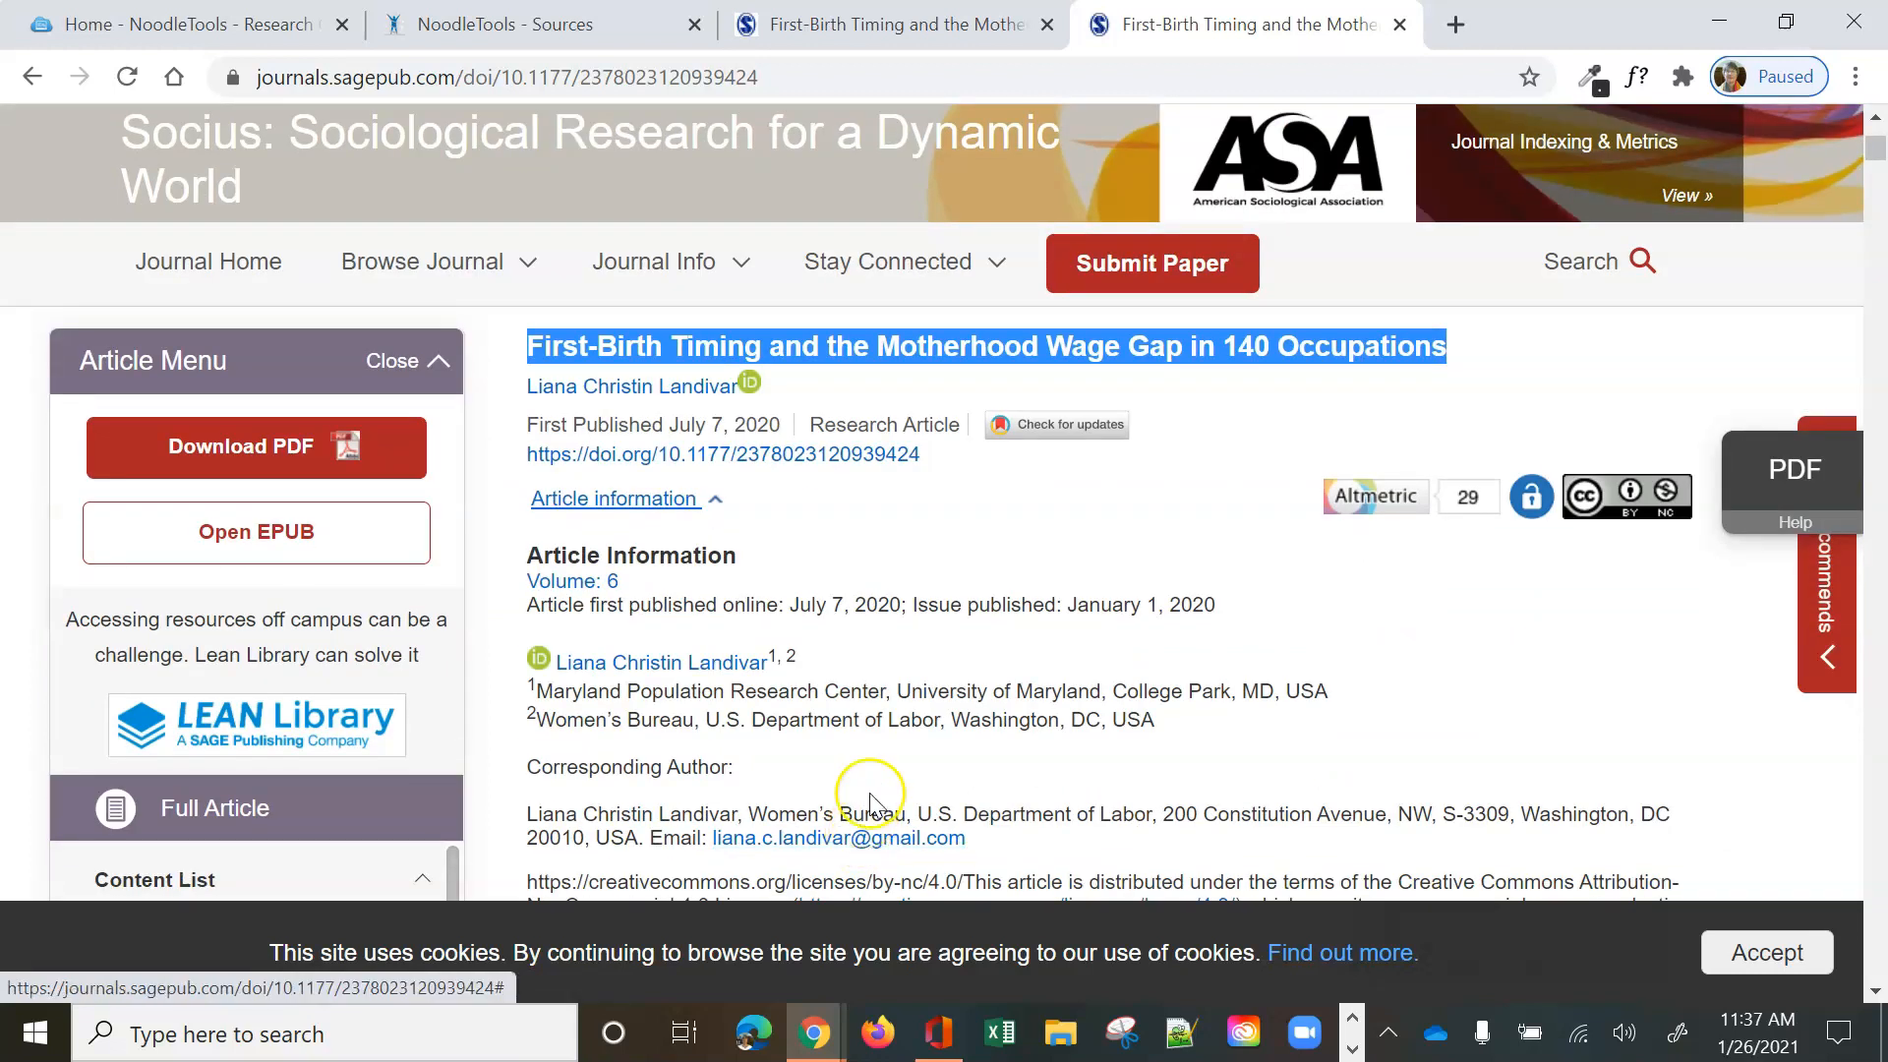
scroll(down, 3)
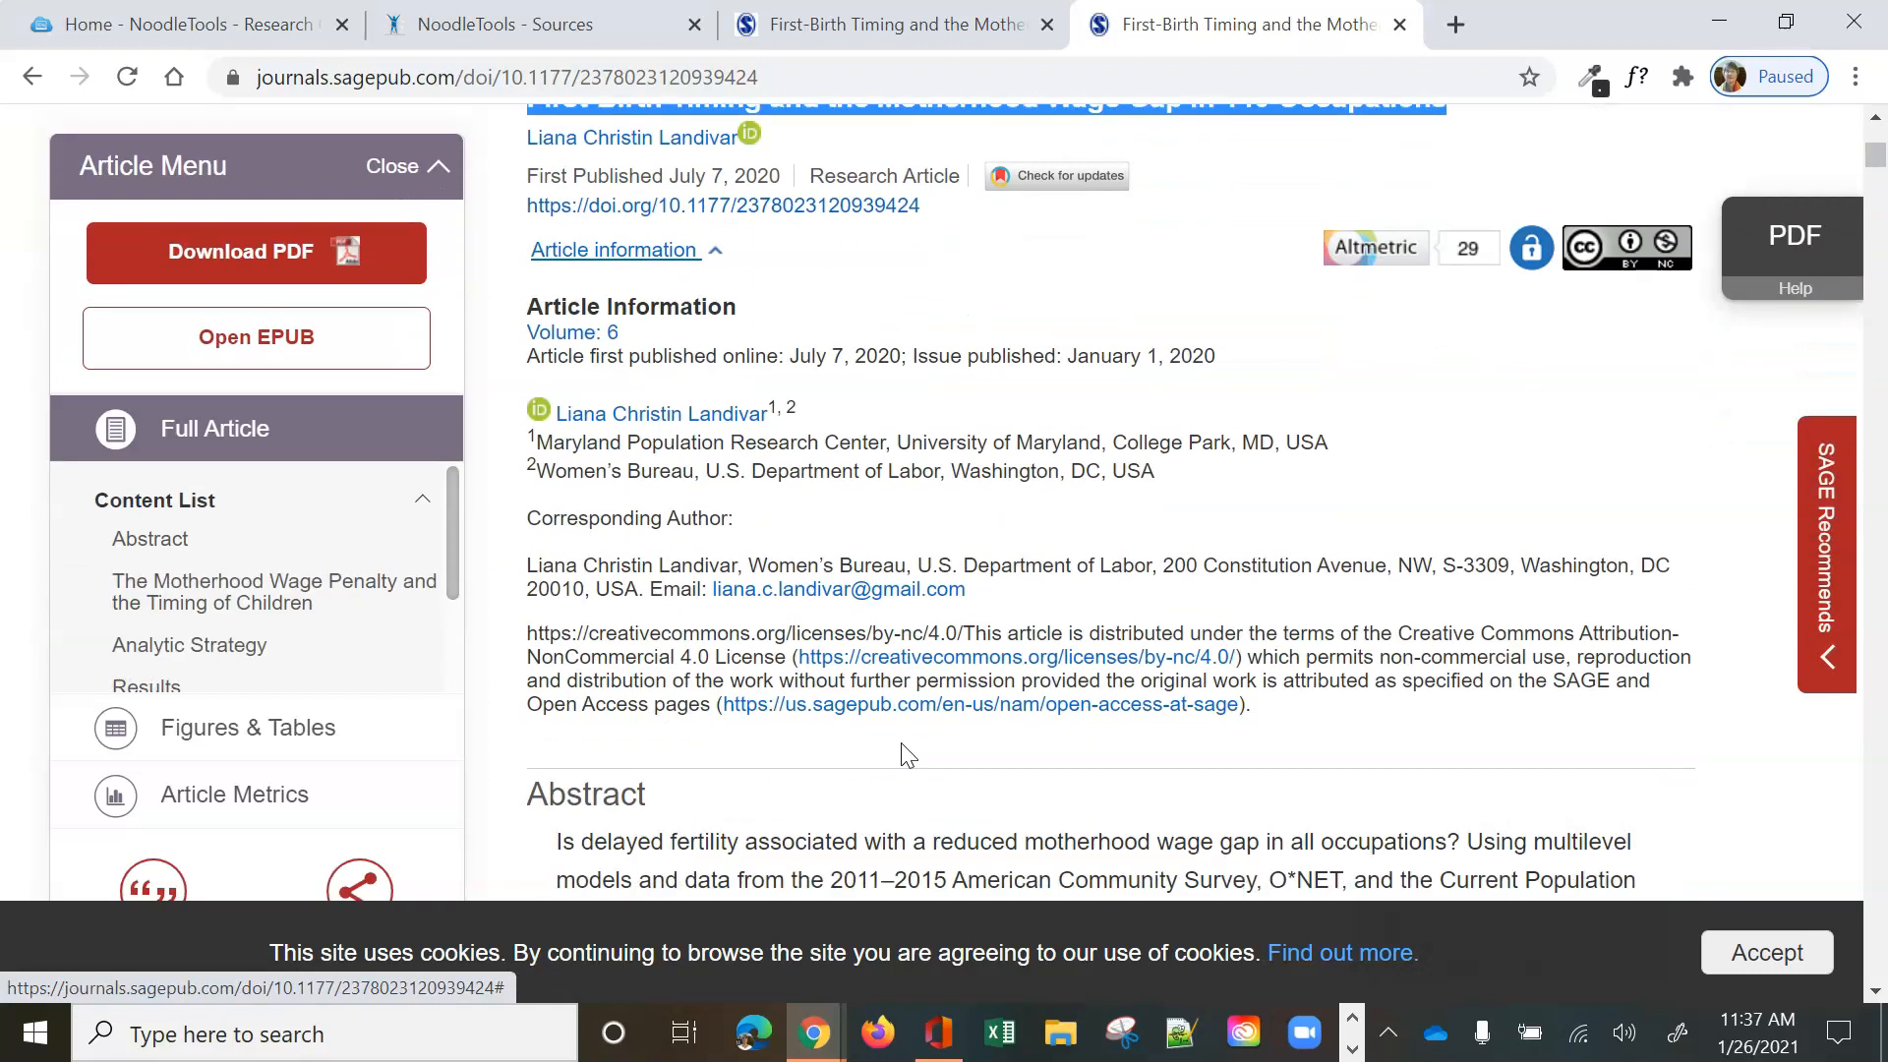
scroll(up, 3)
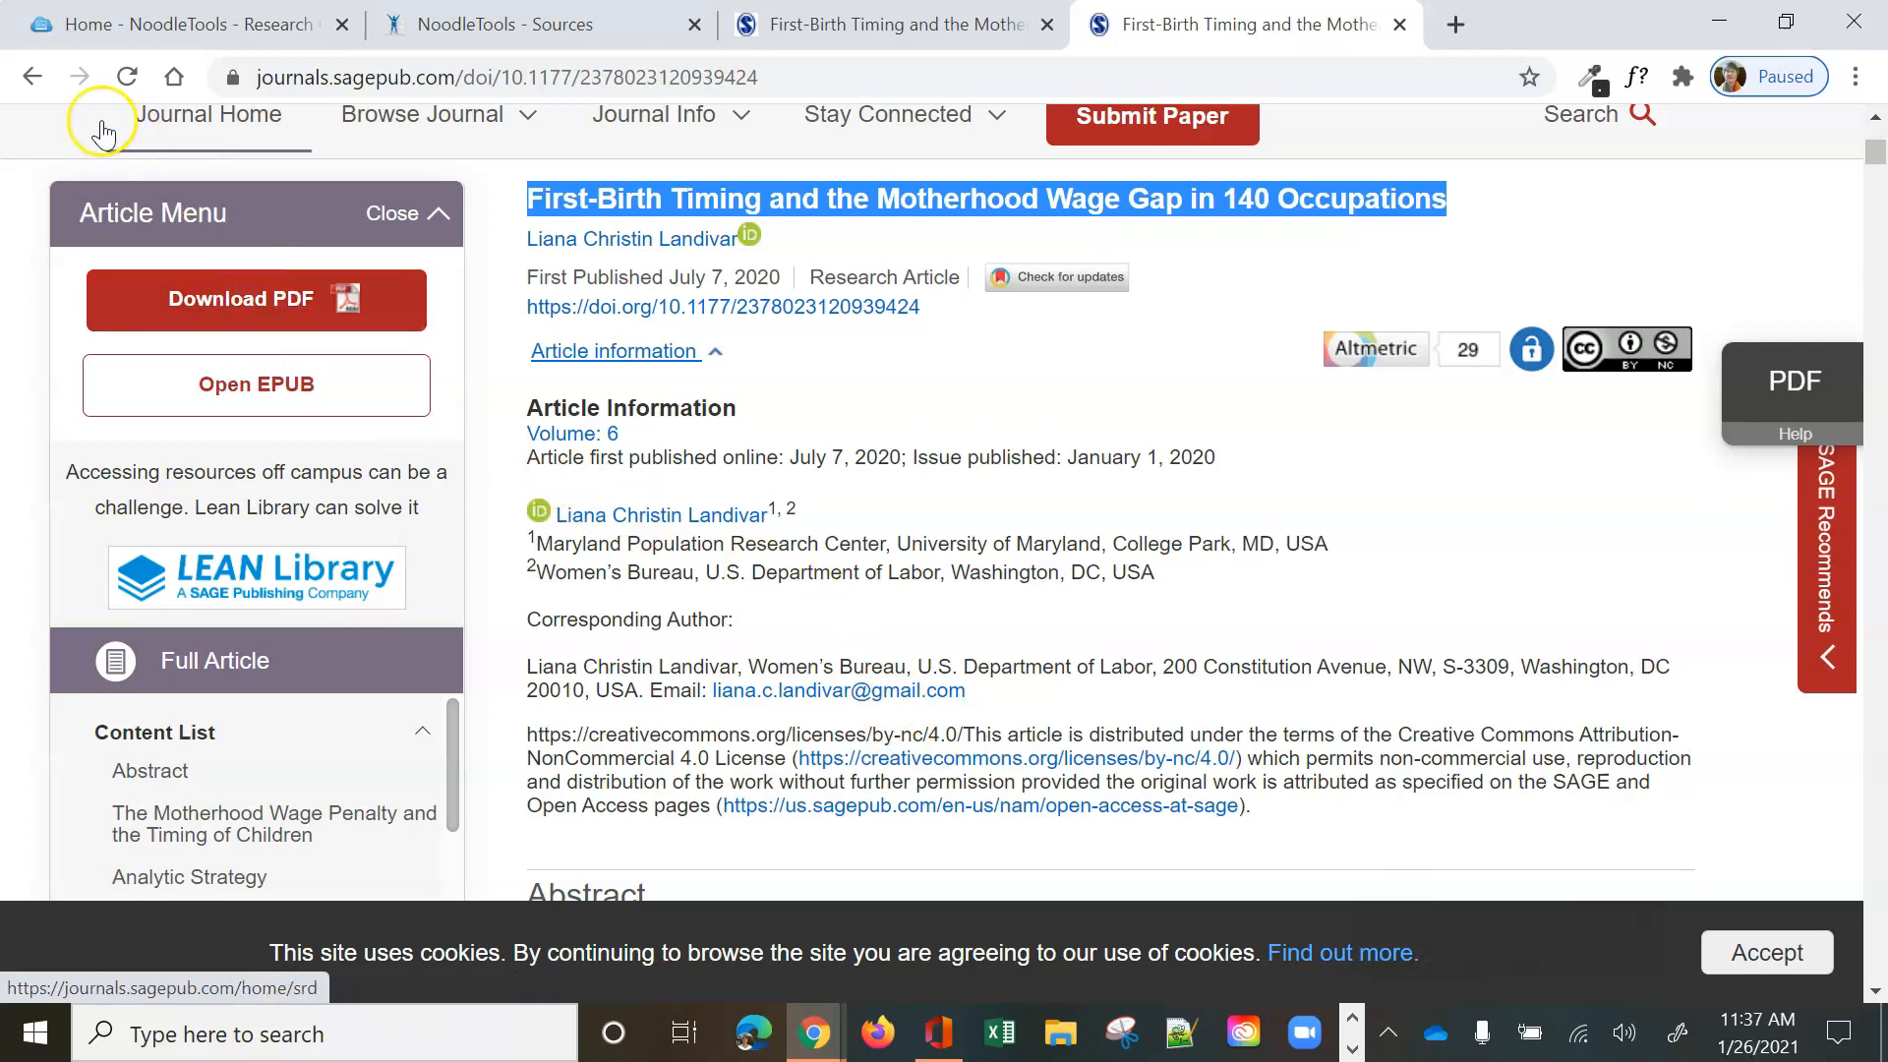
click(256, 299)
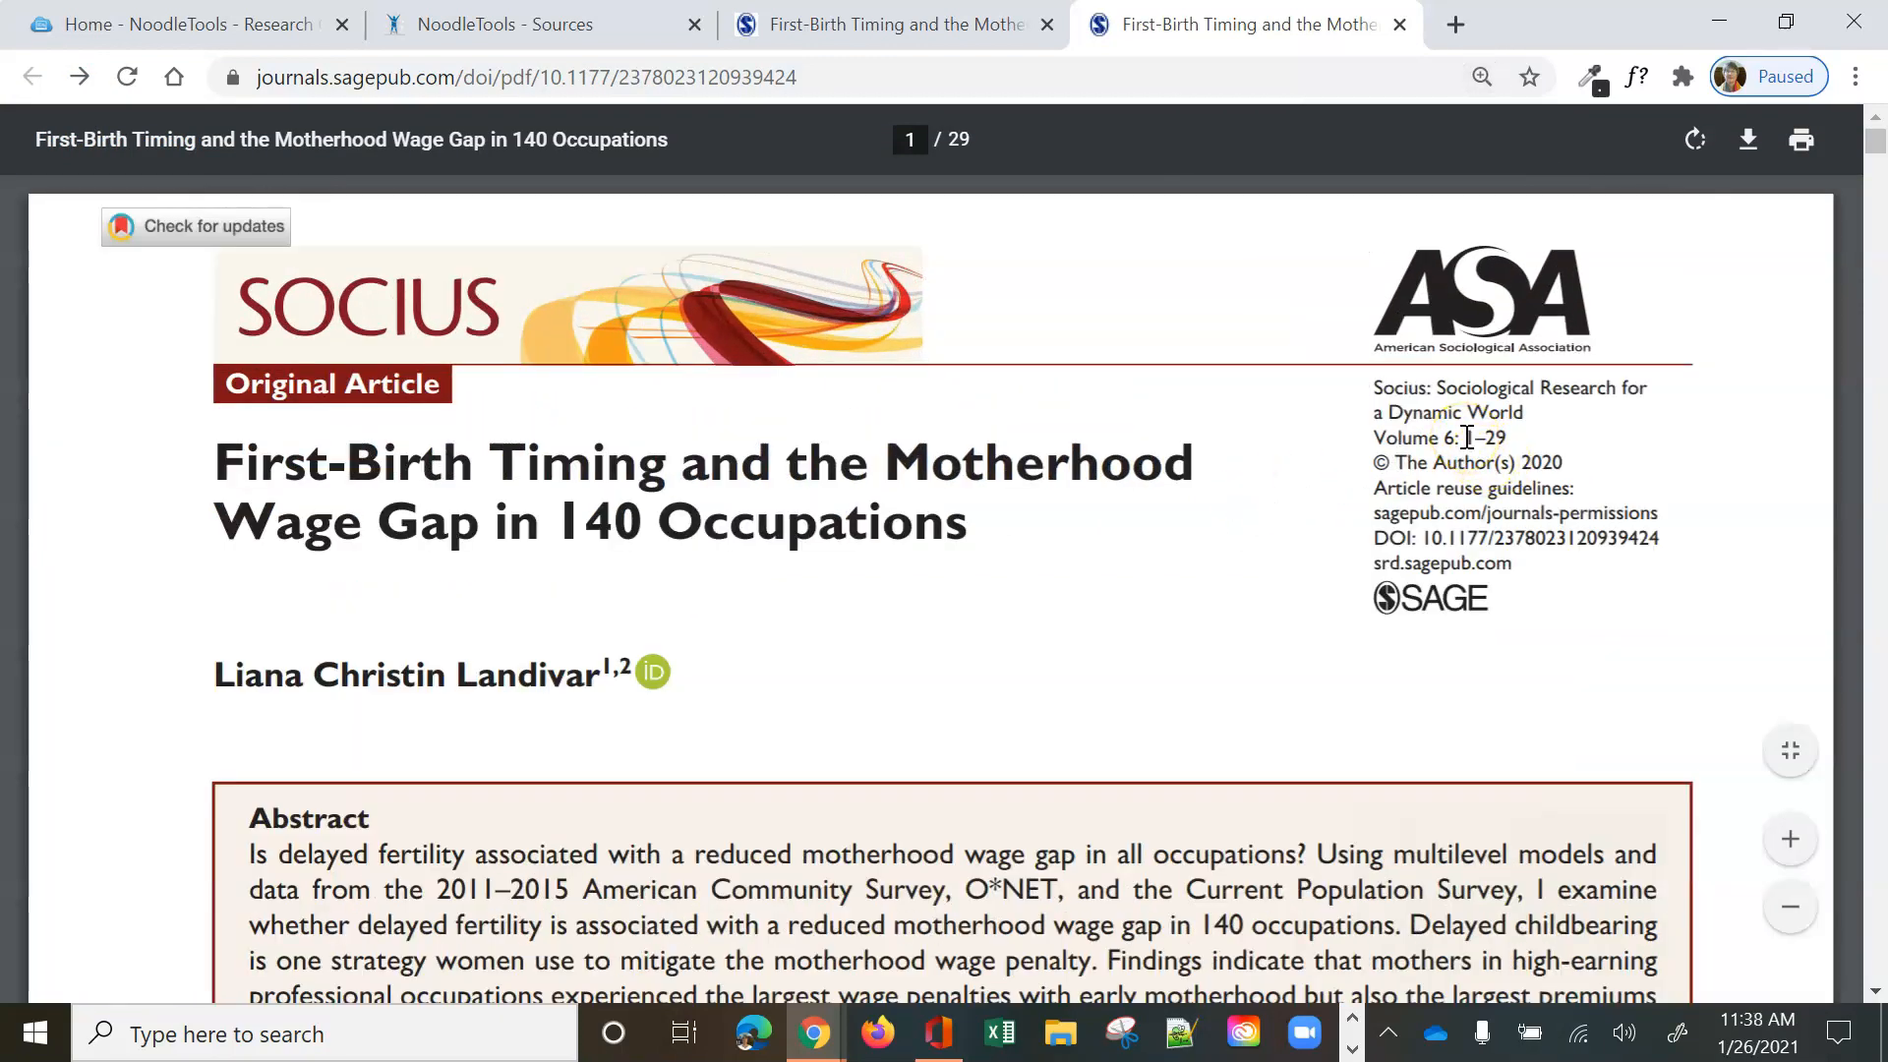
mouse_move(547, 40)
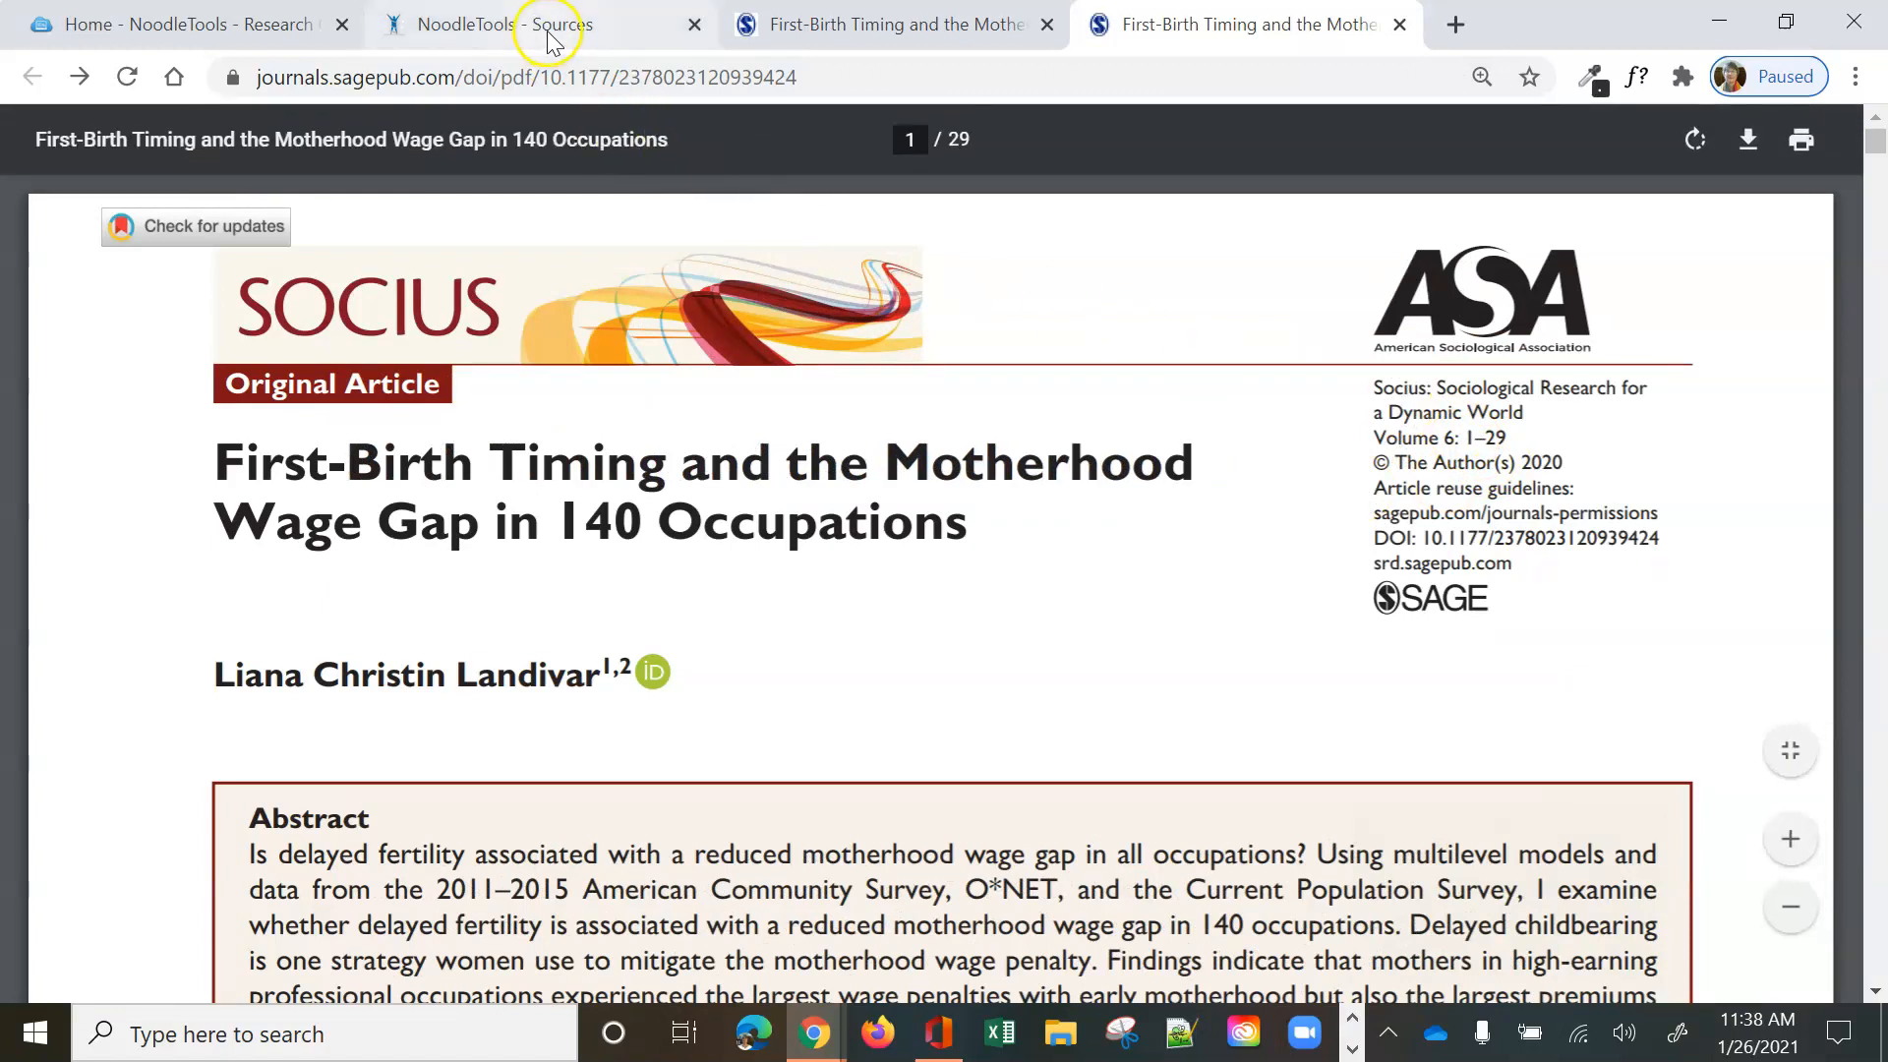
Enter pages 1–29, then return to the PDF to read the journal title.
click(551, 26)
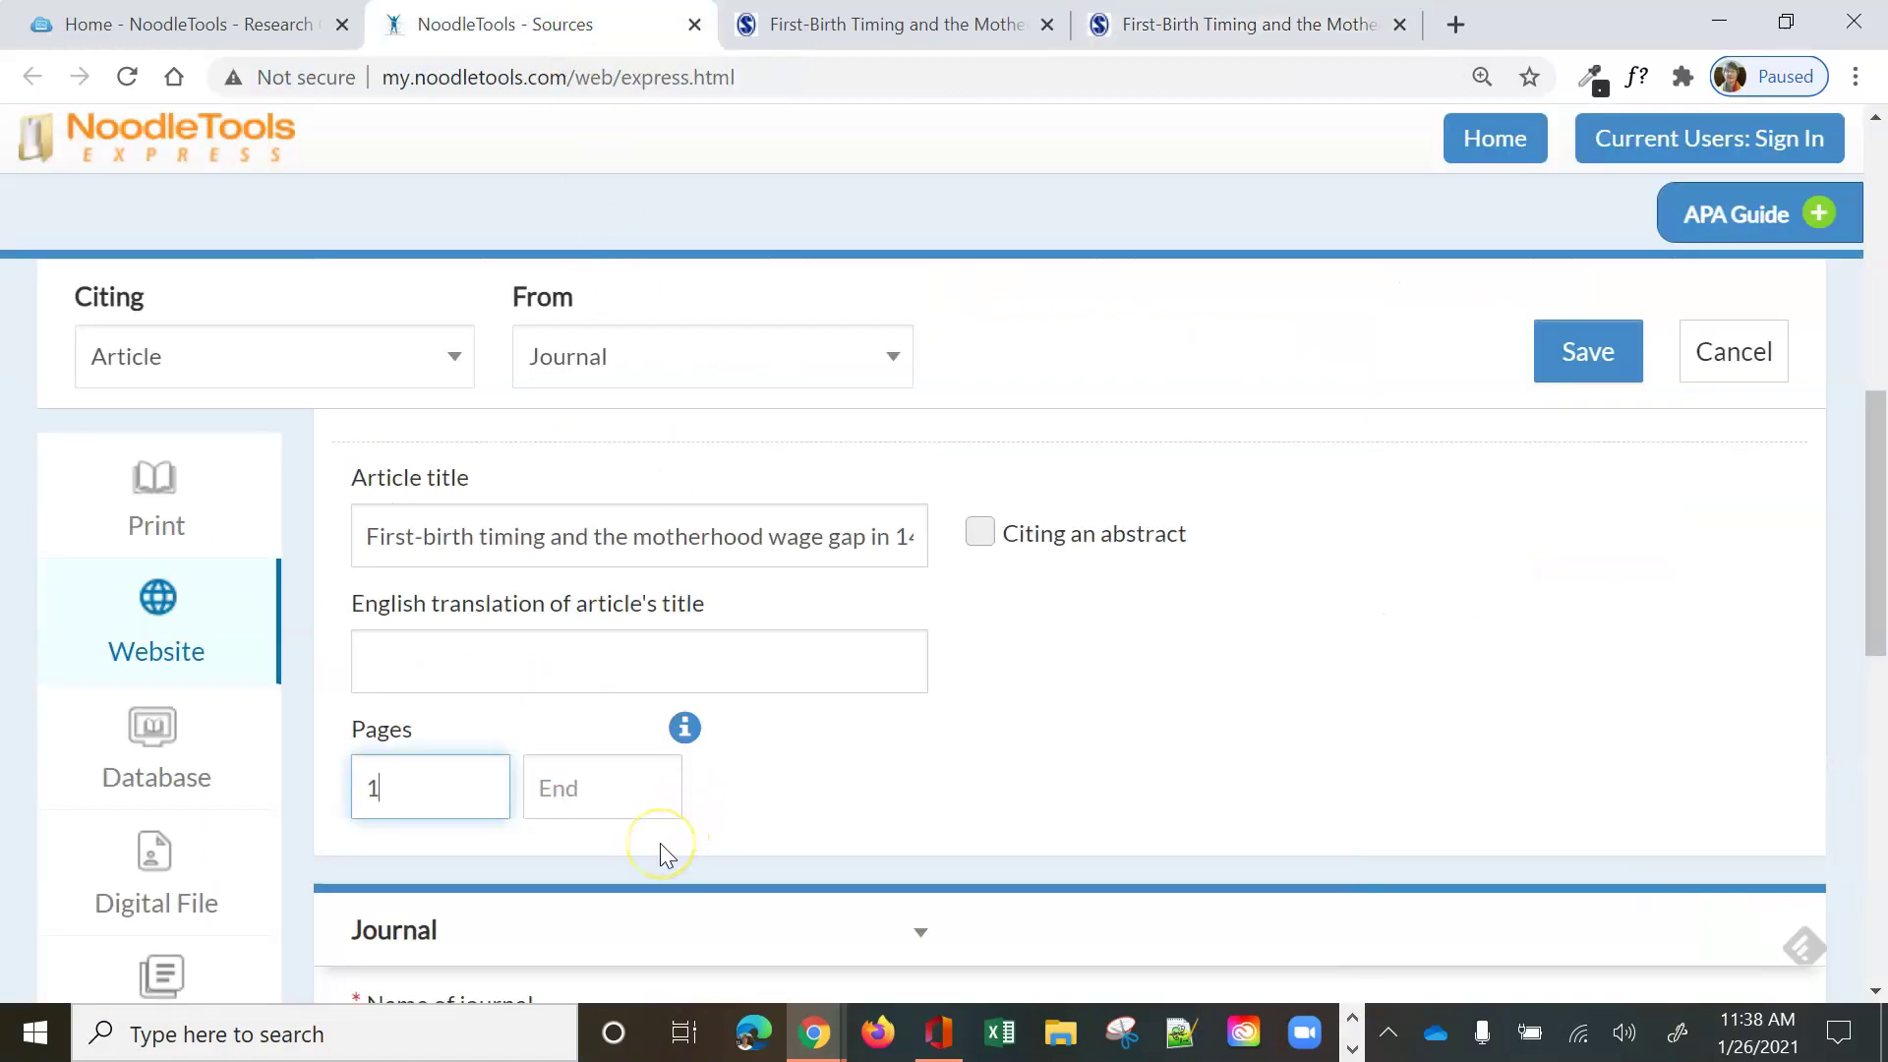
text(29)
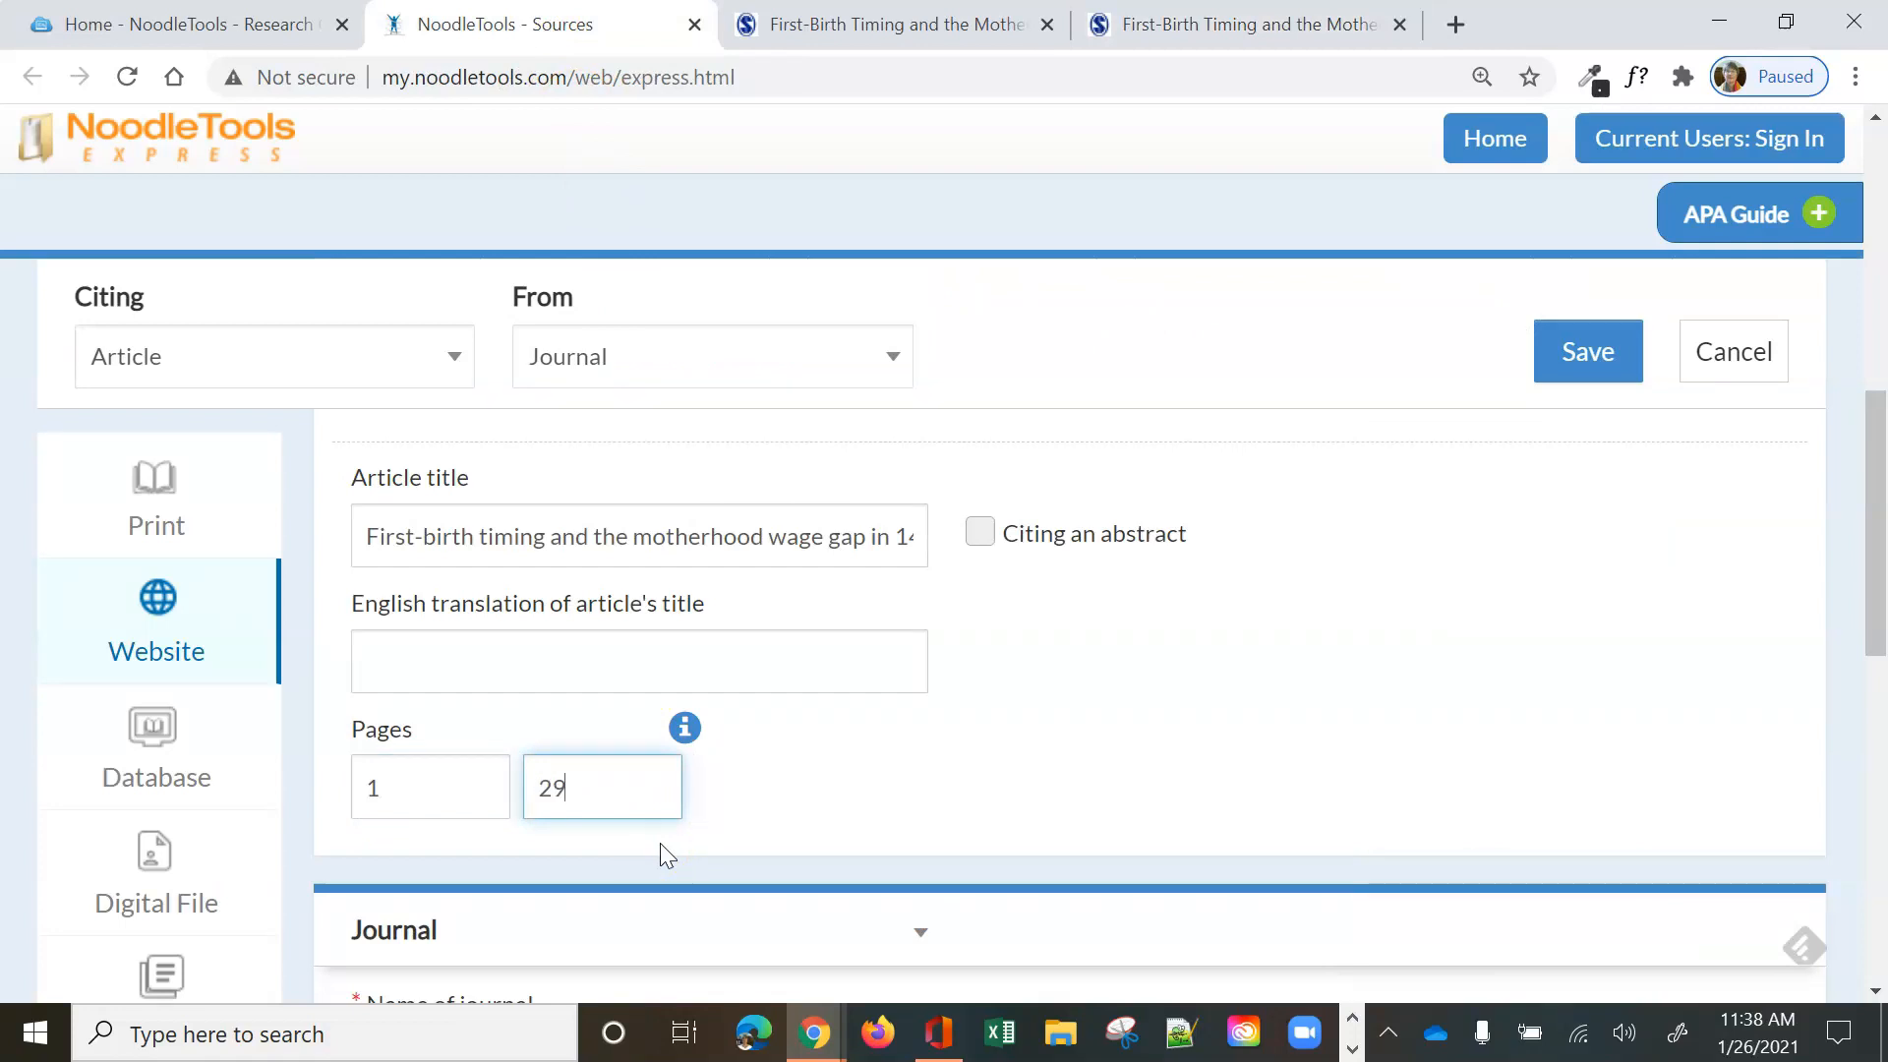
scroll(down, 3)
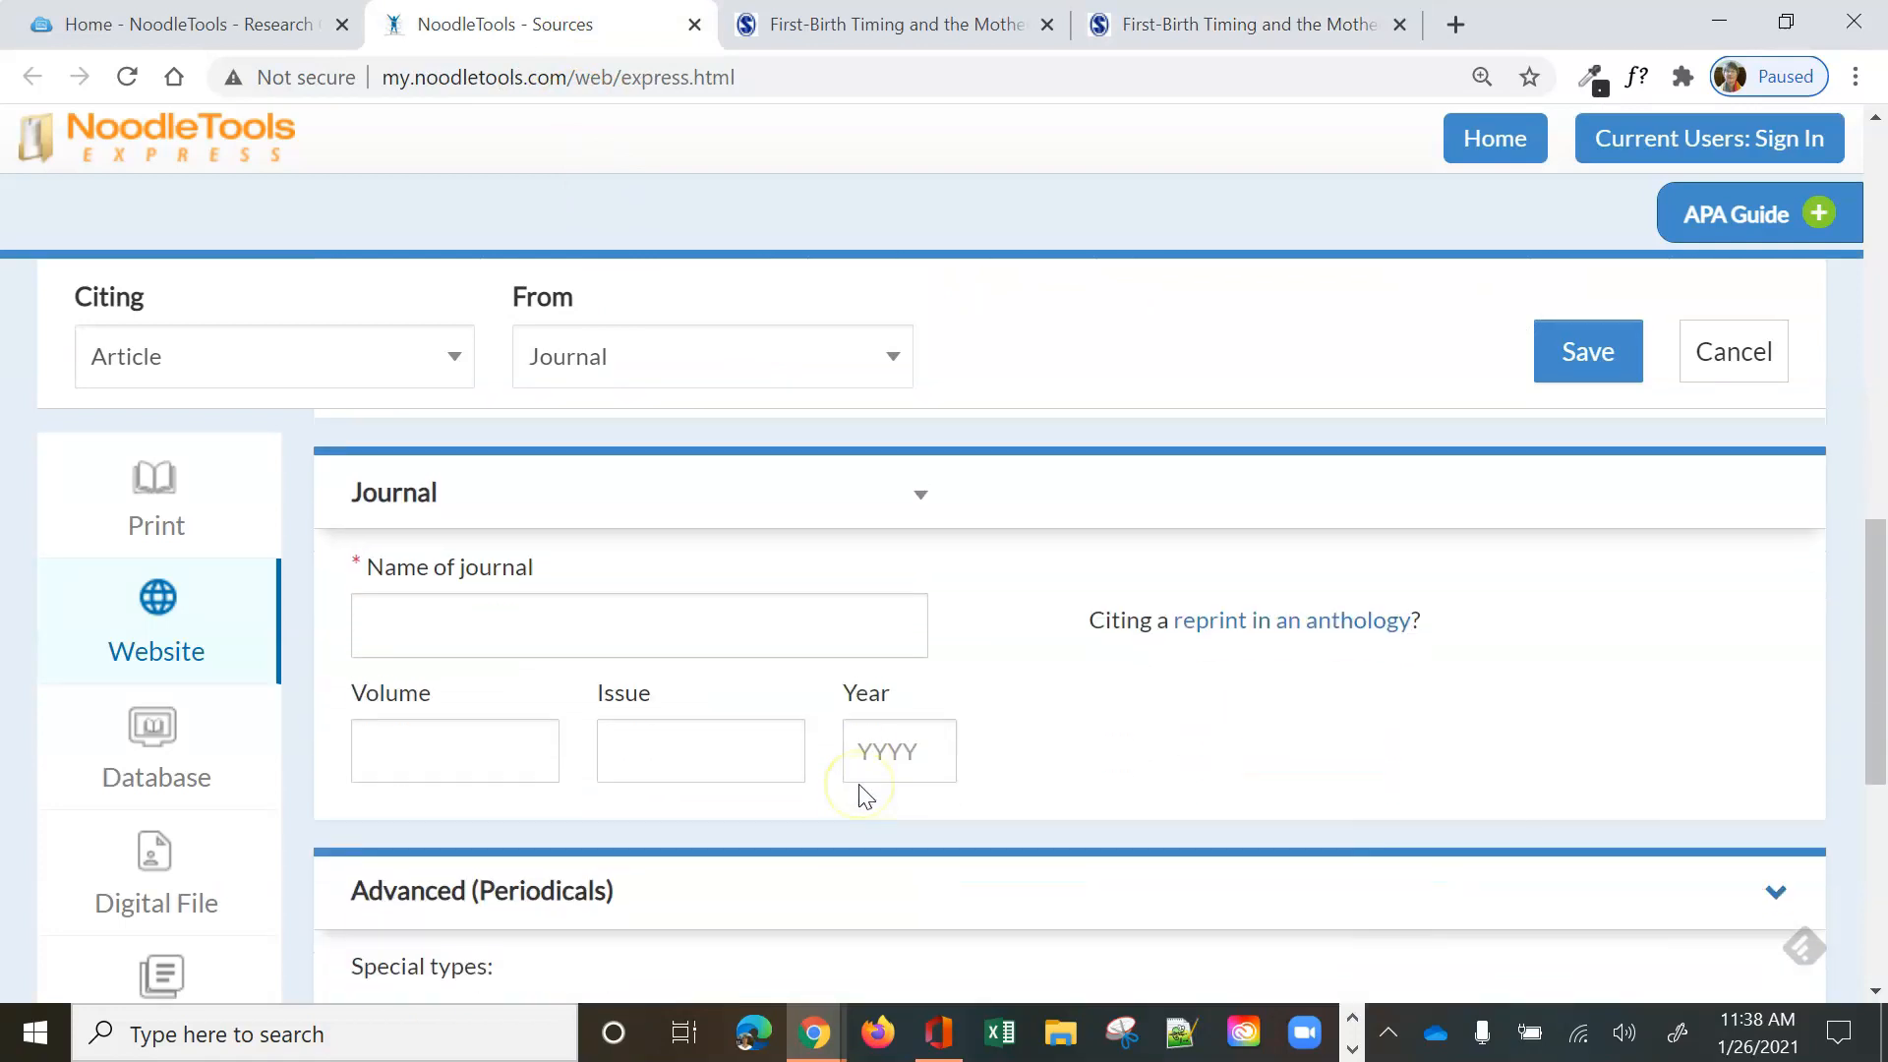
click(641, 619)
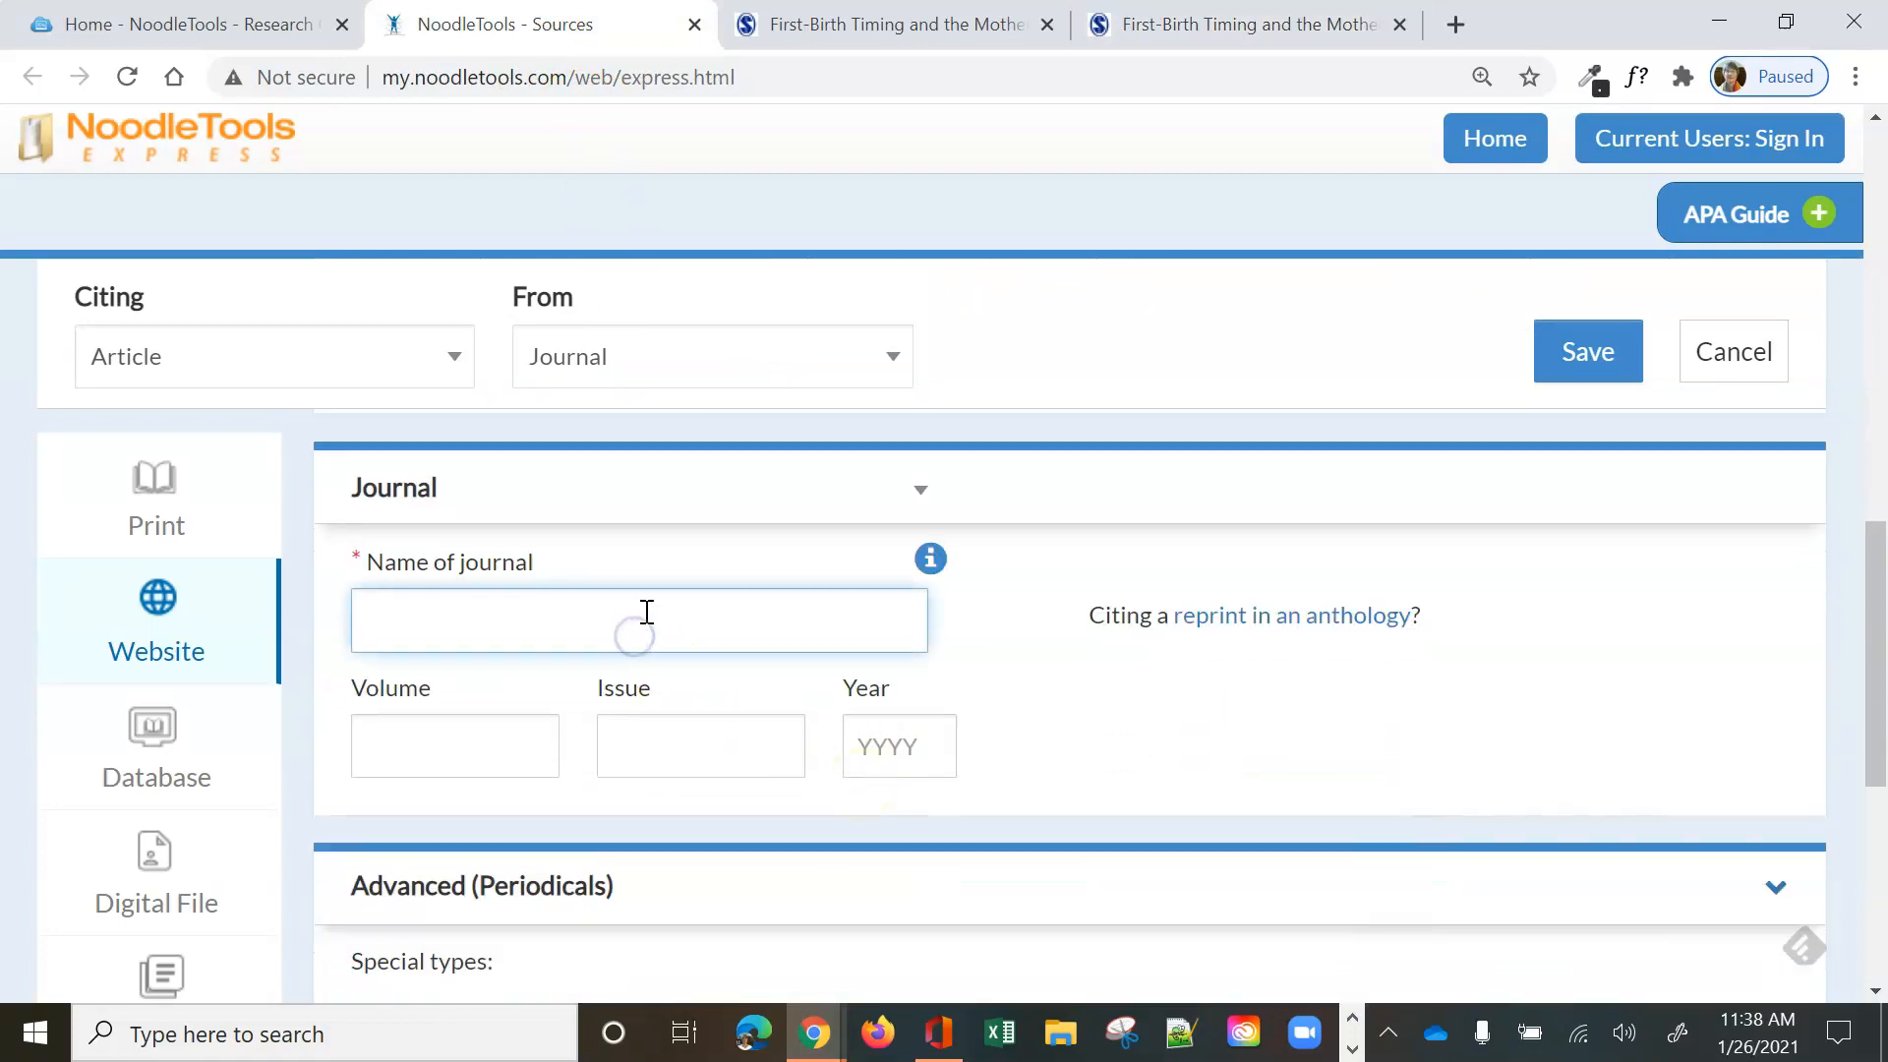
click(1239, 26)
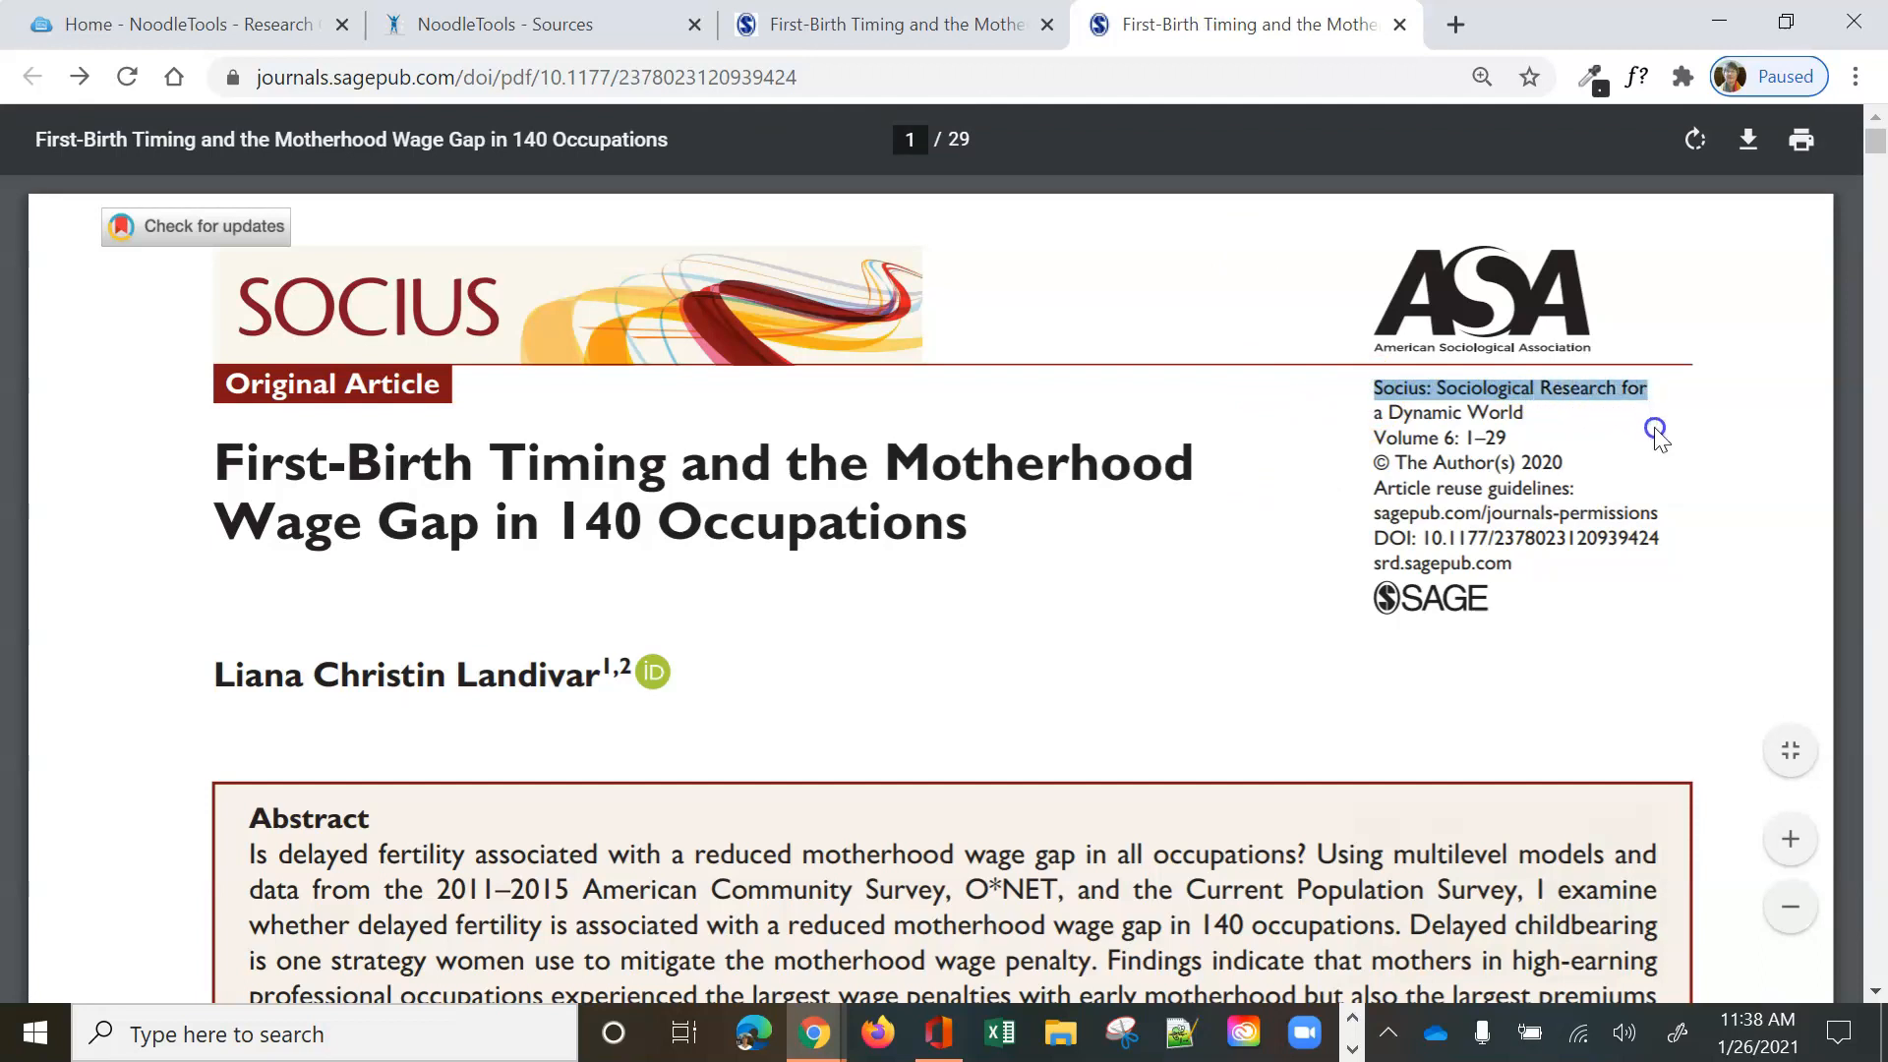
mouse_move(539, 43)
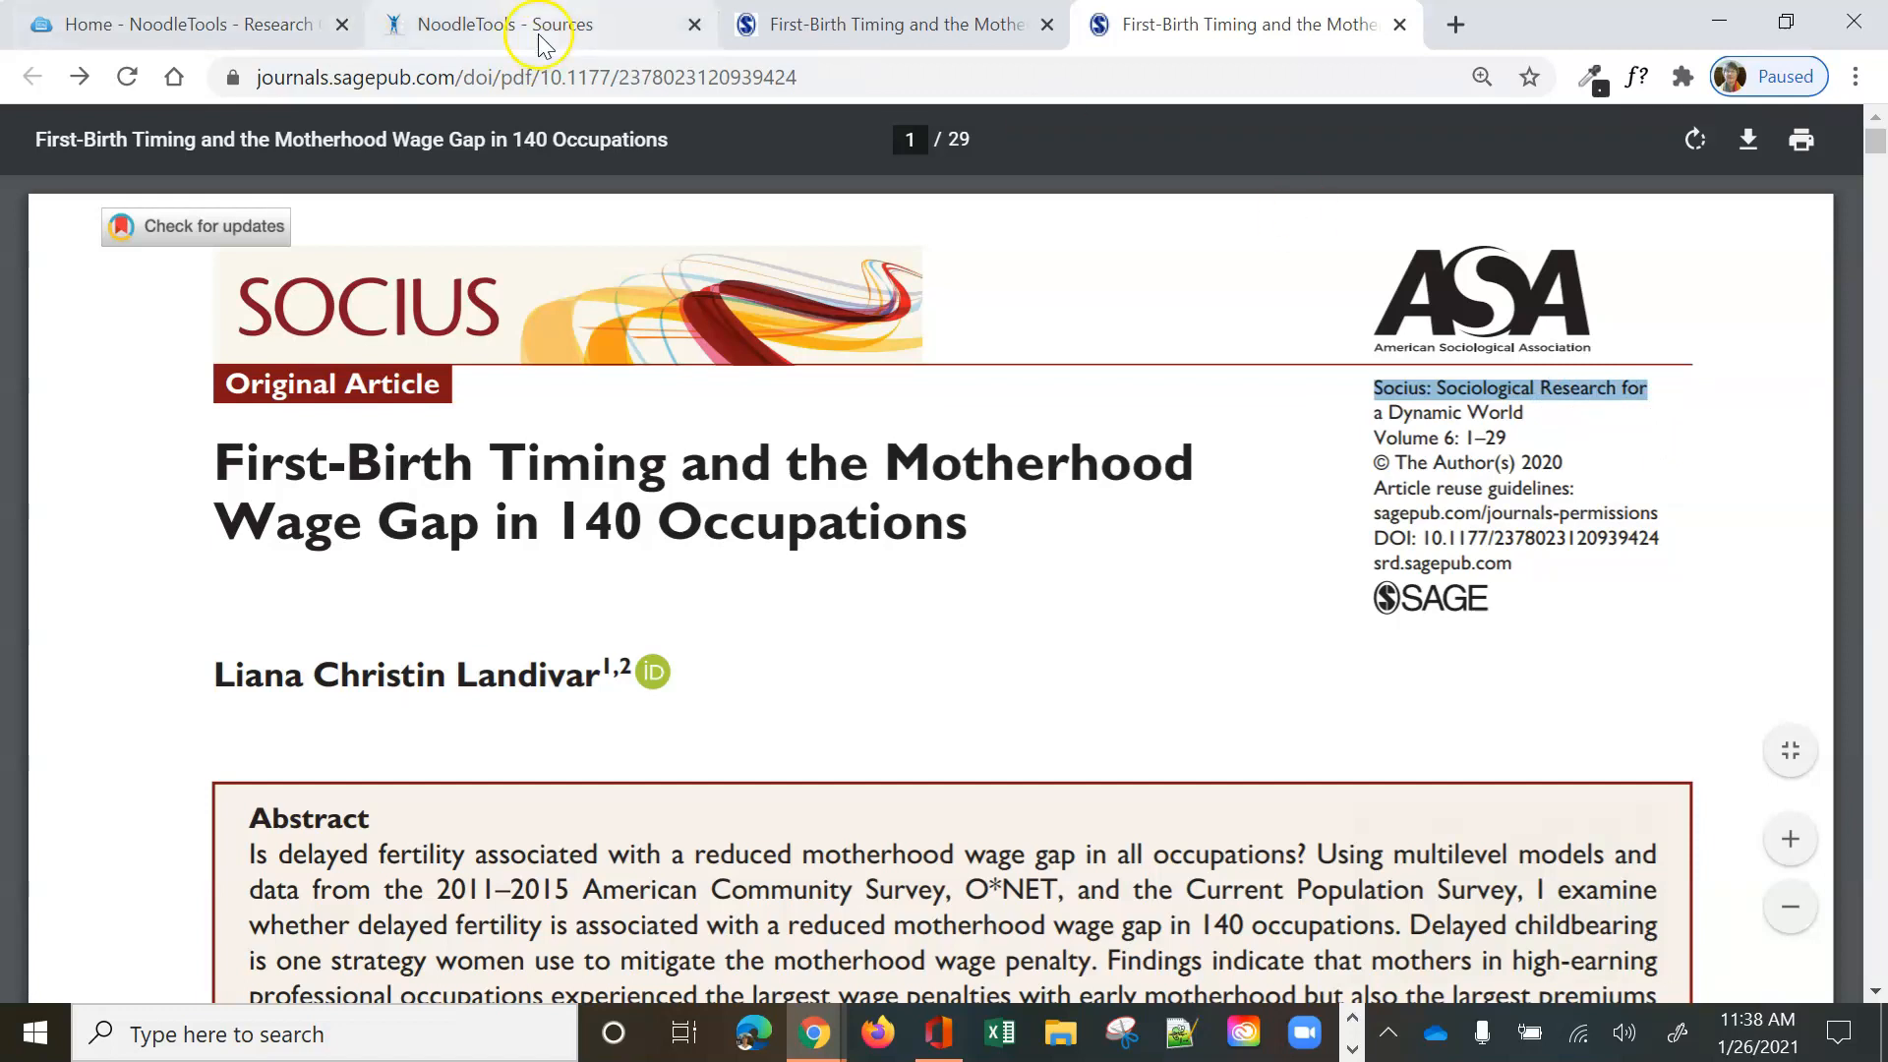
Enter the journal name Socius: Sociological Research for a Dynamic World.
click(506, 25)
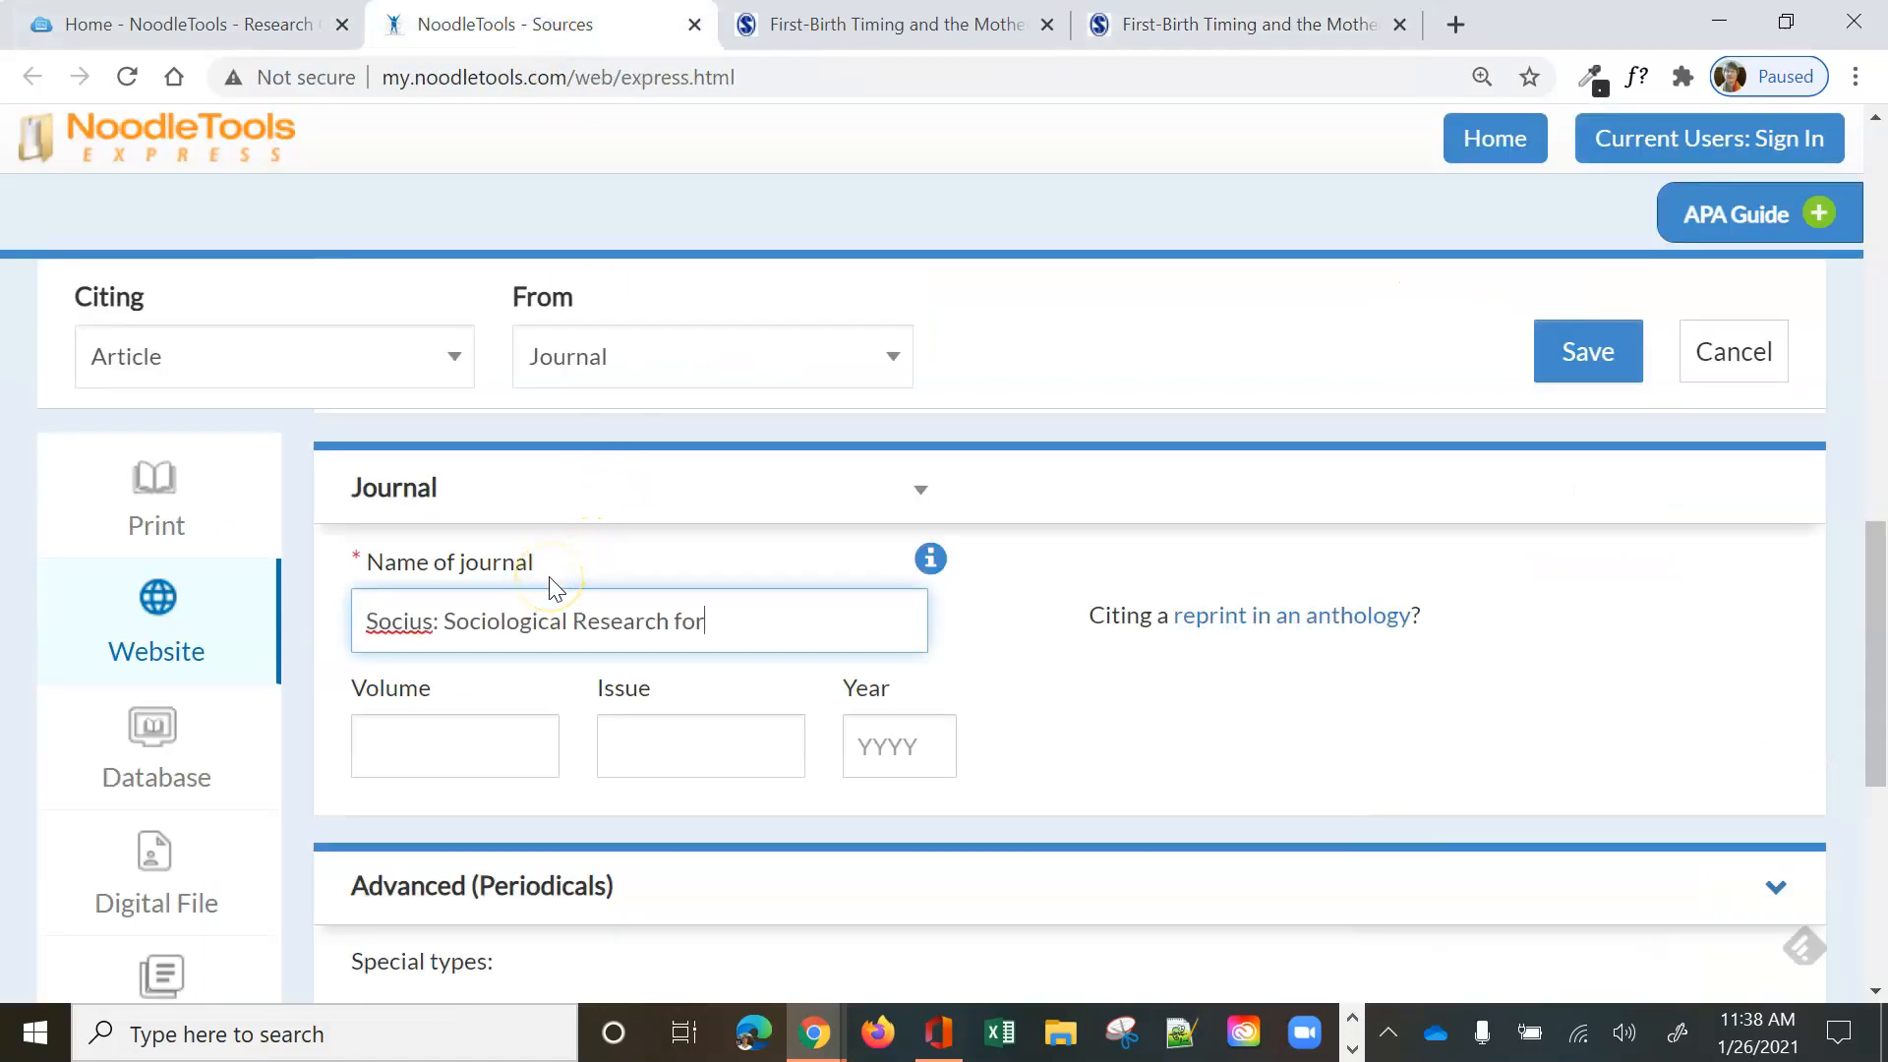
text(a)
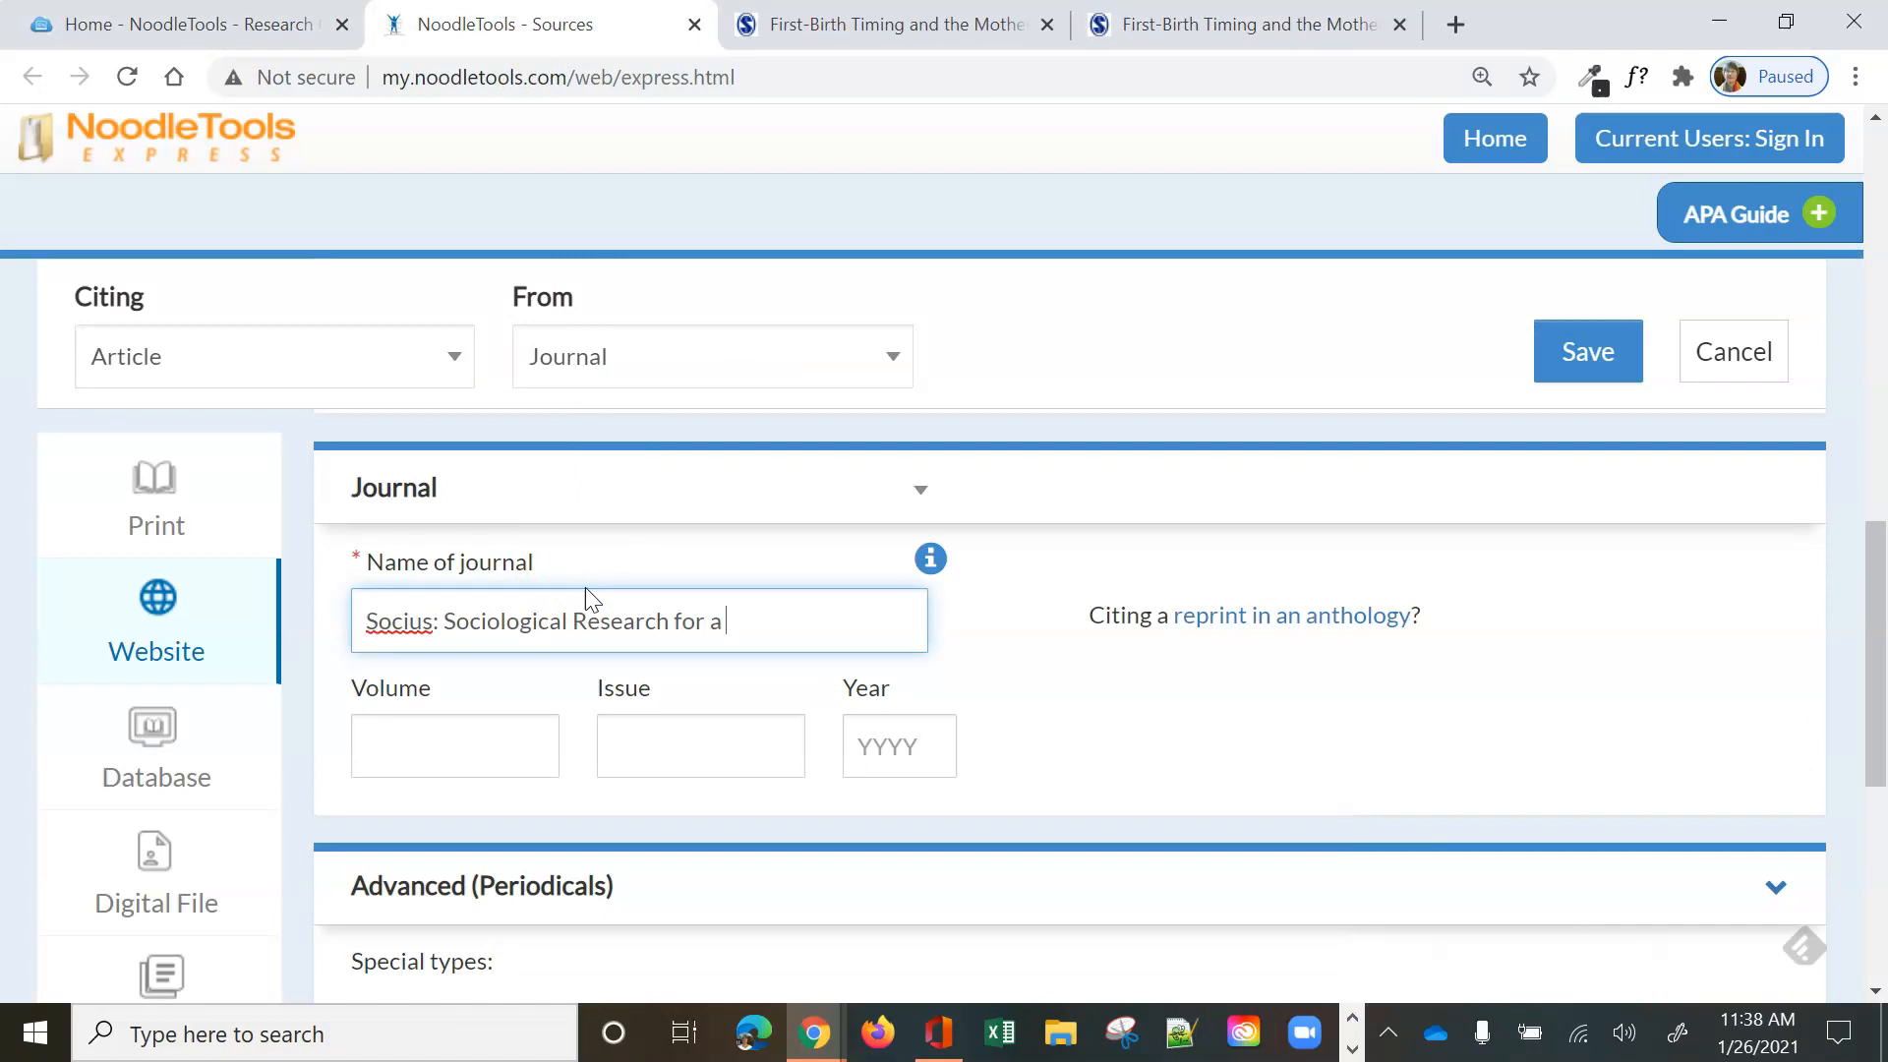
text(Dynamic World)
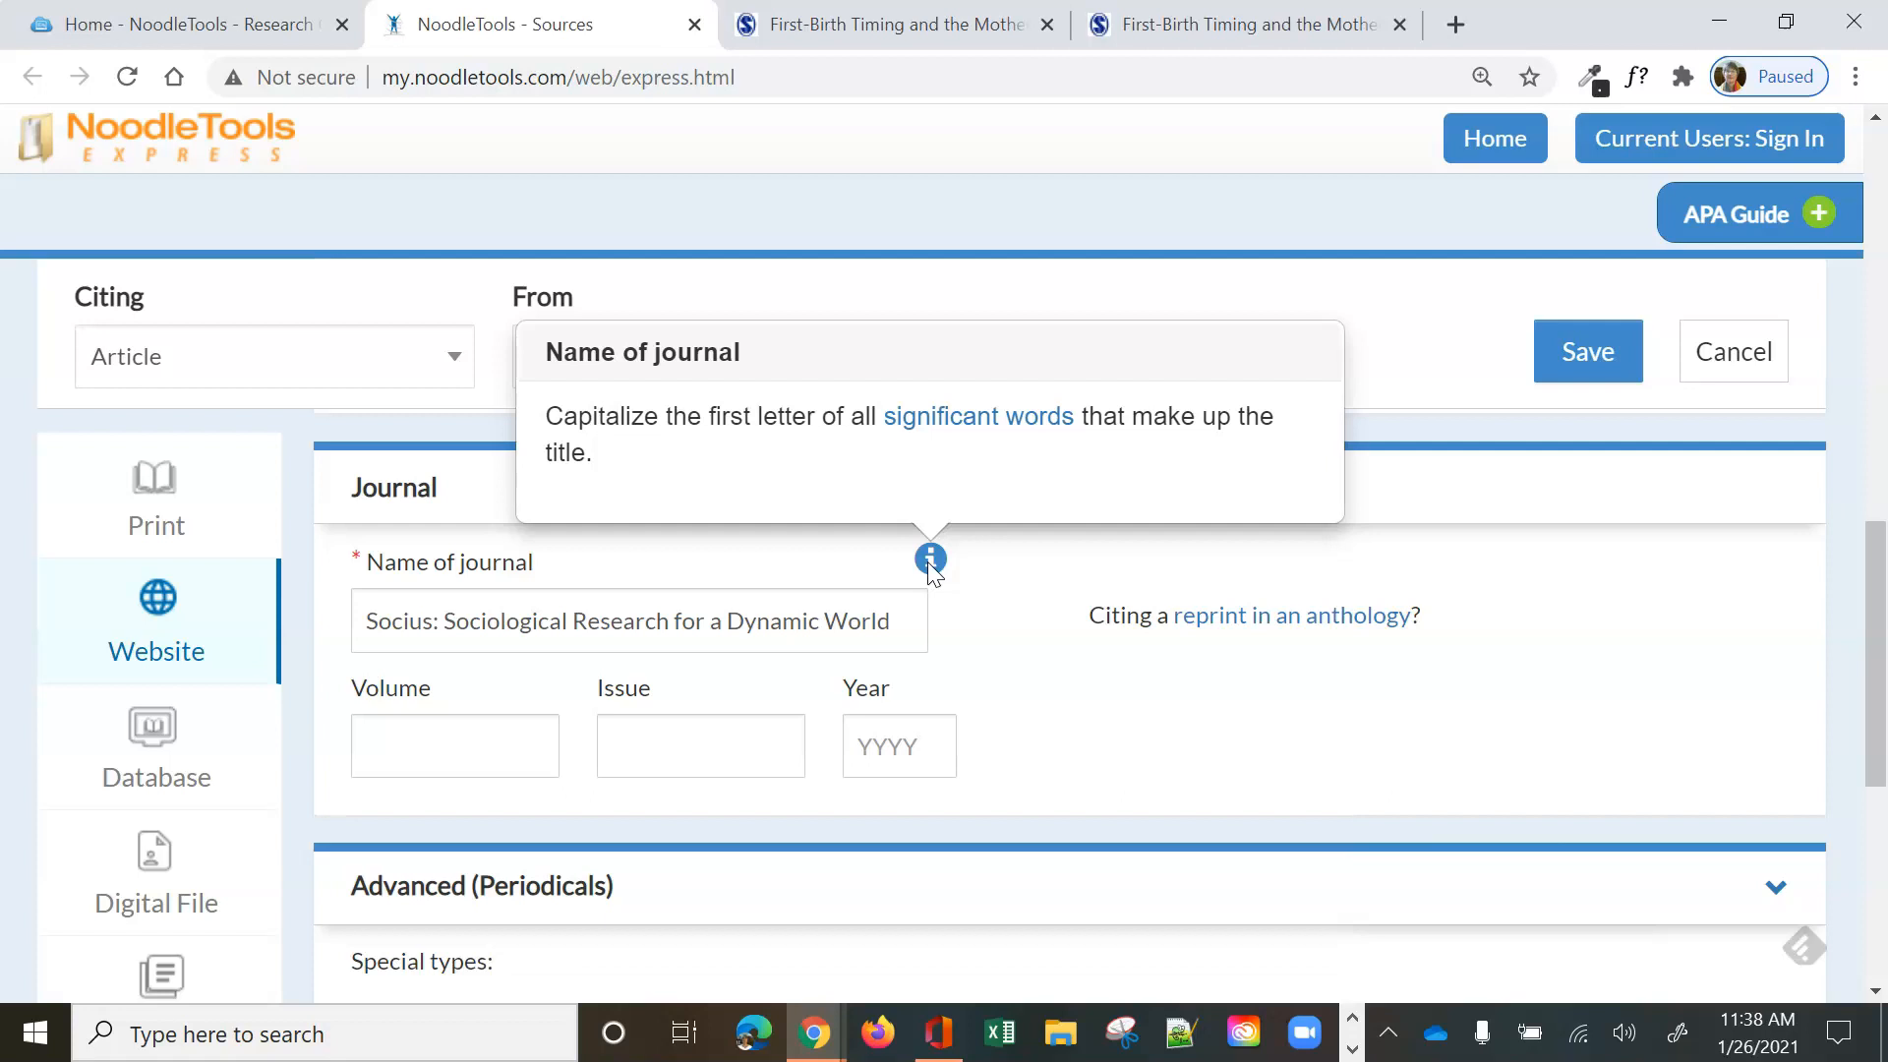
mouse_move(988, 609)
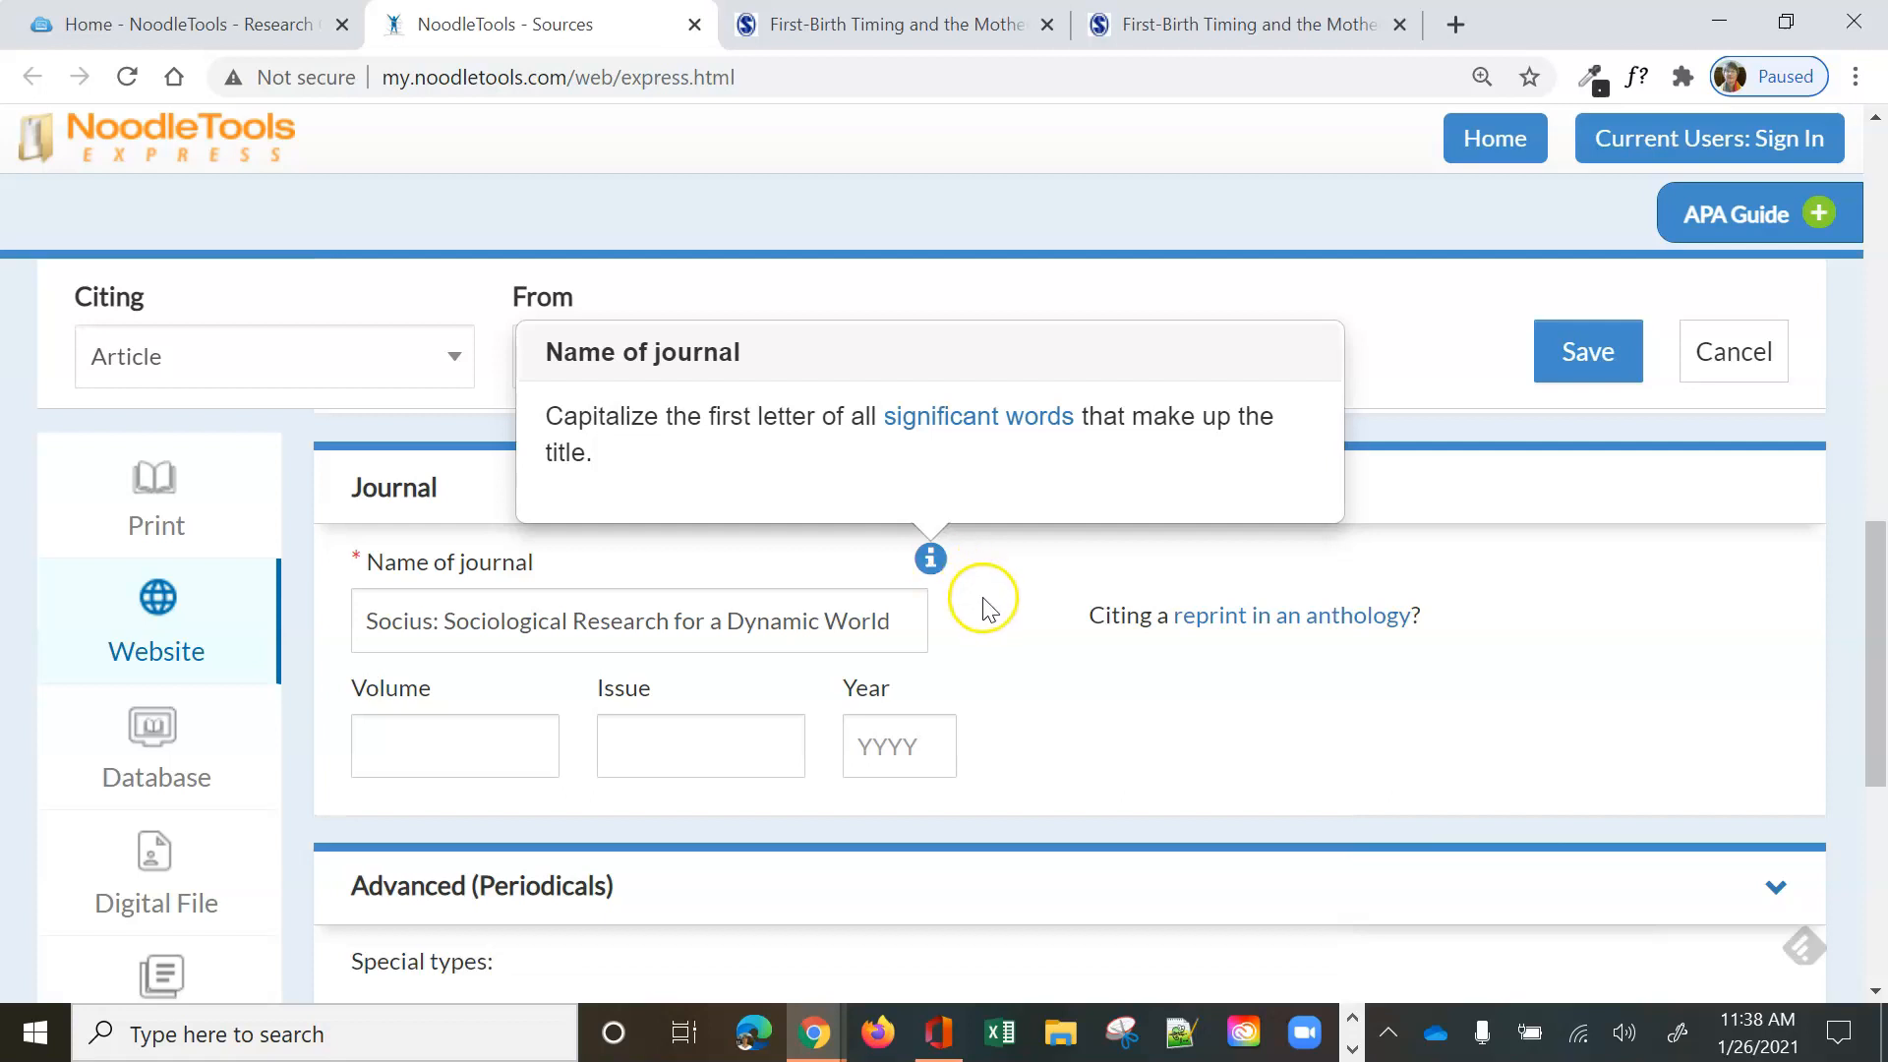
click(441, 745)
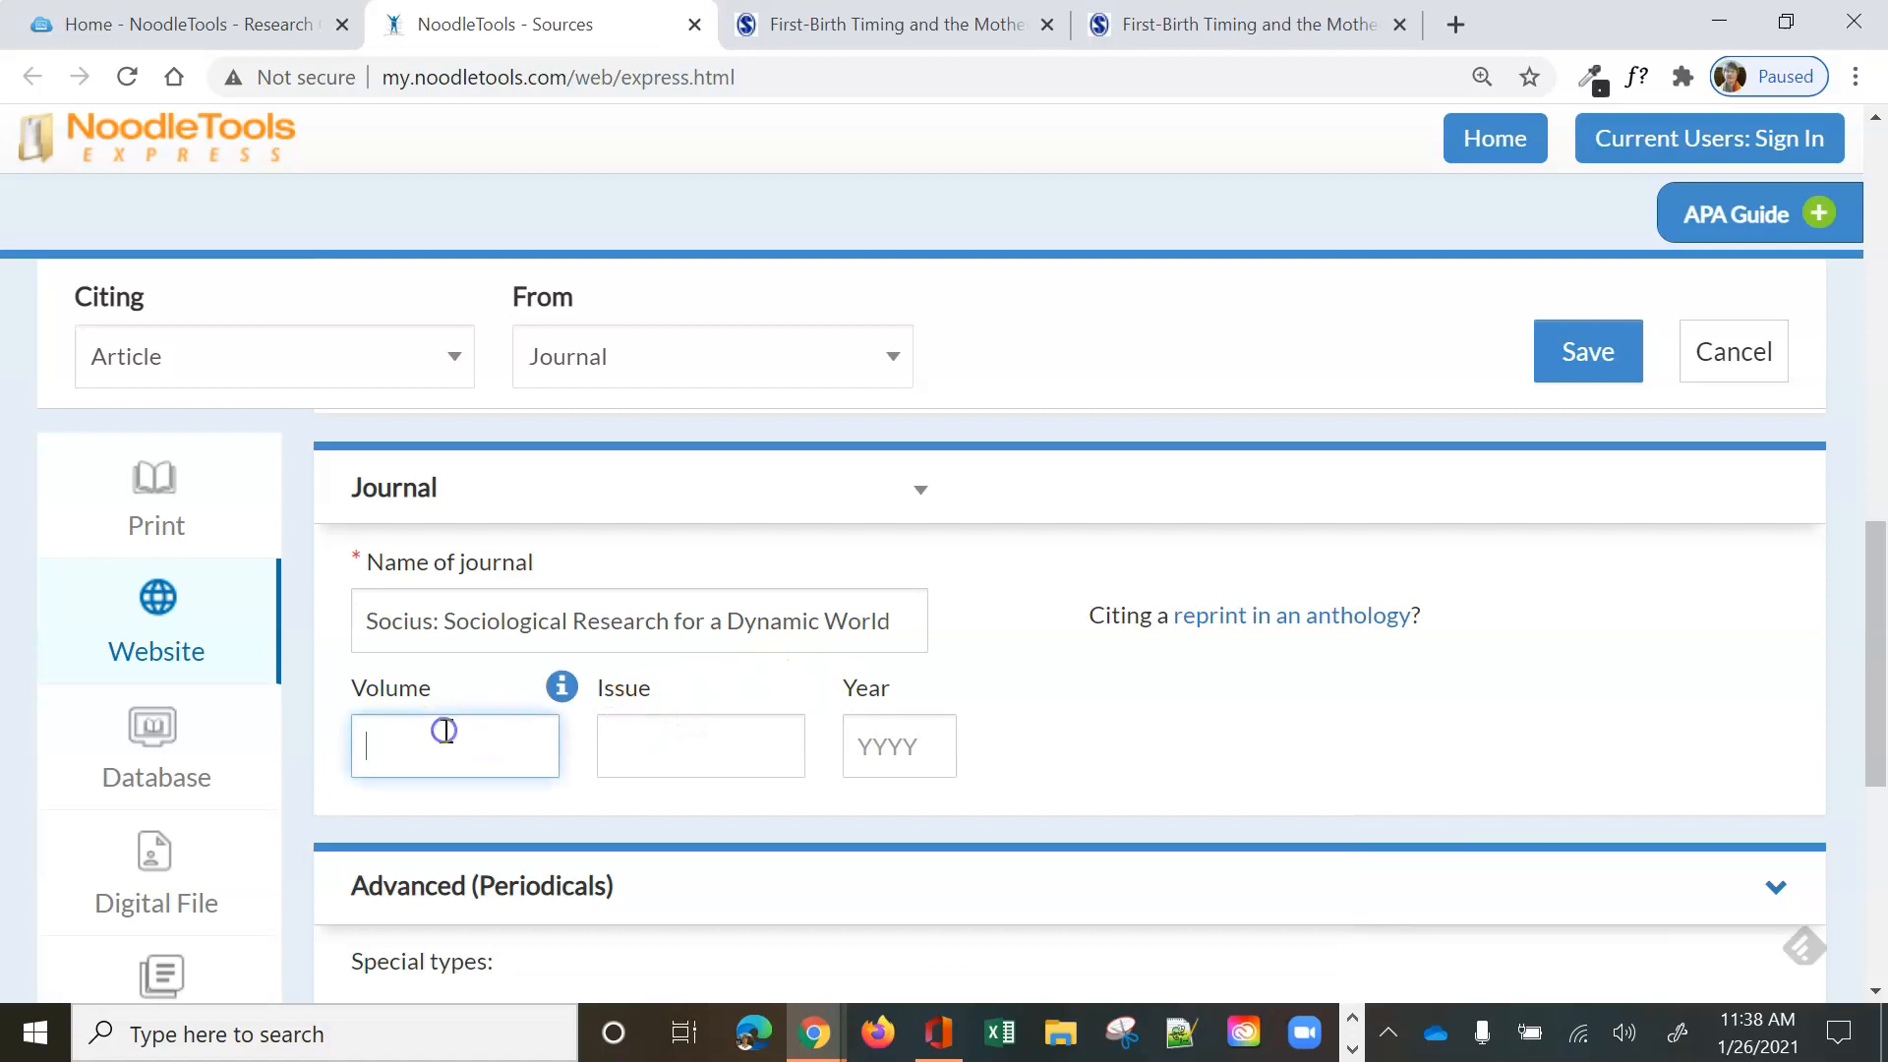
mouse_move(1146, 48)
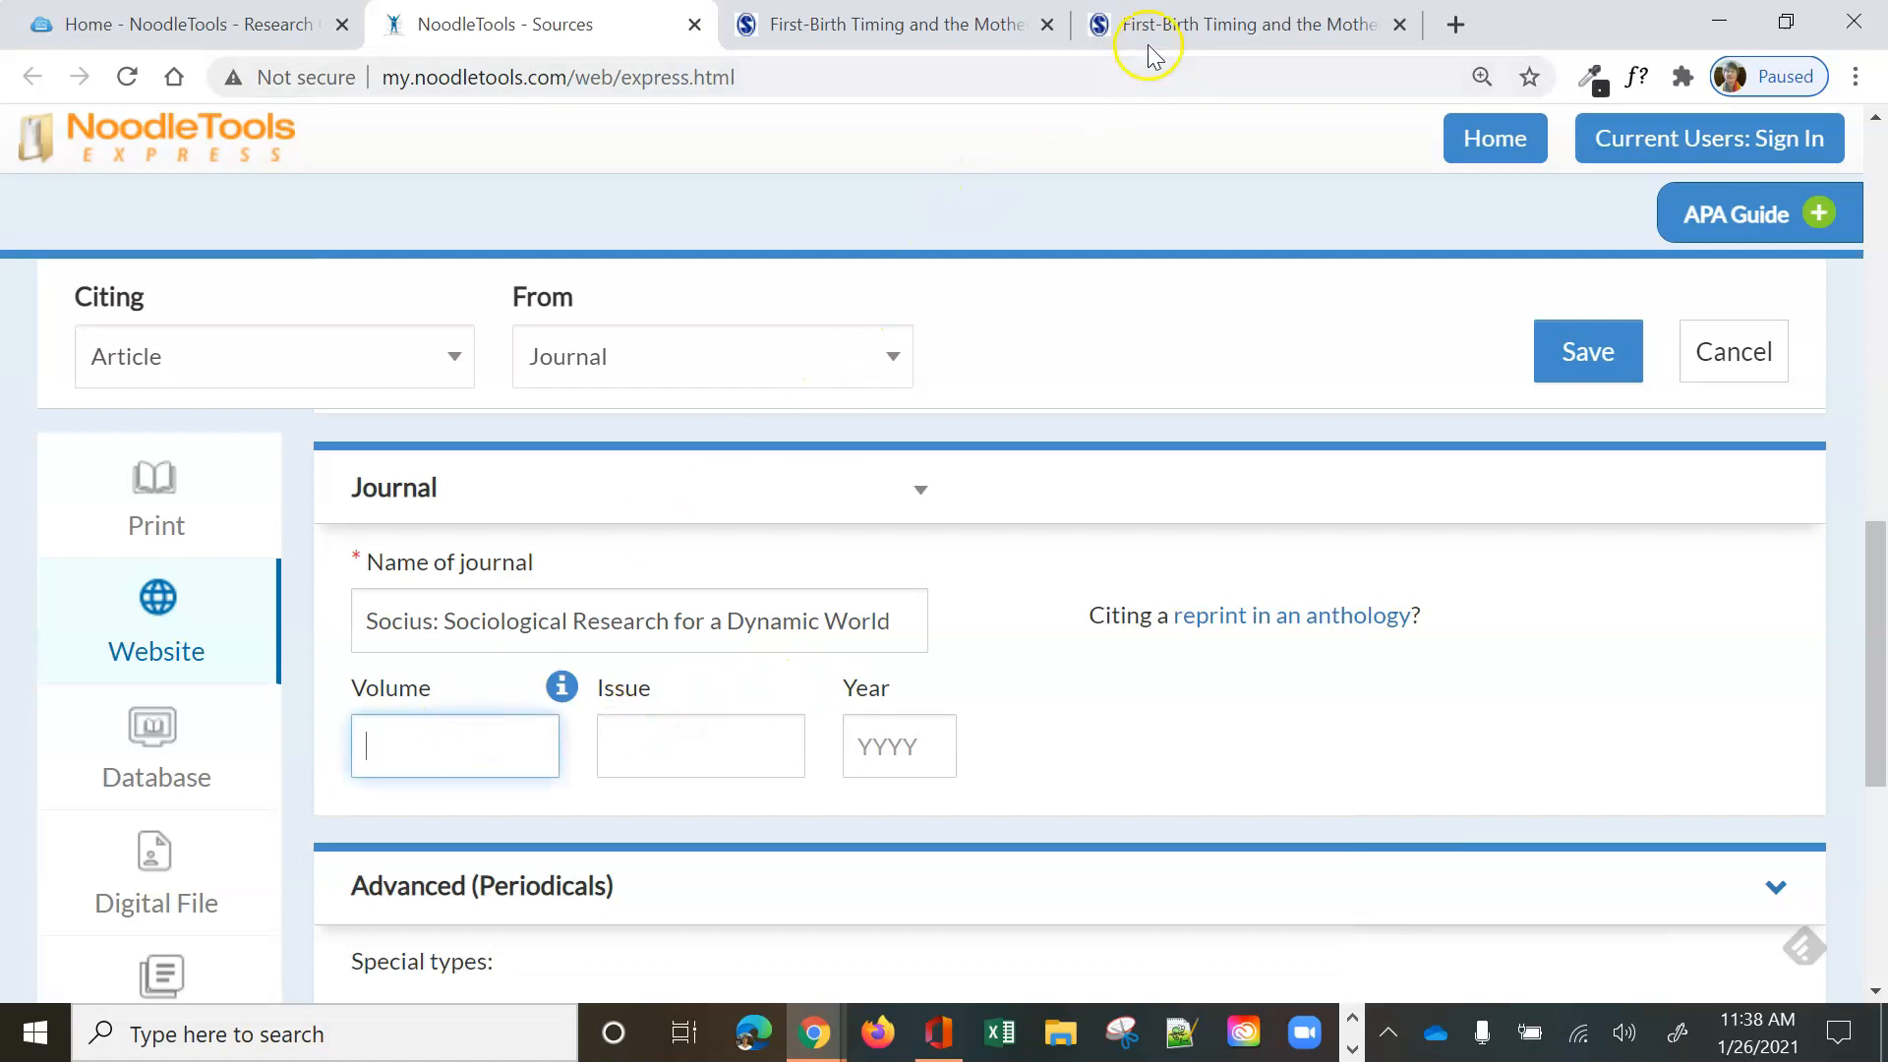
Enter volume 6 and publication year 2020 after checking the PDF.
click(1243, 24)
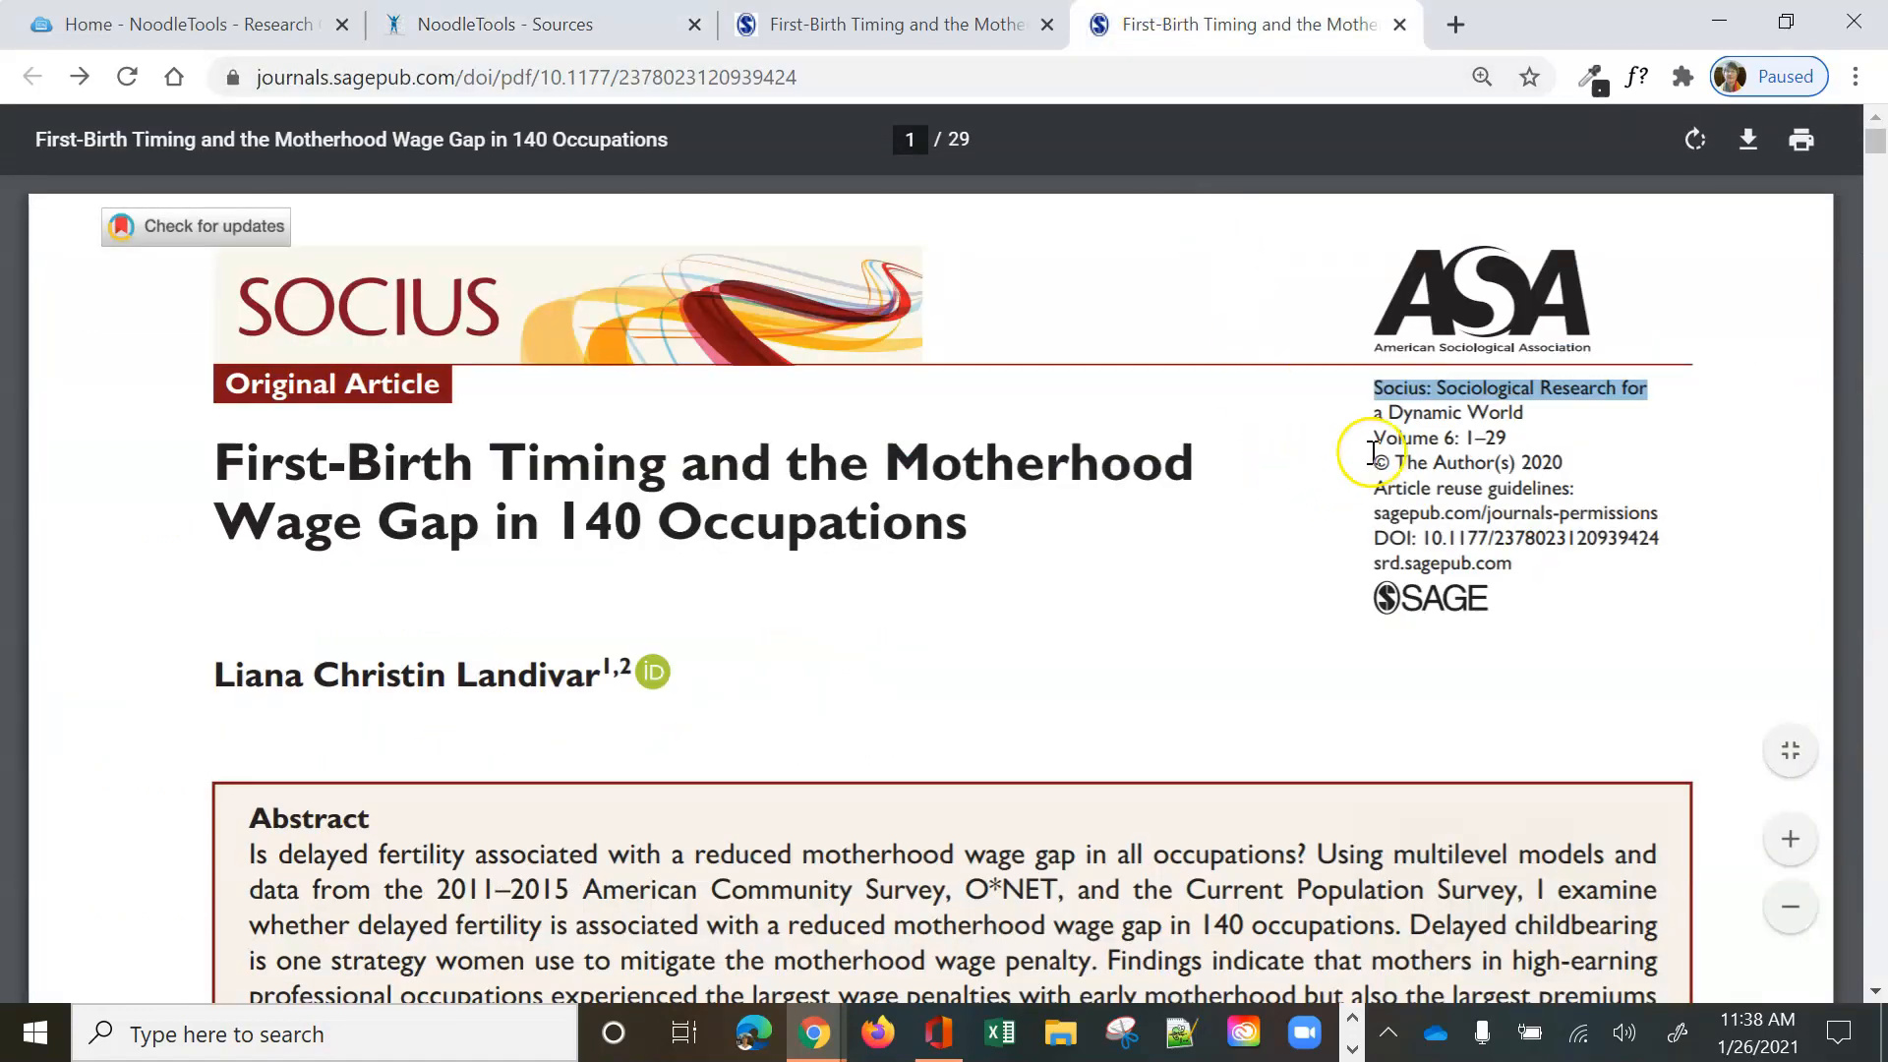
mouse_move(1229, 373)
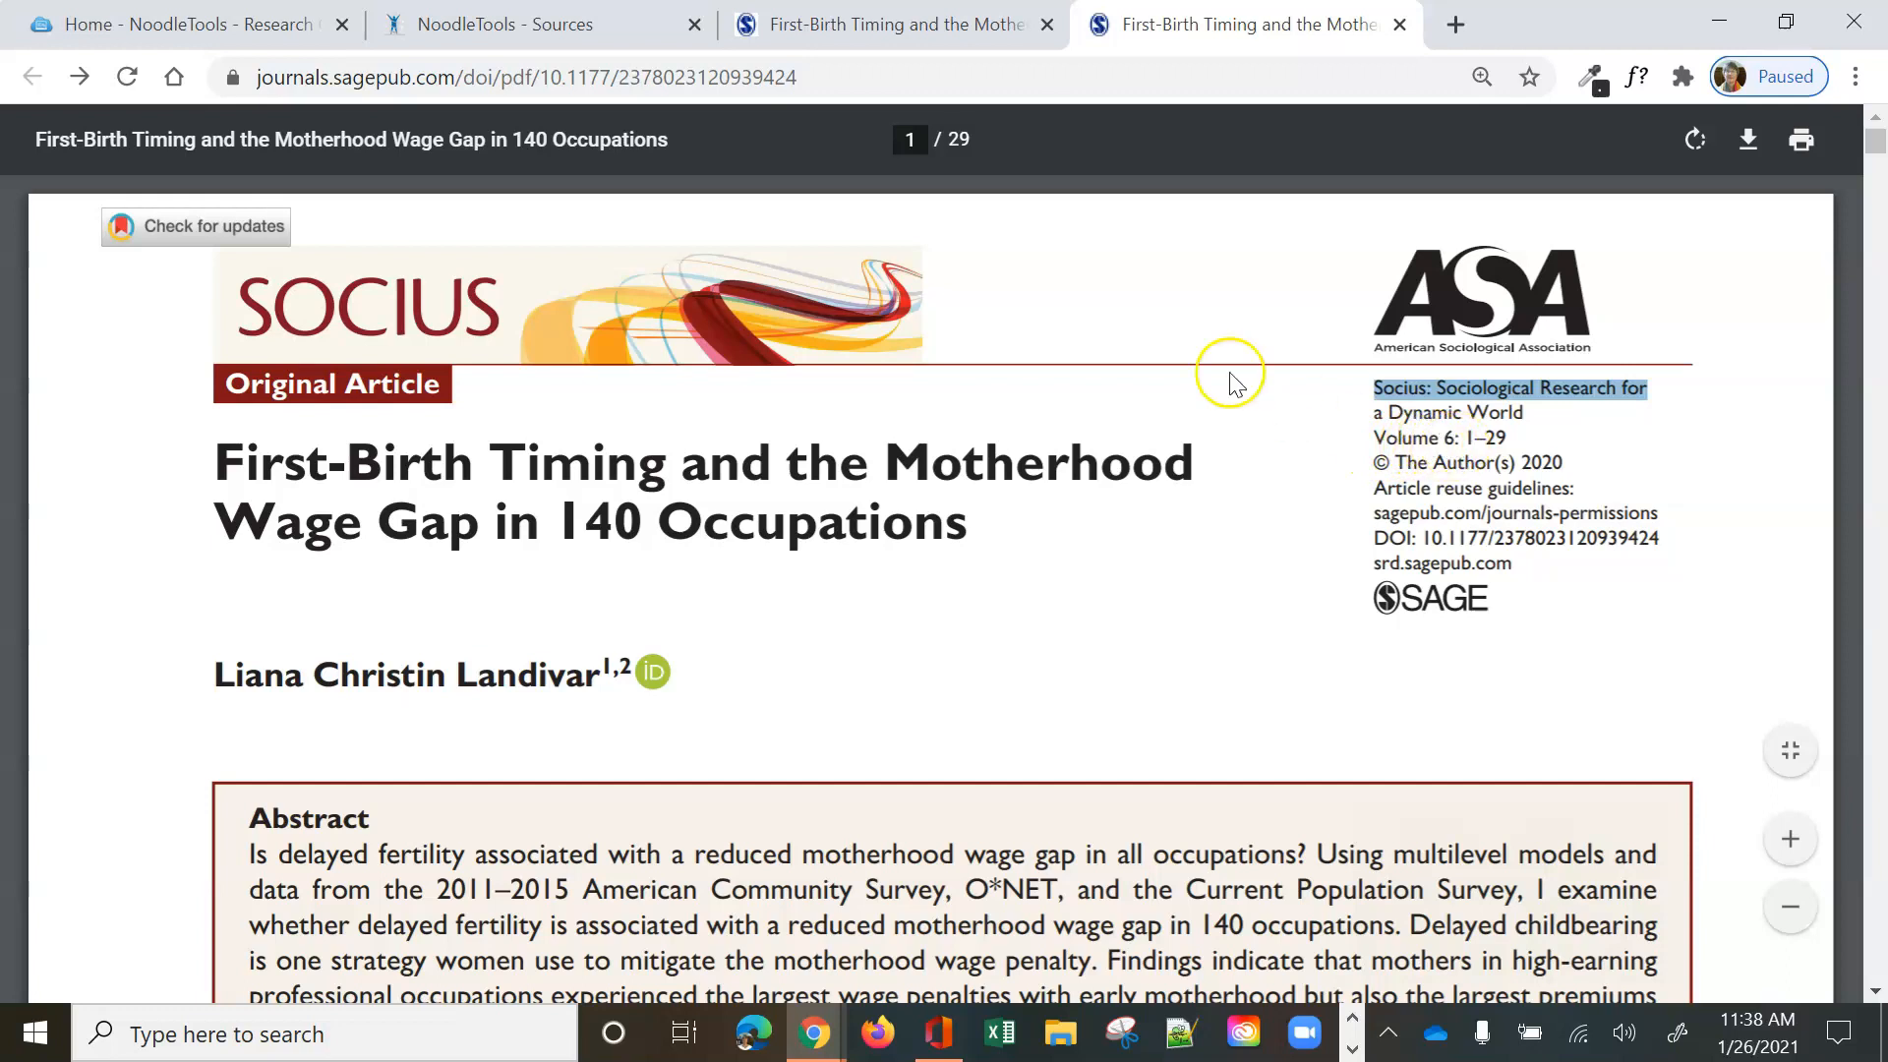
click(488, 24)
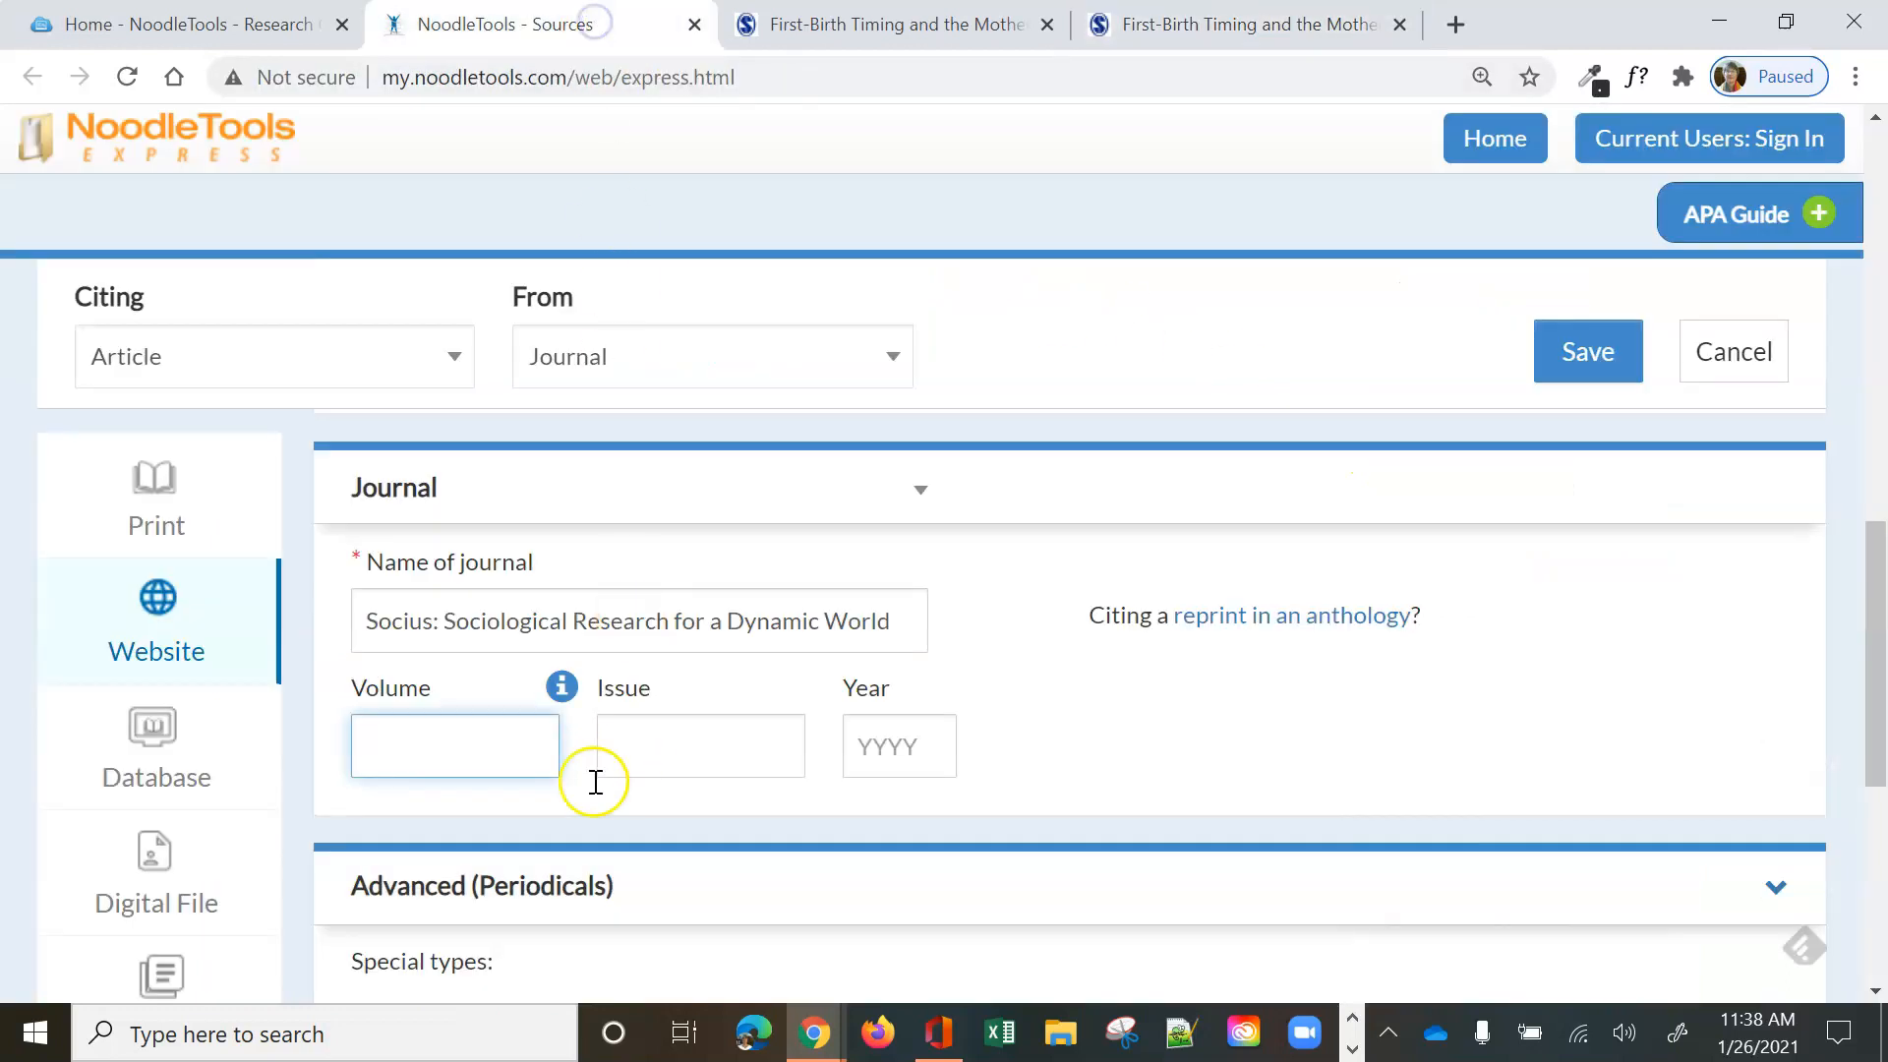
text(6)
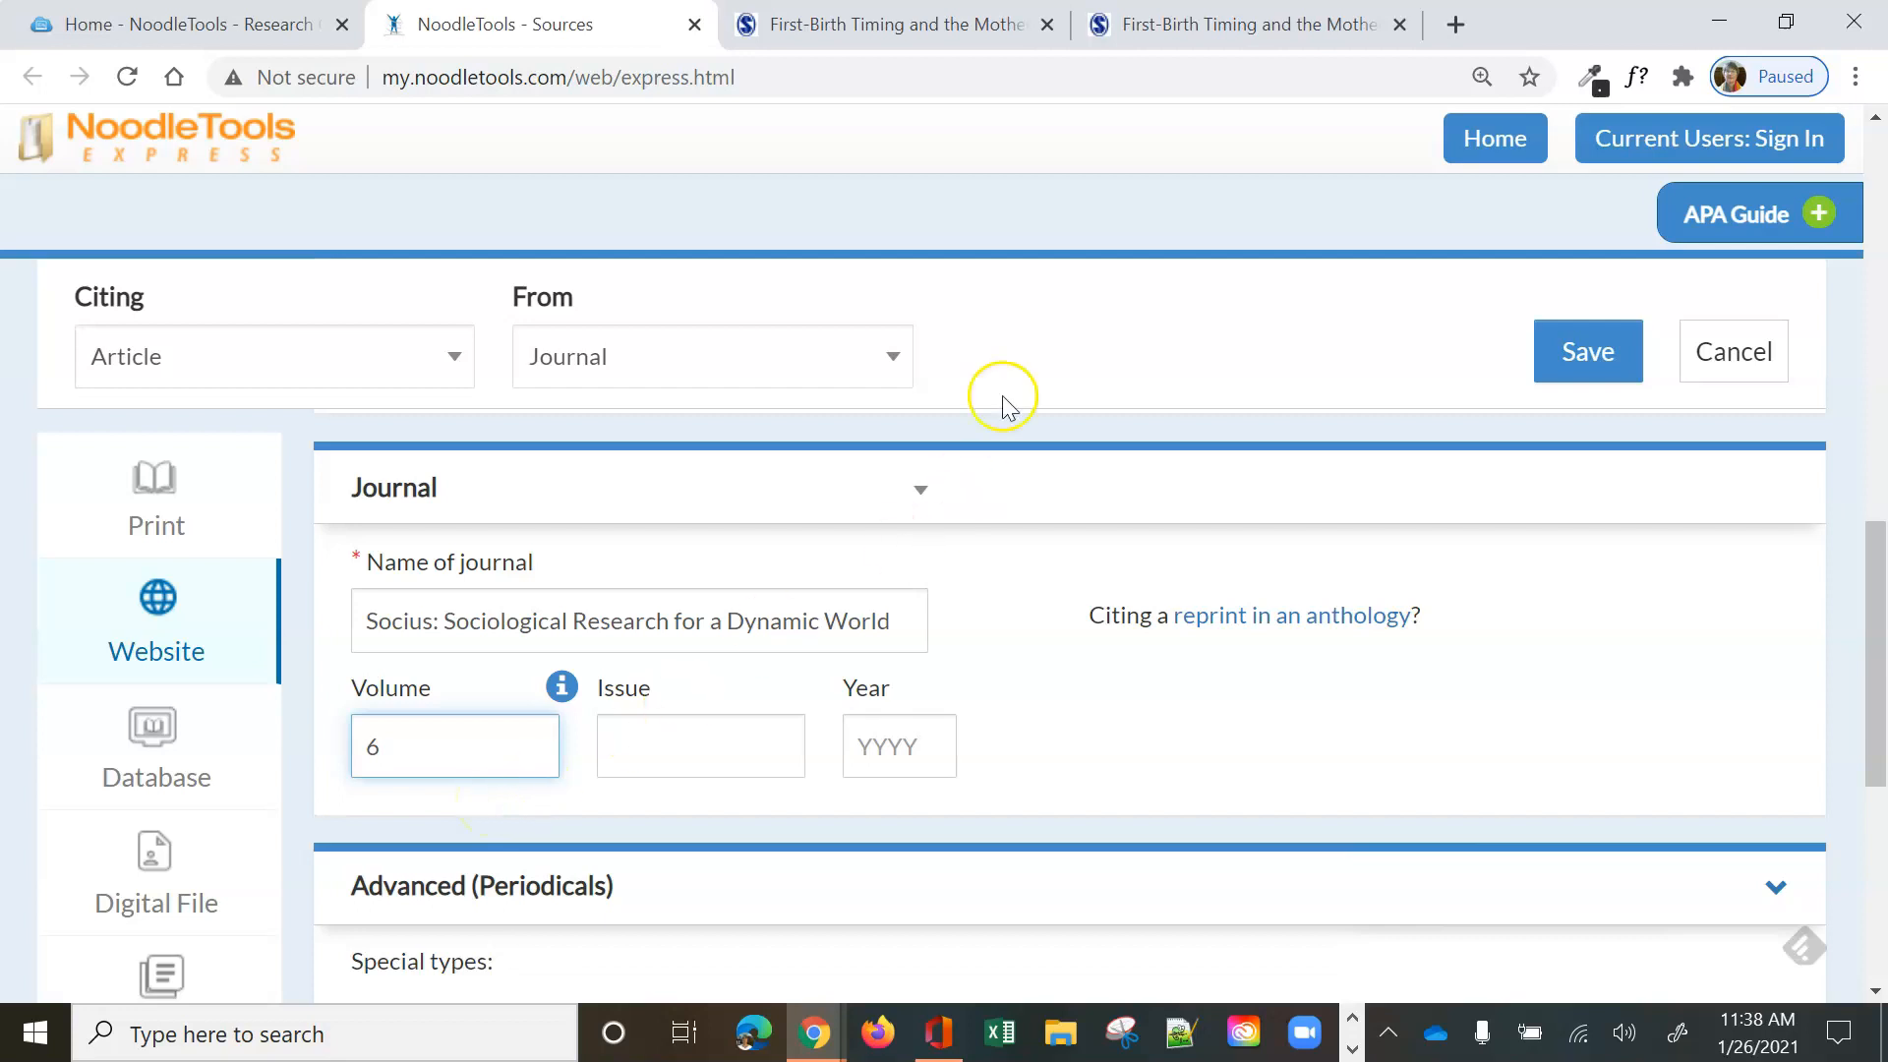
mouse_move(720, 734)
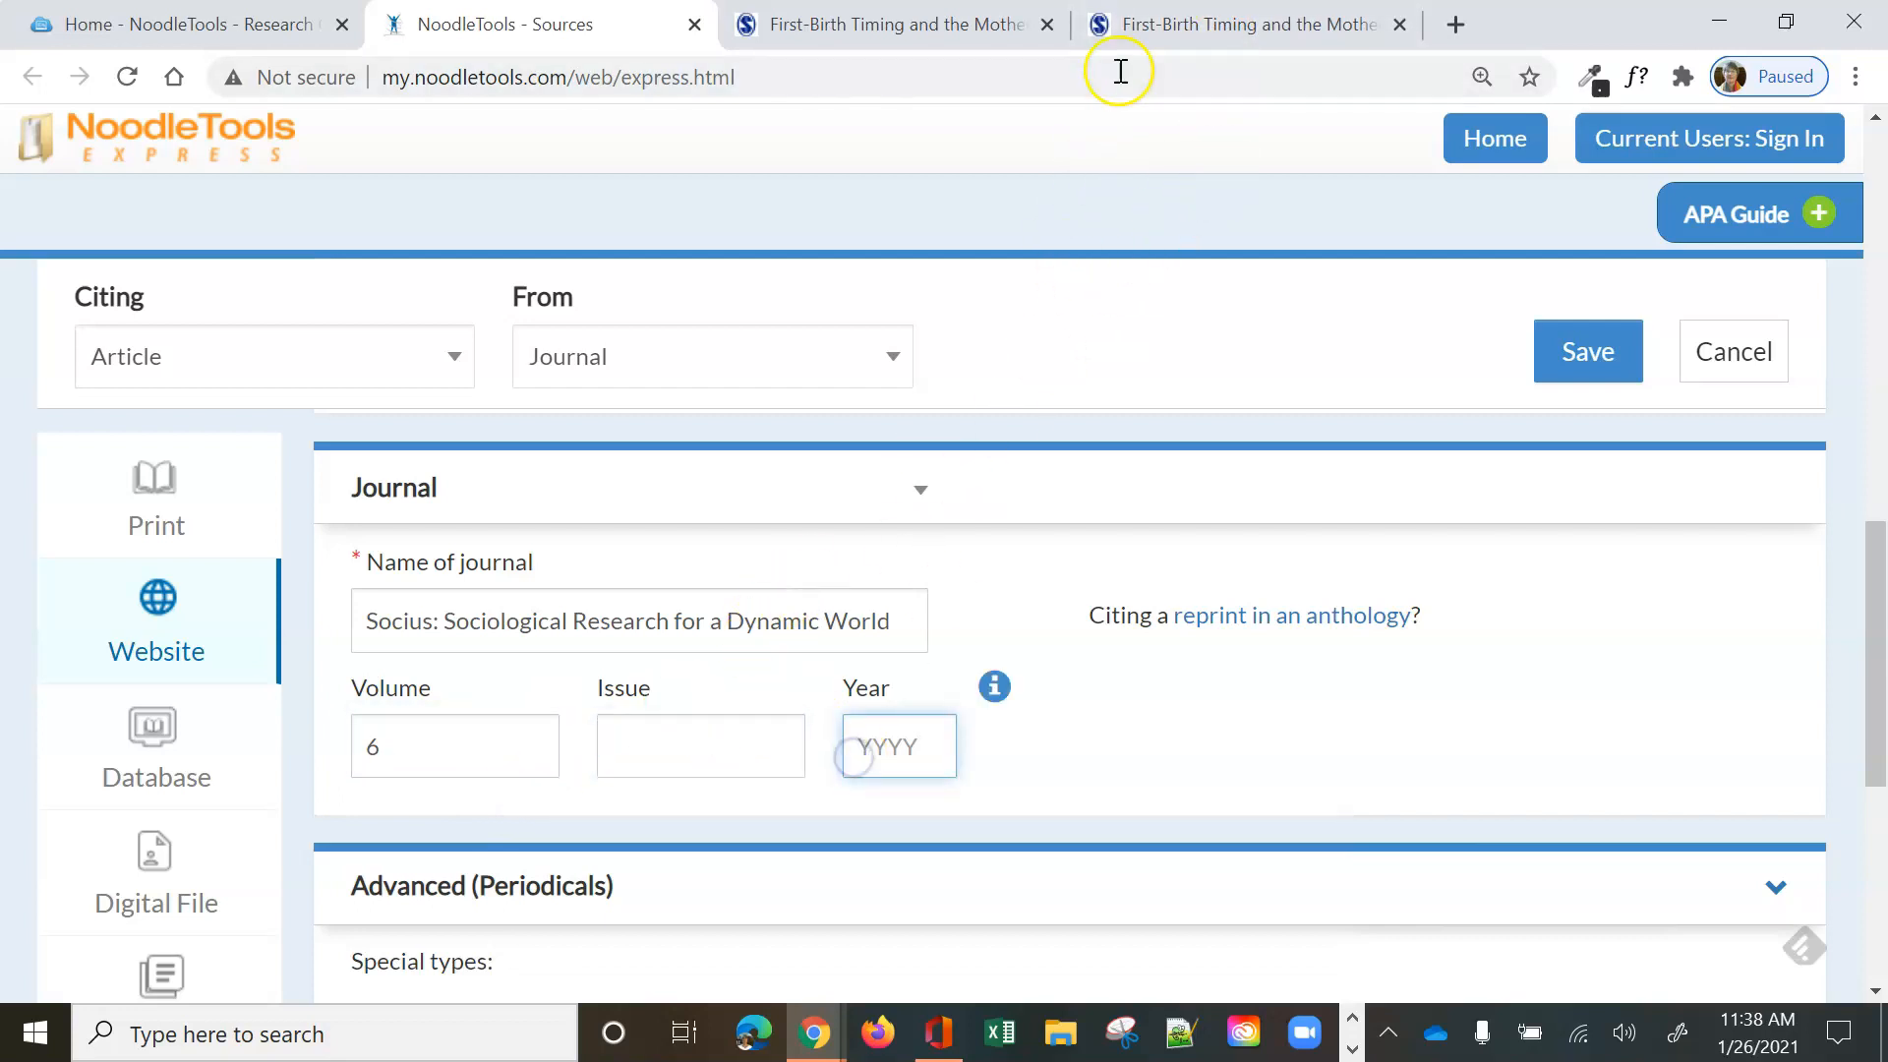
click(1238, 25)
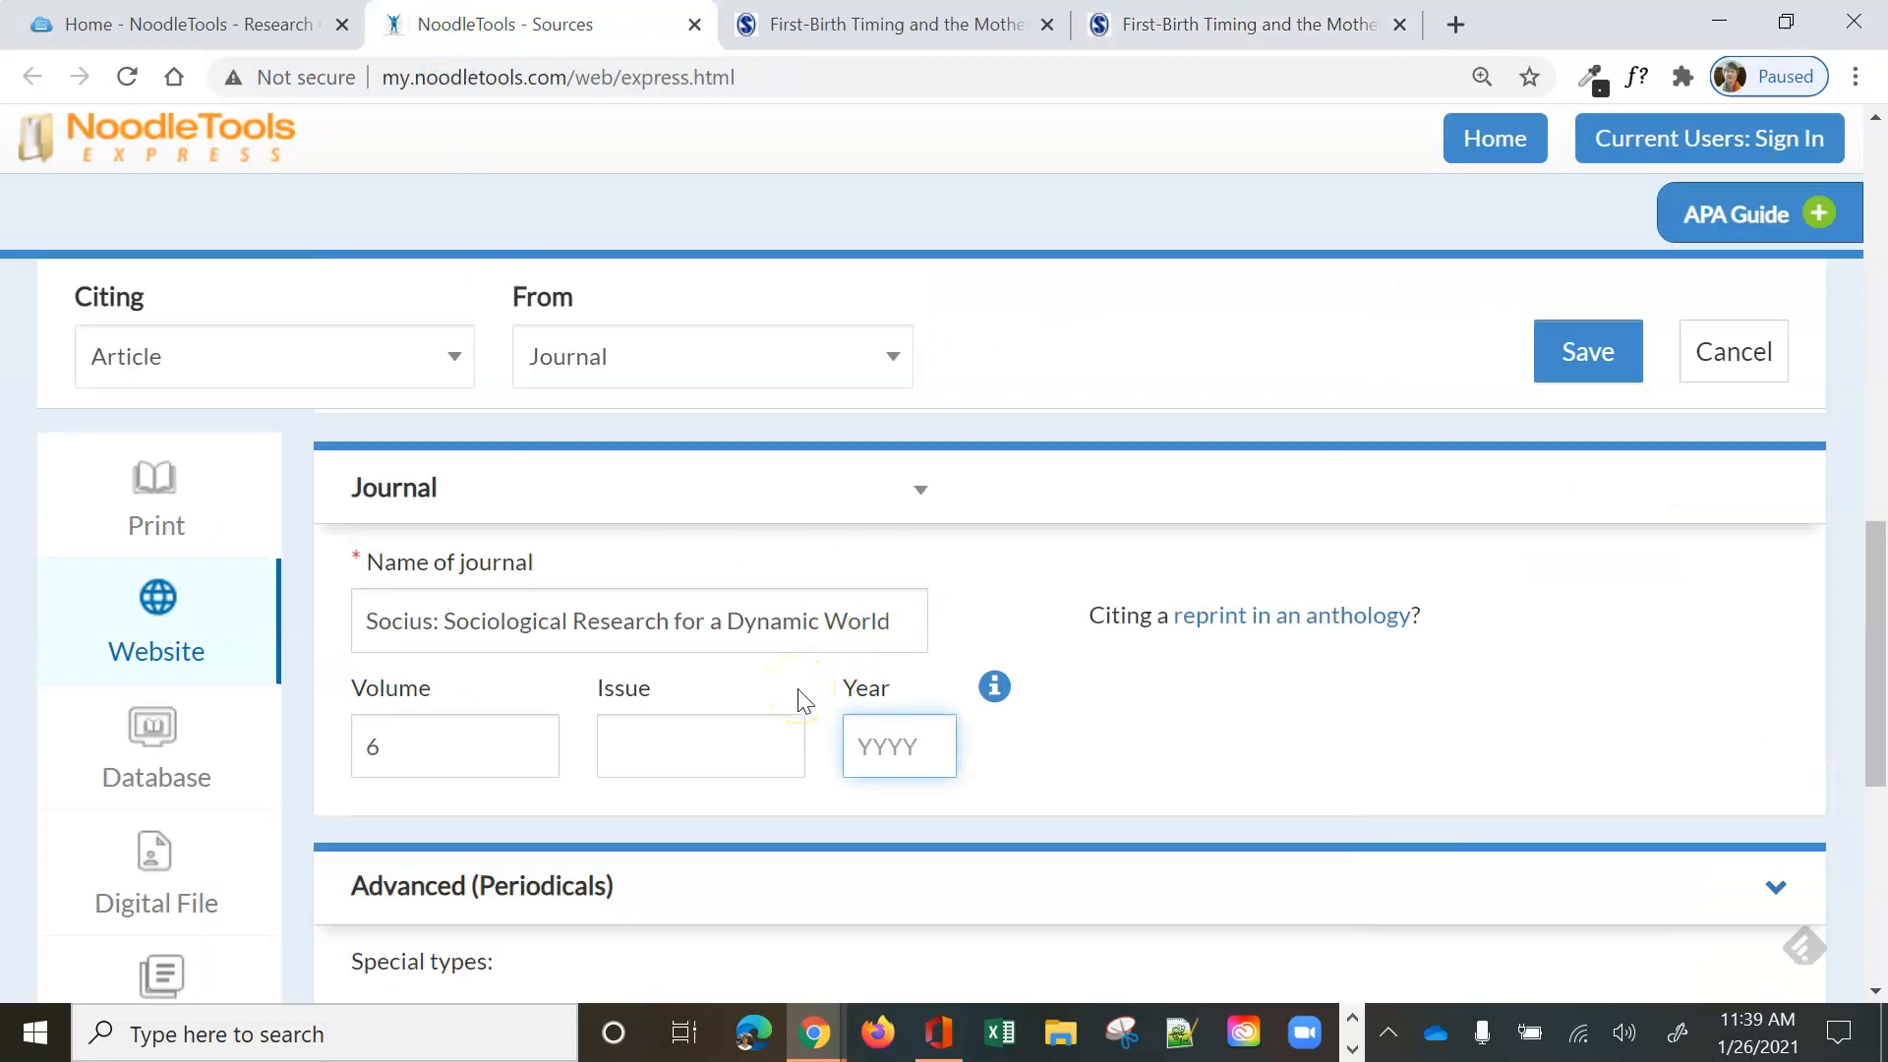
text(2020)
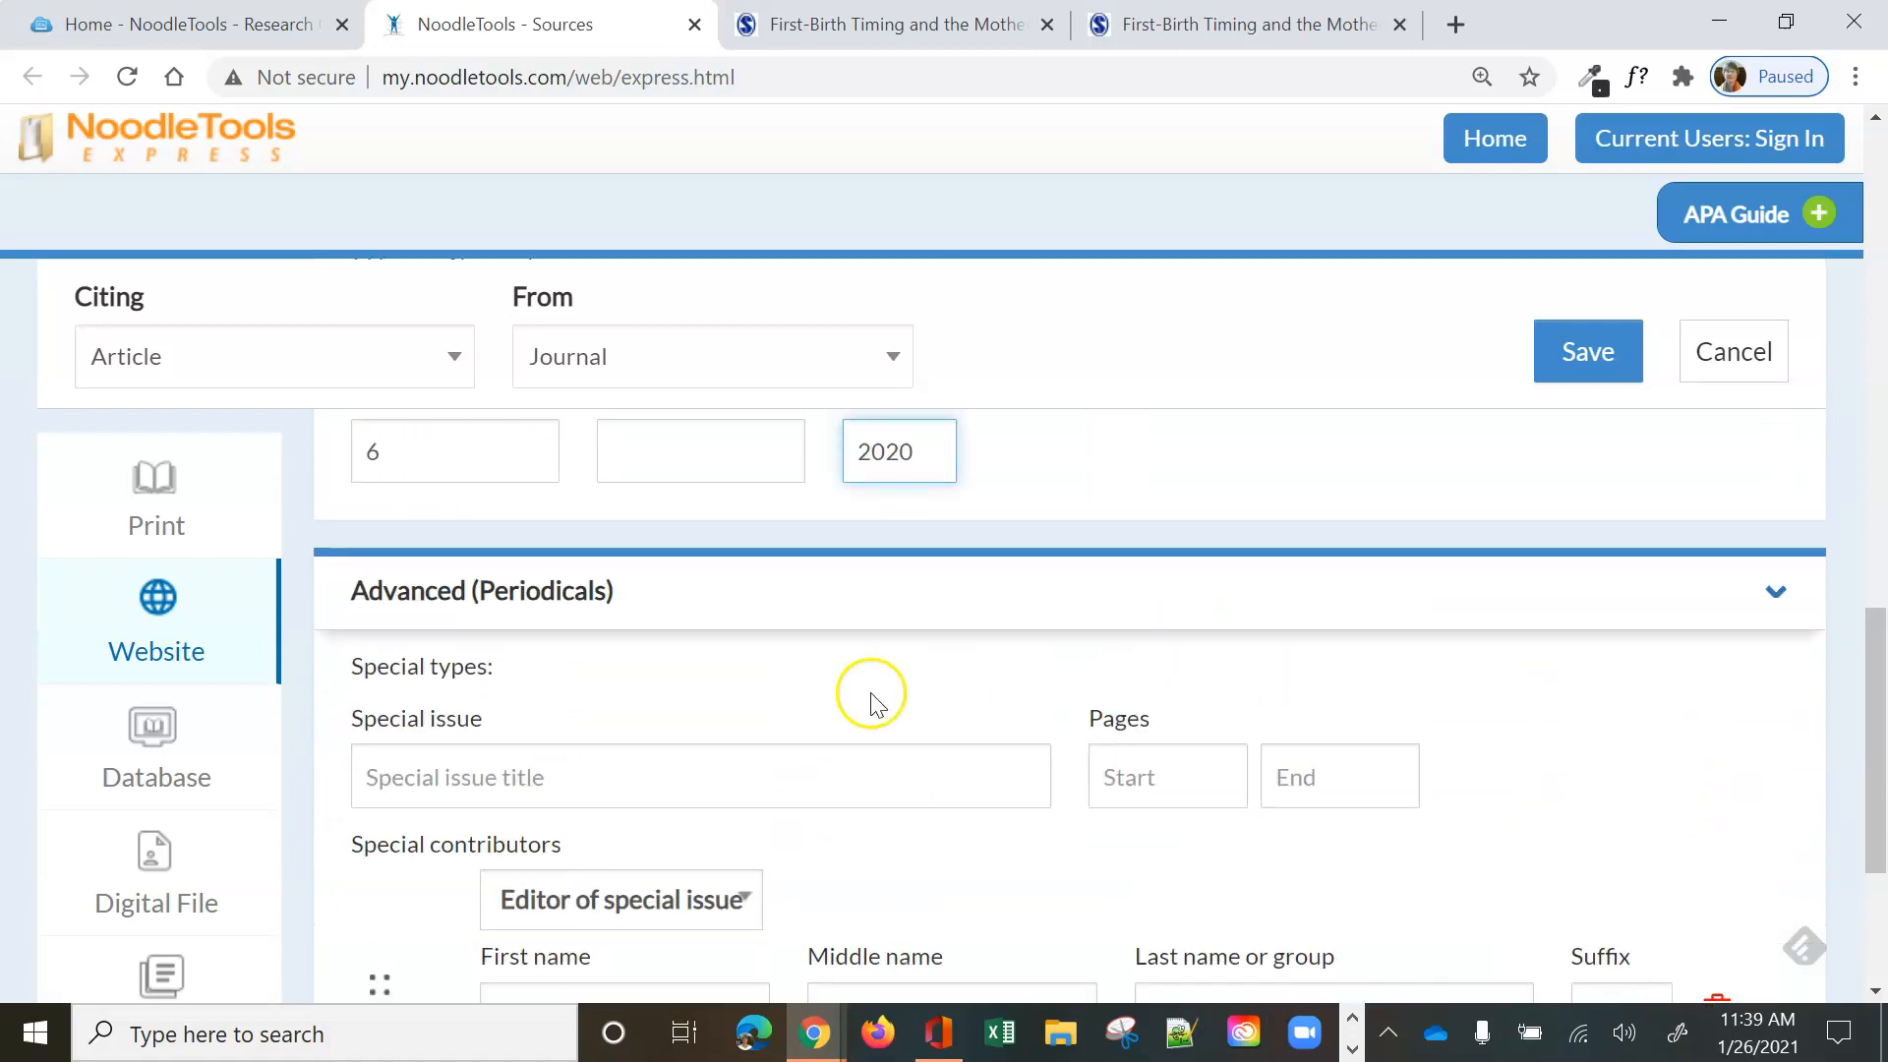
mouse_move(676, 814)
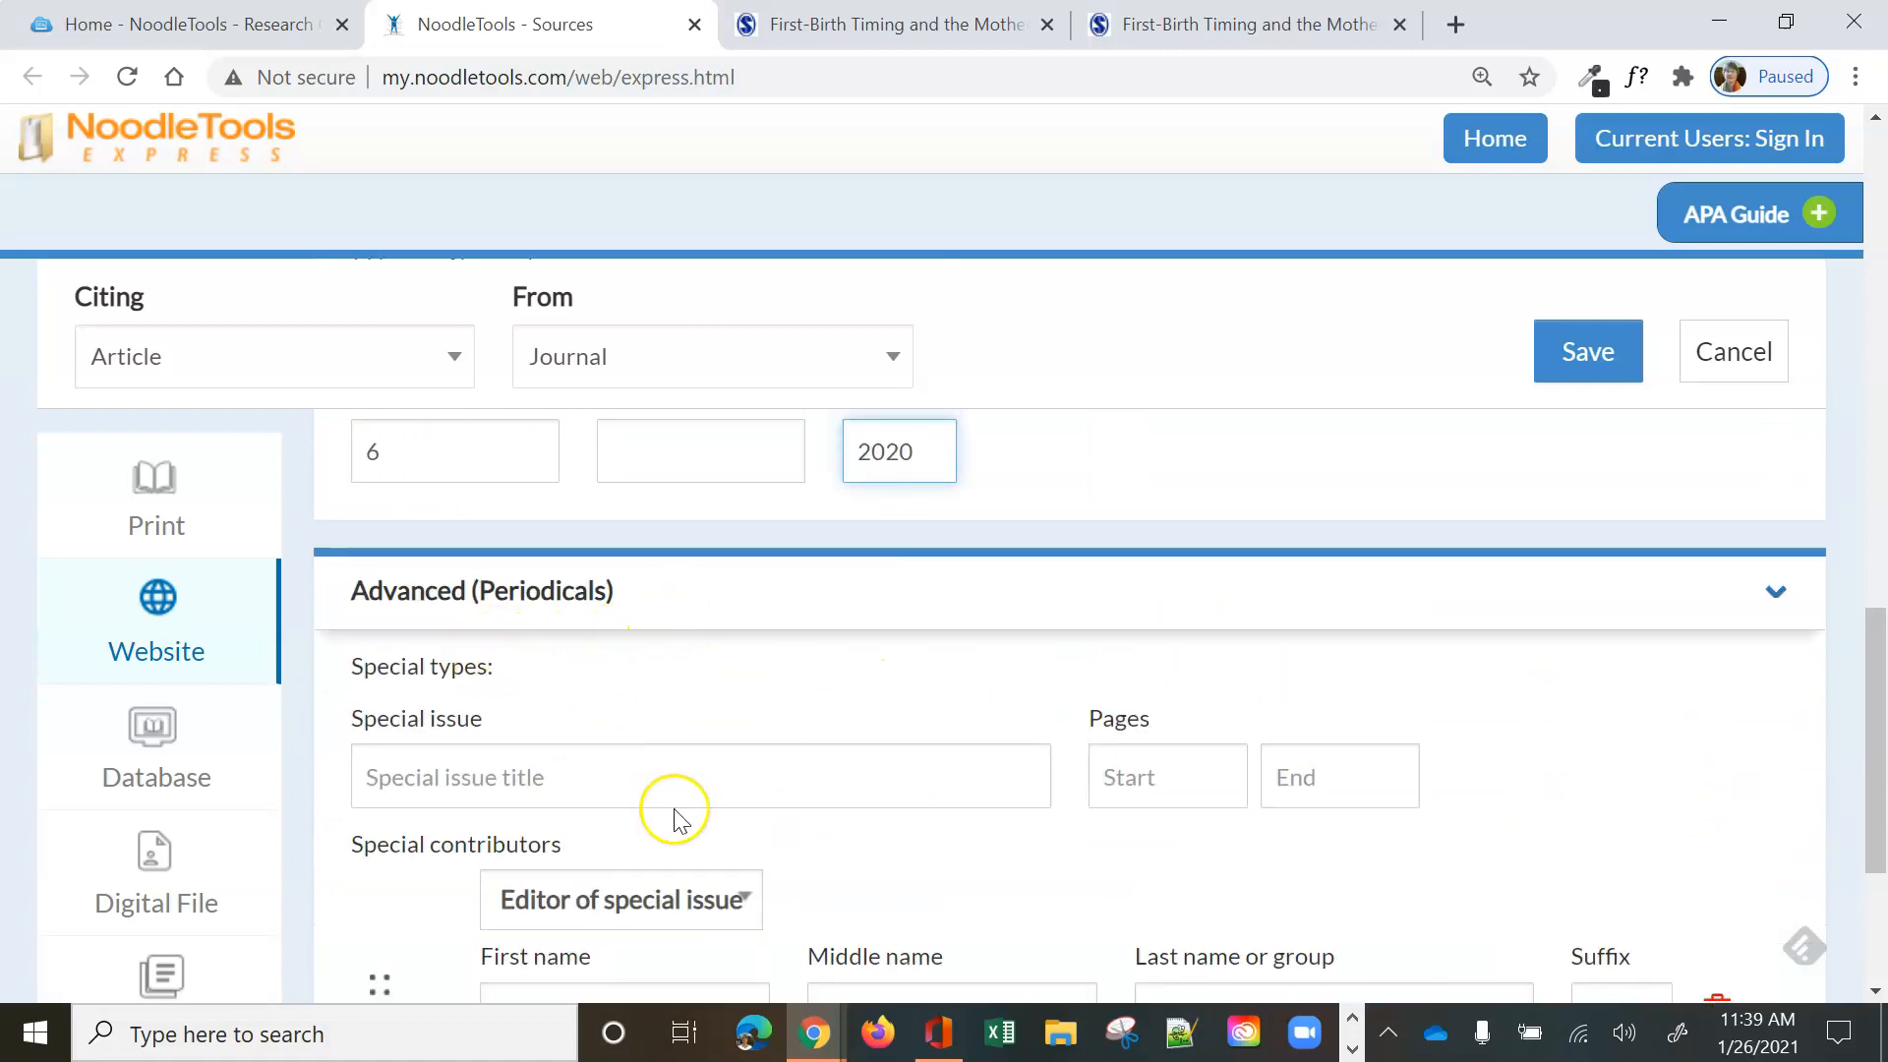
scroll(down, 3)
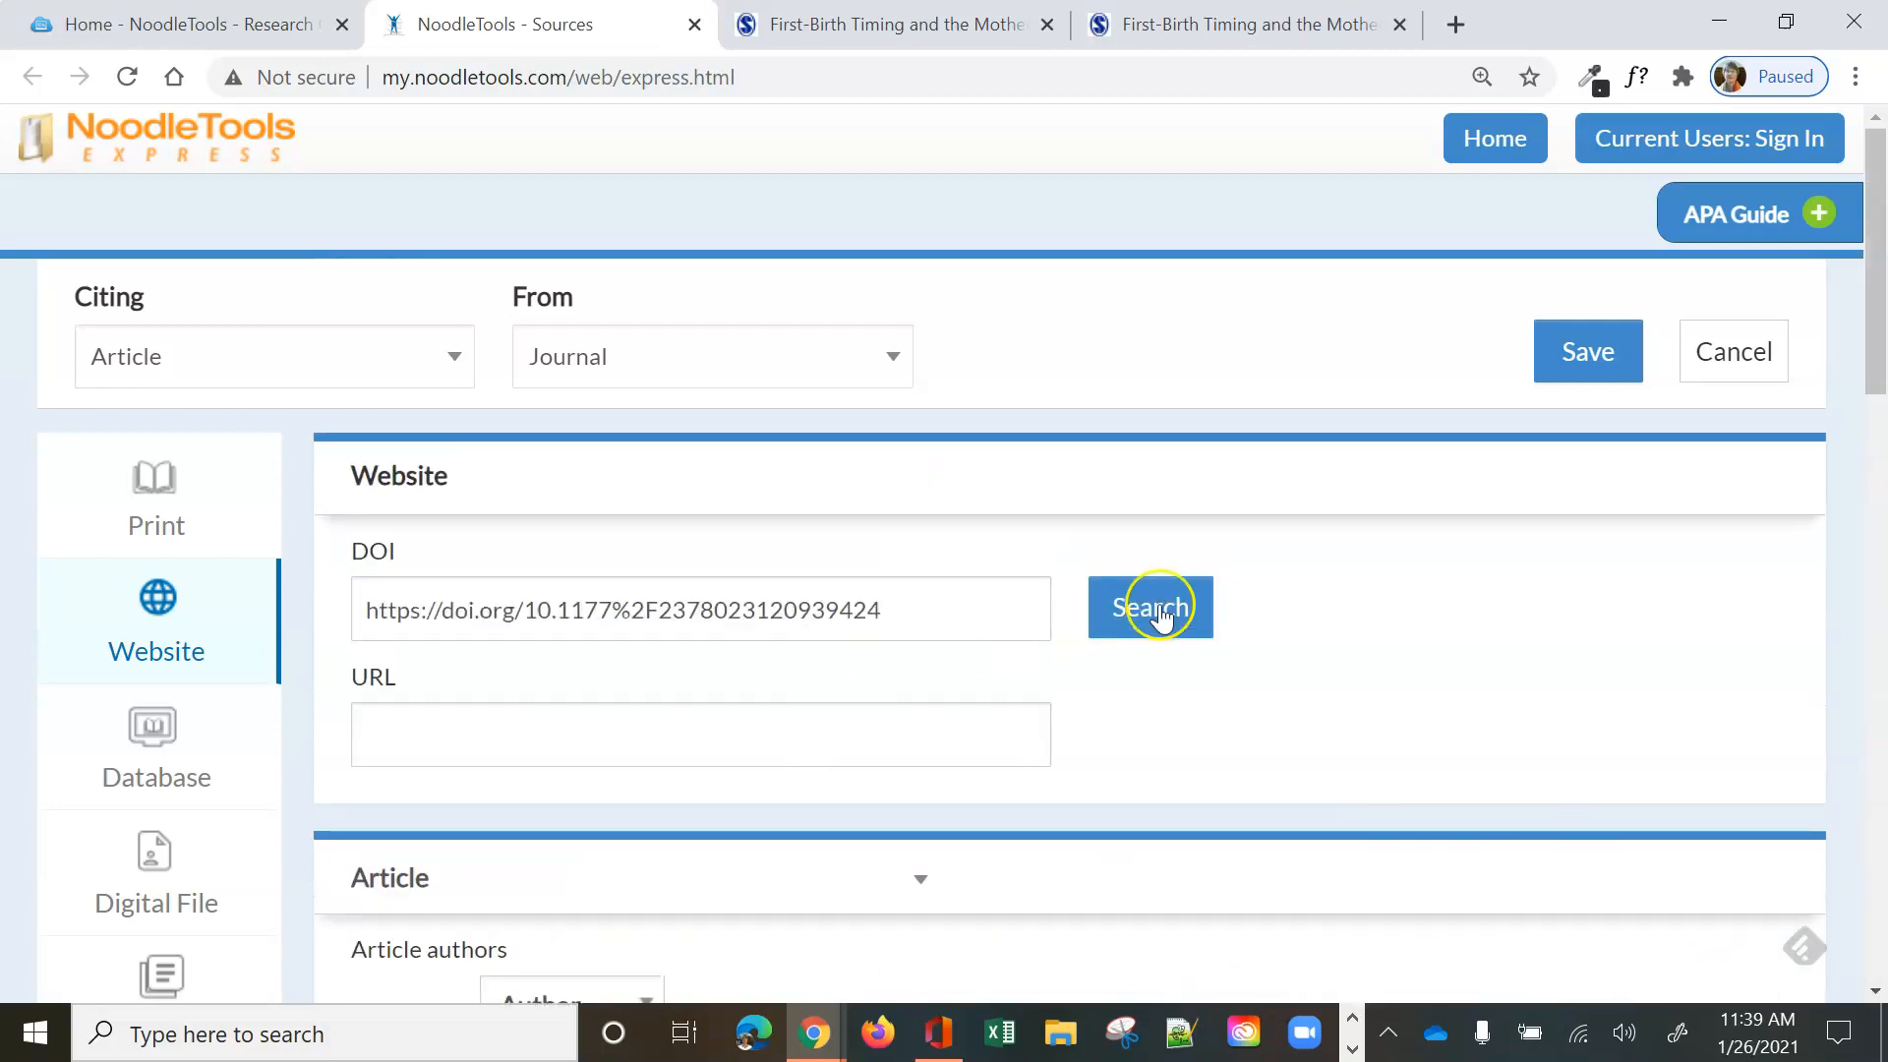
Generate and review the APA 7th ed. citation for Landivar's 2020 Socius article with DOI.
click(1151, 606)
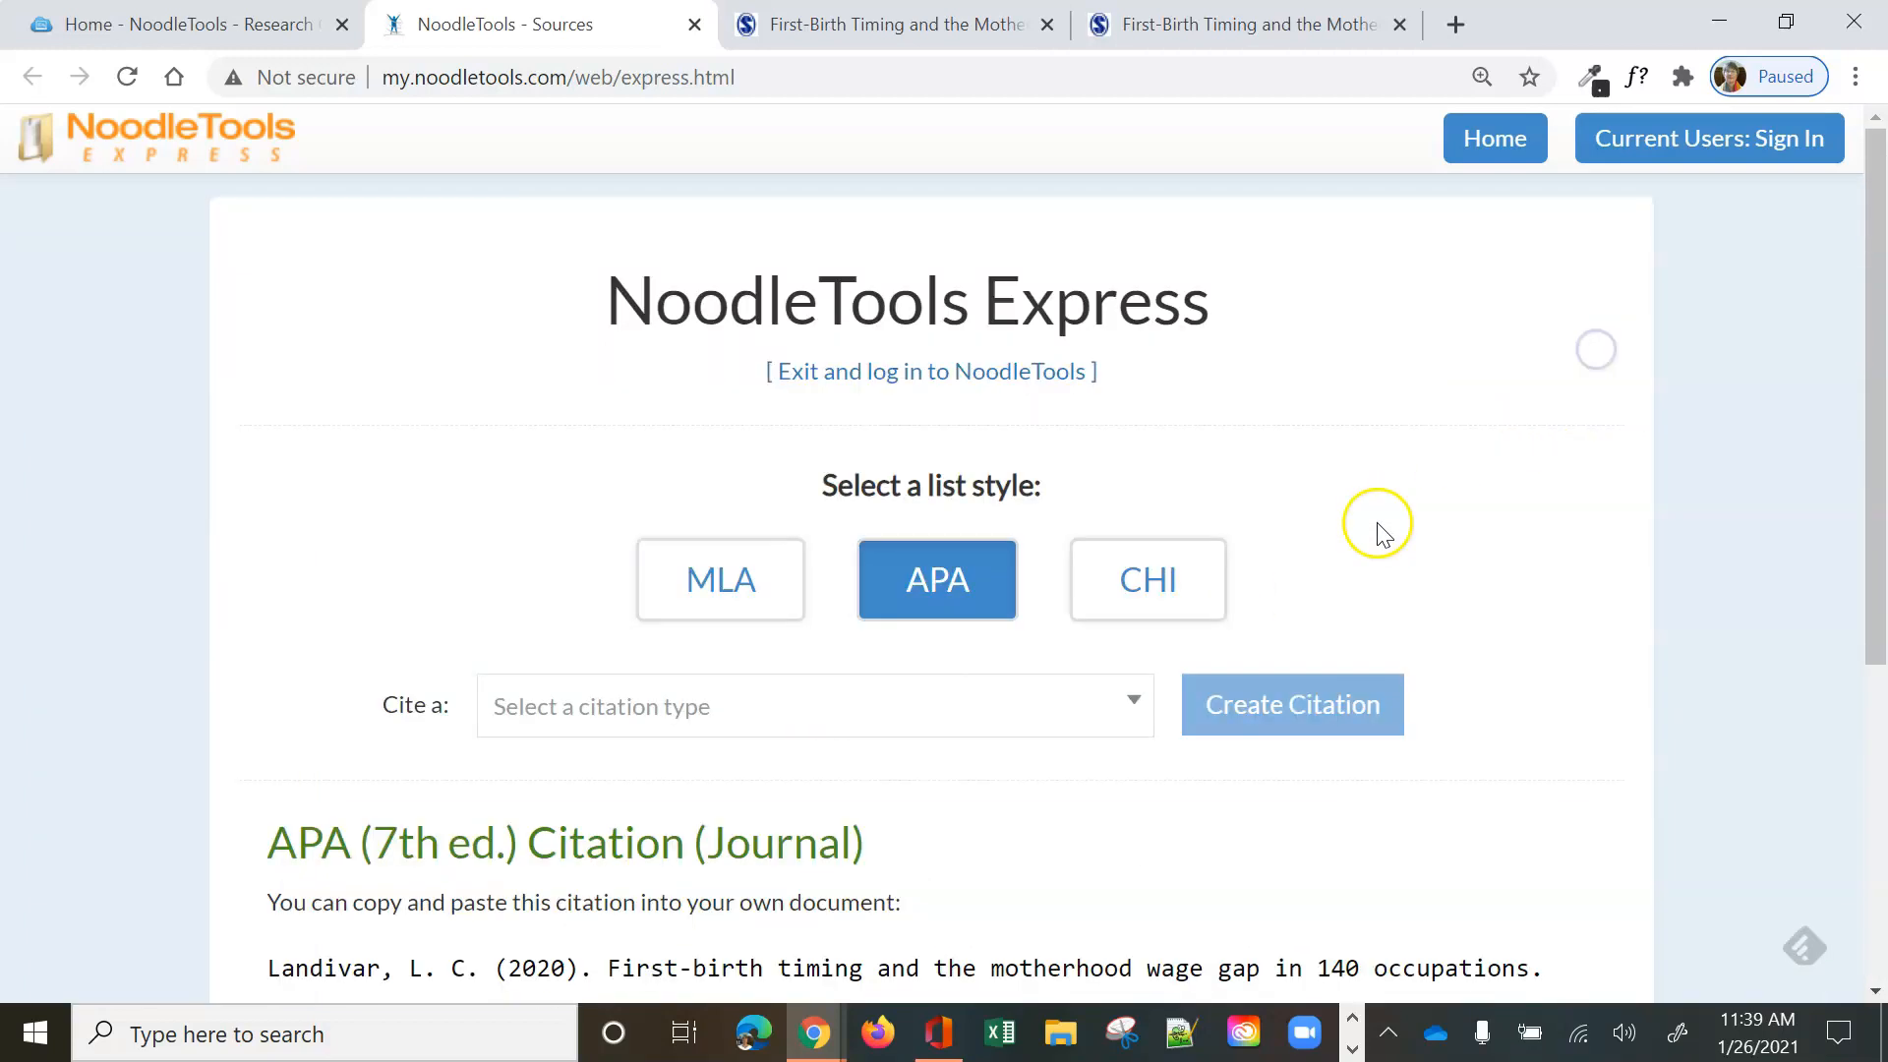
scroll(down, 3)
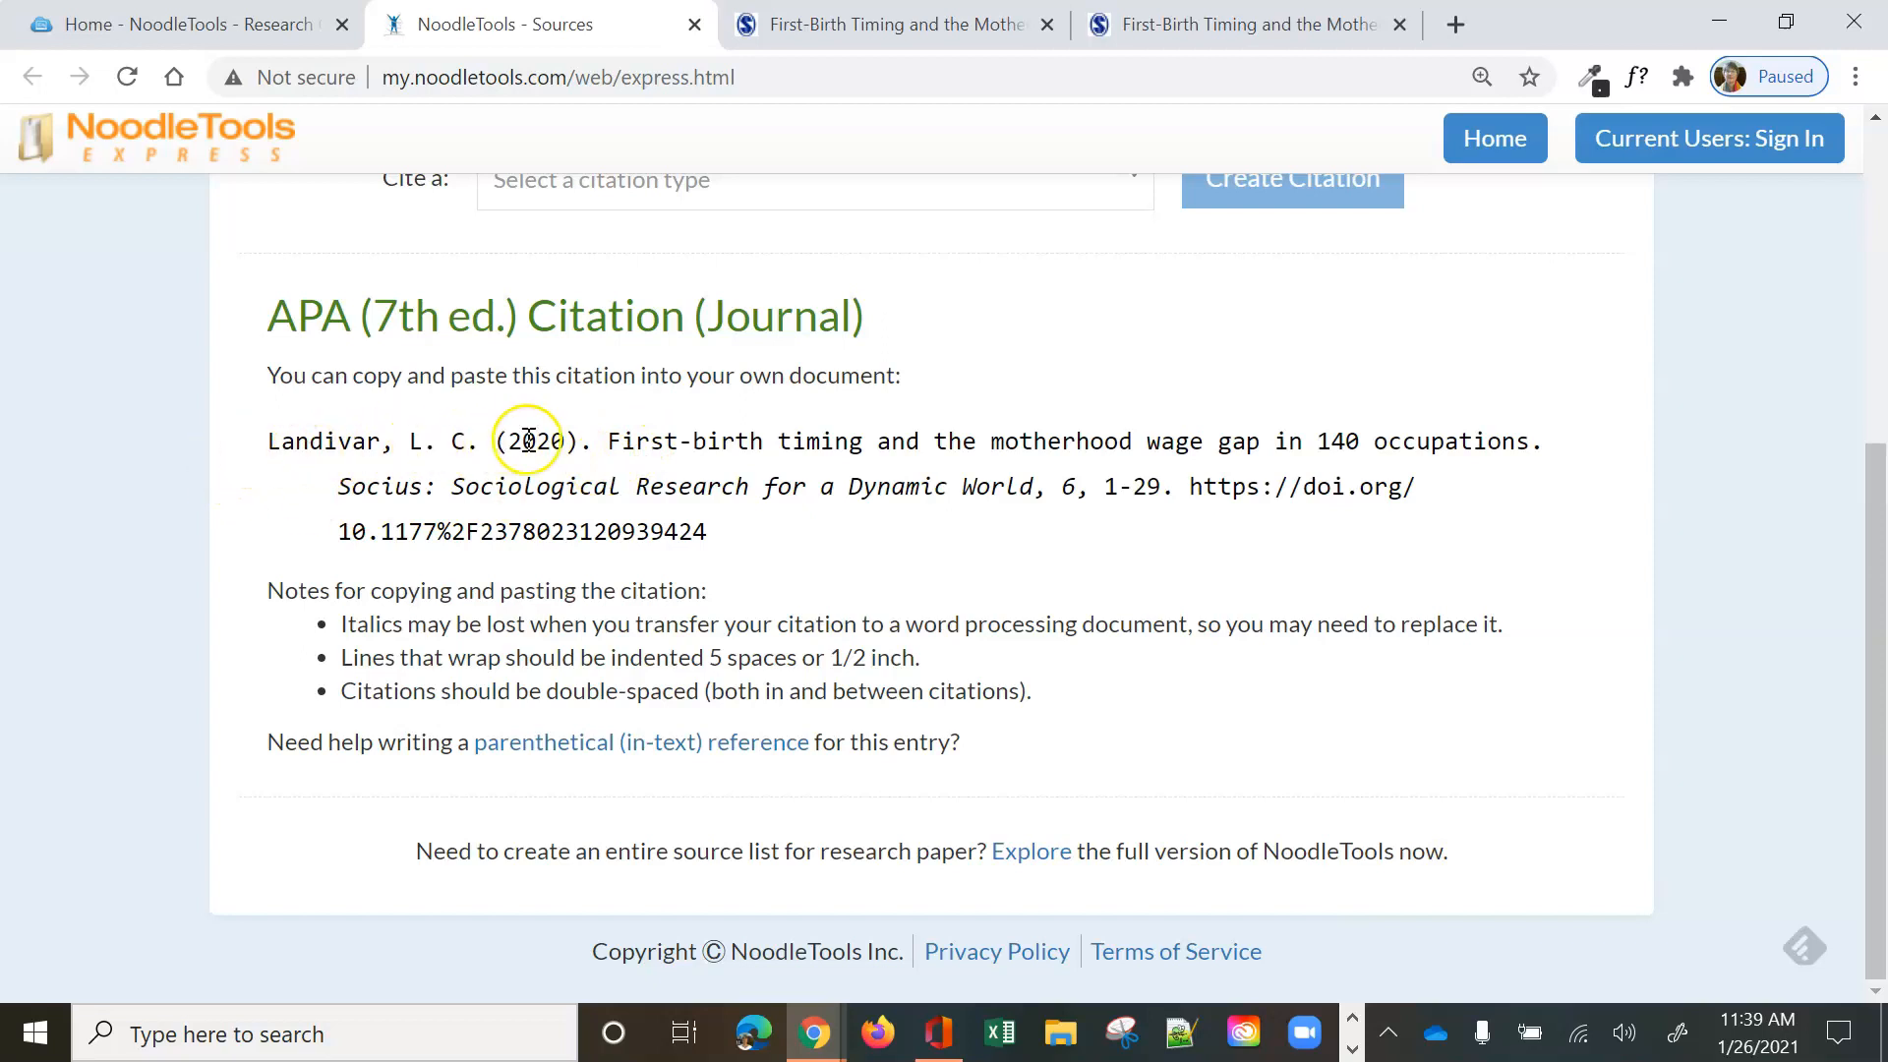
mouse_move(1262, 409)
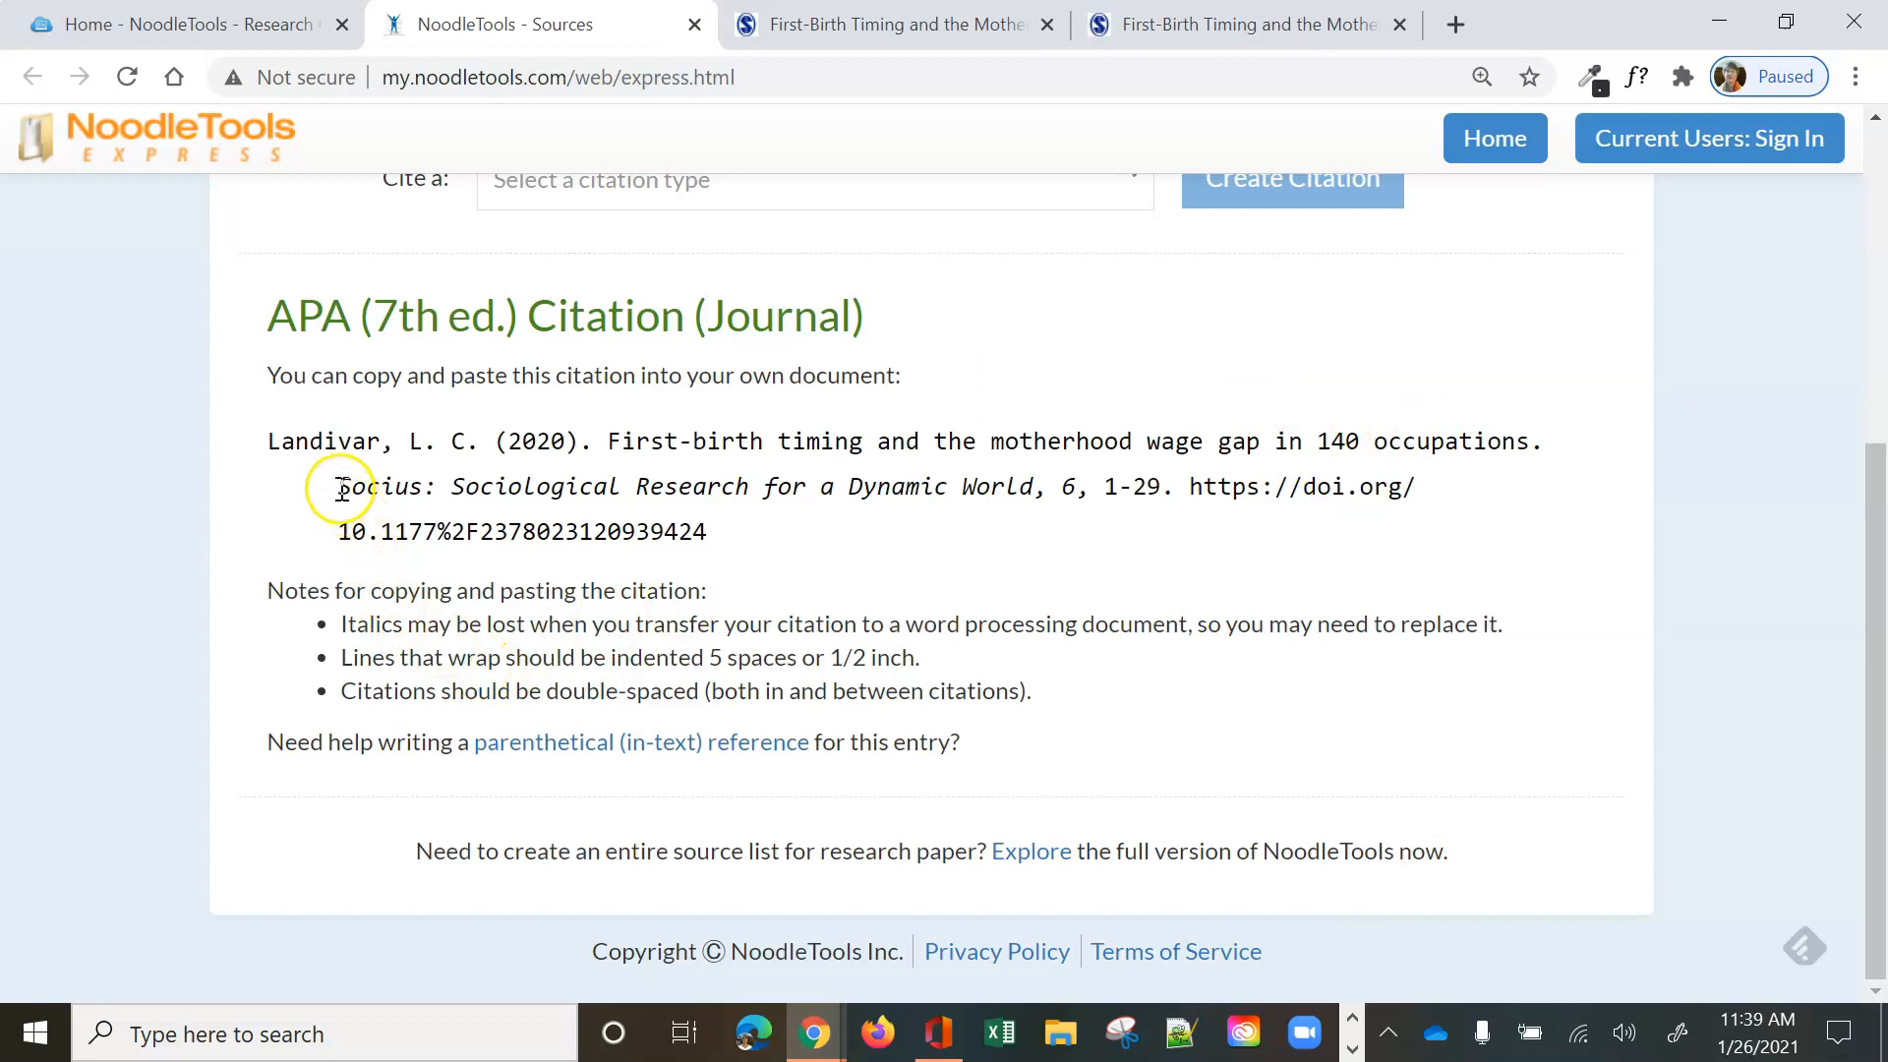
mouse_move(476, 476)
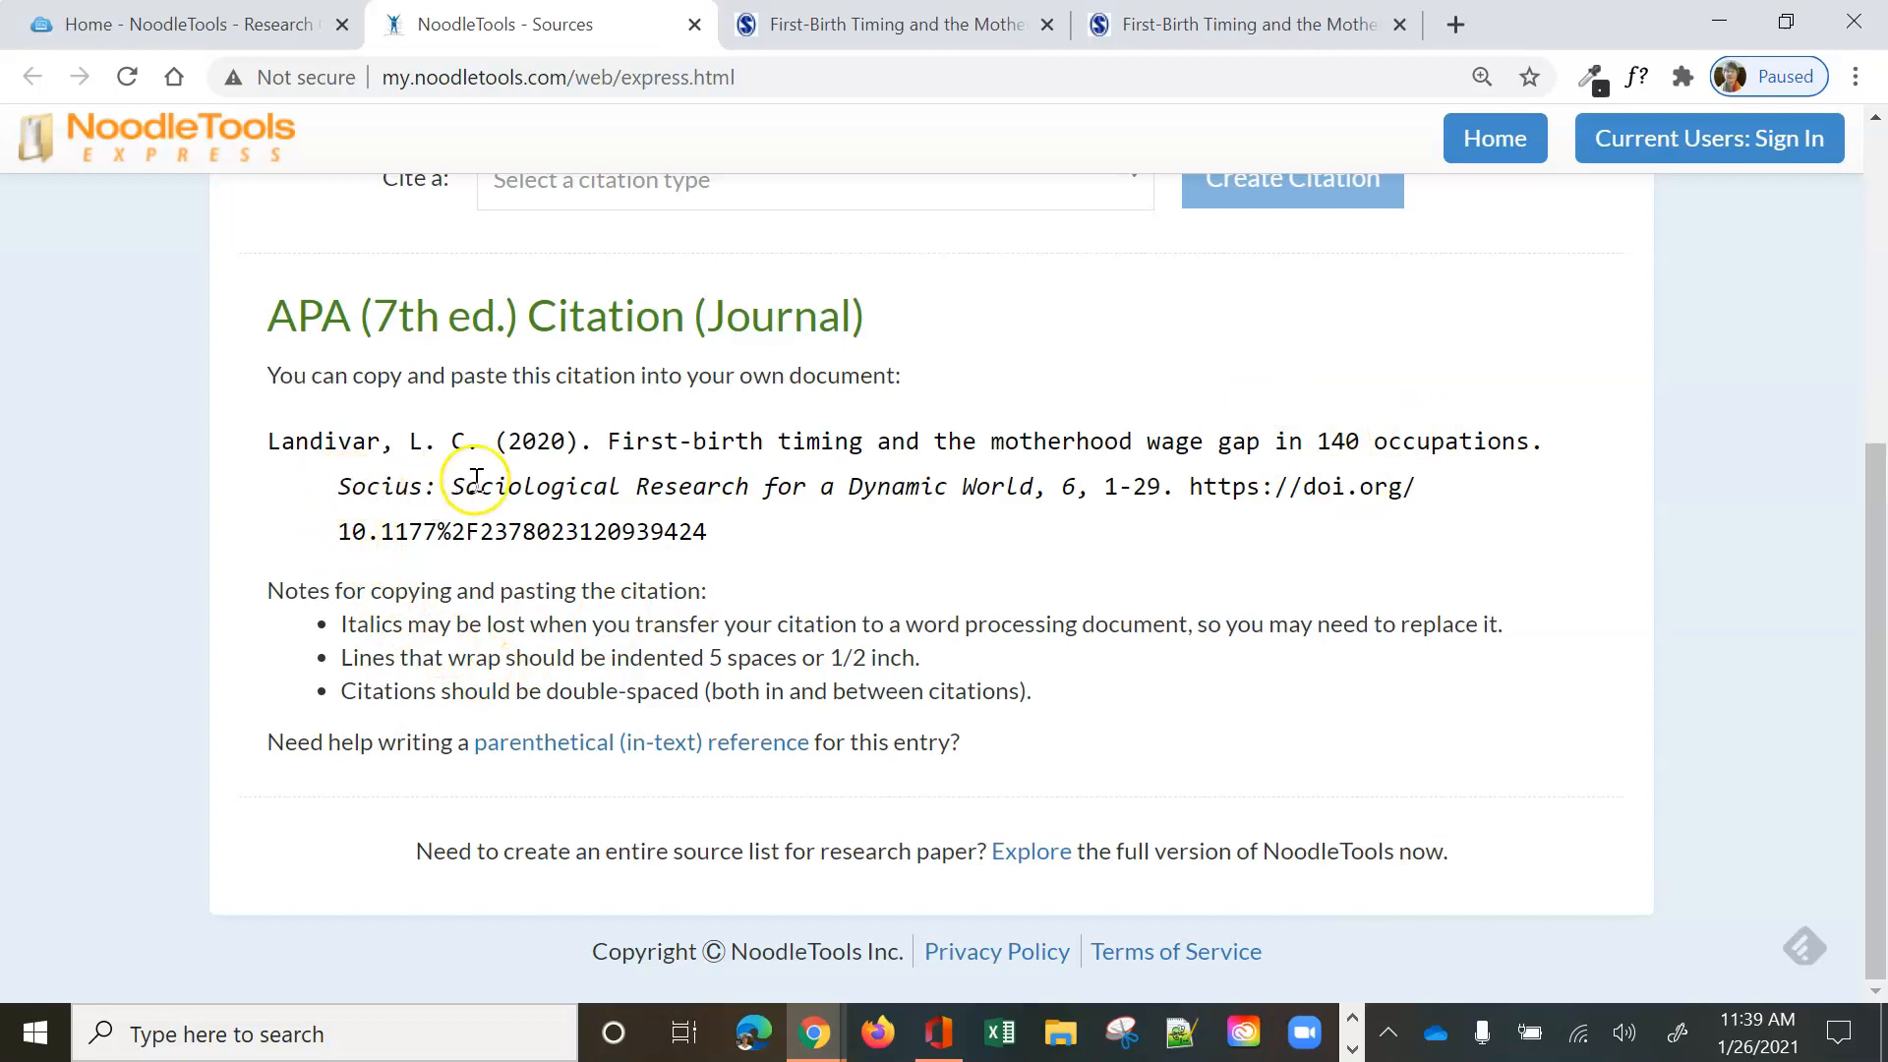
mouse_move(1093, 487)
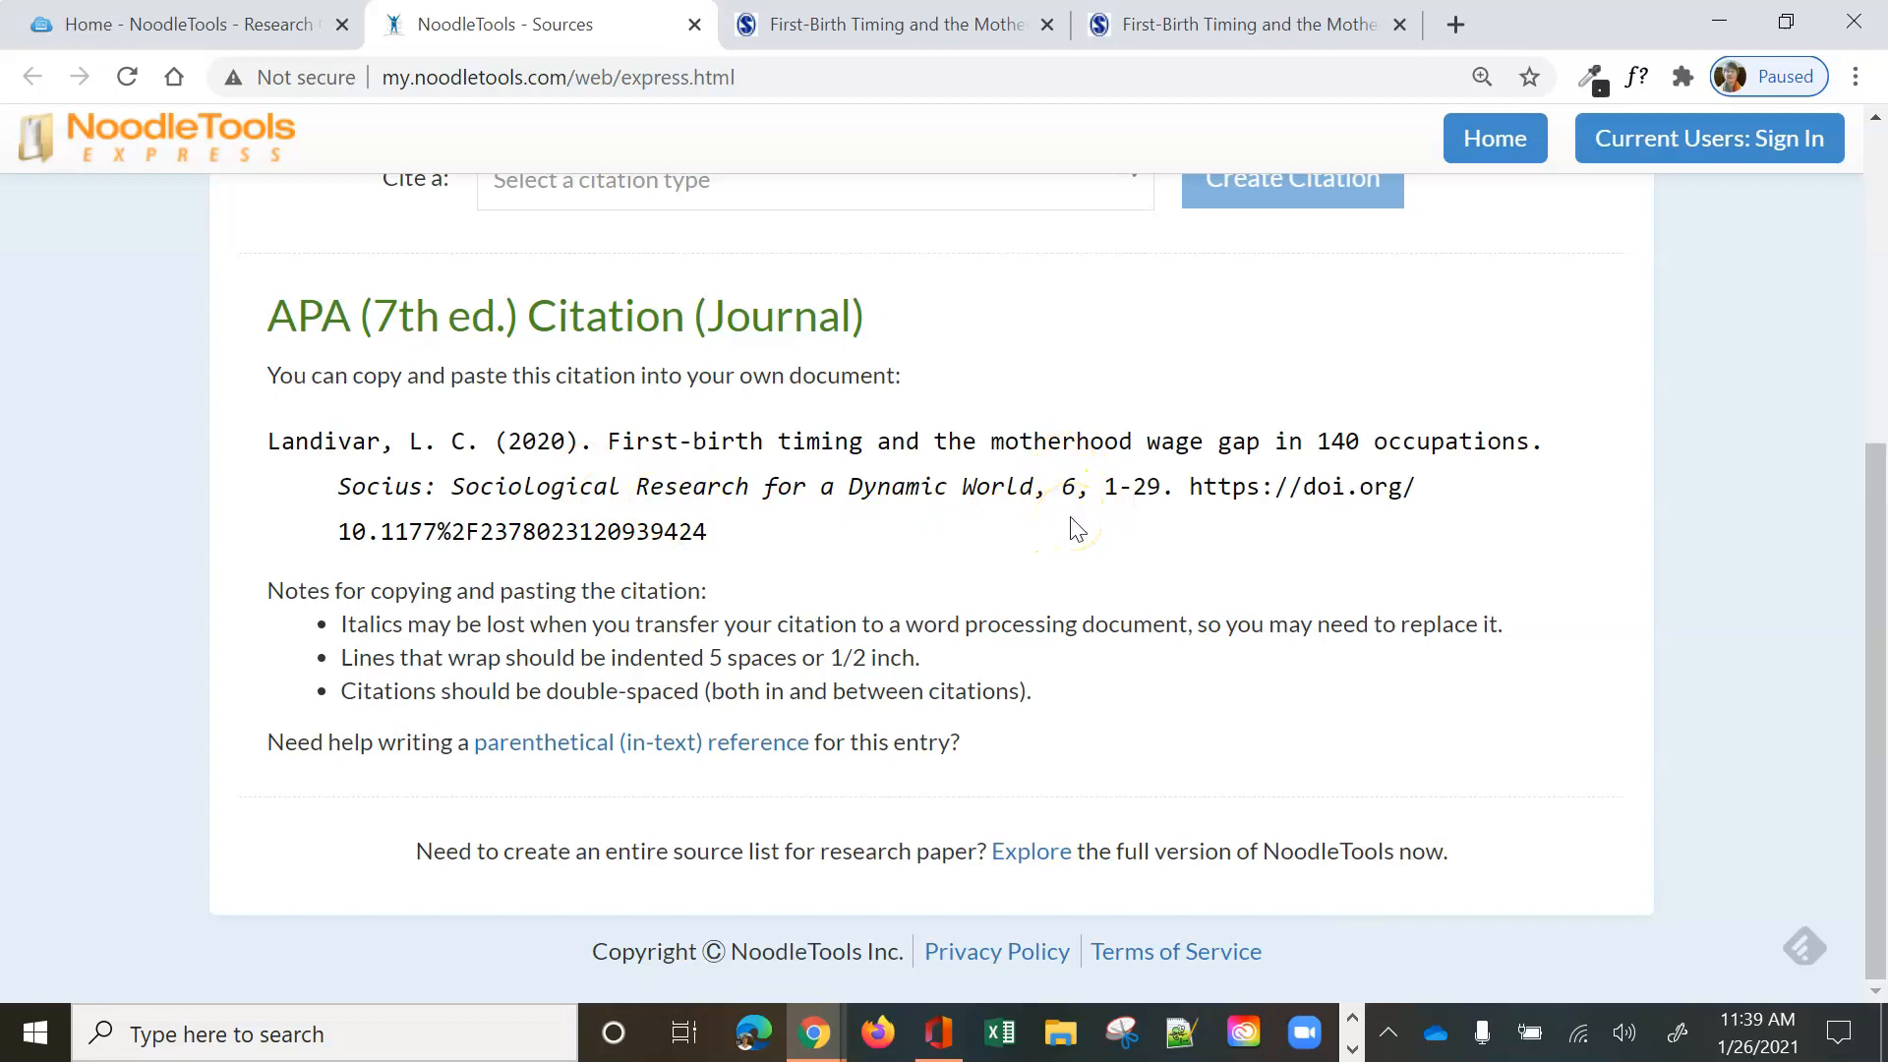
mouse_move(1140, 511)
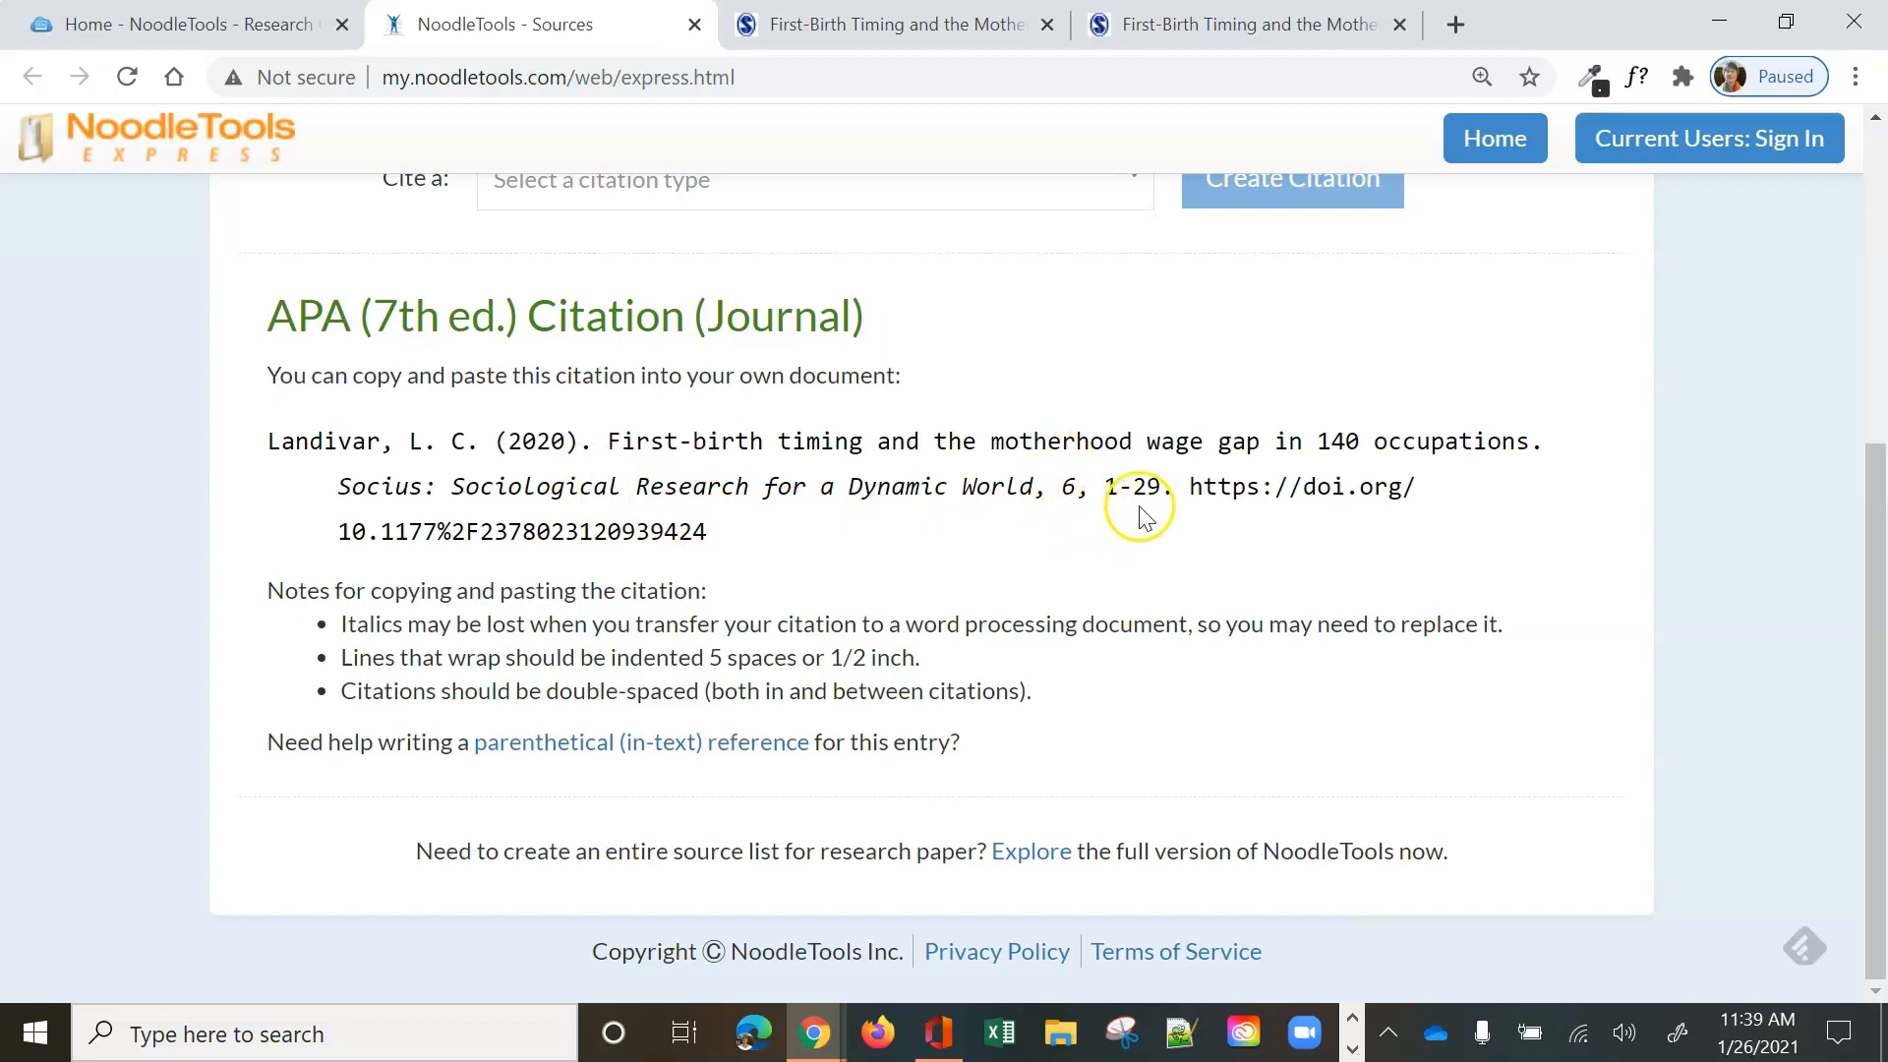
mouse_move(522, 578)
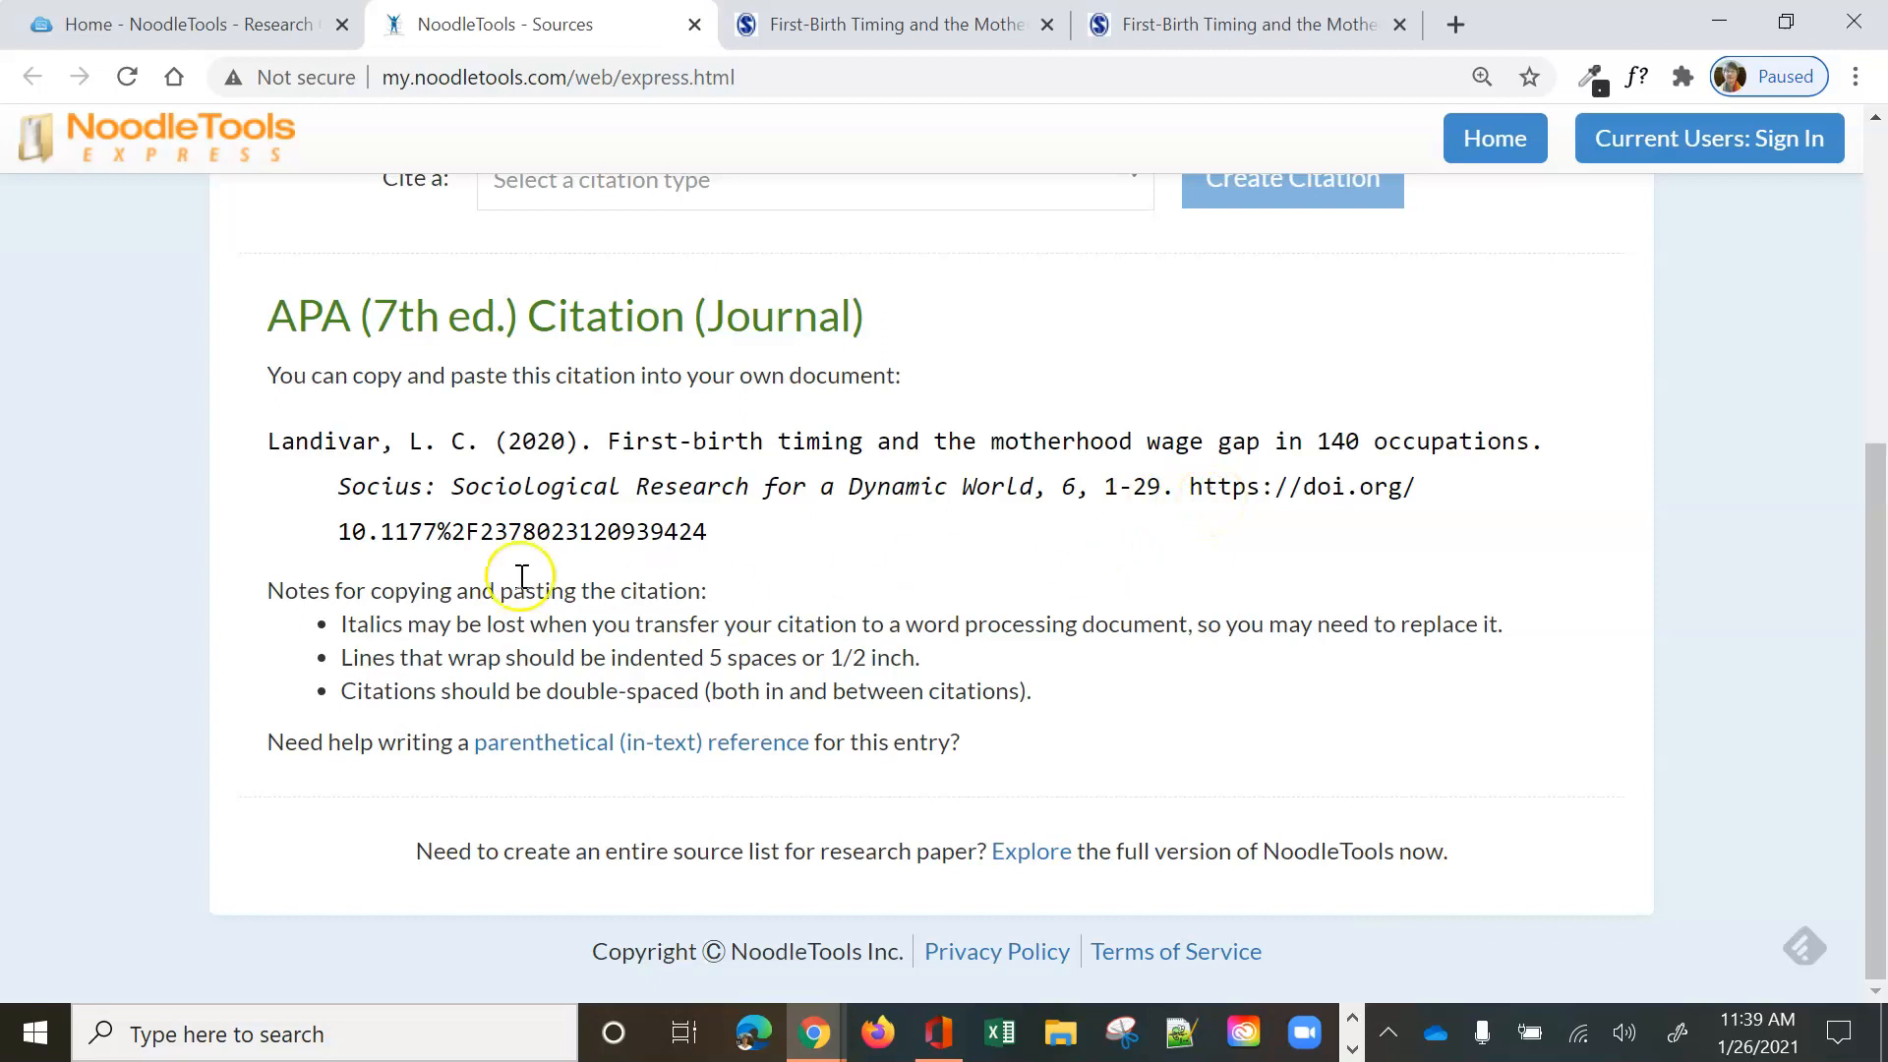
mouse_move(274, 451)
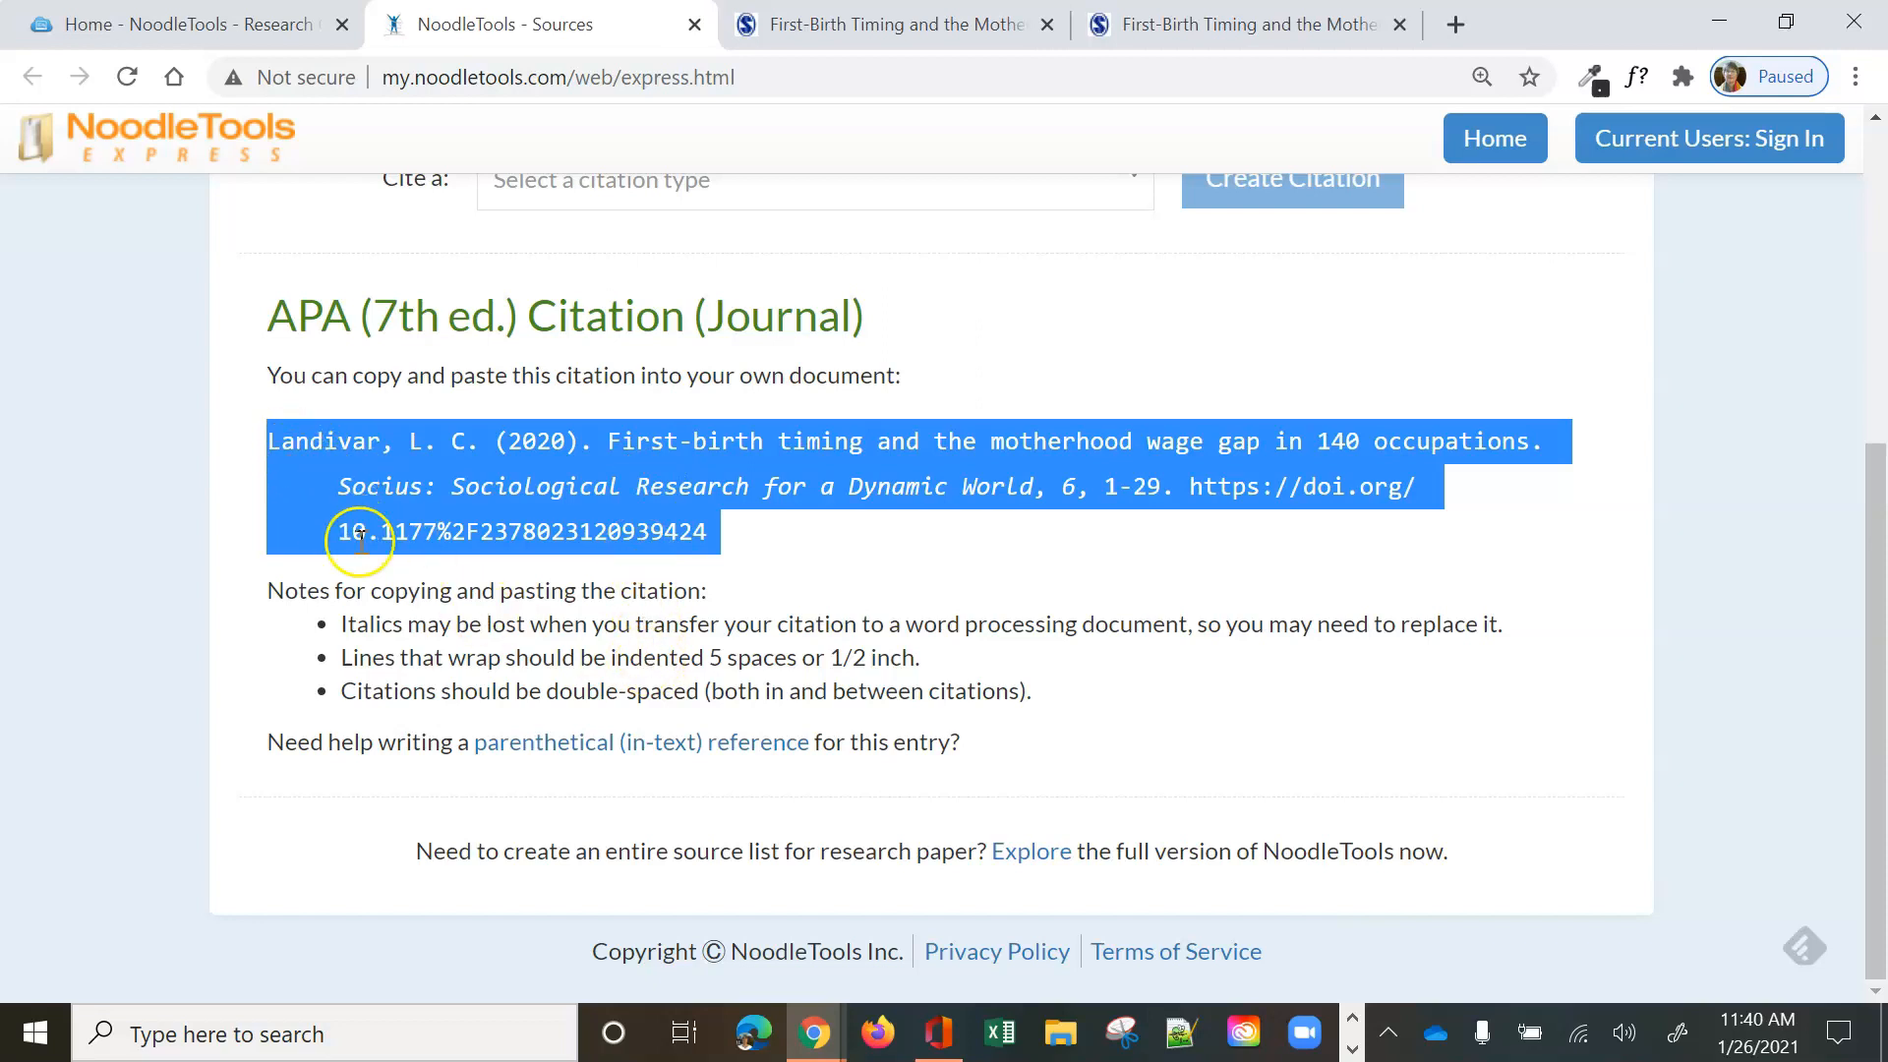
click(987, 570)
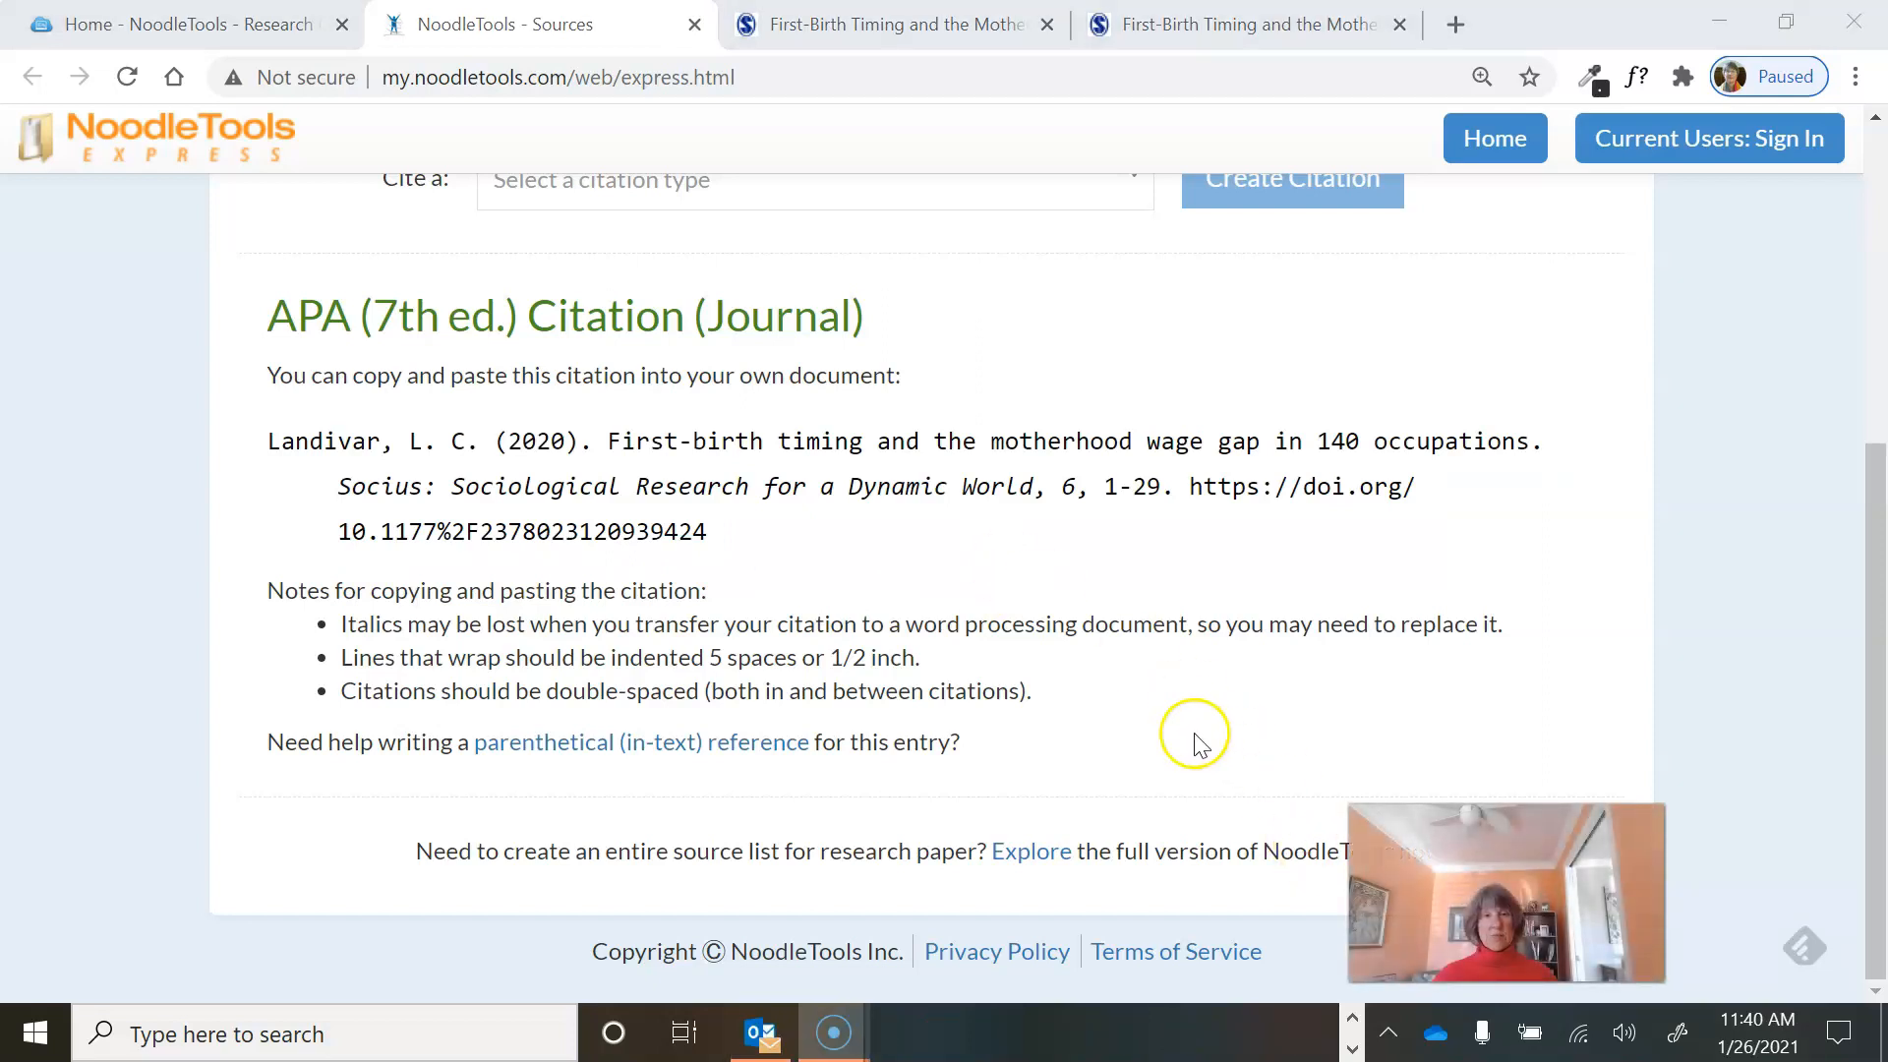
mouse_move(1131, 730)
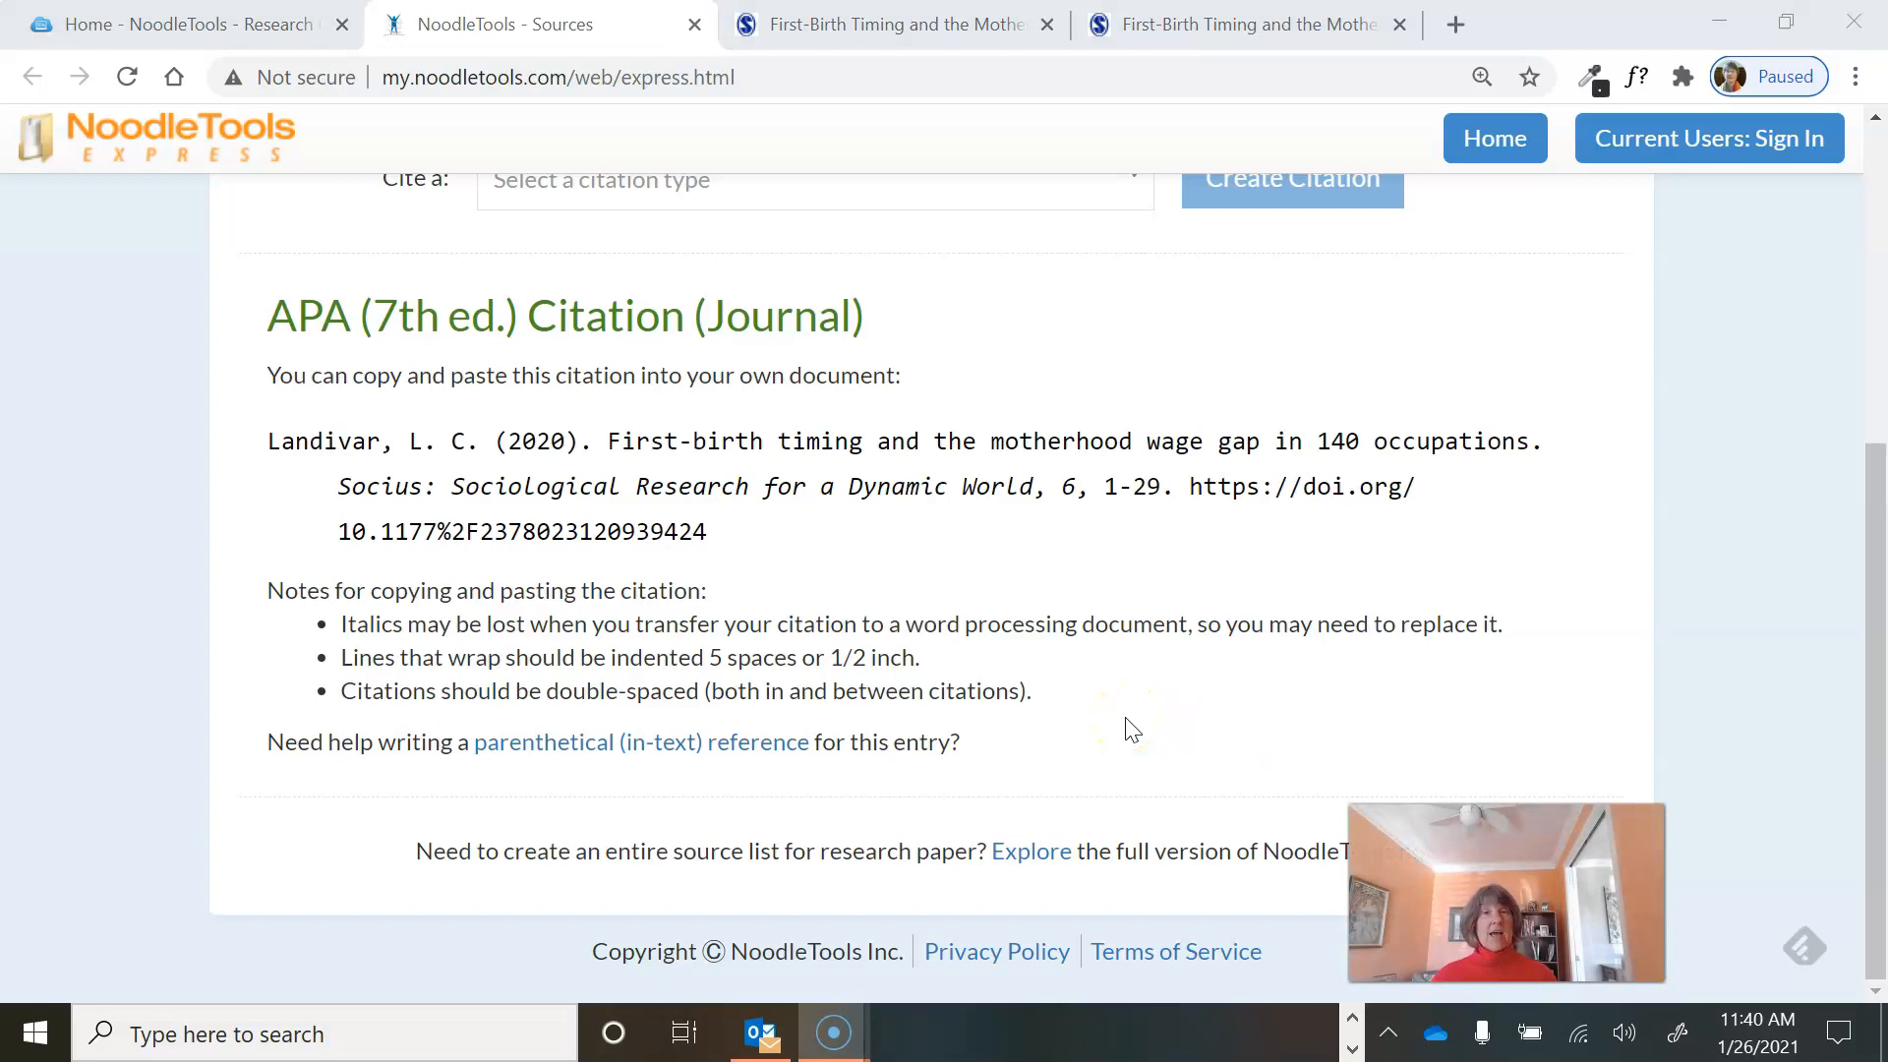